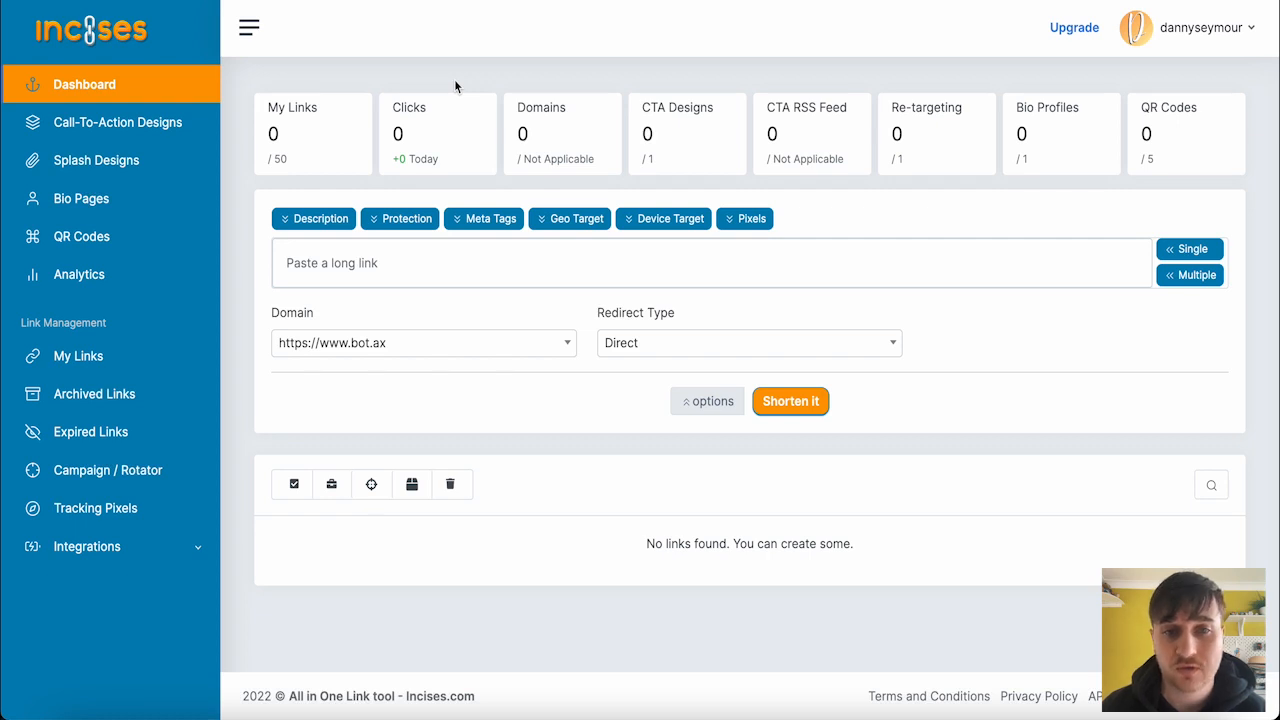
mouse_move(420, 42)
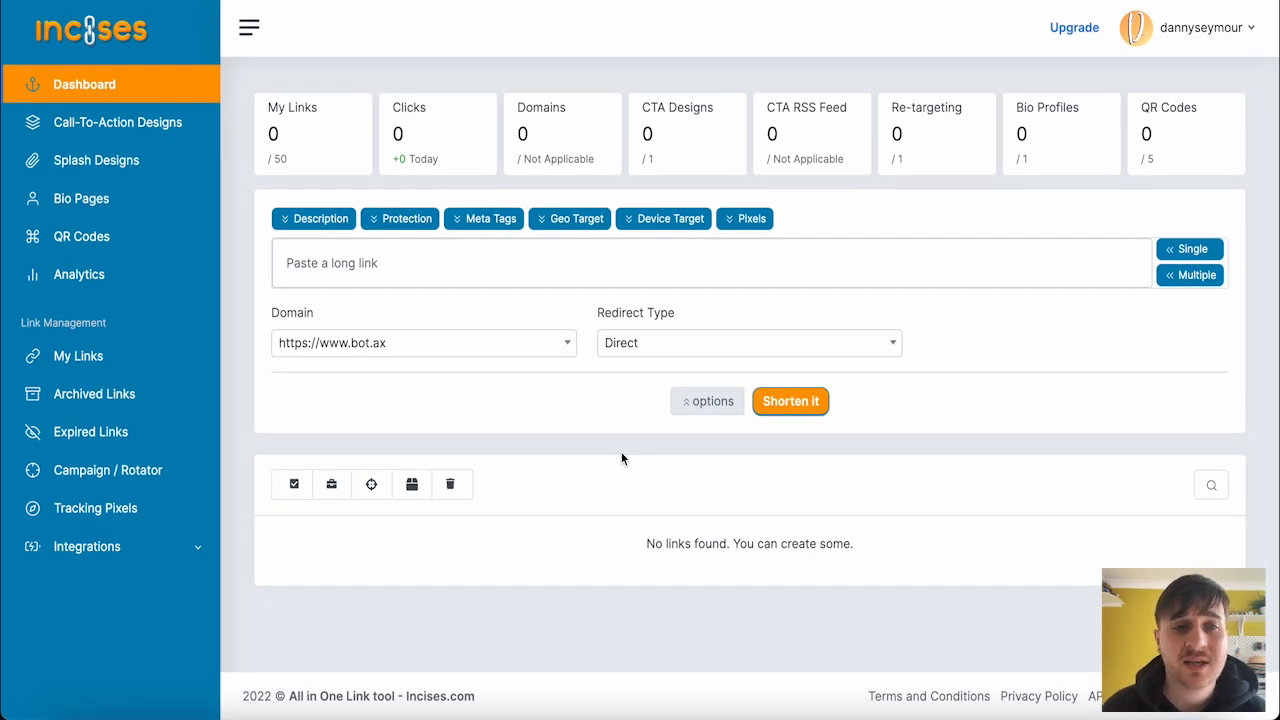
mouse_move(266, 117)
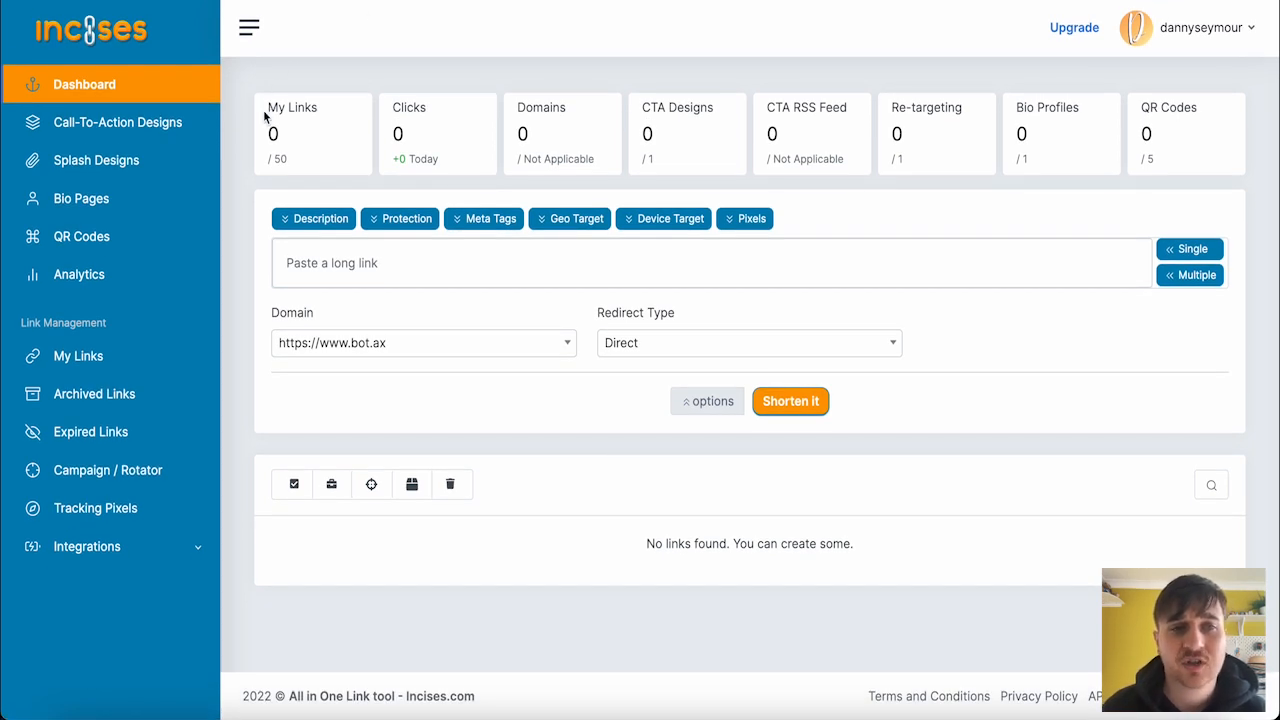
mouse_move(309, 142)
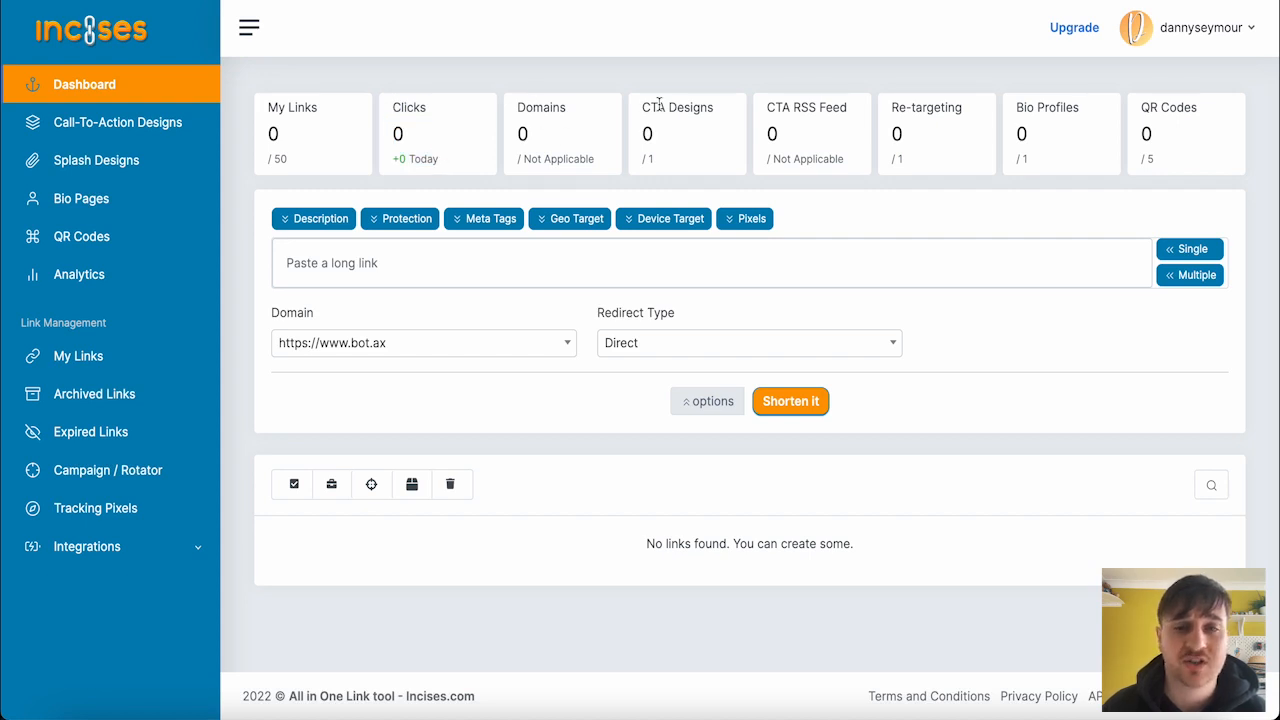
mouse_move(771, 107)
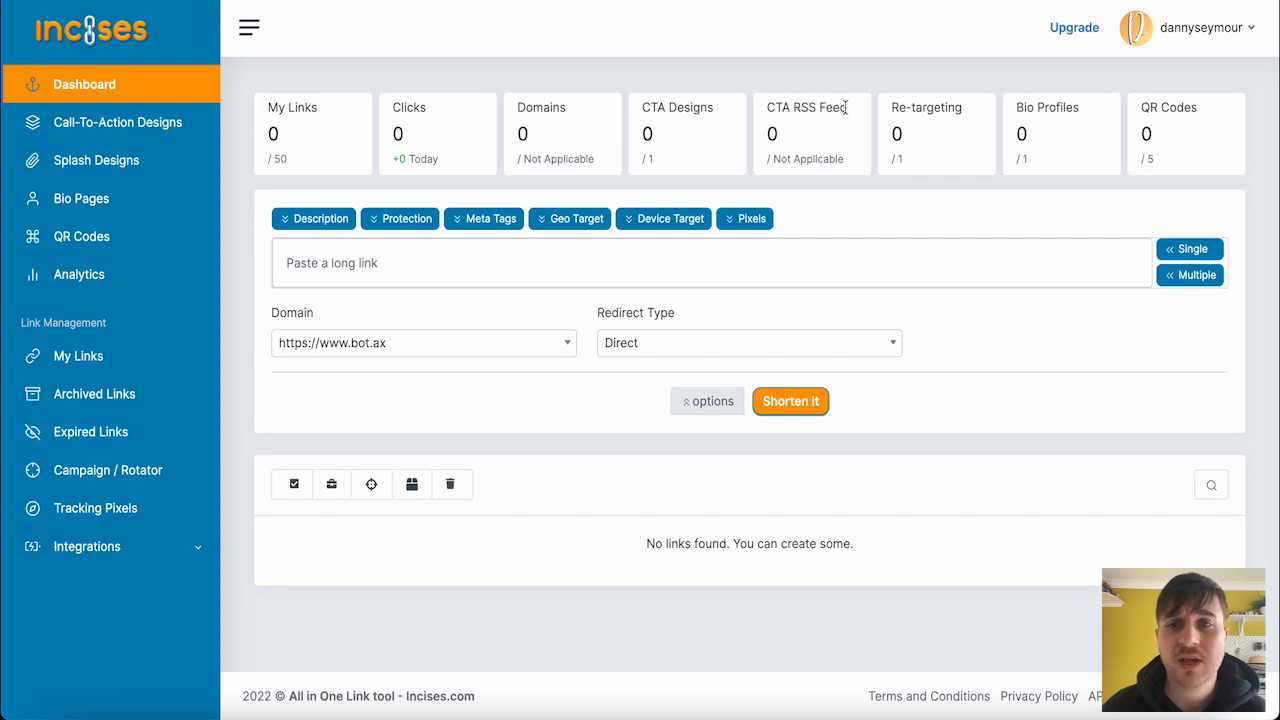
mouse_move(1034, 123)
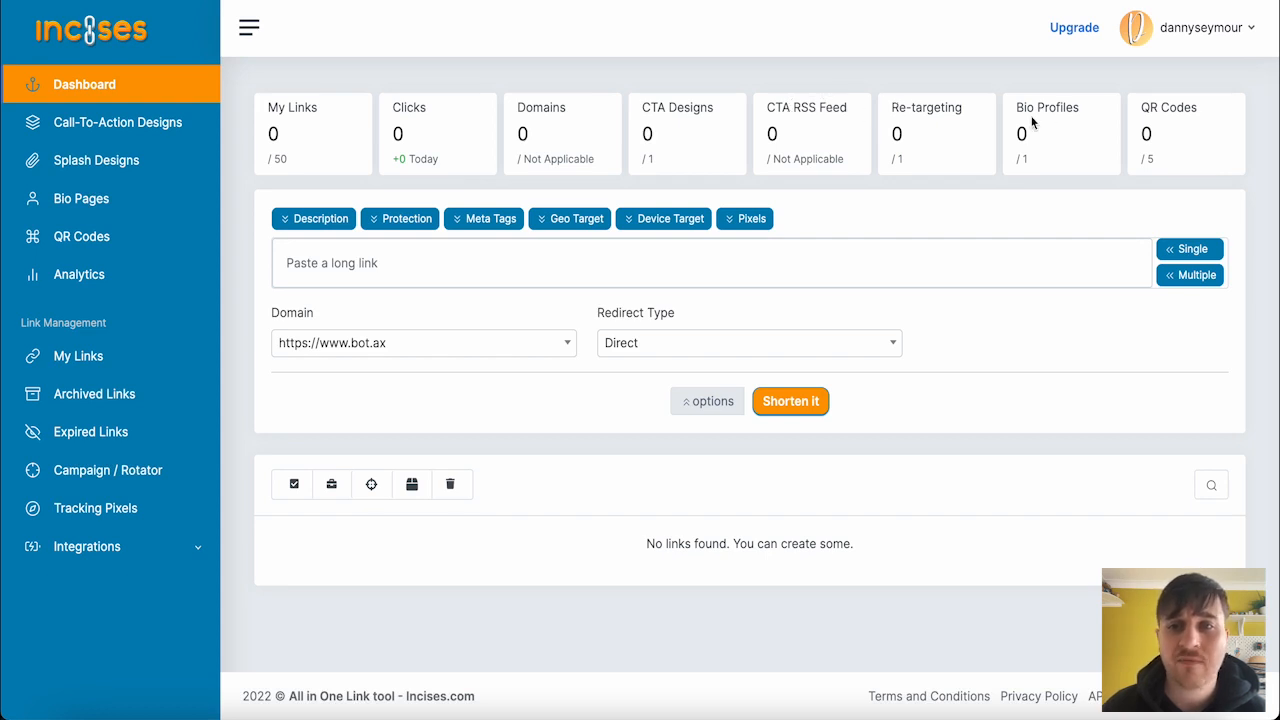
mouse_move(1147, 110)
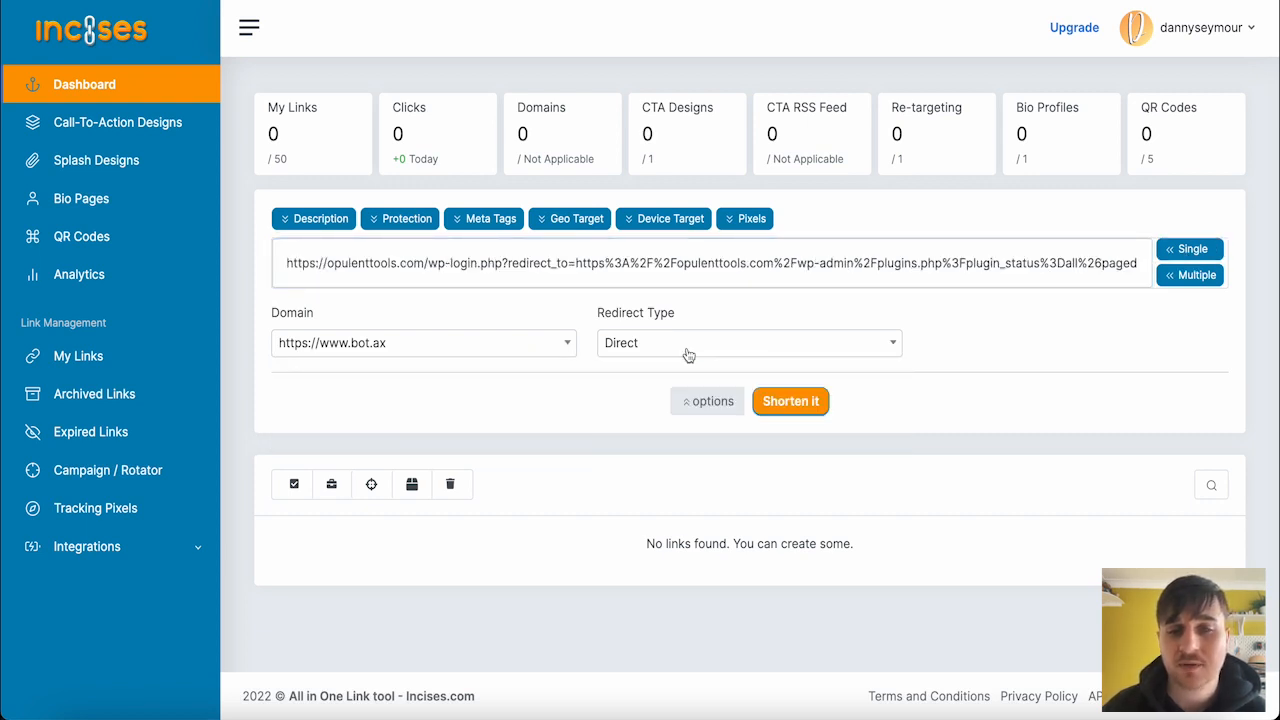
- Shorten the long URL with Direct redirect, copy the short link, and choose SVG QR format
click(748, 343)
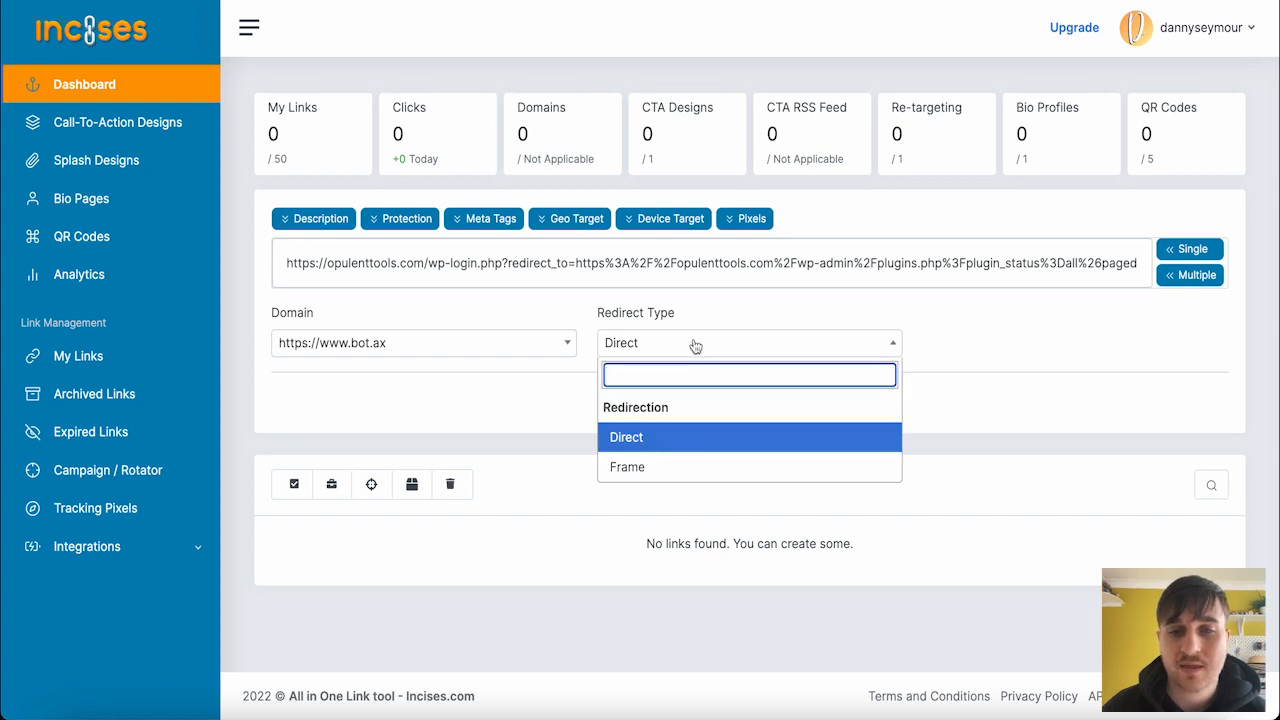
click(790, 401)
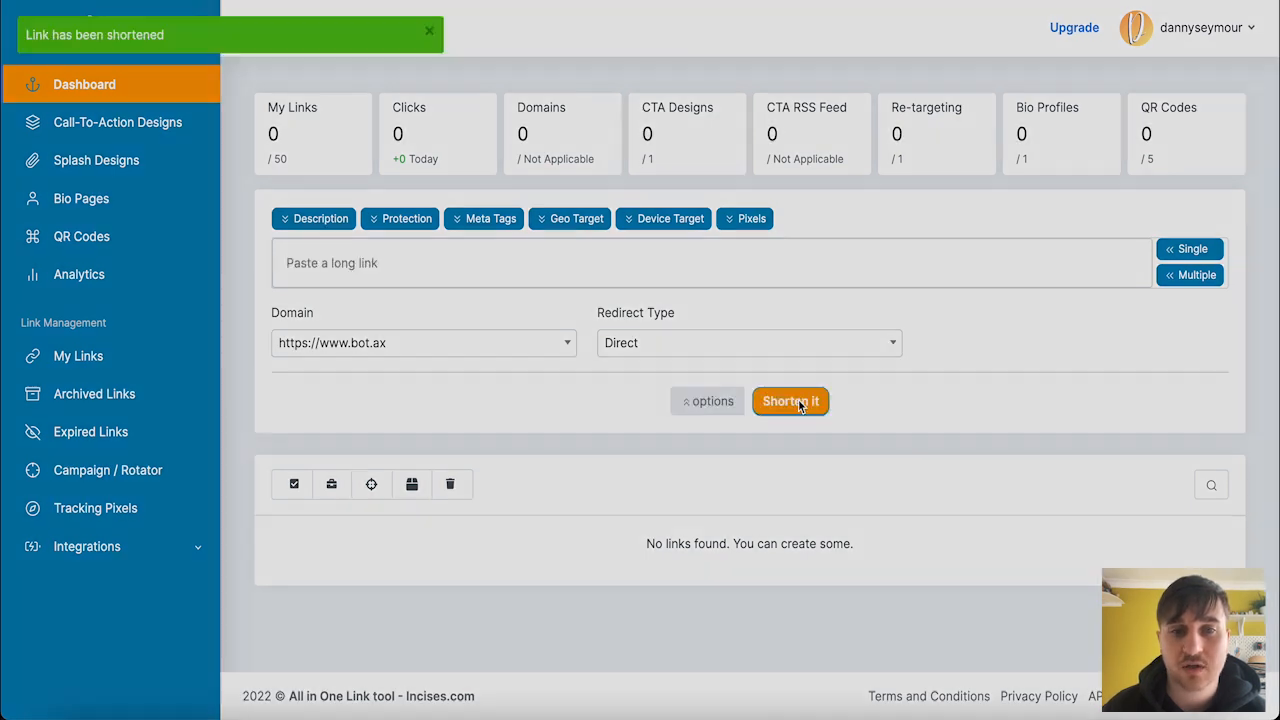
click(790, 401)
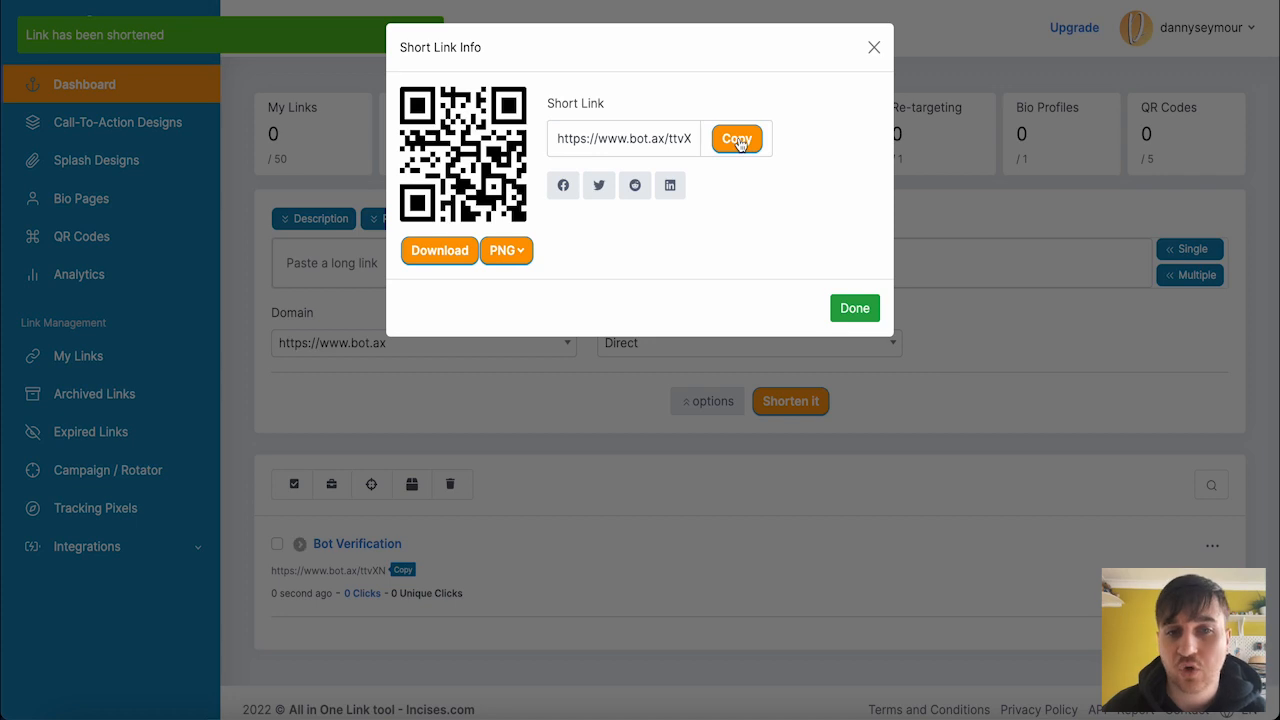
mouse_move(600, 253)
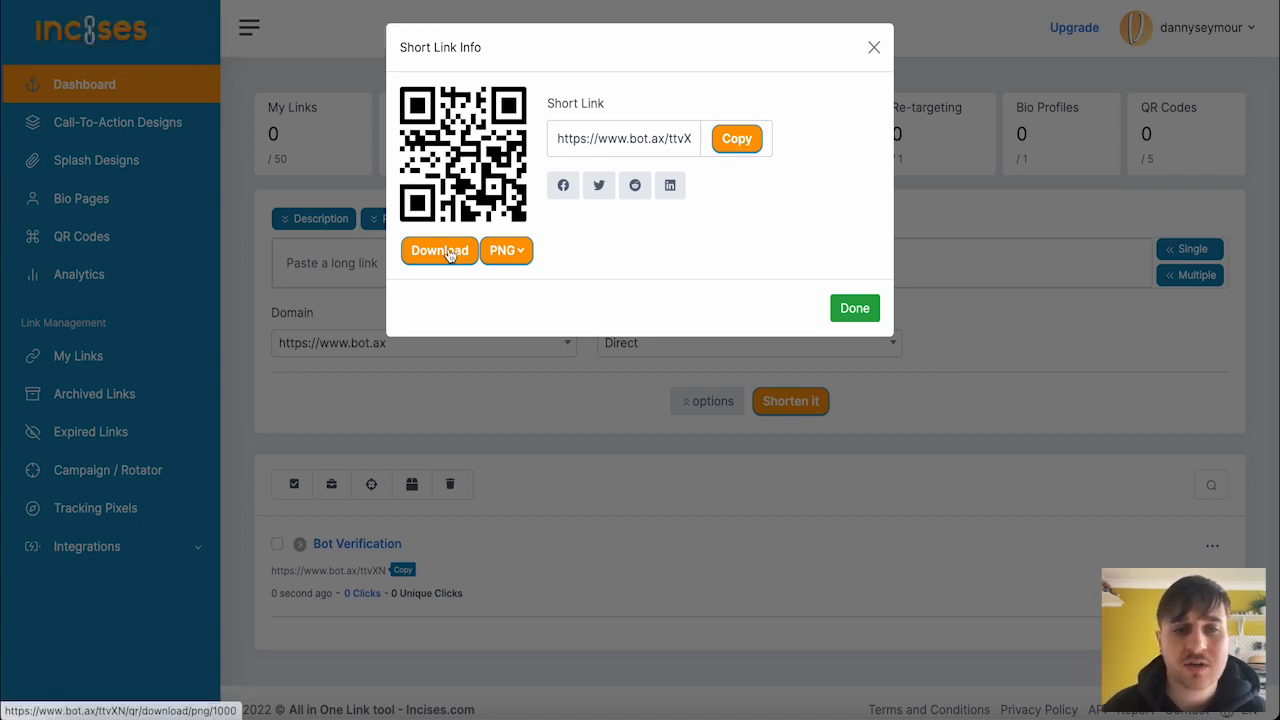
click(505, 250)
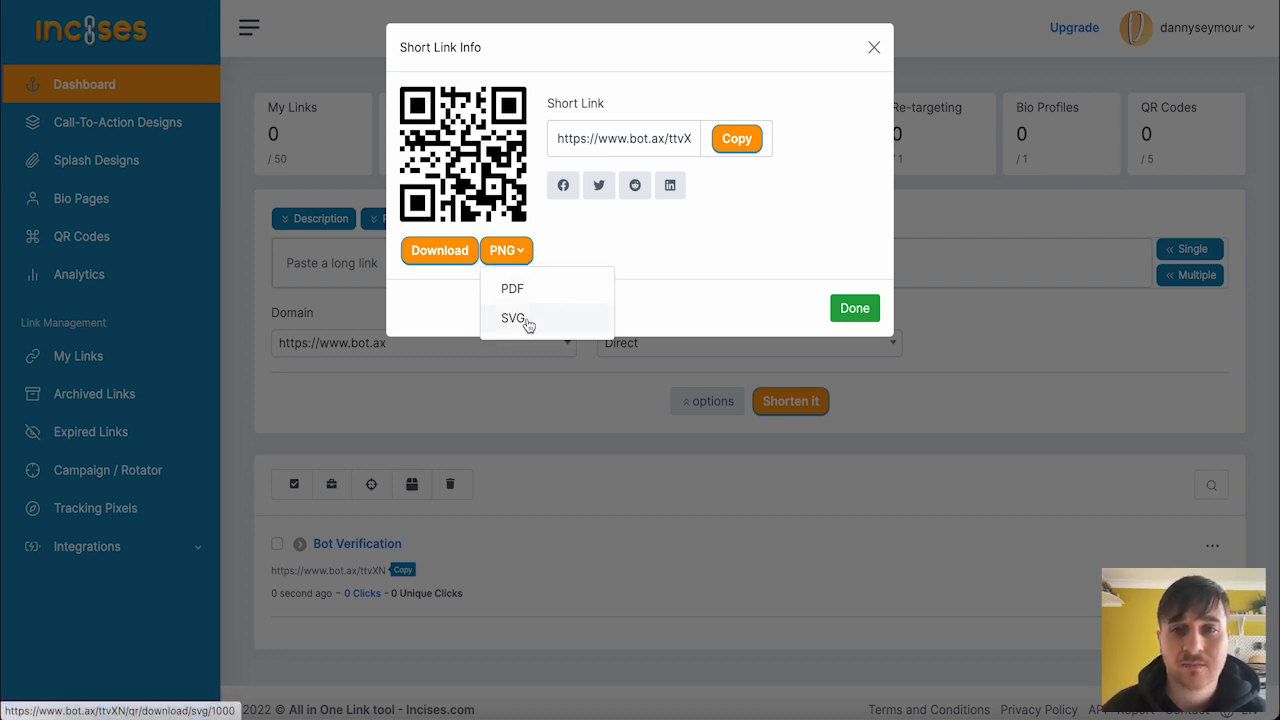
click(854, 308)
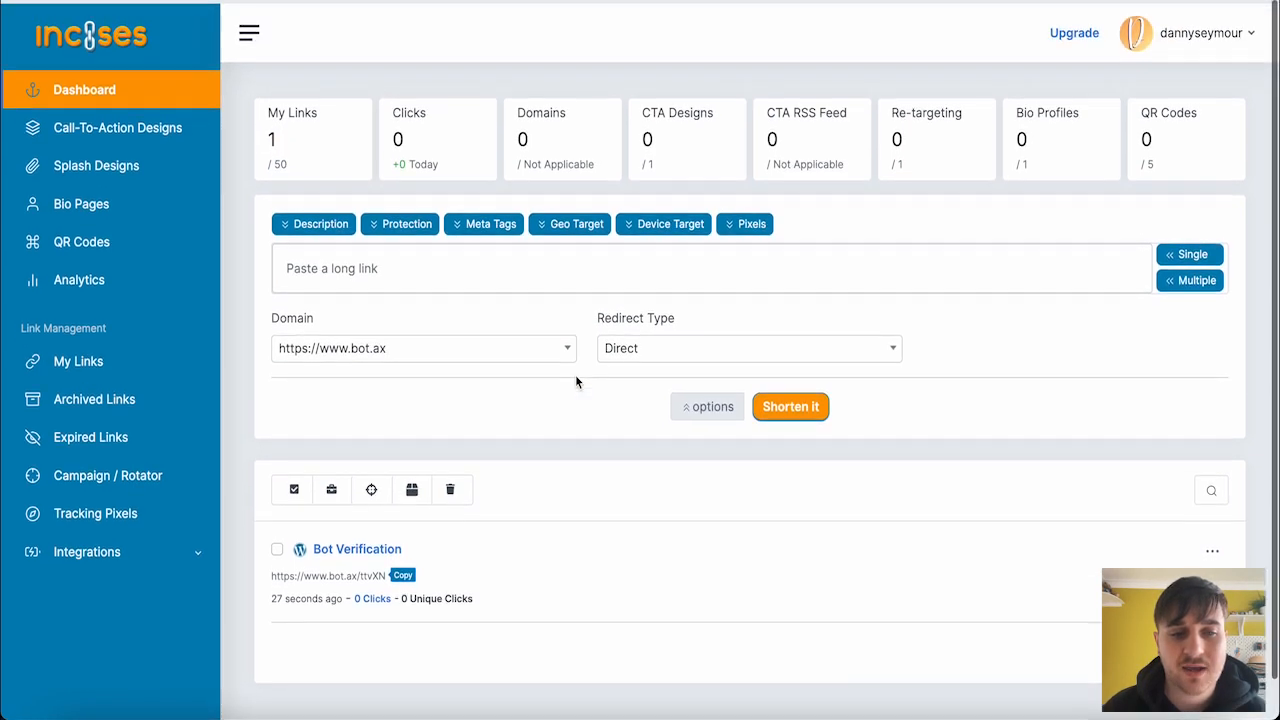
scroll(down, 3)
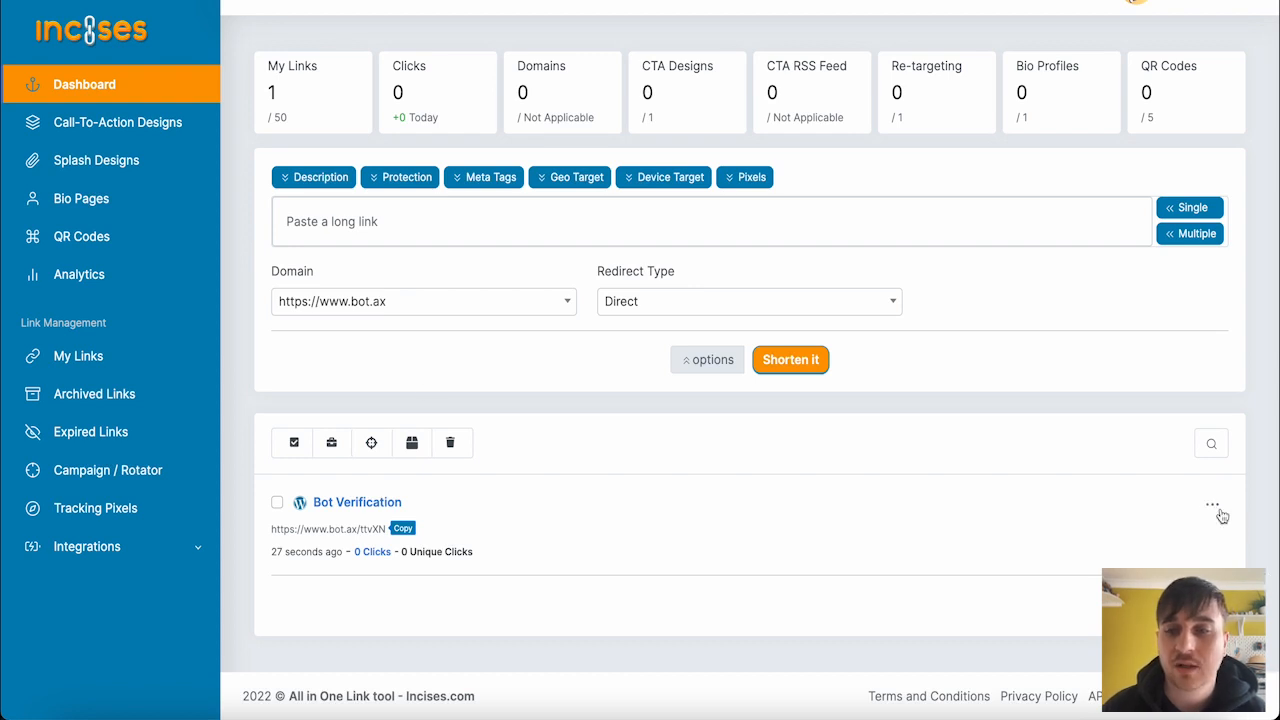
click(1212, 504)
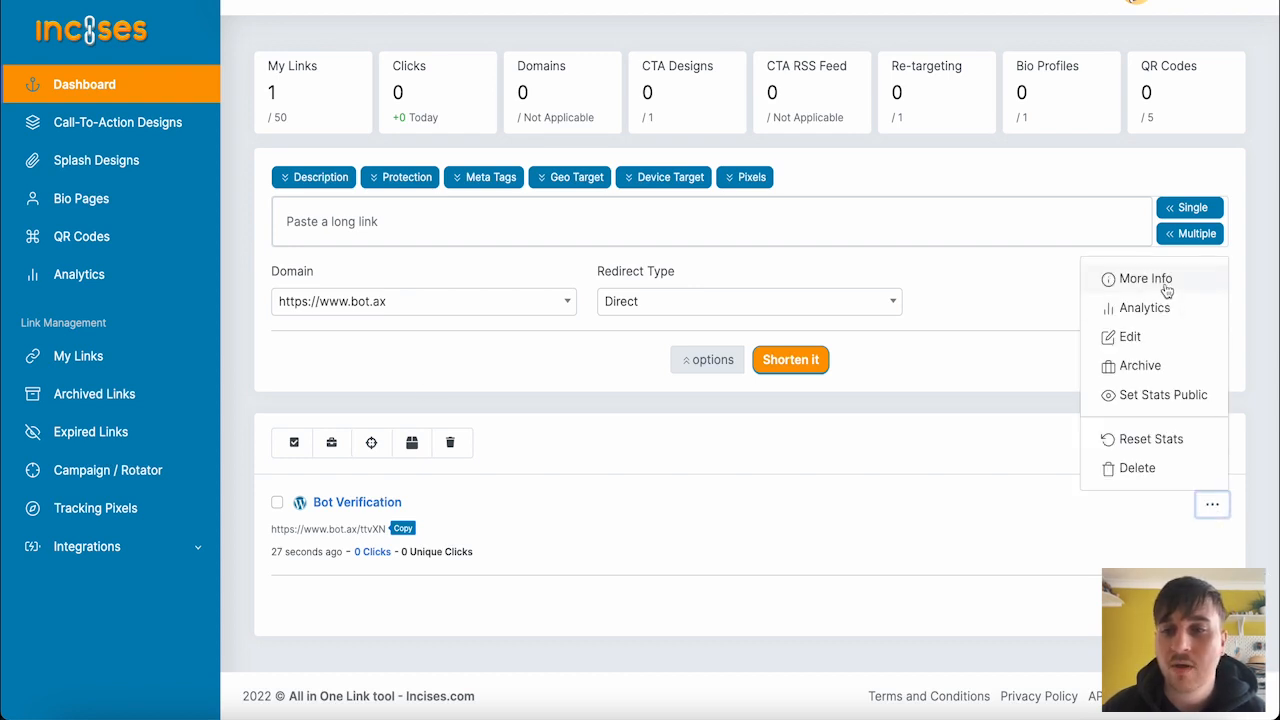
mouse_move(1130, 337)
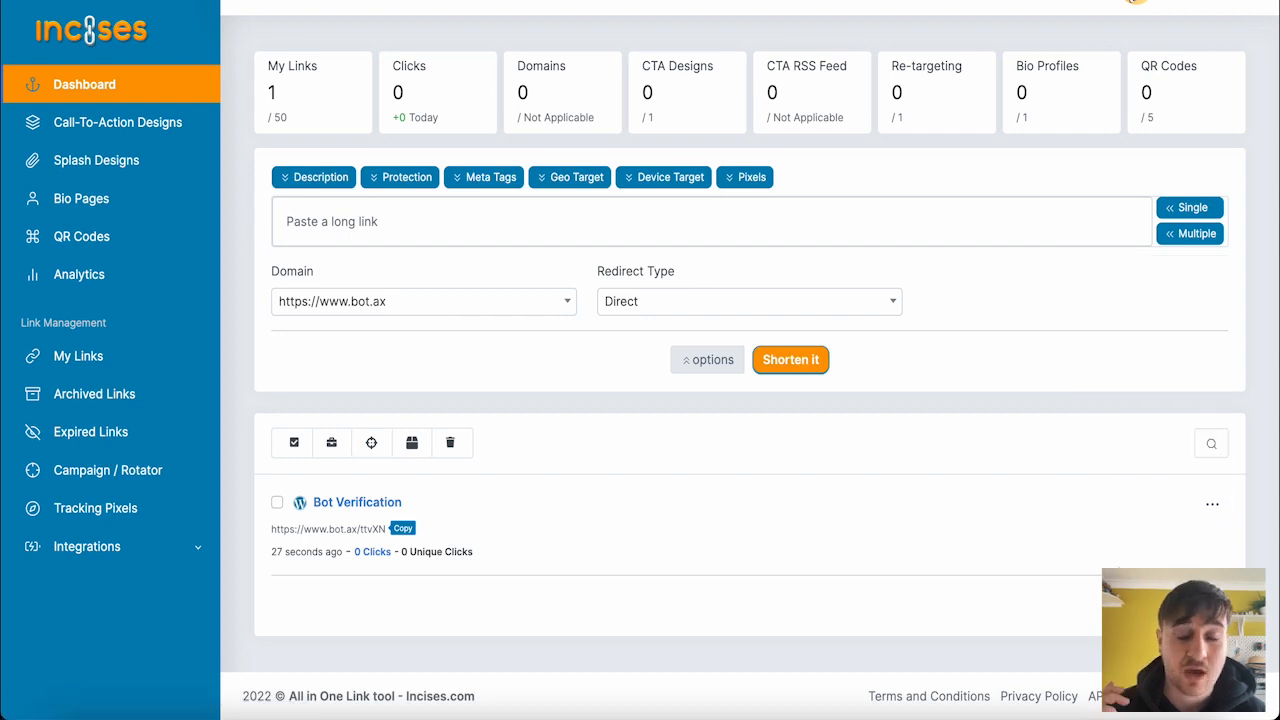
mouse_move(1040, 508)
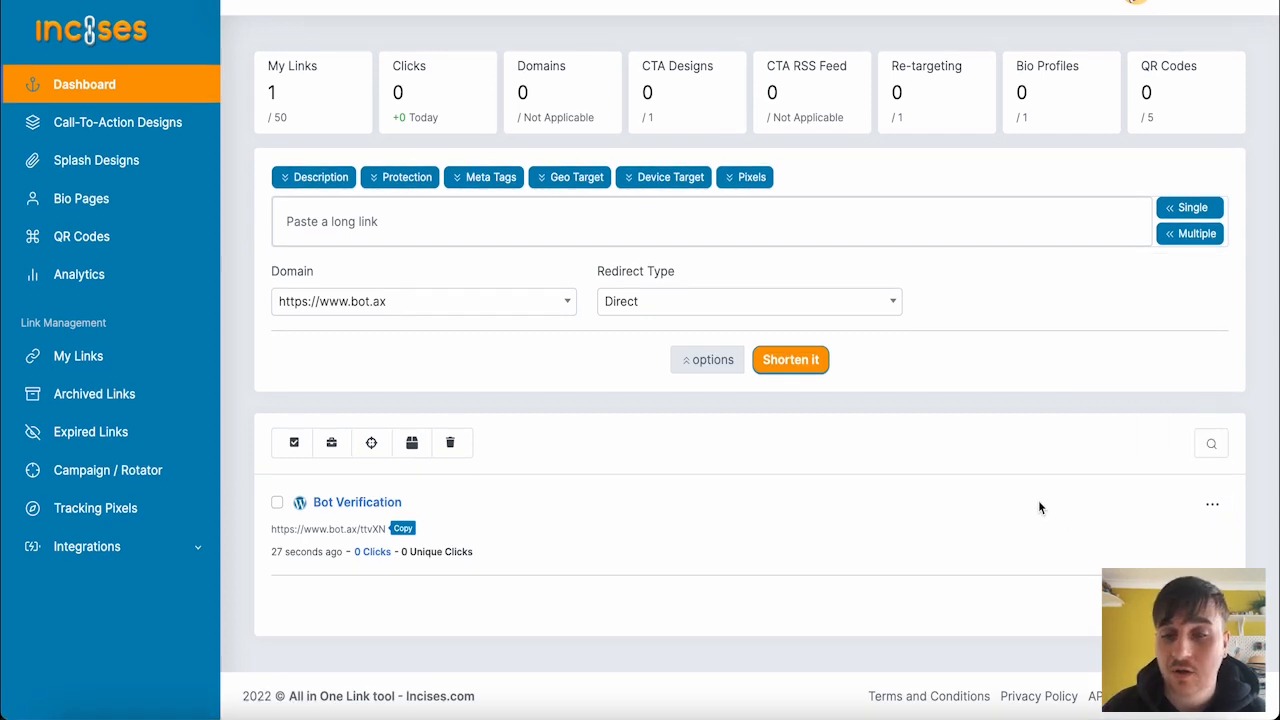
mouse_move(293, 442)
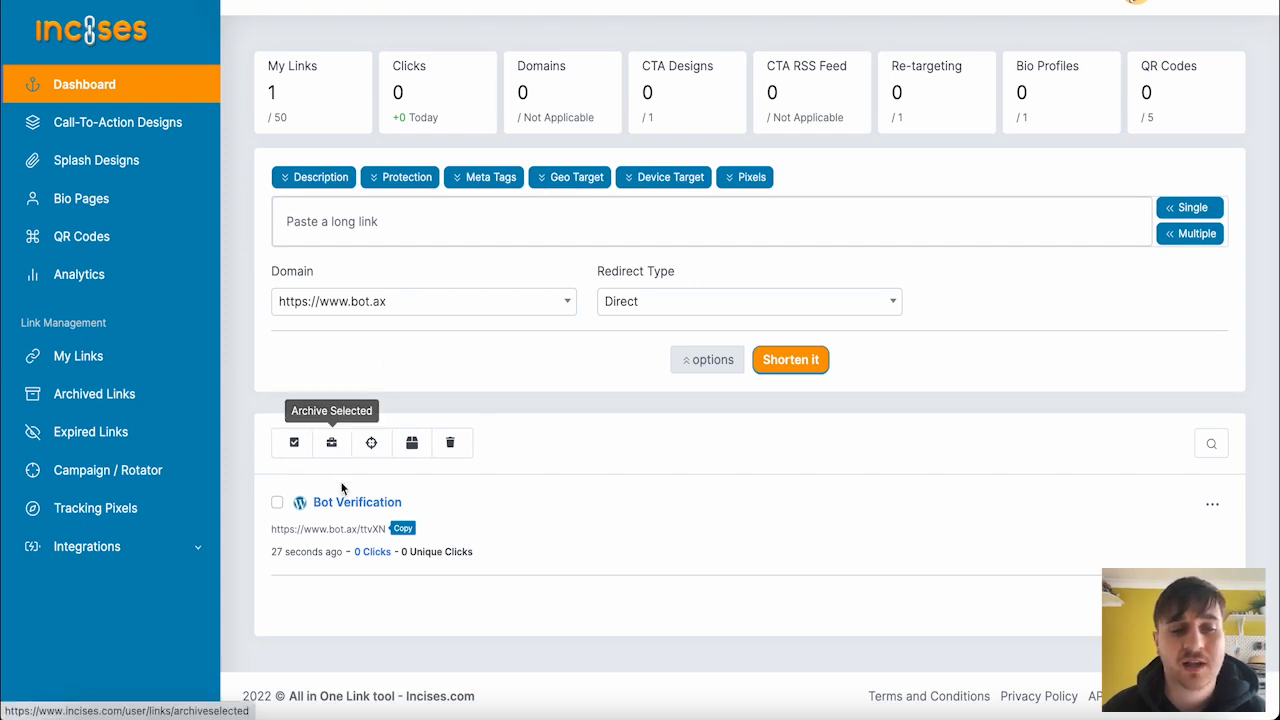
mouse_move(371, 442)
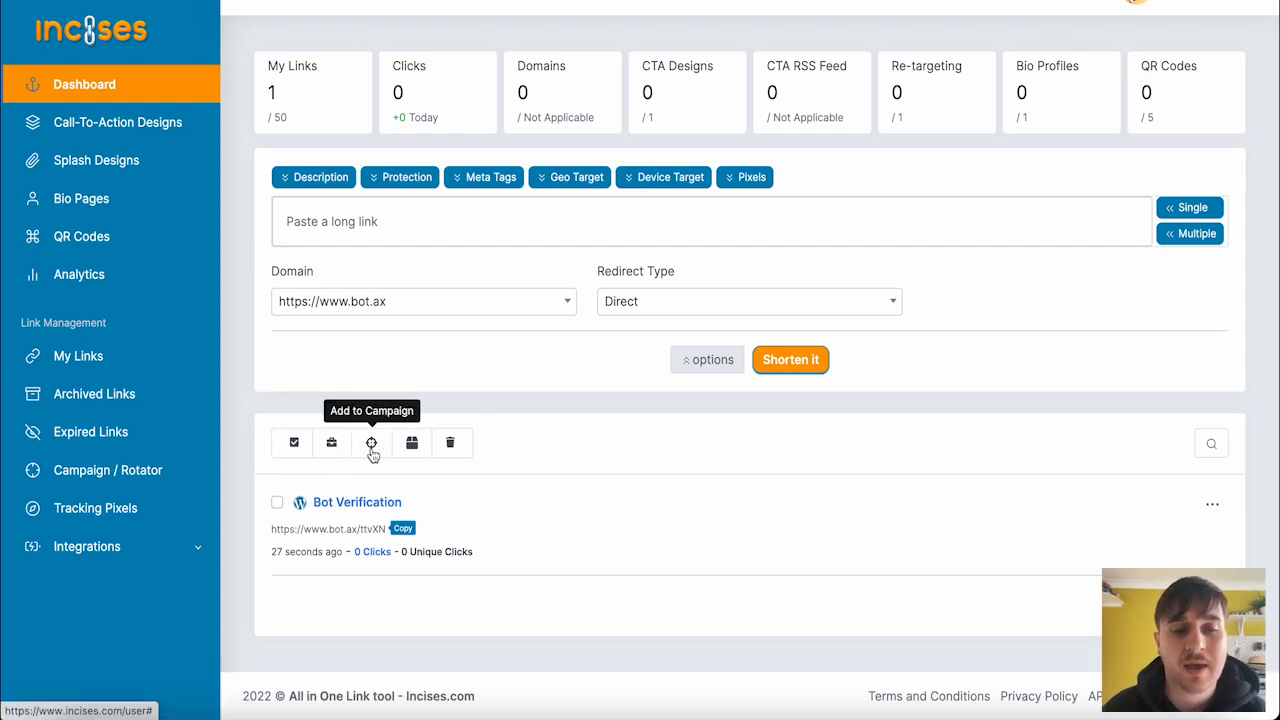
mouse_move(411, 443)
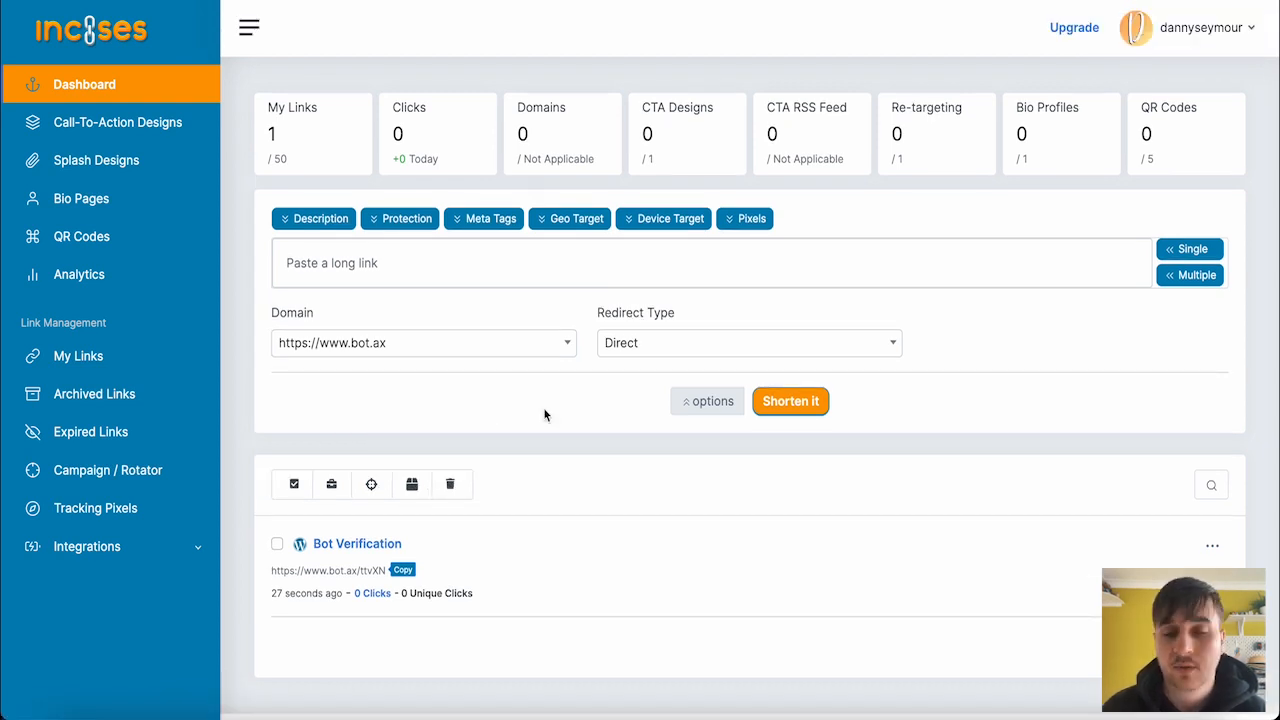
mouse_move(1211, 485)
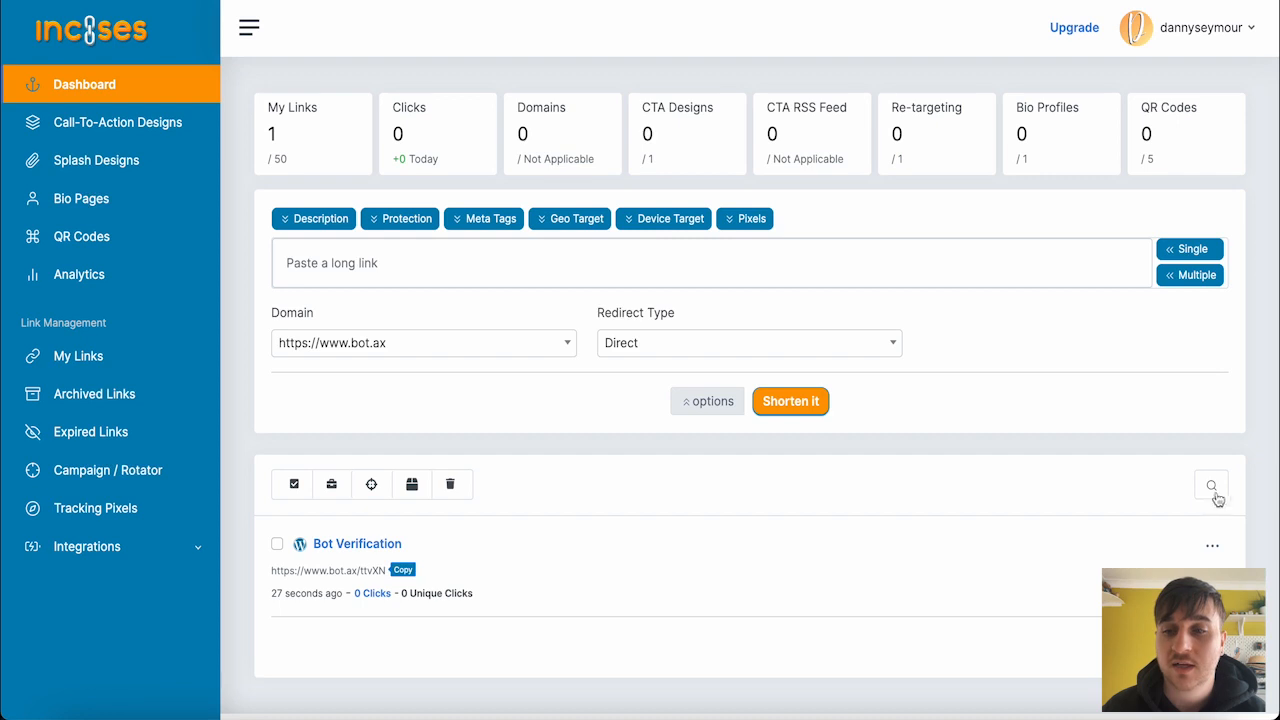
click(1211, 484)
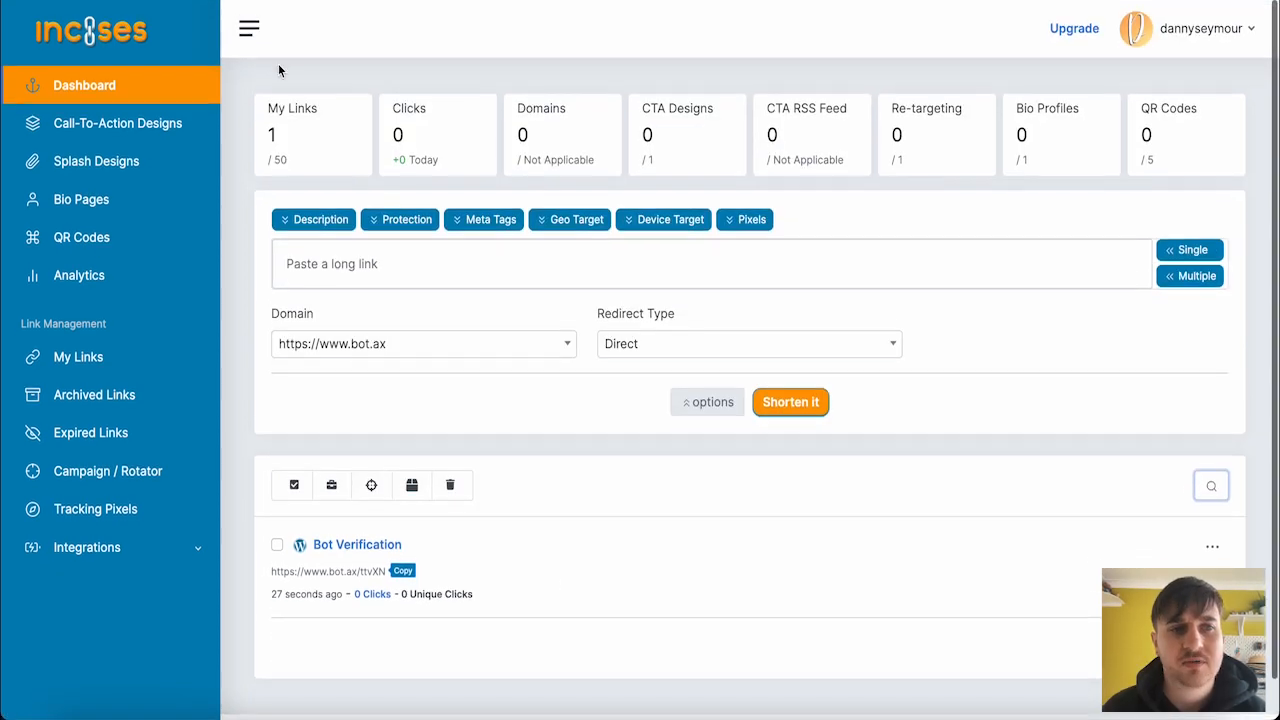
mouse_move(119, 121)
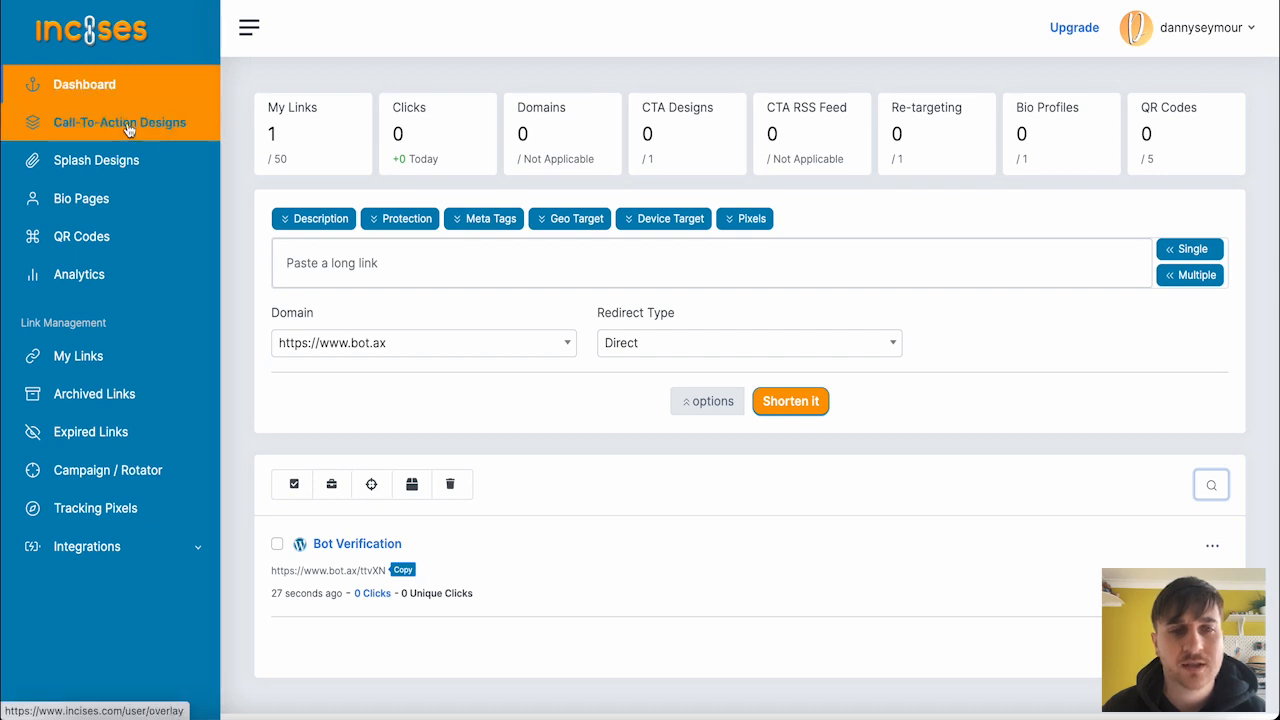
- From Call-To-Action Designs, start a new CTA design of the CTA Contact type
click(119, 122)
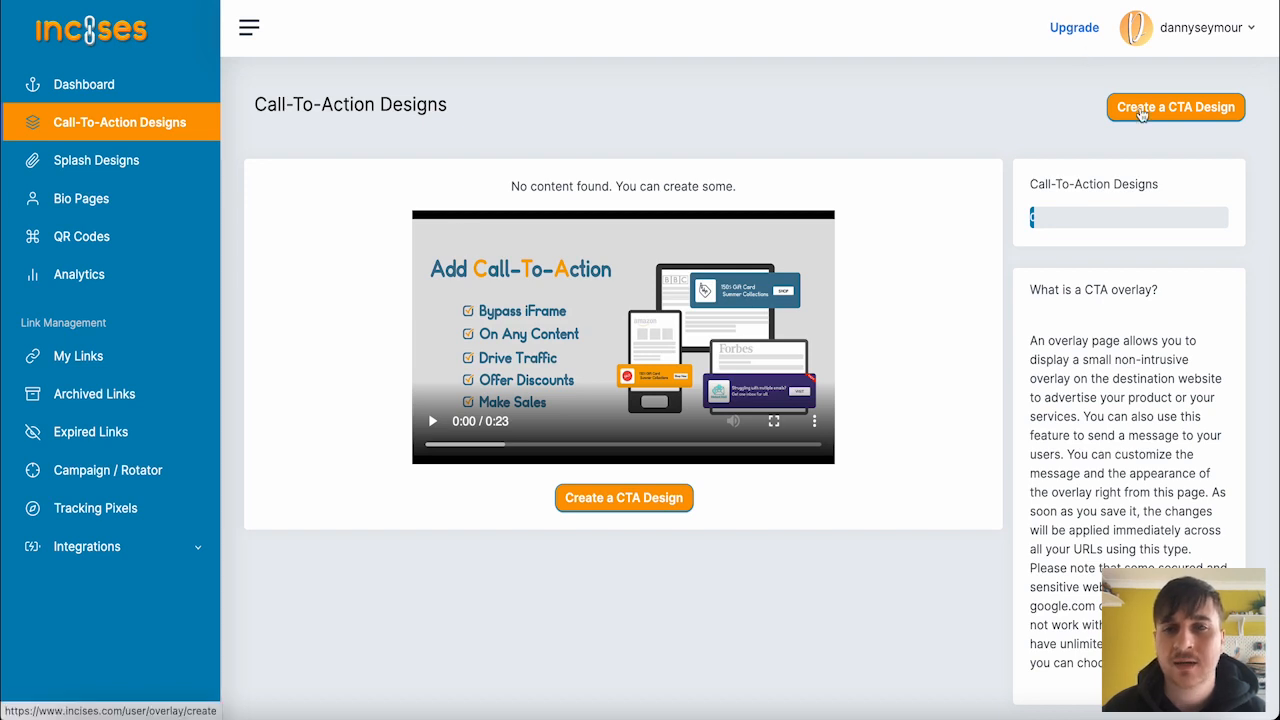
click(1176, 107)
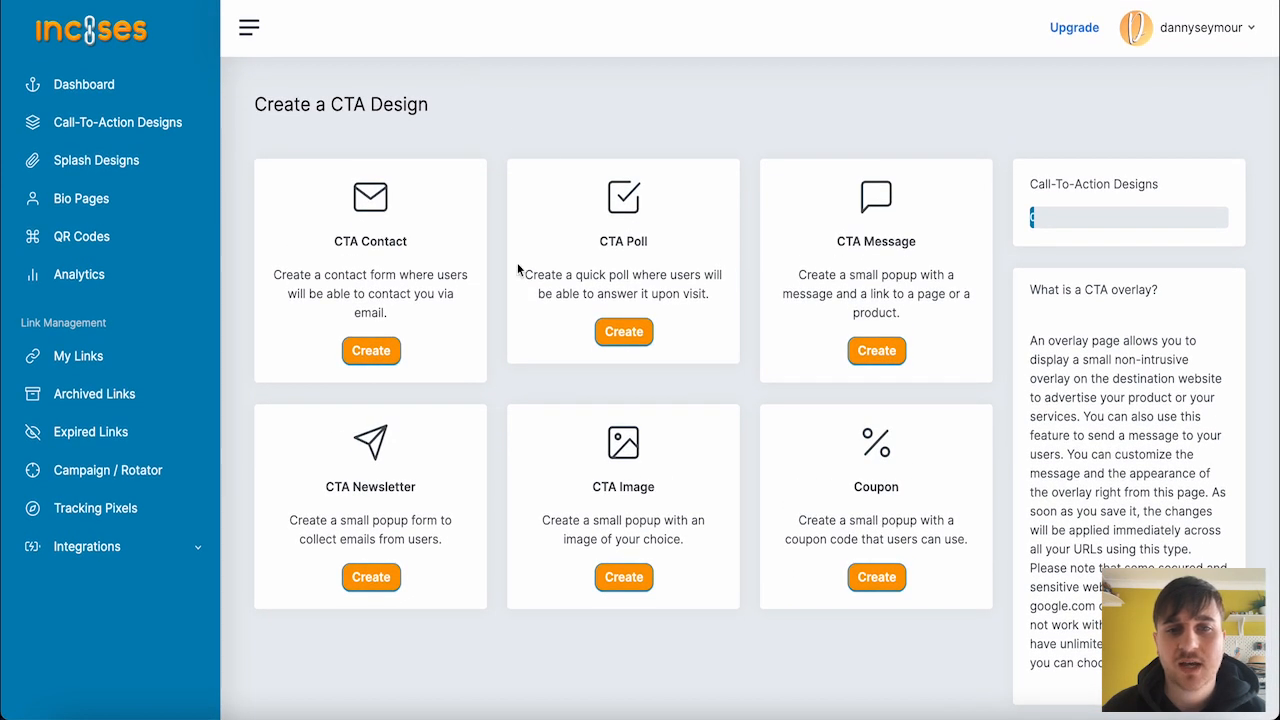
mouse_move(662, 300)
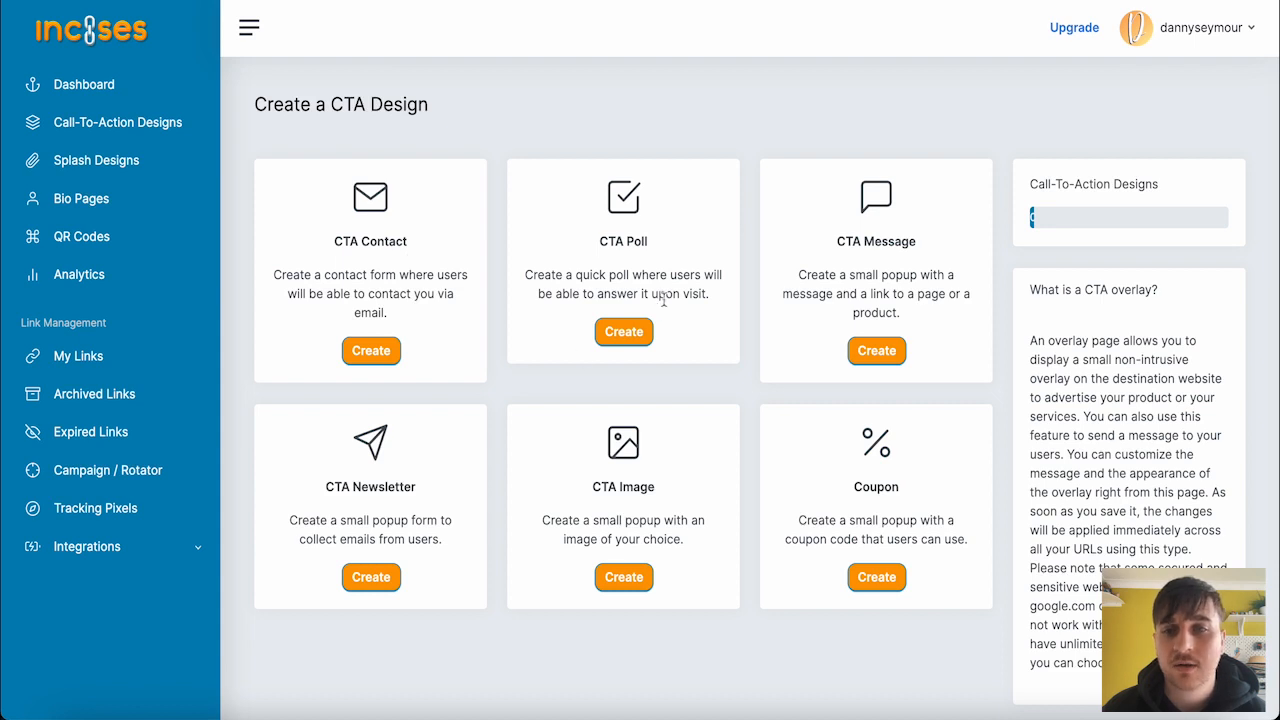
mouse_move(931, 318)
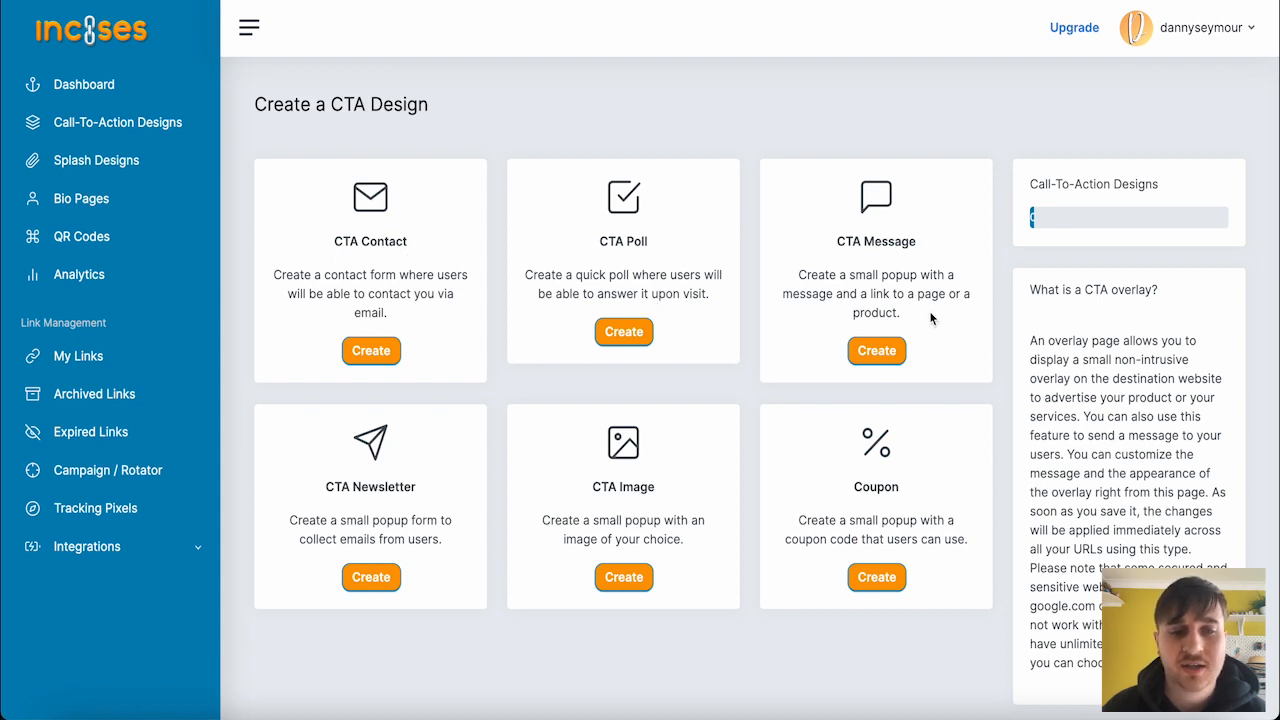
mouse_move(425, 521)
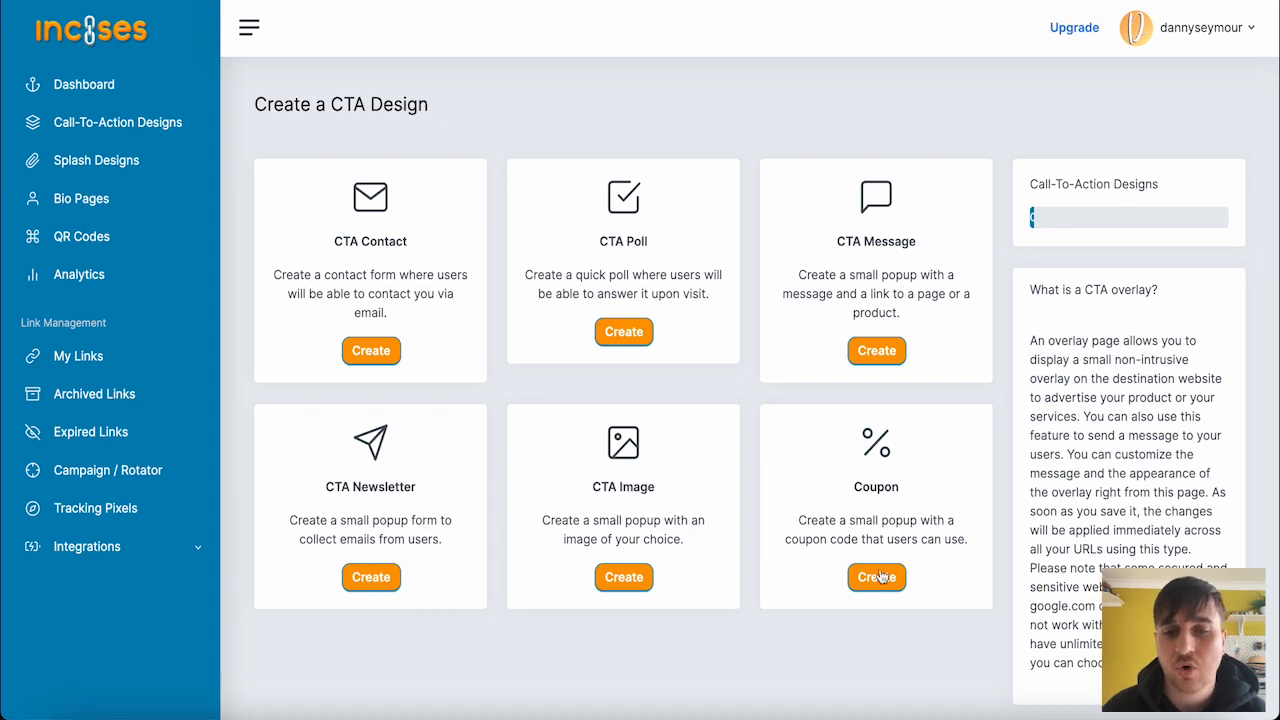
mouse_move(498, 348)
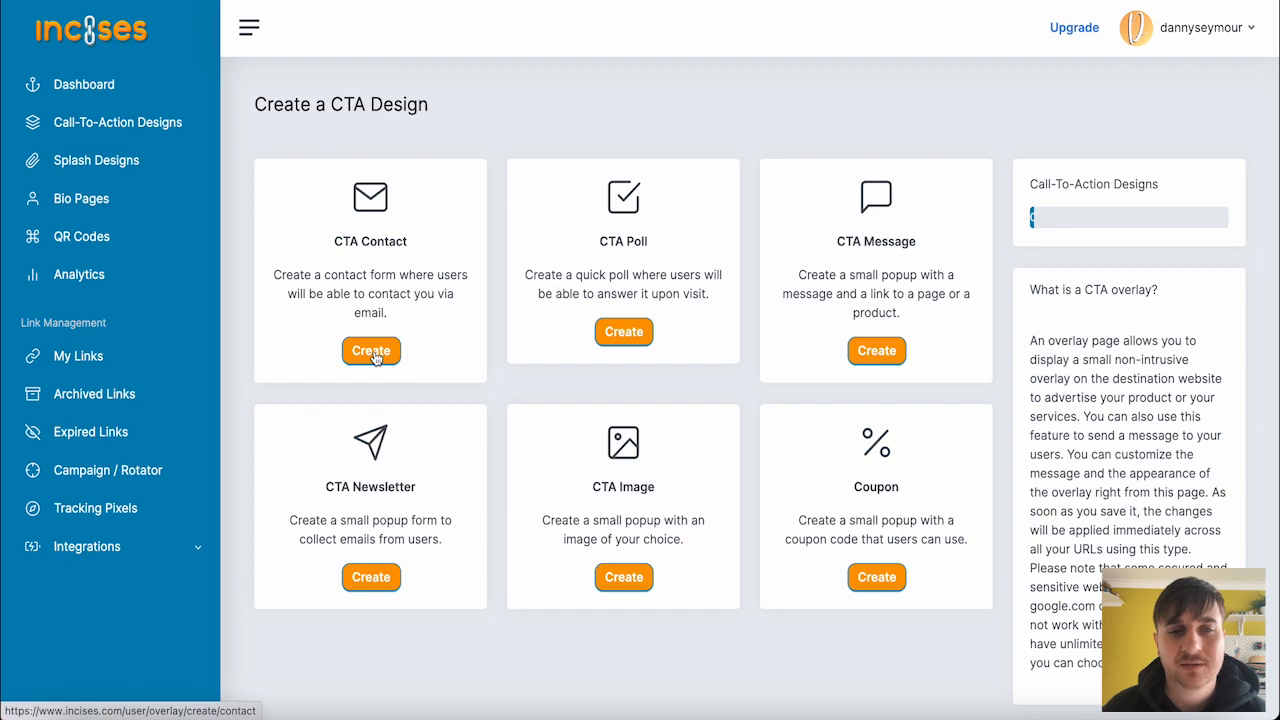
click(370, 351)
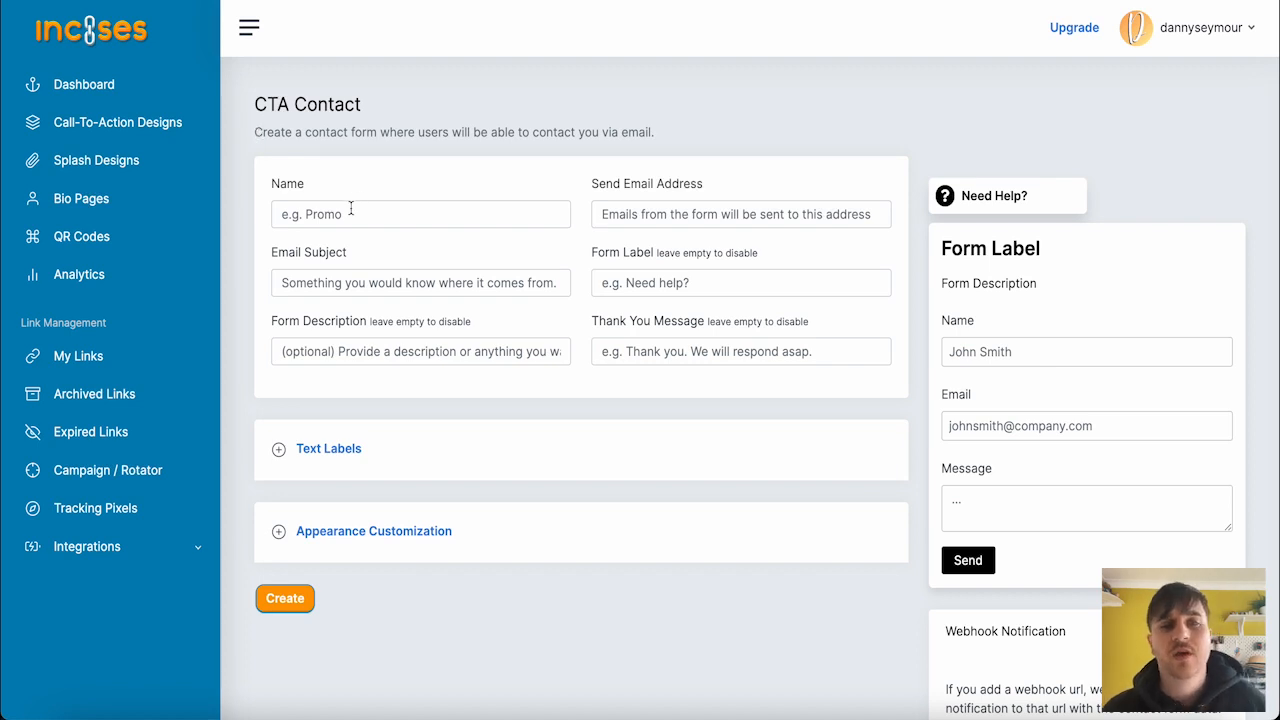
- Enter the thank-you message 'Thanks ! We will contact you shortly' and review the send-button label
click(740, 213)
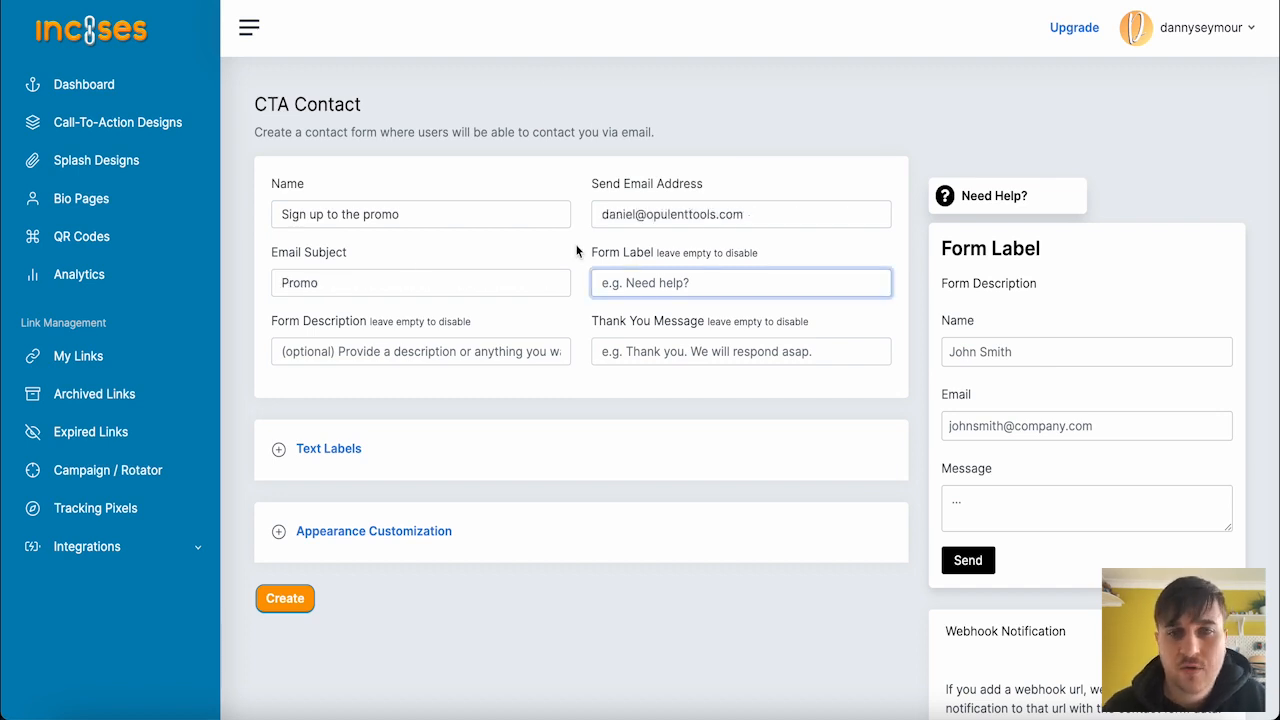
mouse_move(559, 238)
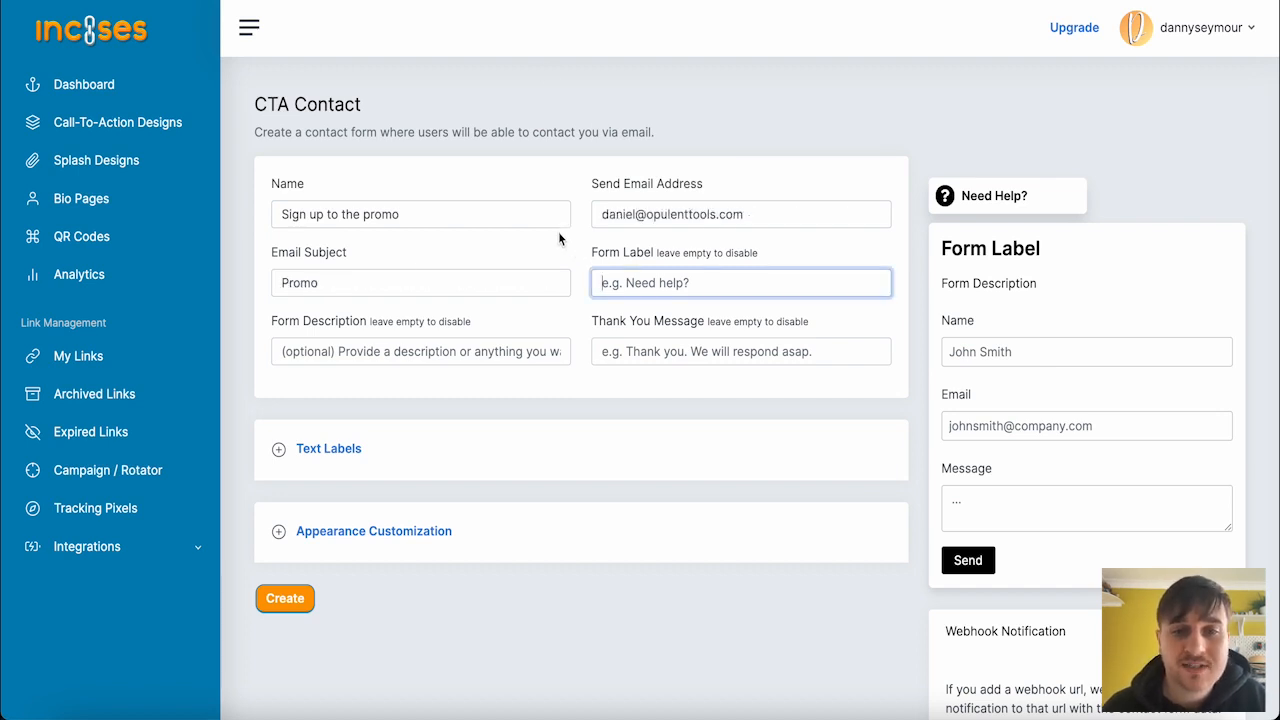
mouse_move(390, 376)
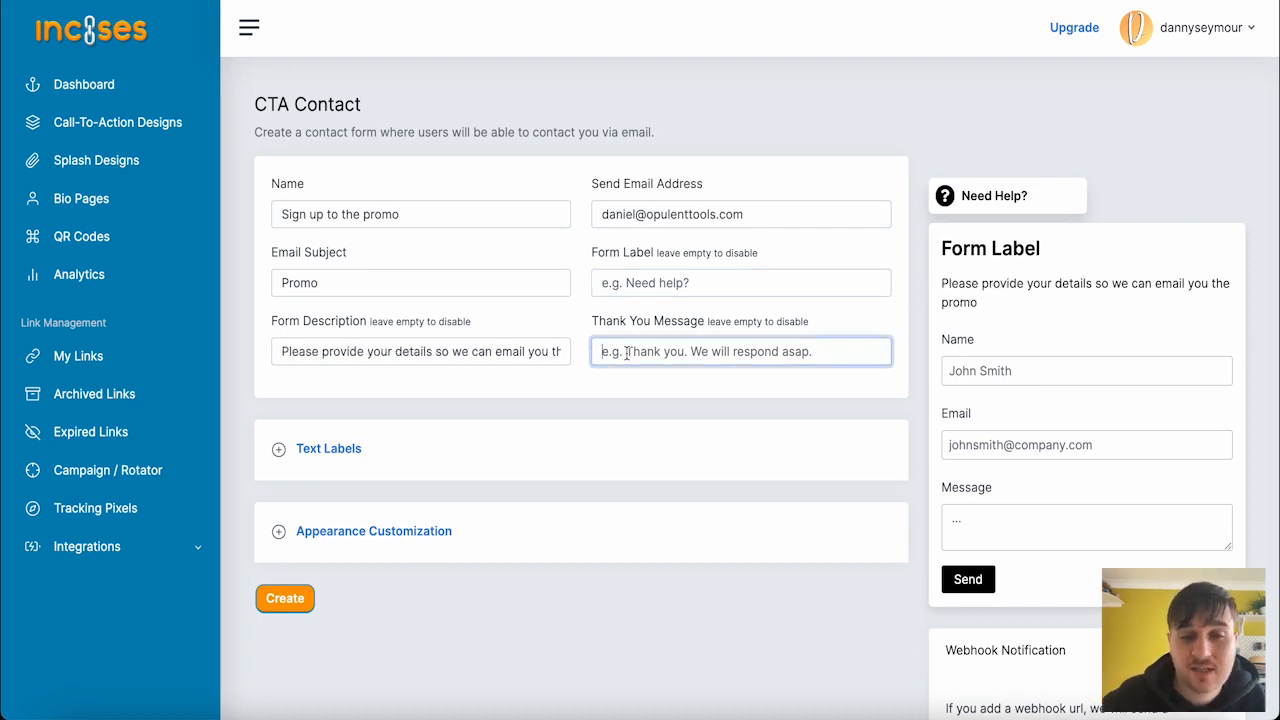
text(Thanks ! We will contact you shortly)
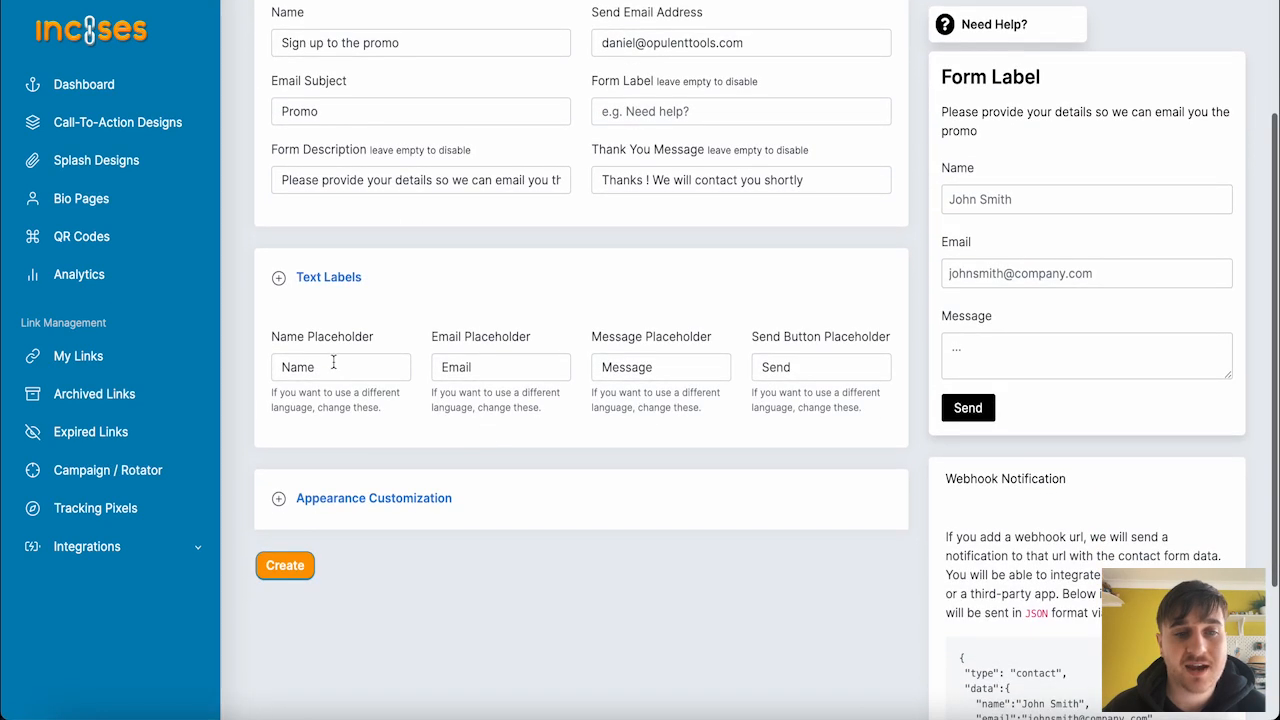
mouse_move(477, 366)
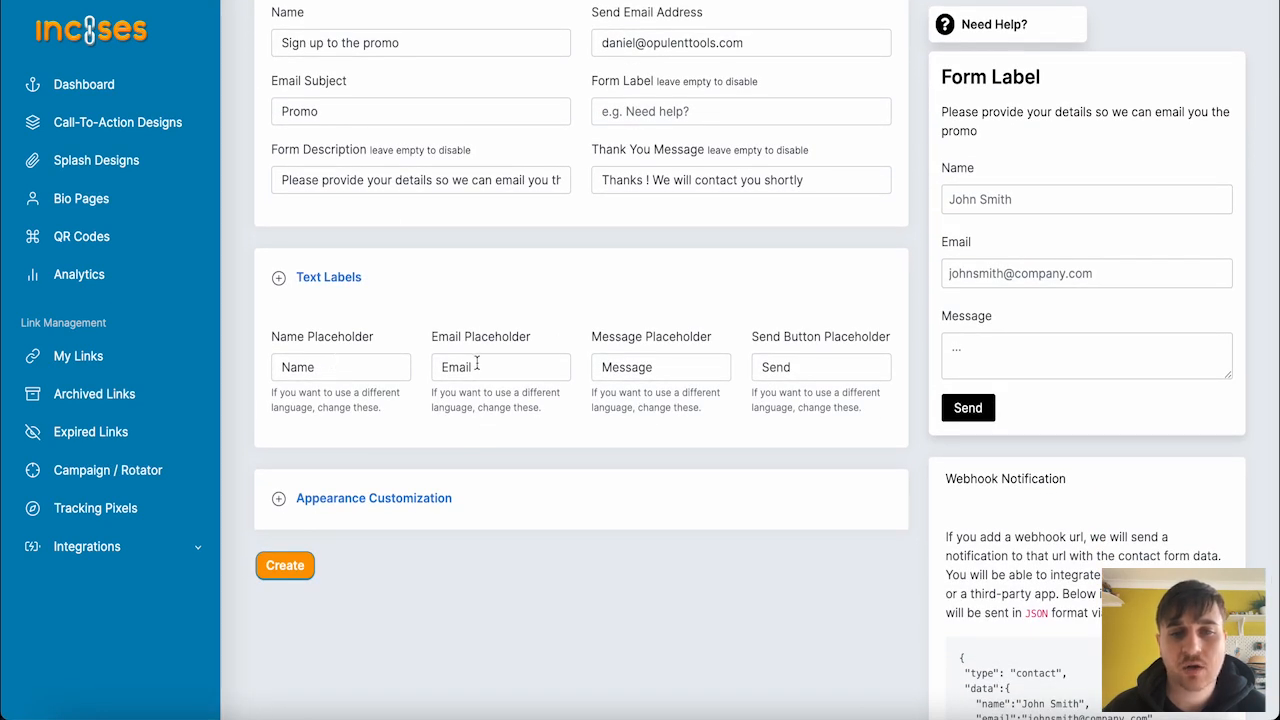
mouse_move(638, 370)
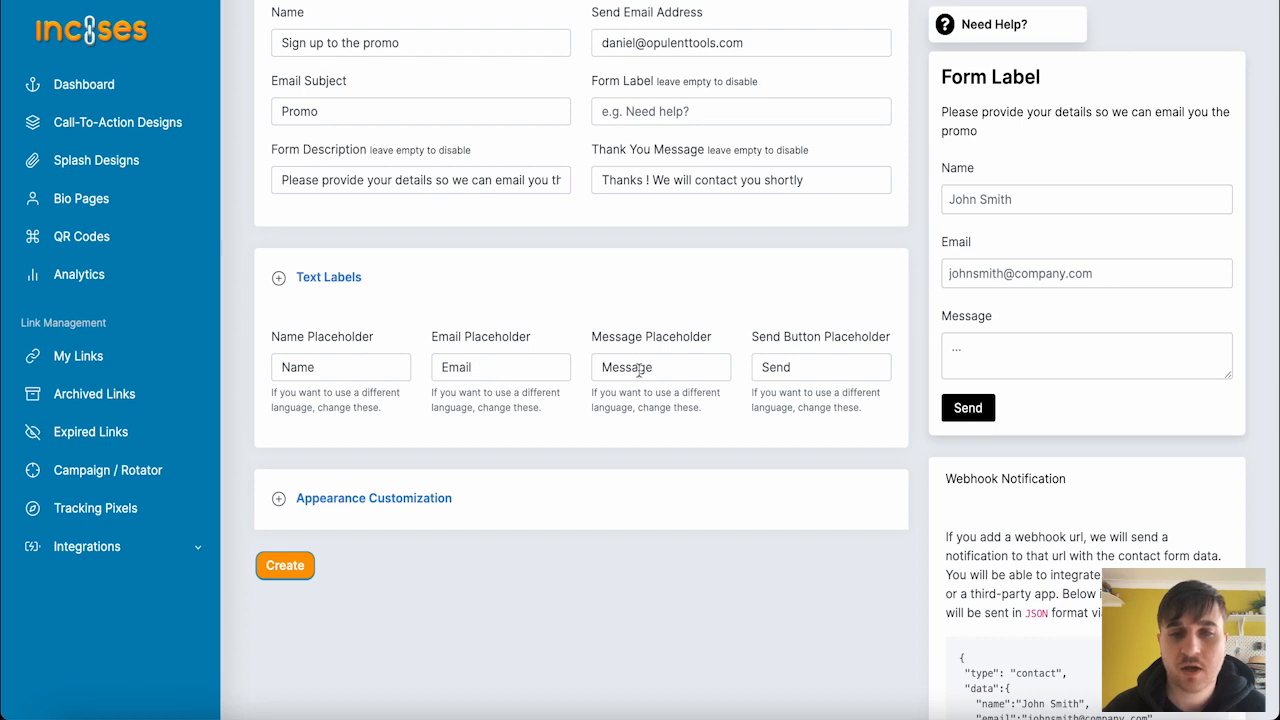
scroll(up, 3)
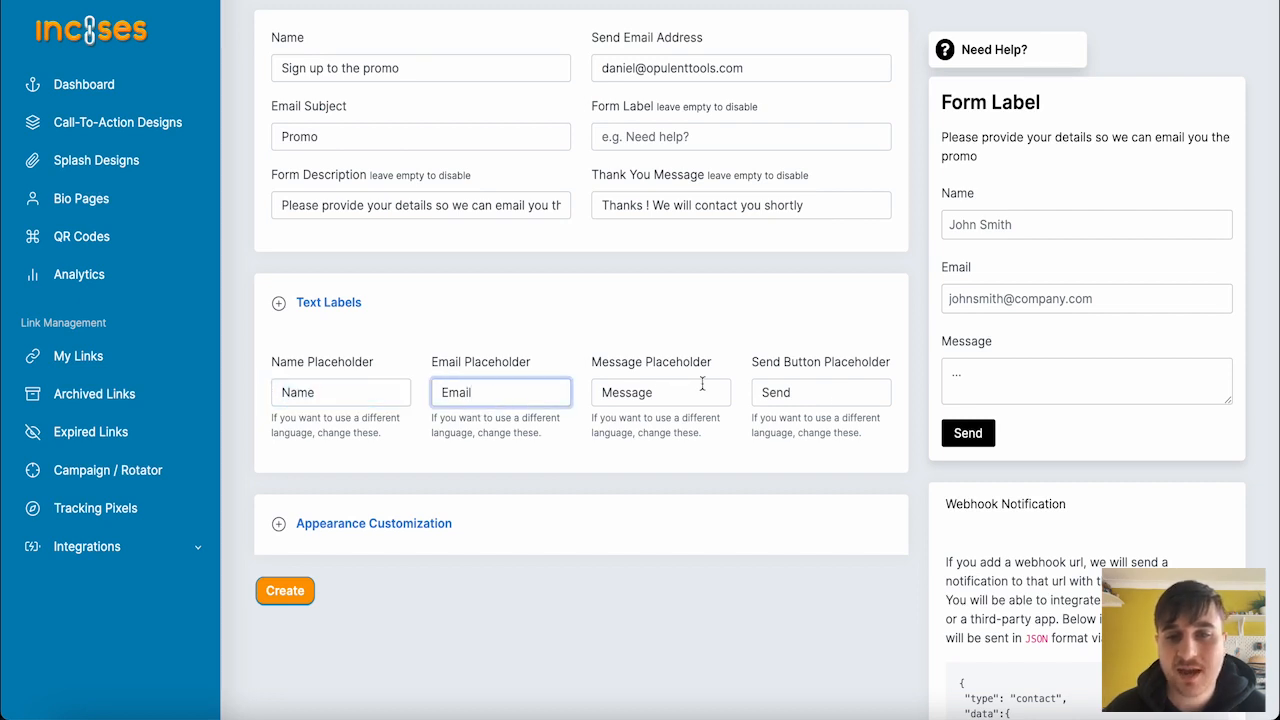
click(820, 392)
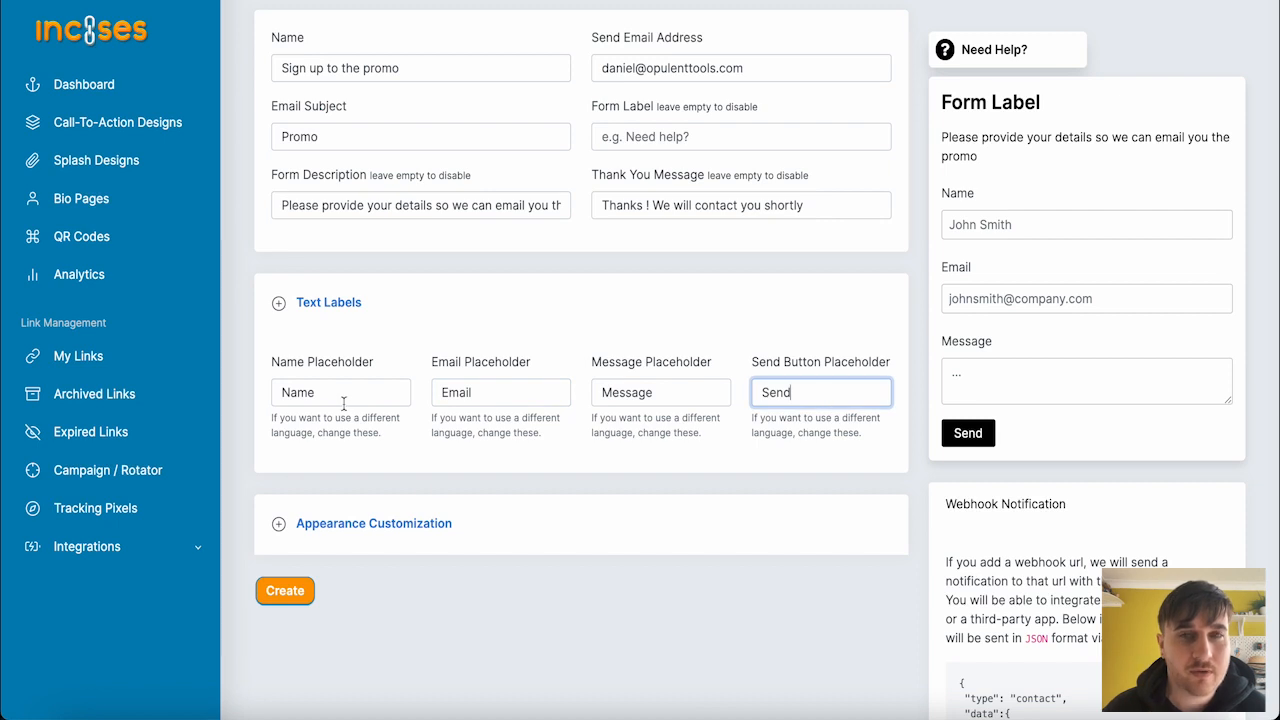
mouse_move(310, 431)
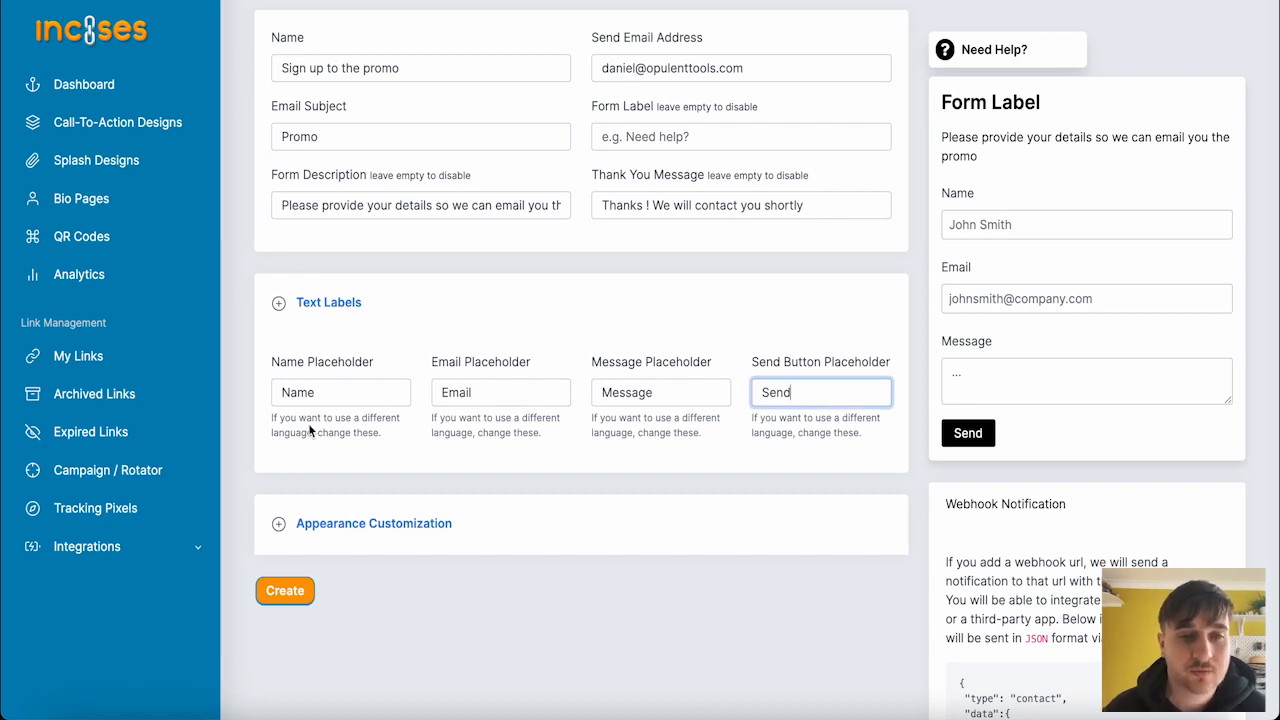
- Give the contact form a cyan background and pale blue input fields
click(328, 302)
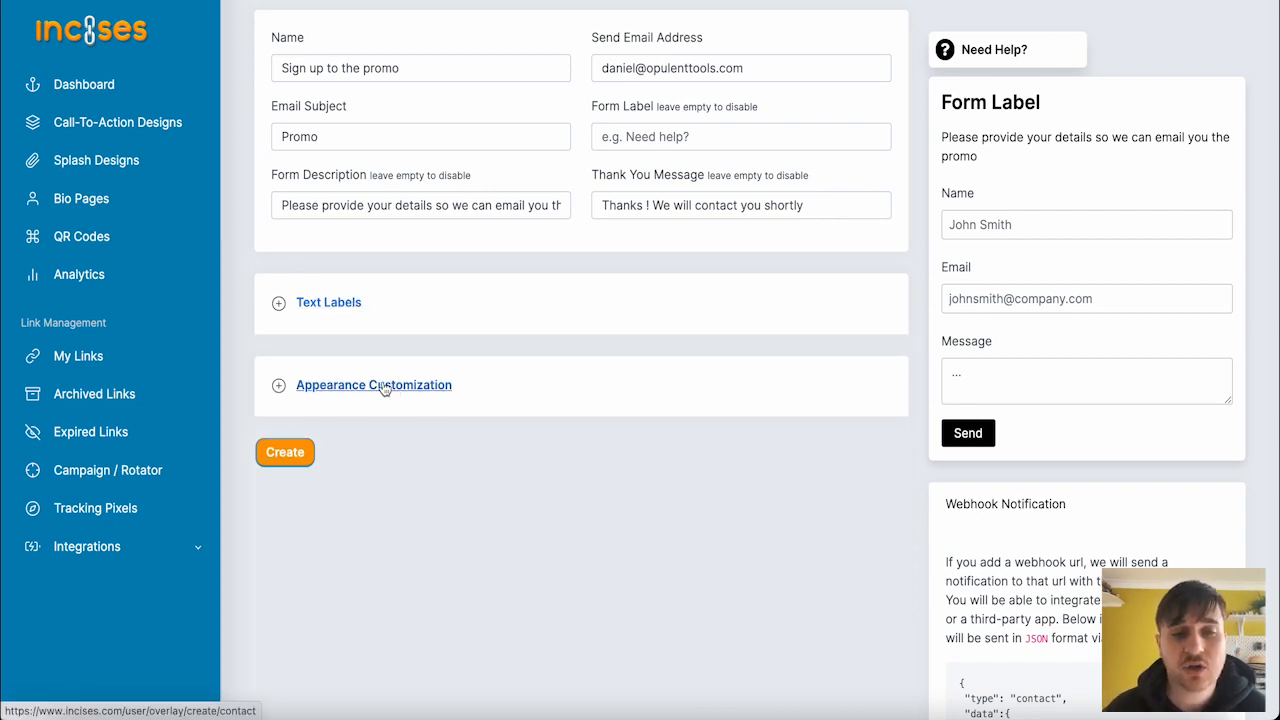
click(373, 385)
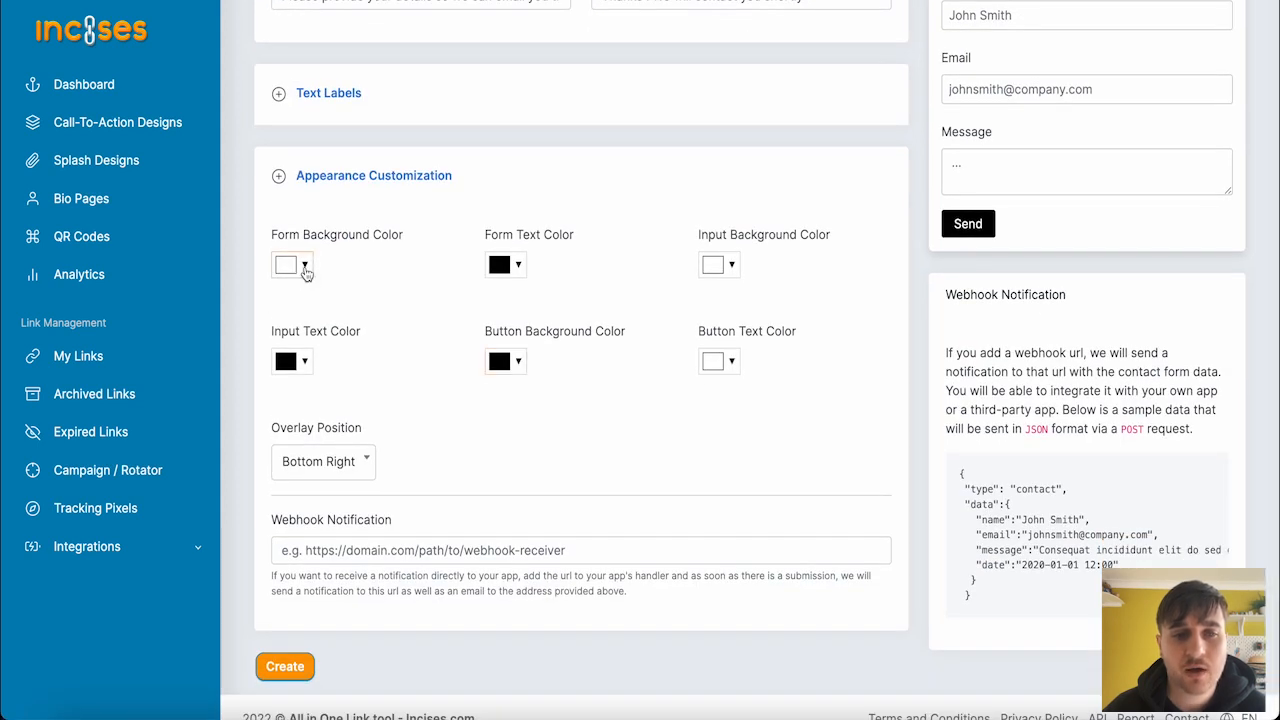
click(286, 264)
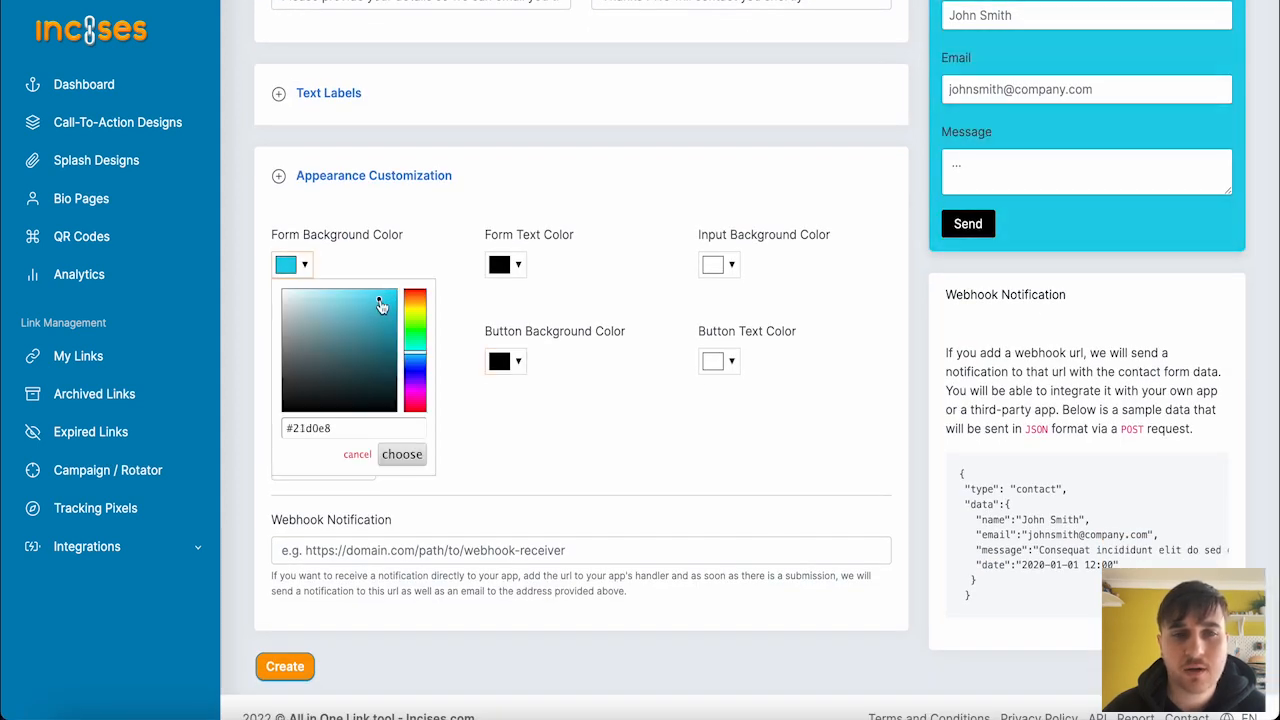
scroll(up, 3)
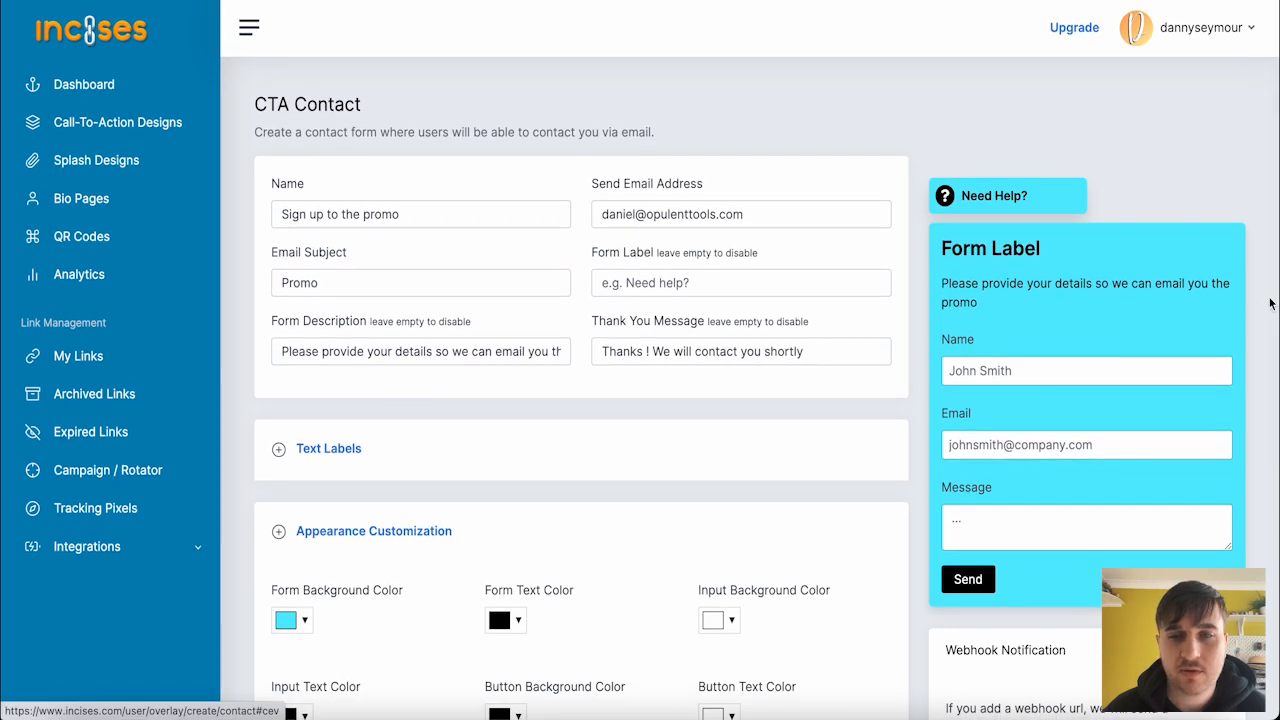
scroll(down, 3)
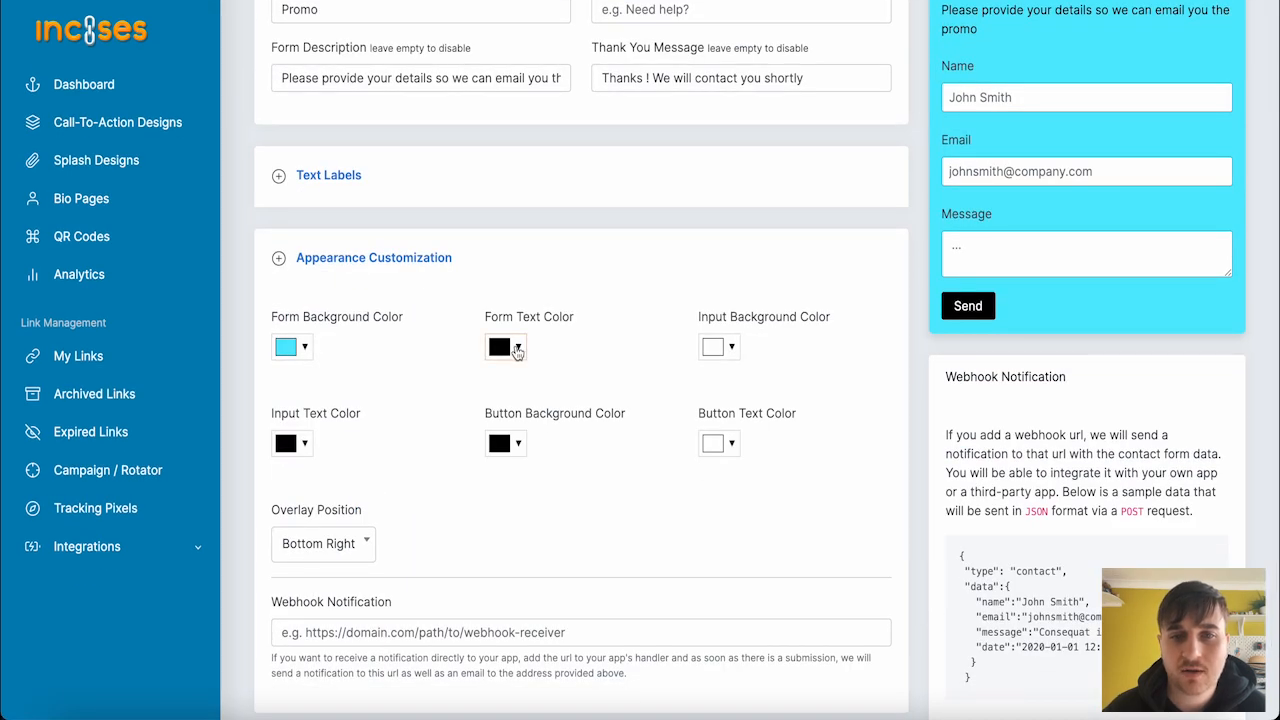
click(730, 346)
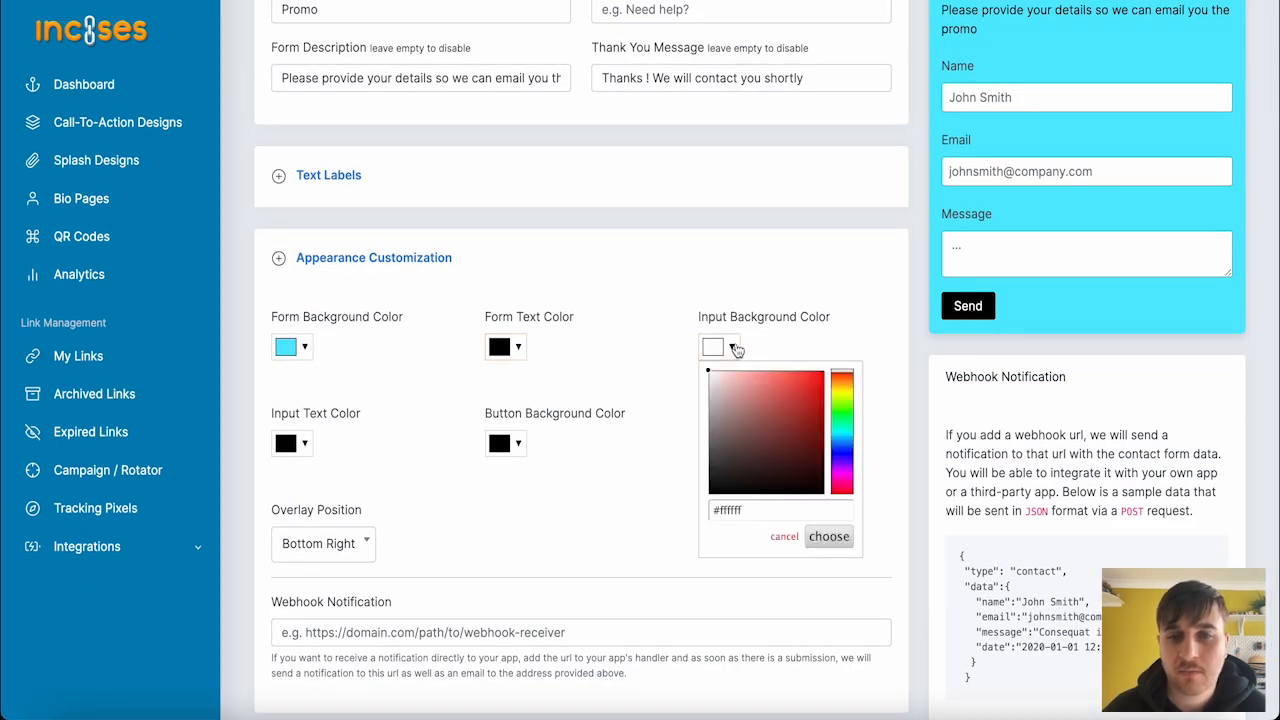
click(828, 536)
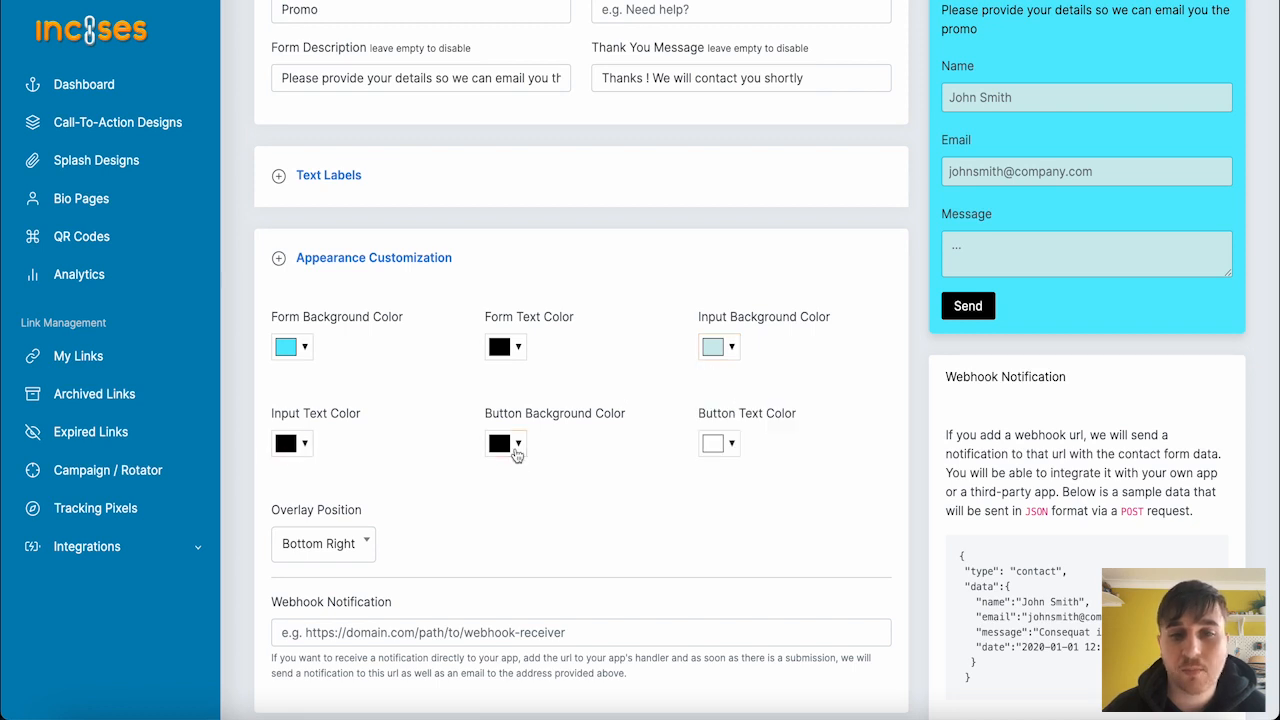
mouse_move(794, 446)
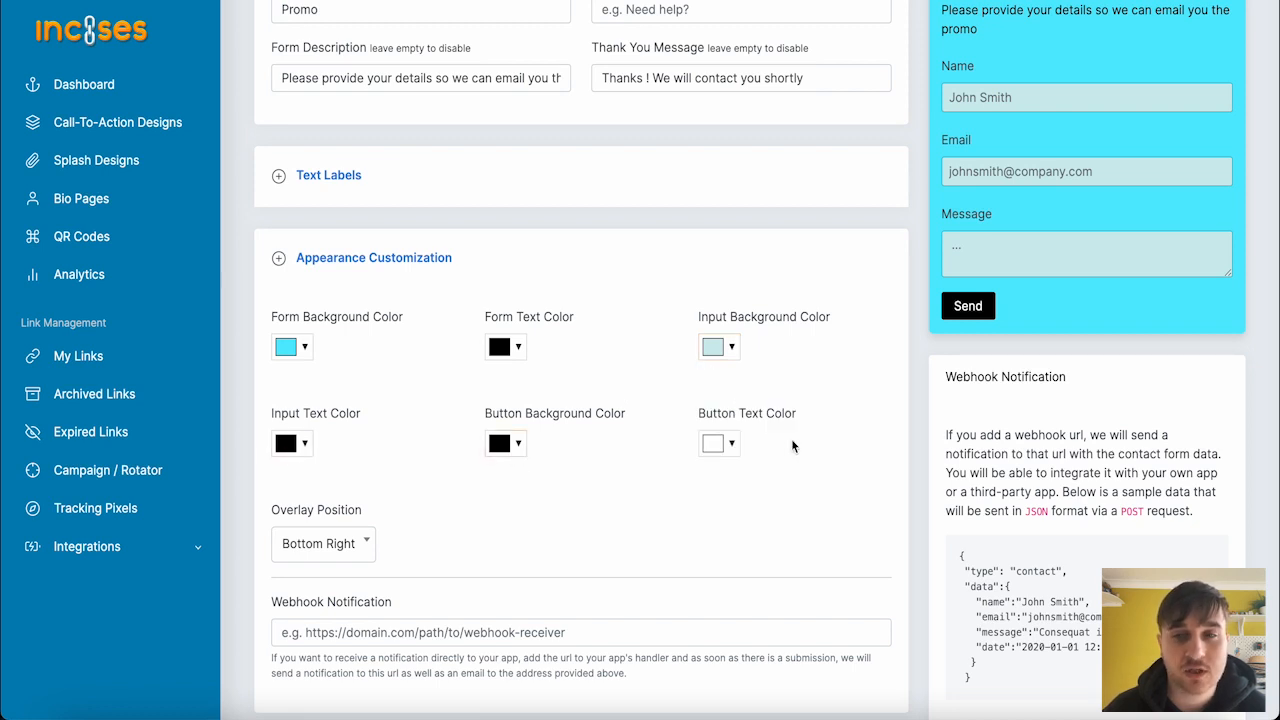
- Try Bottom Left for the overlay position, then keep it at Bottom Right
scroll(down, 3)
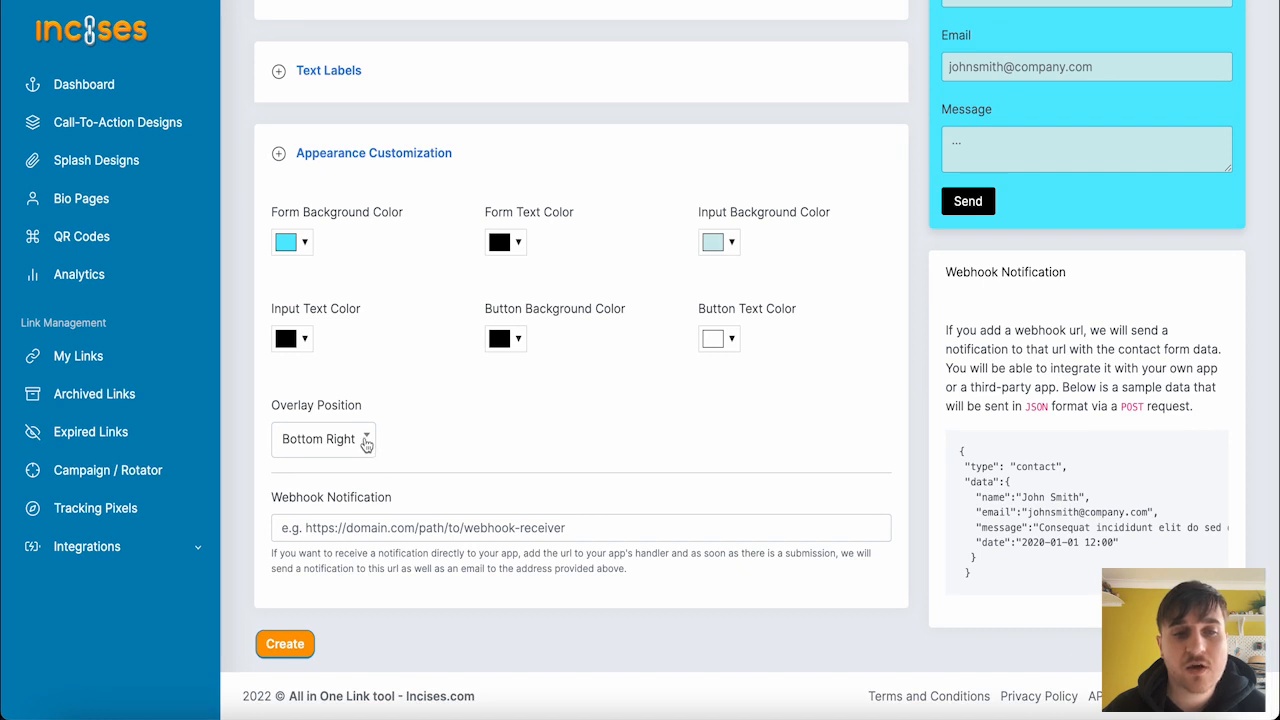
click(323, 439)
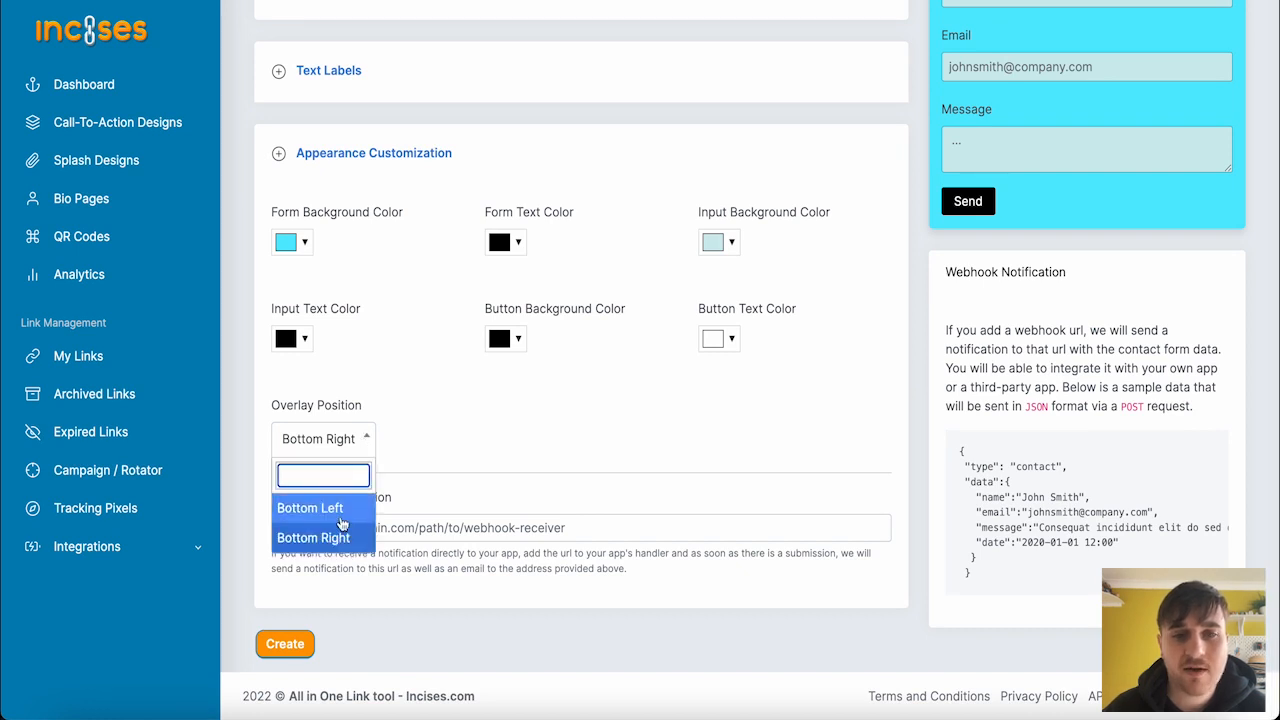
click(309, 507)
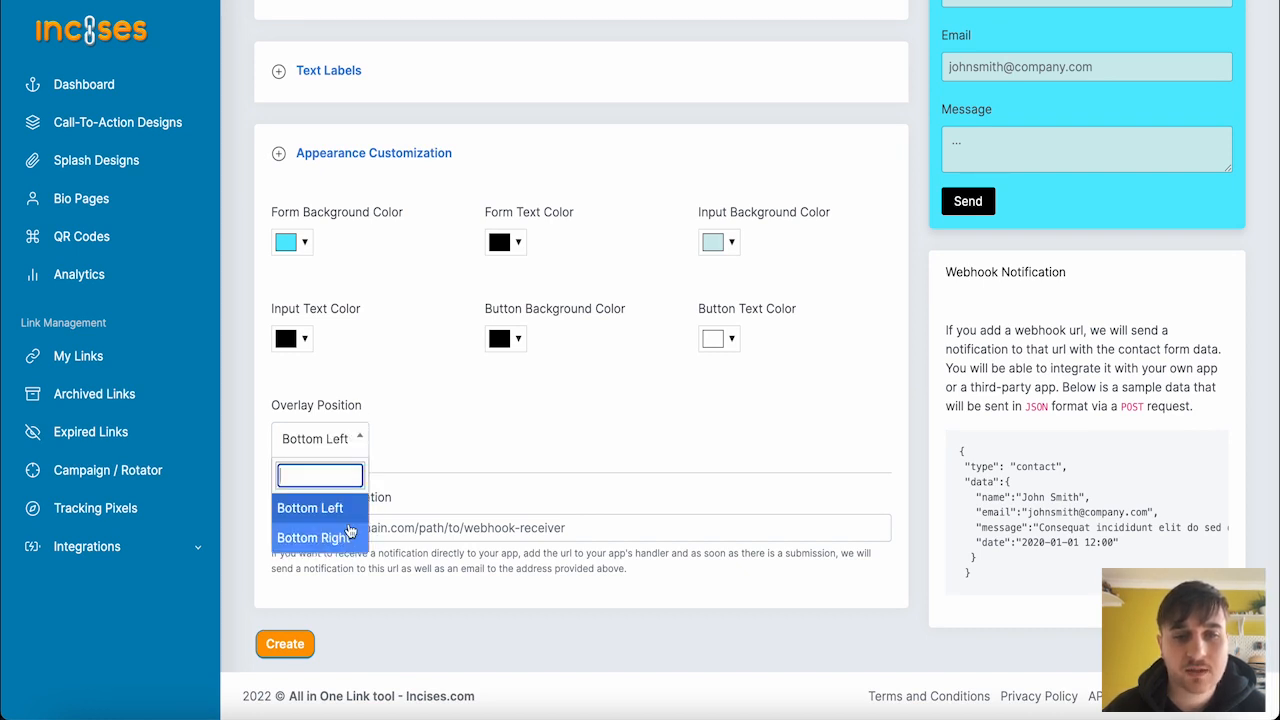
click(314, 537)
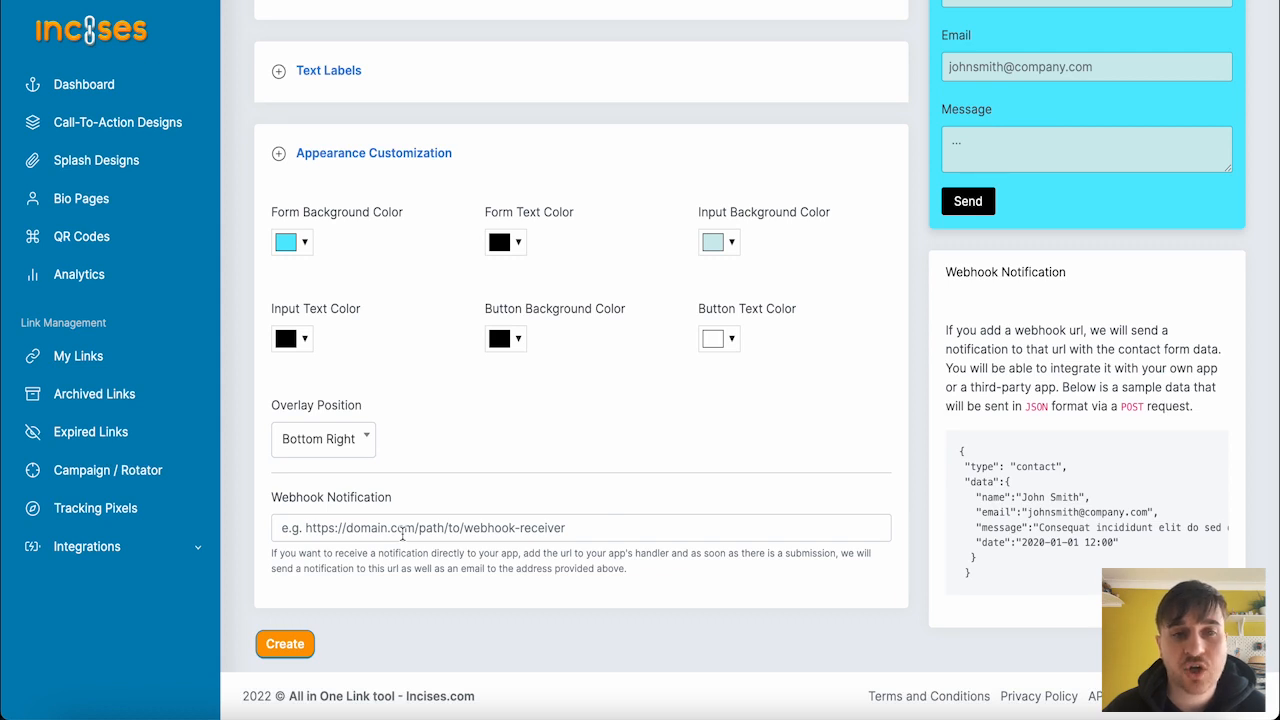
scroll(up, 3)
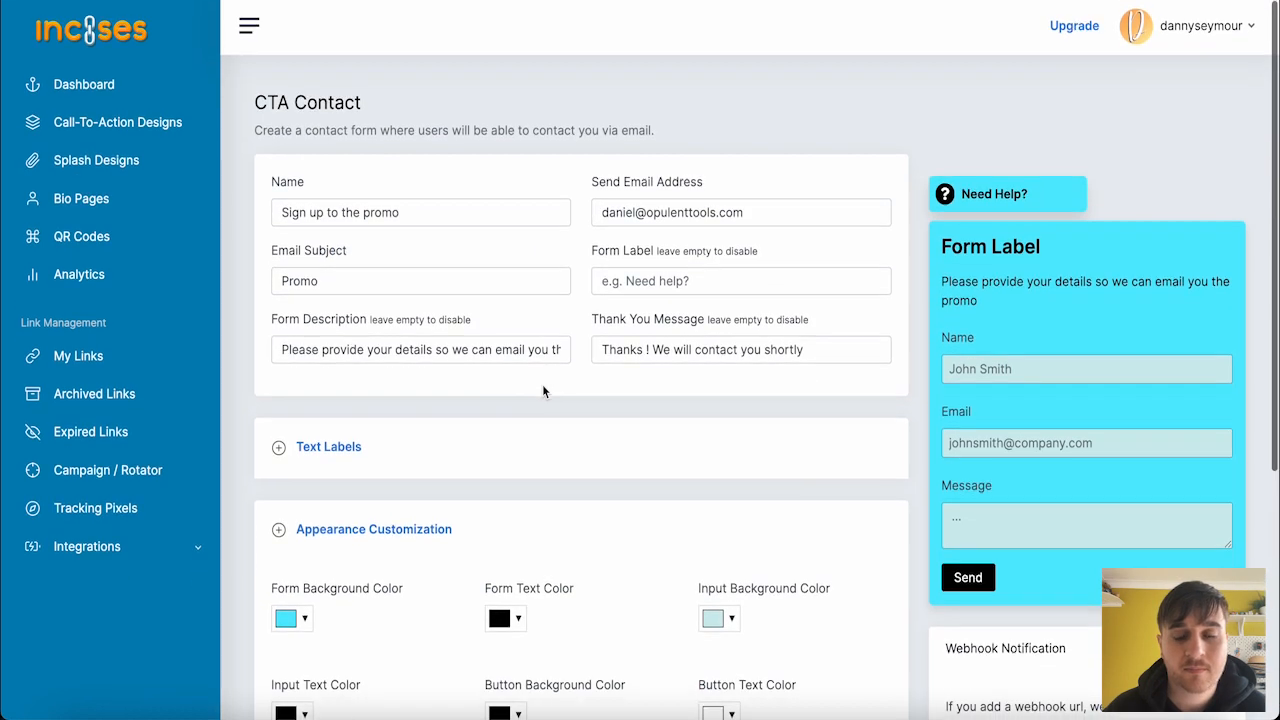
scroll(down, 3)
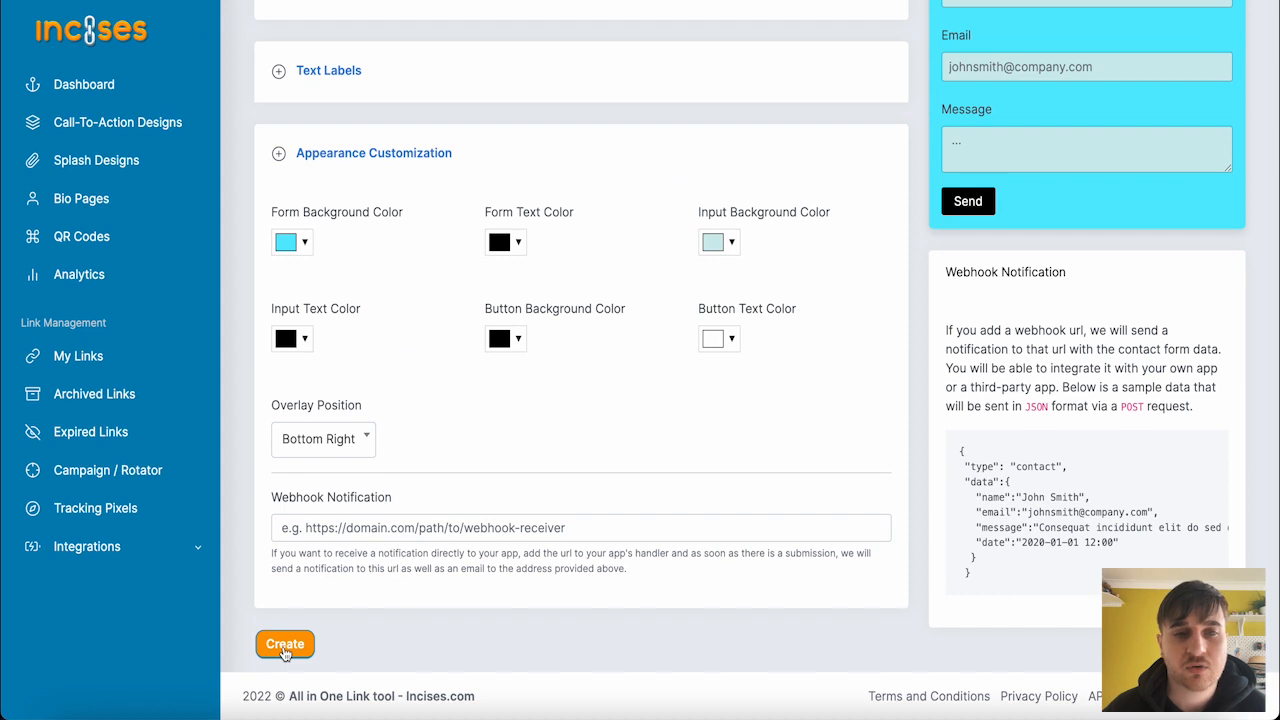
- Save the 'Sign up to the promo' contact design and reopen it to check
click(285, 644)
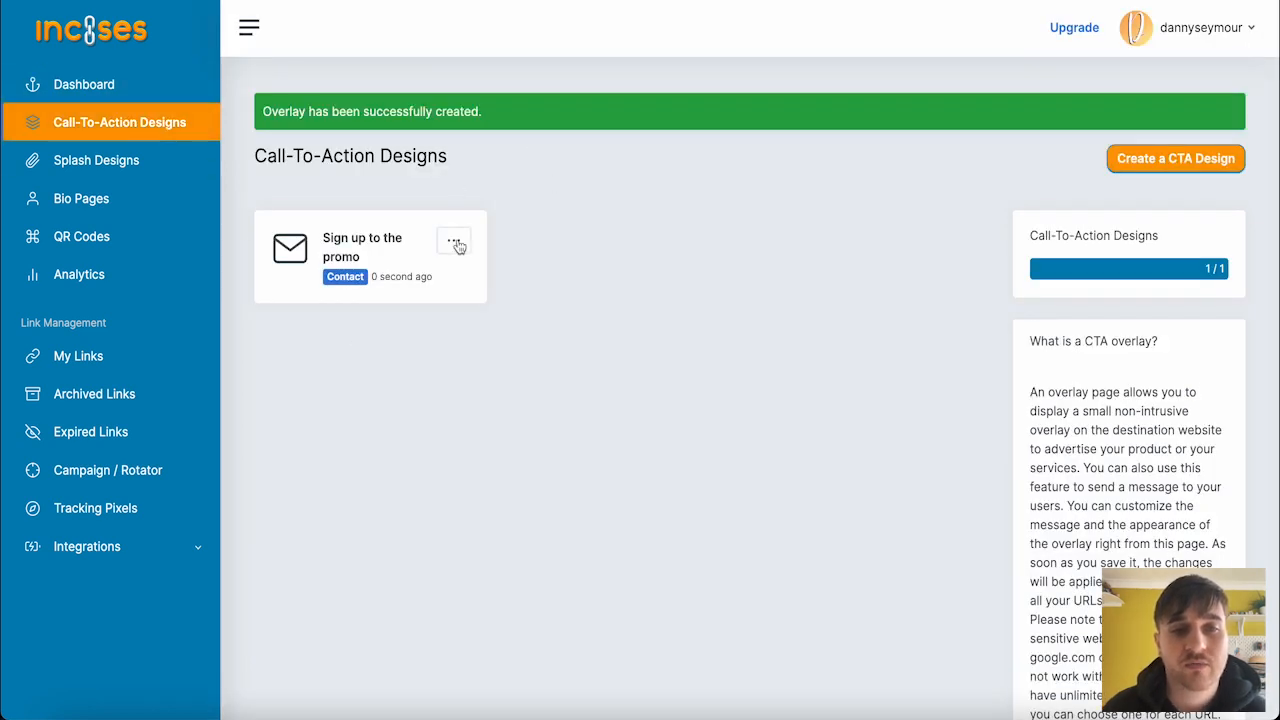
click(454, 243)
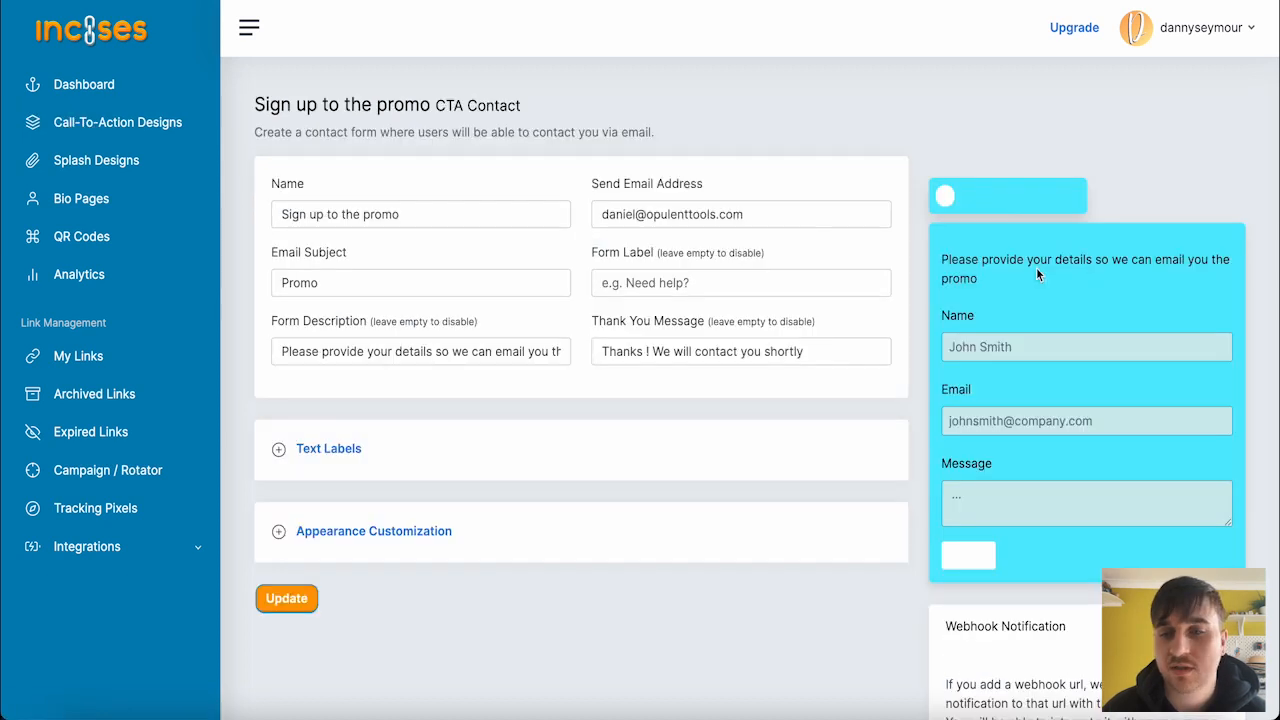
scroll(up, 3)
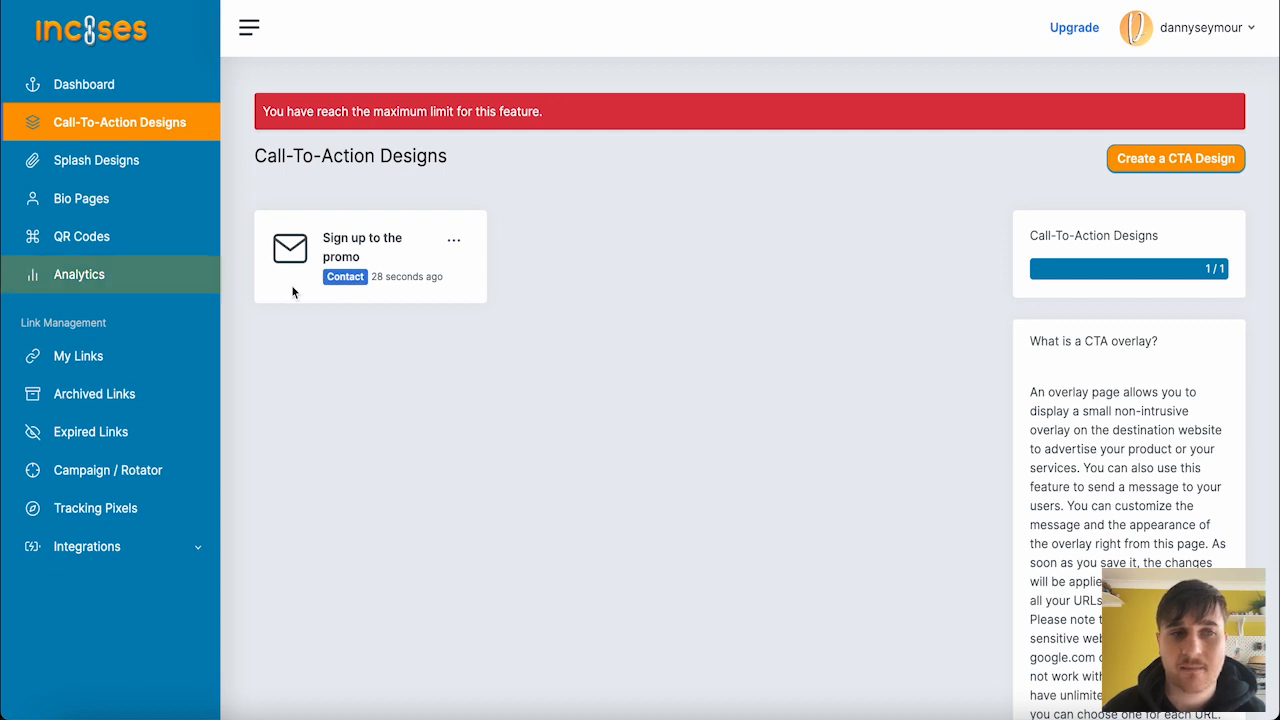
mouse_move(114, 151)
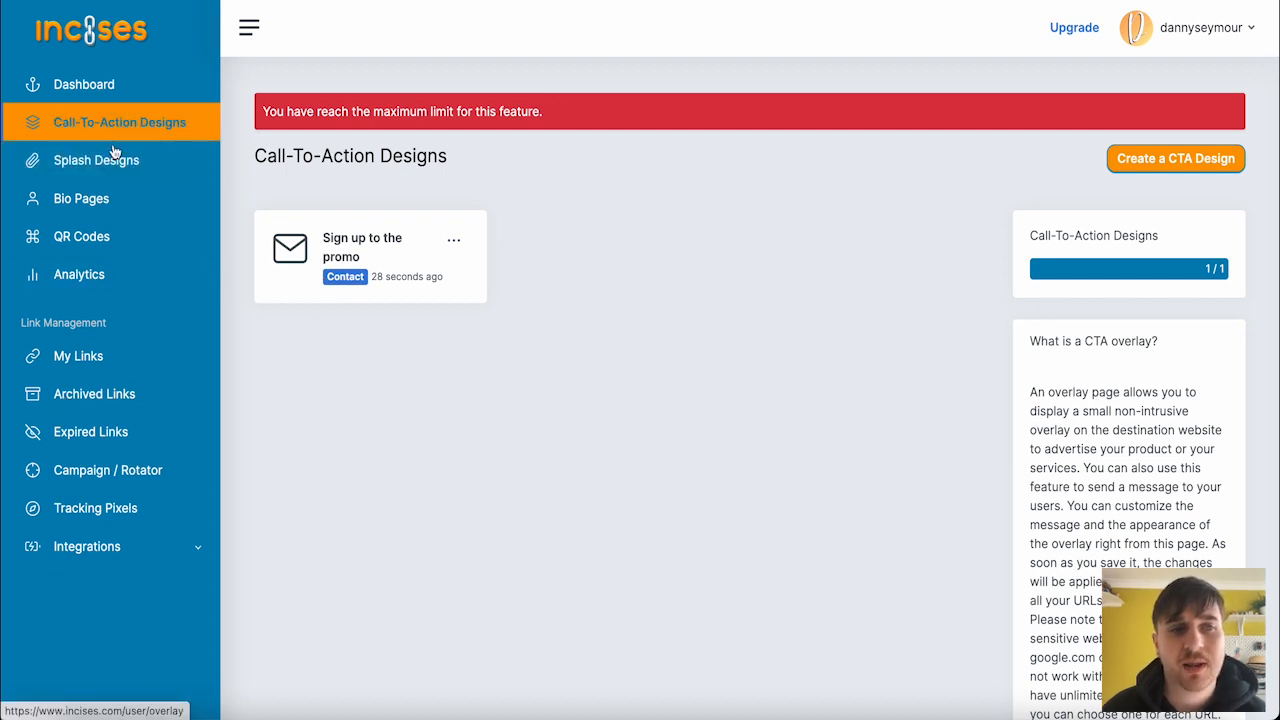
- Start a new splash layout named 'Exclusive Promo'
click(96, 160)
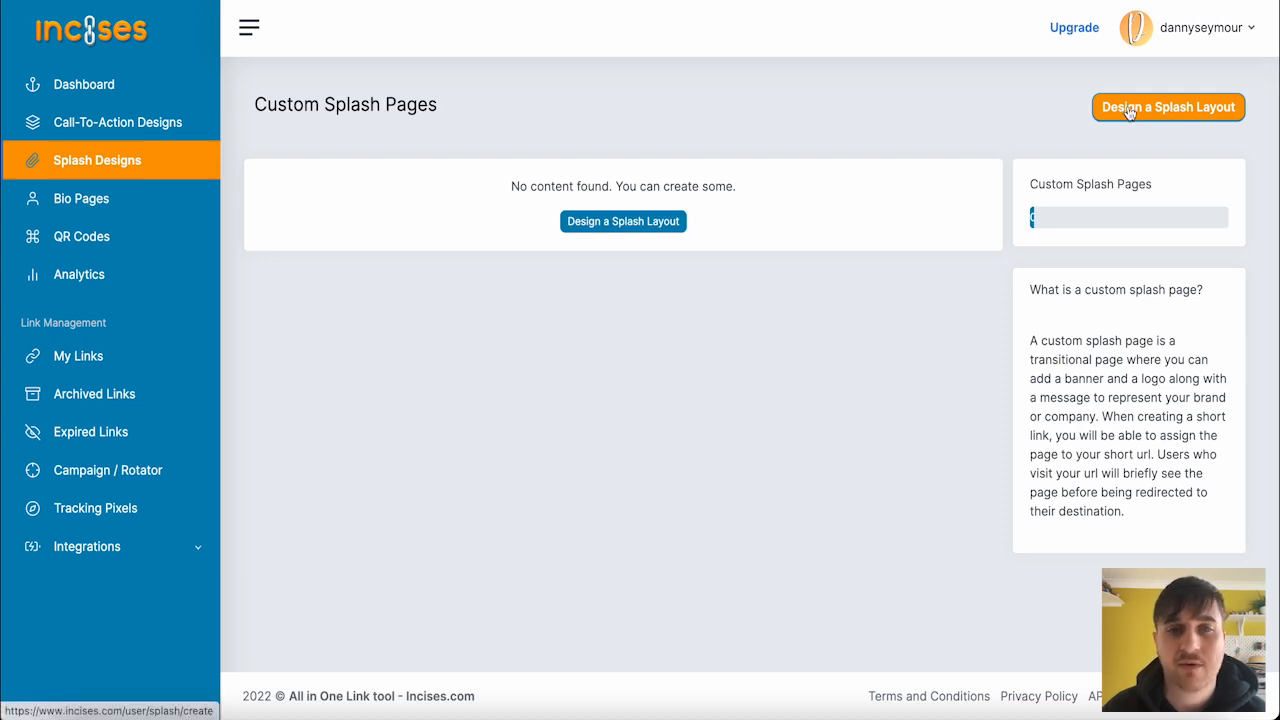
click(1168, 107)
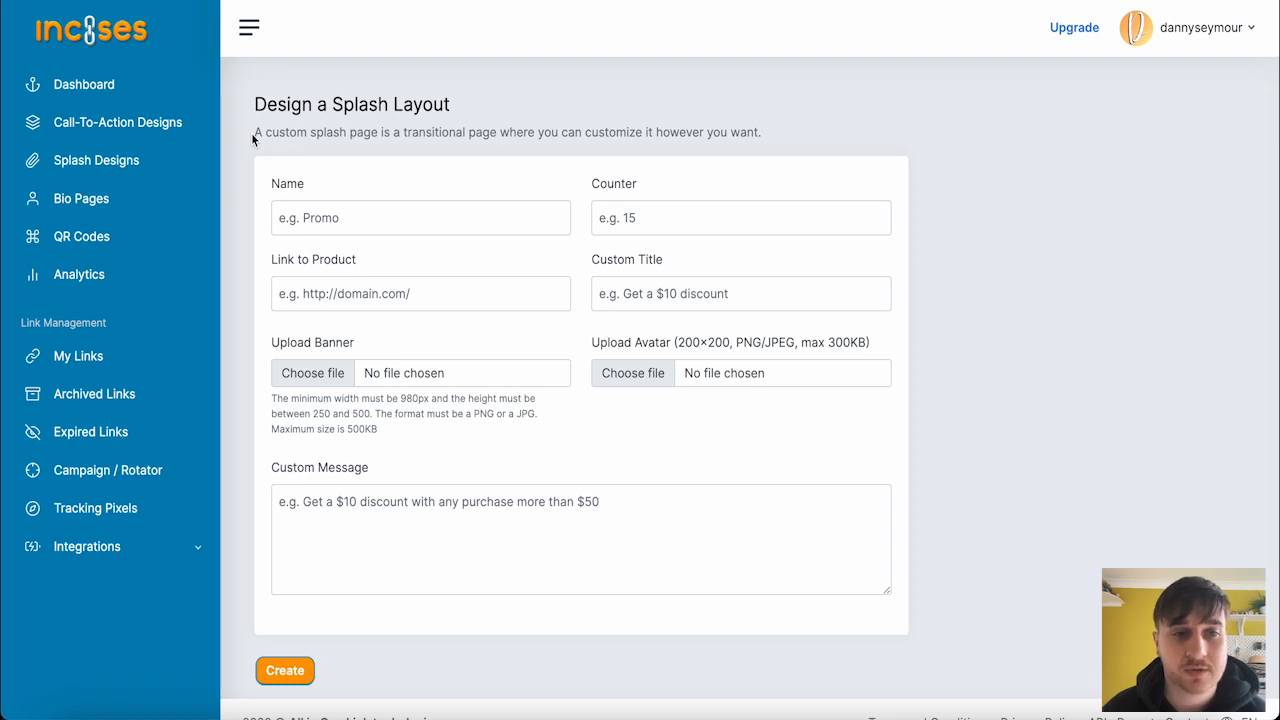
click(420, 217)
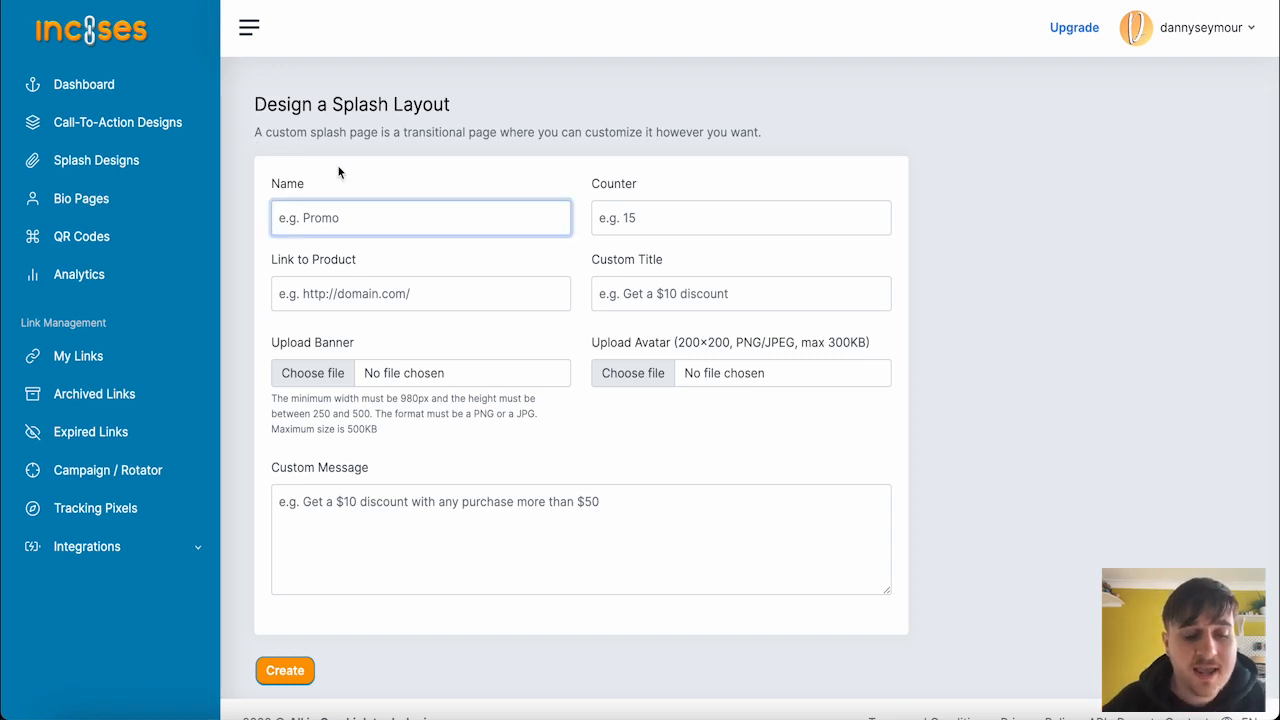
text(Exclusive Promo)
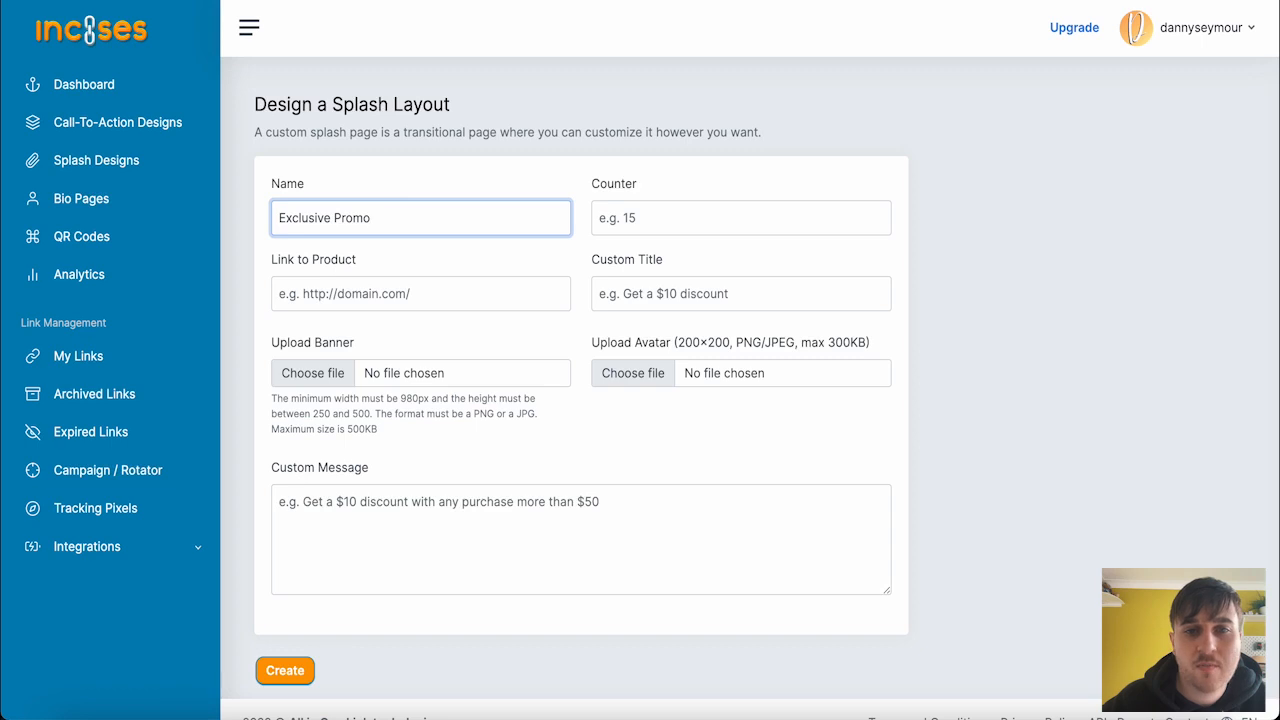
- Set counter 20, the Dunedin Cashmere product link, and title 'Get 20% off'
click(740, 217)
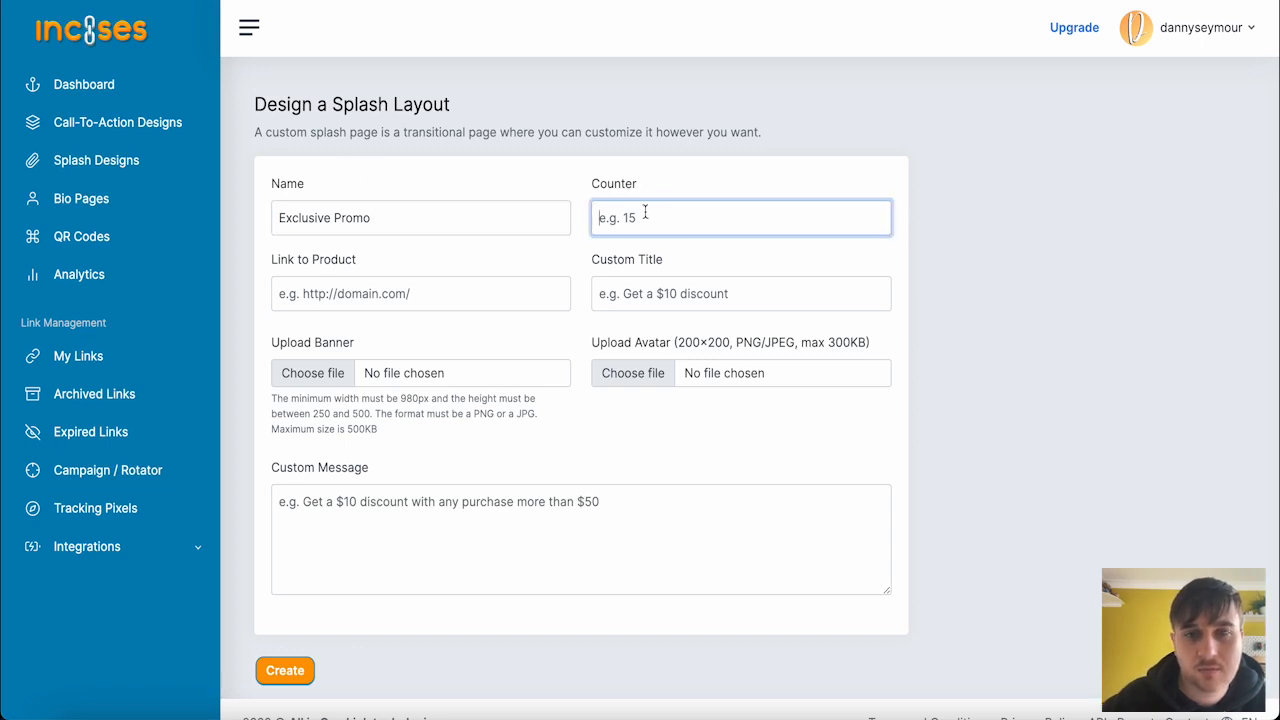
text(20)
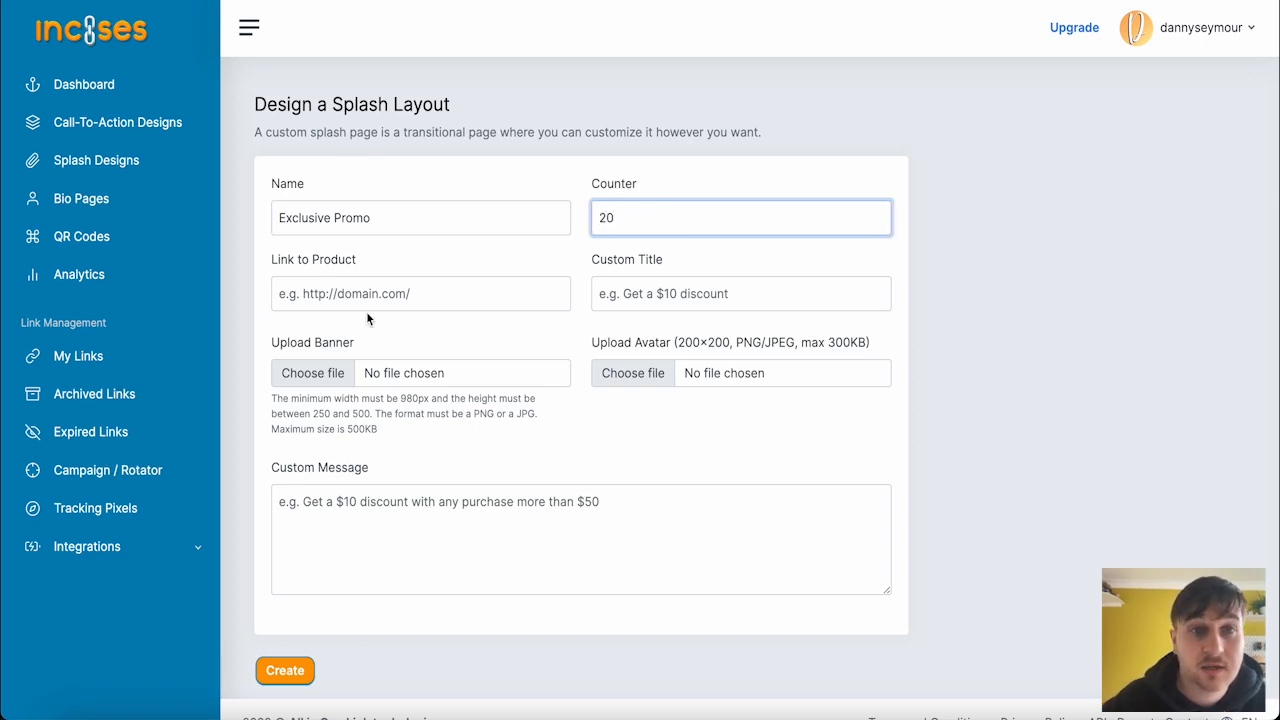
click(420, 293)
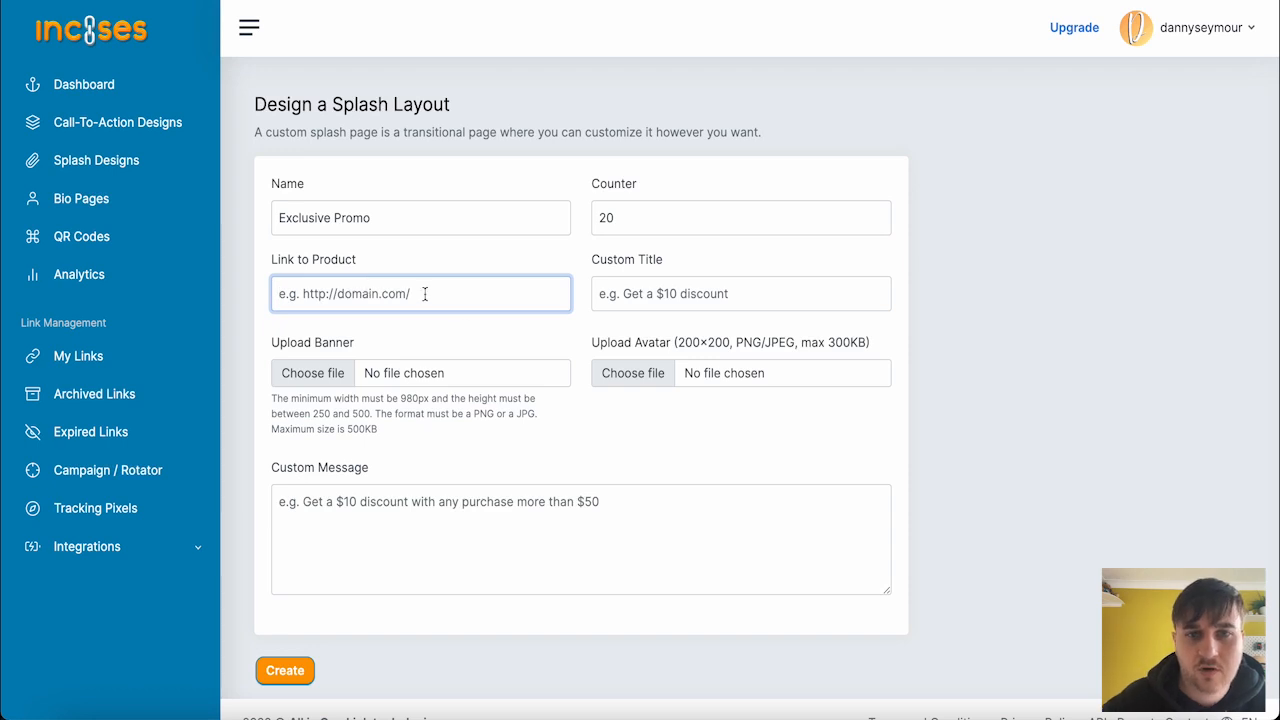
text(https://www.dunedincashmere.co.uk/products/edir)
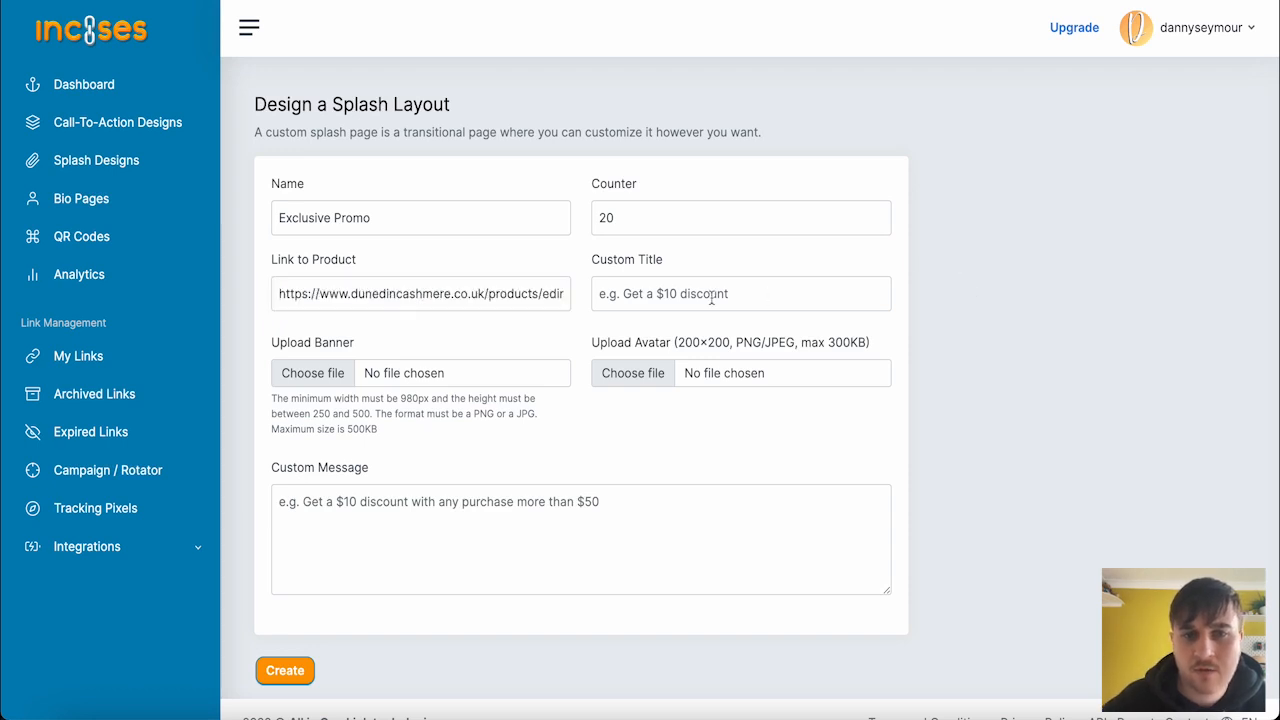
text(Get 20% off)
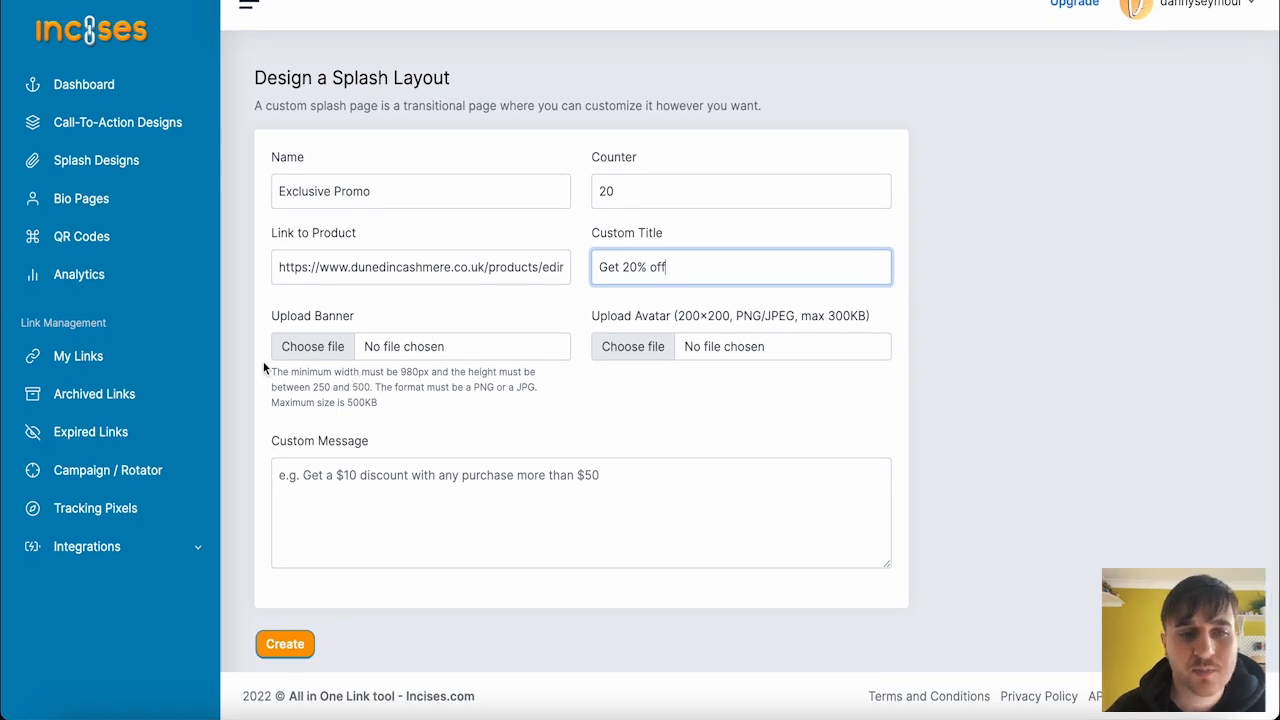
mouse_move(352, 373)
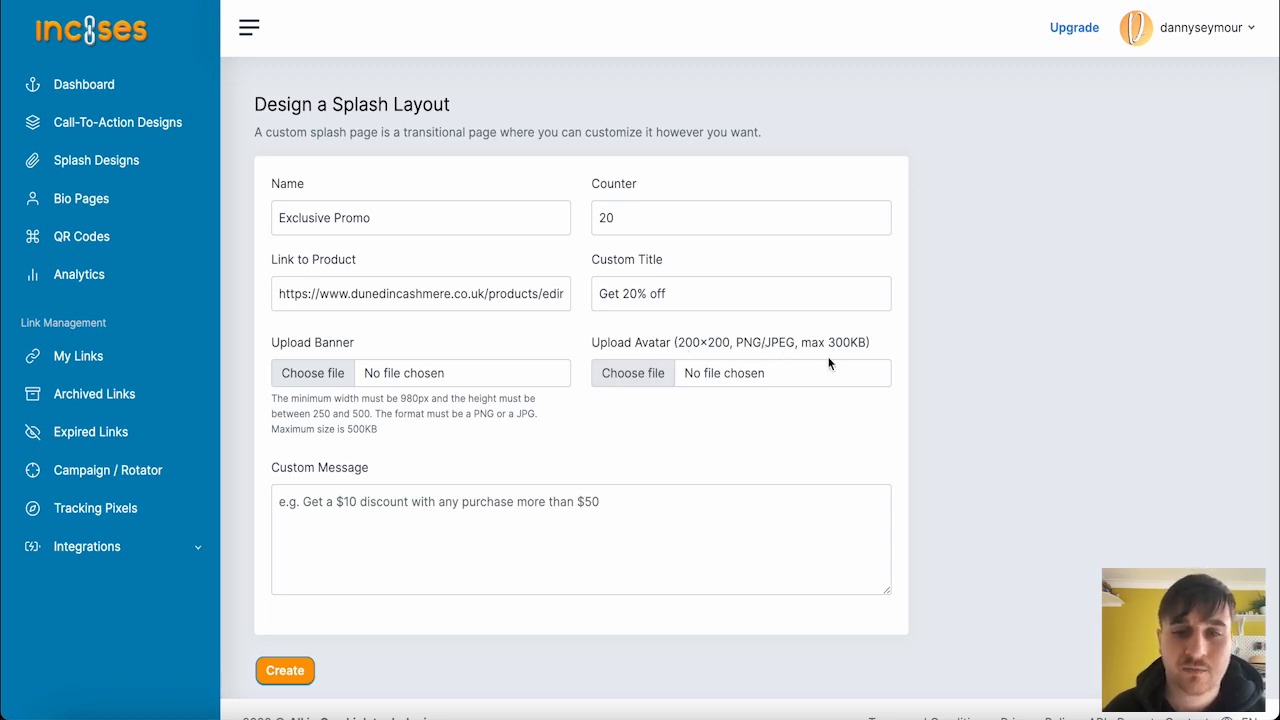
mouse_move(584, 480)
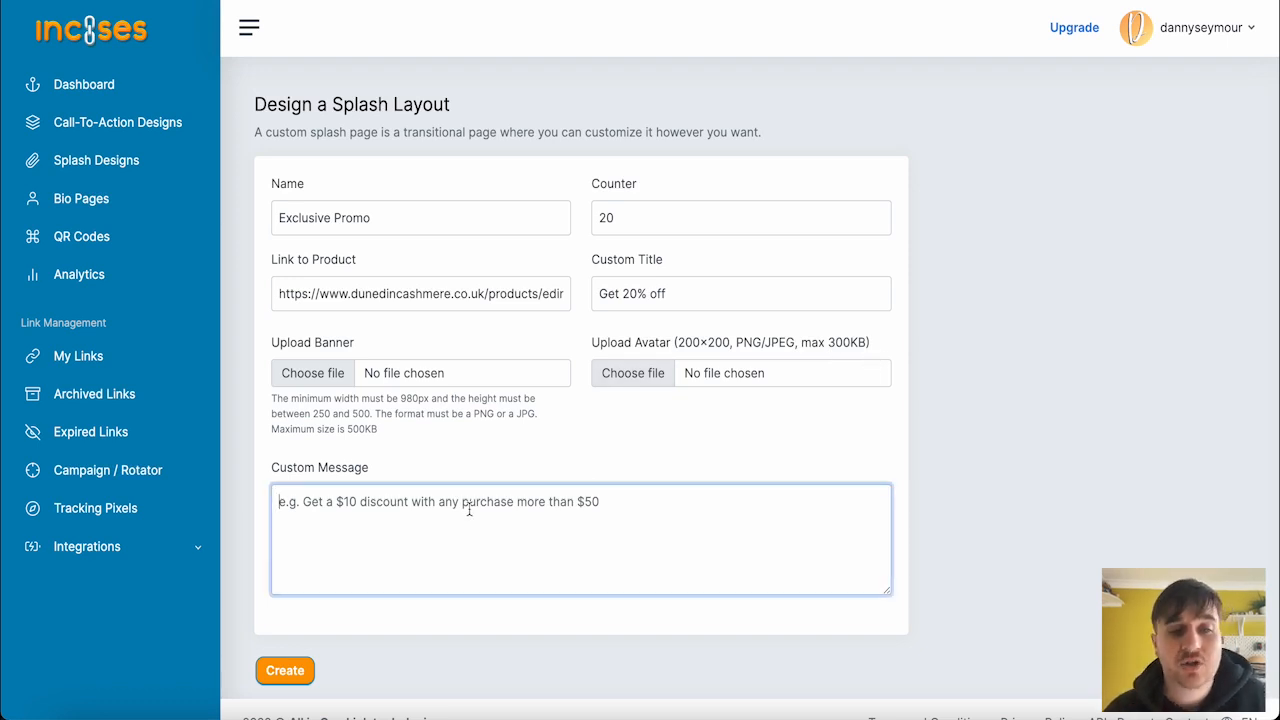
- Add message 'Get 20% off - TODAY ONLY', attempt creation, and return to Splash Designs
text(Get 20% off - TODAY ONLY)
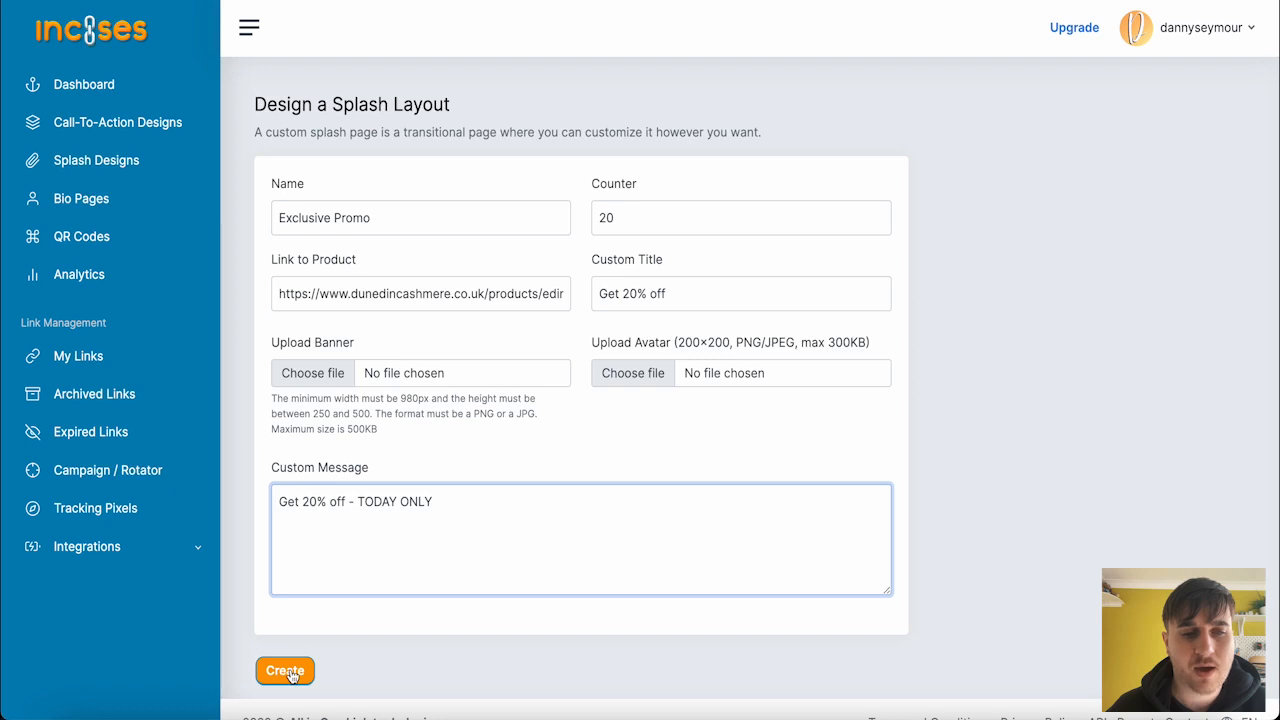
click(285, 670)
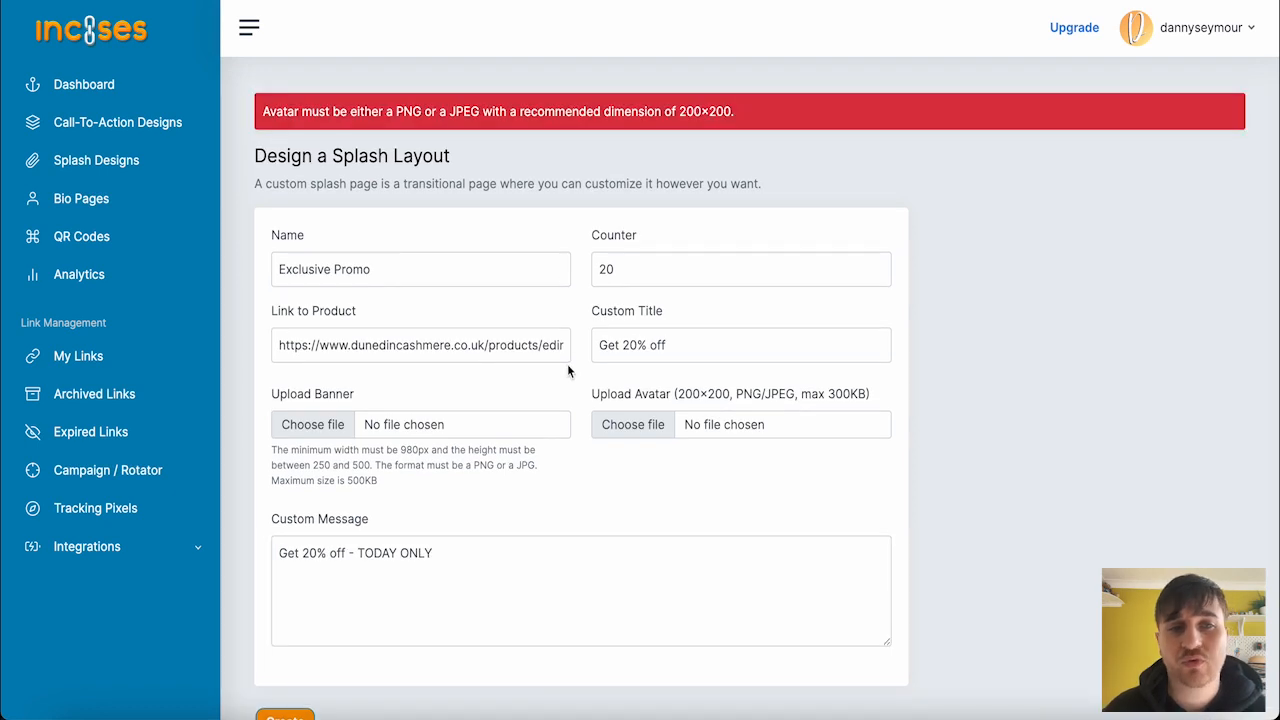
mouse_move(492, 211)
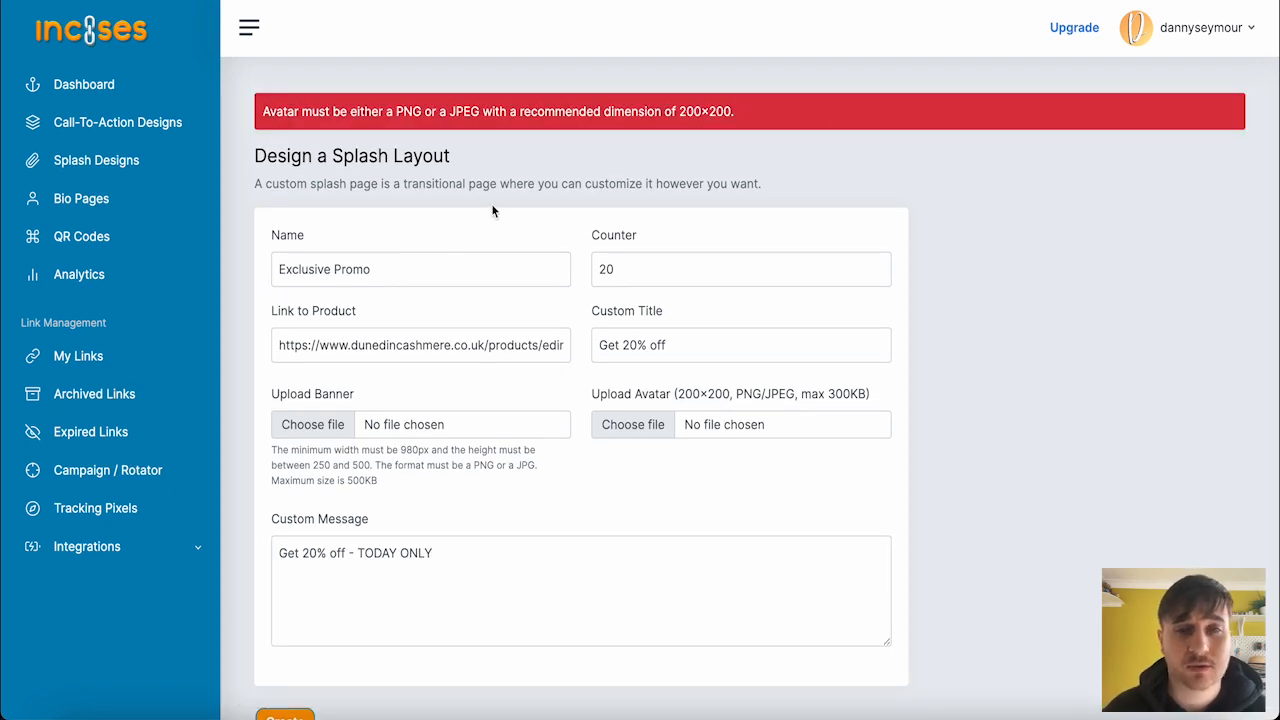
click(96, 160)
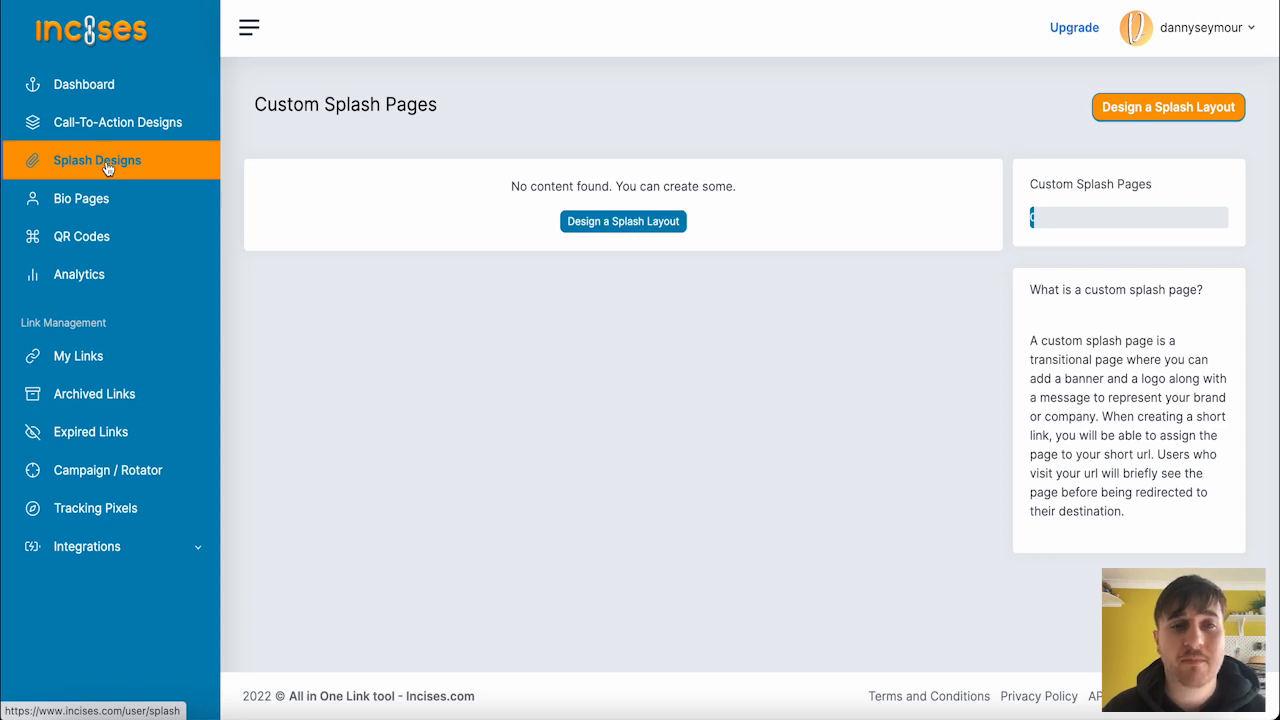
- Start a new bio page named 'Socials' with alias 'my-page'
click(81, 198)
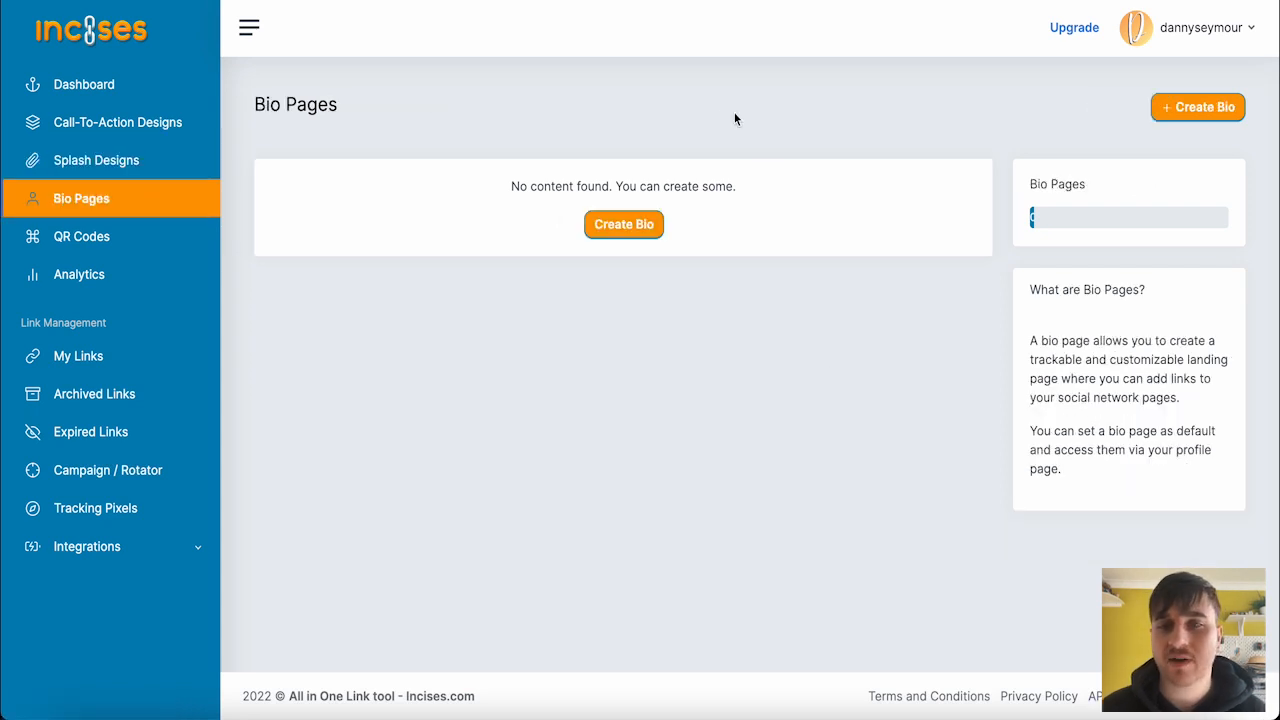
mouse_move(623, 224)
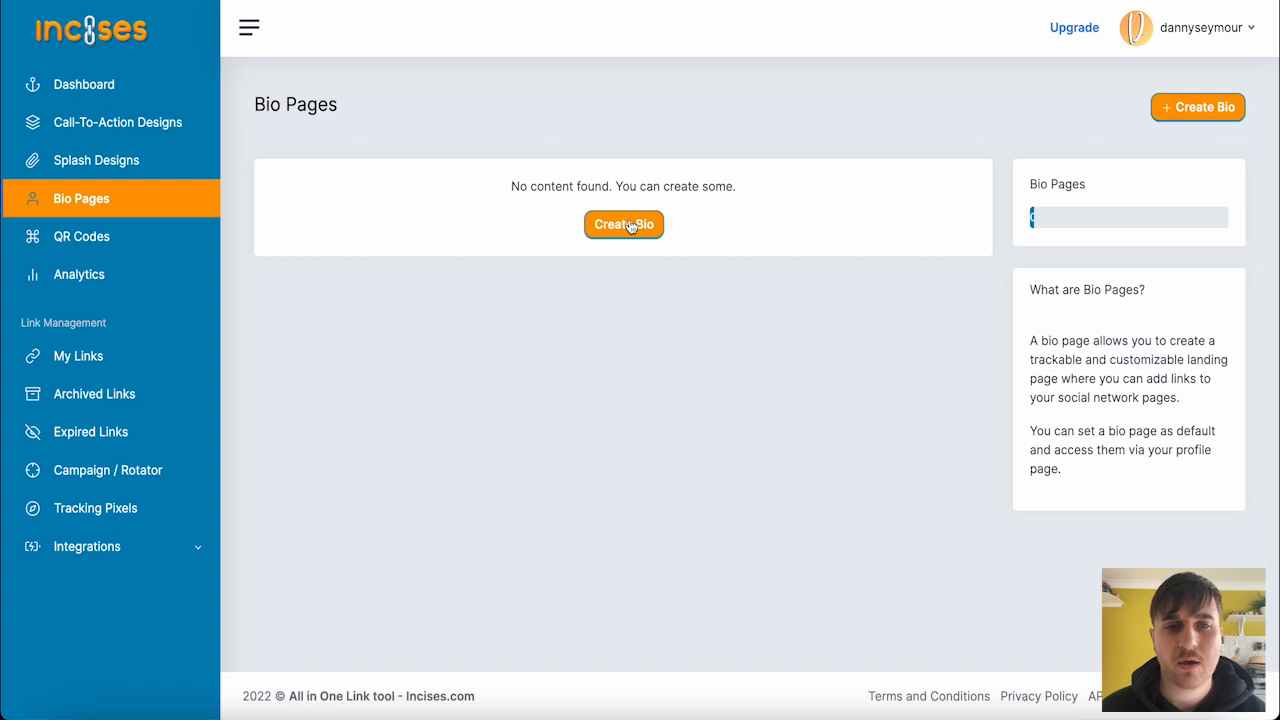
click(623, 224)
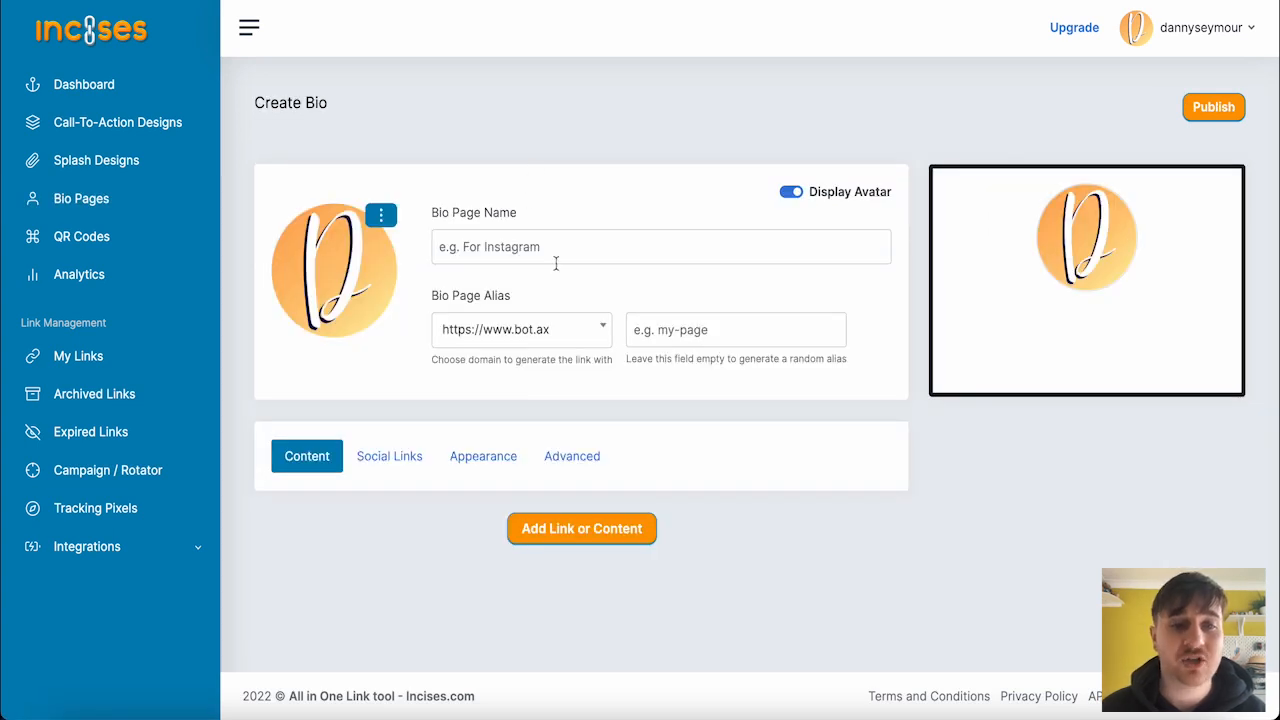
text(Socials)
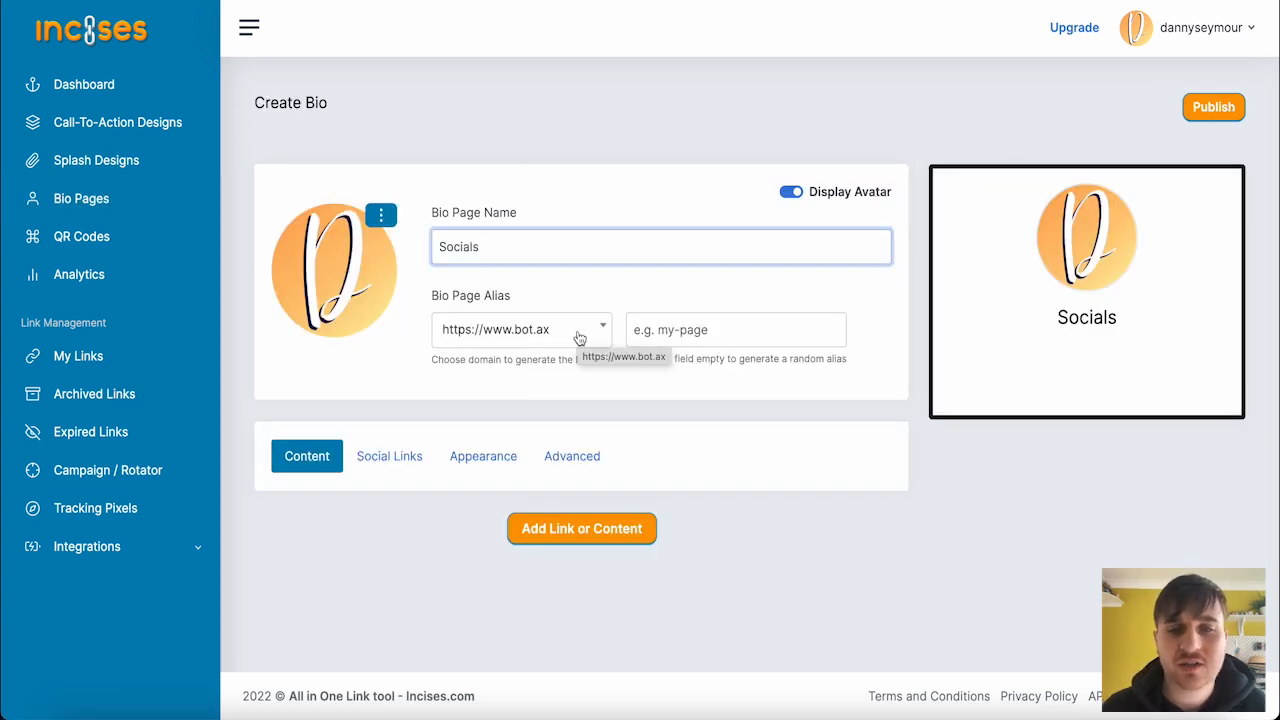
click(735, 329)
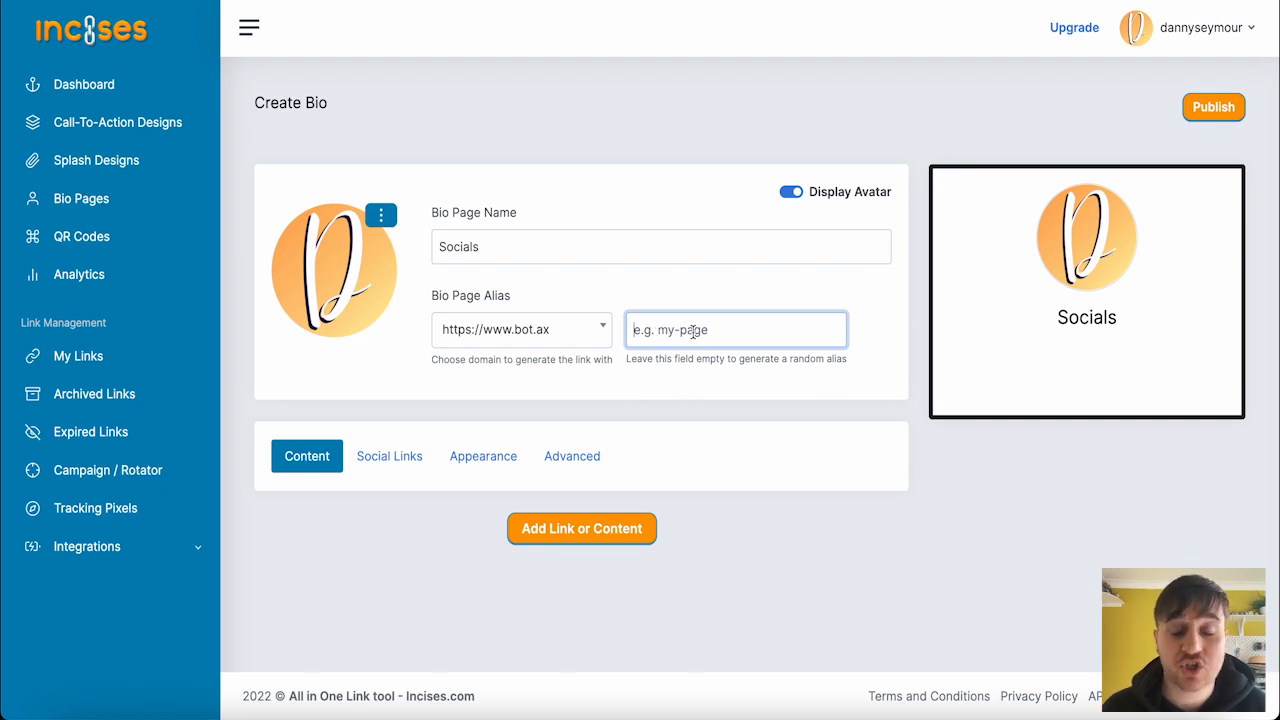
text(my-page)
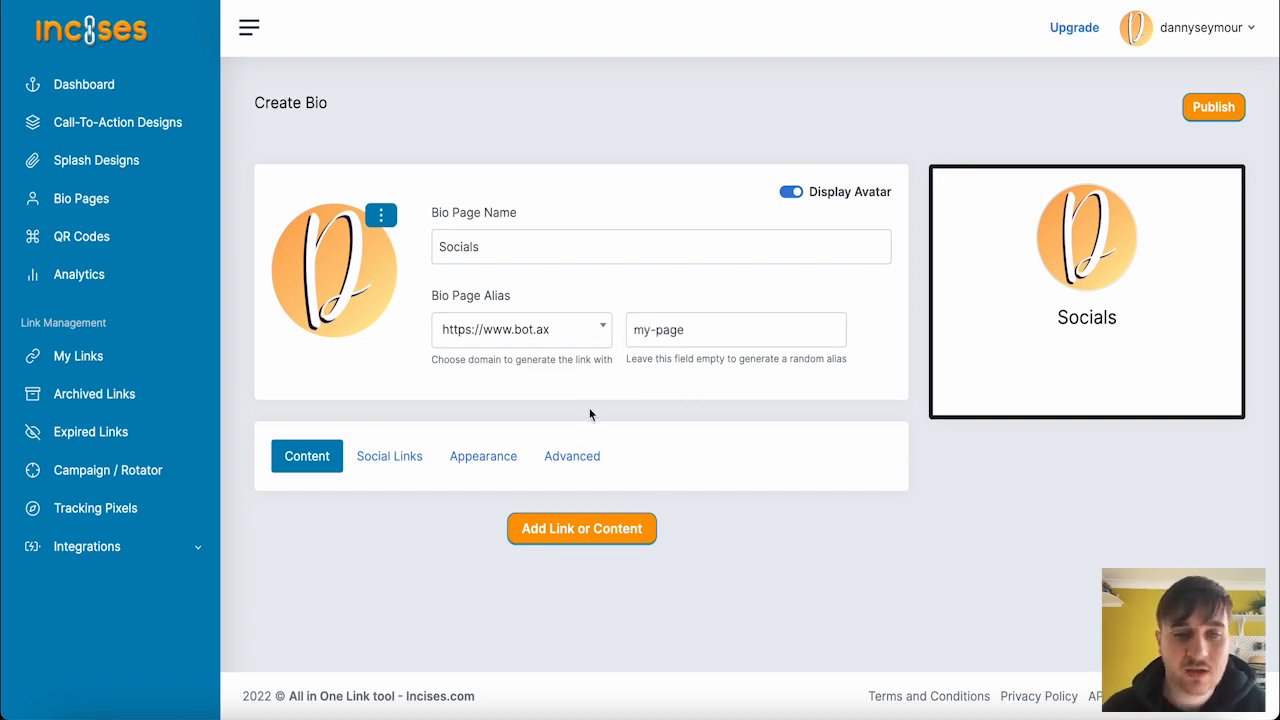
mouse_move(742, 482)
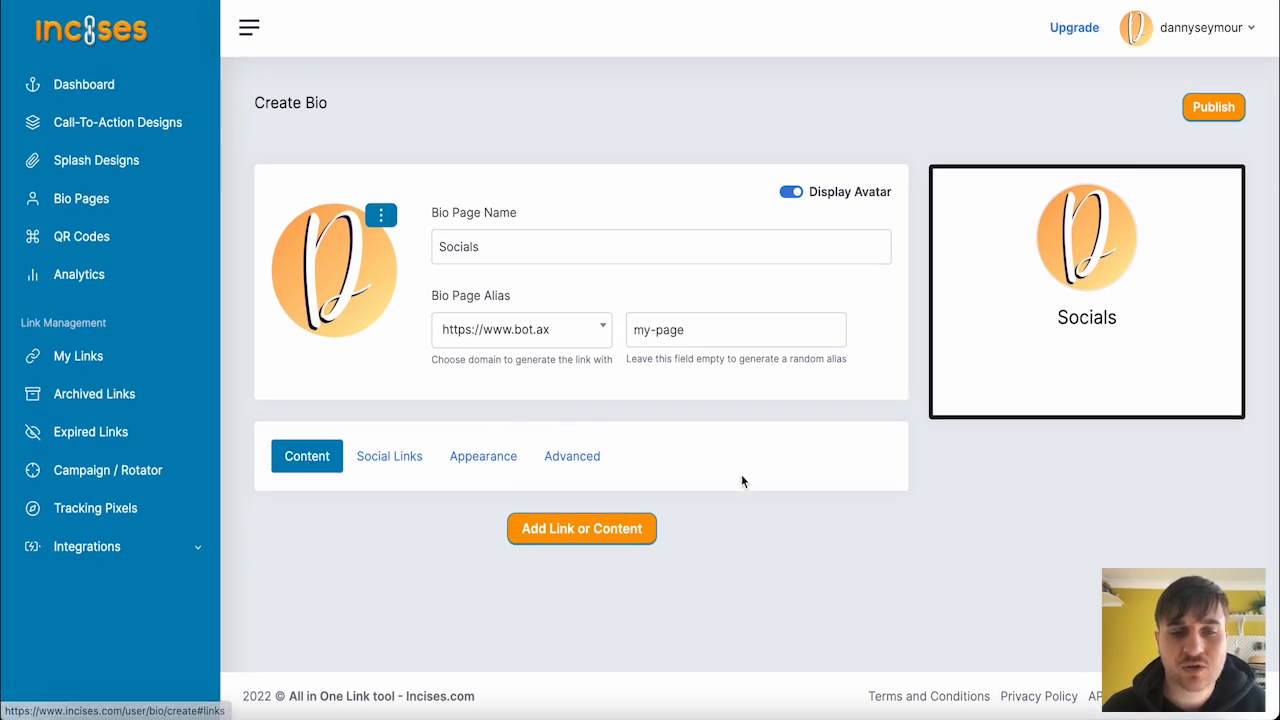
click(581, 528)
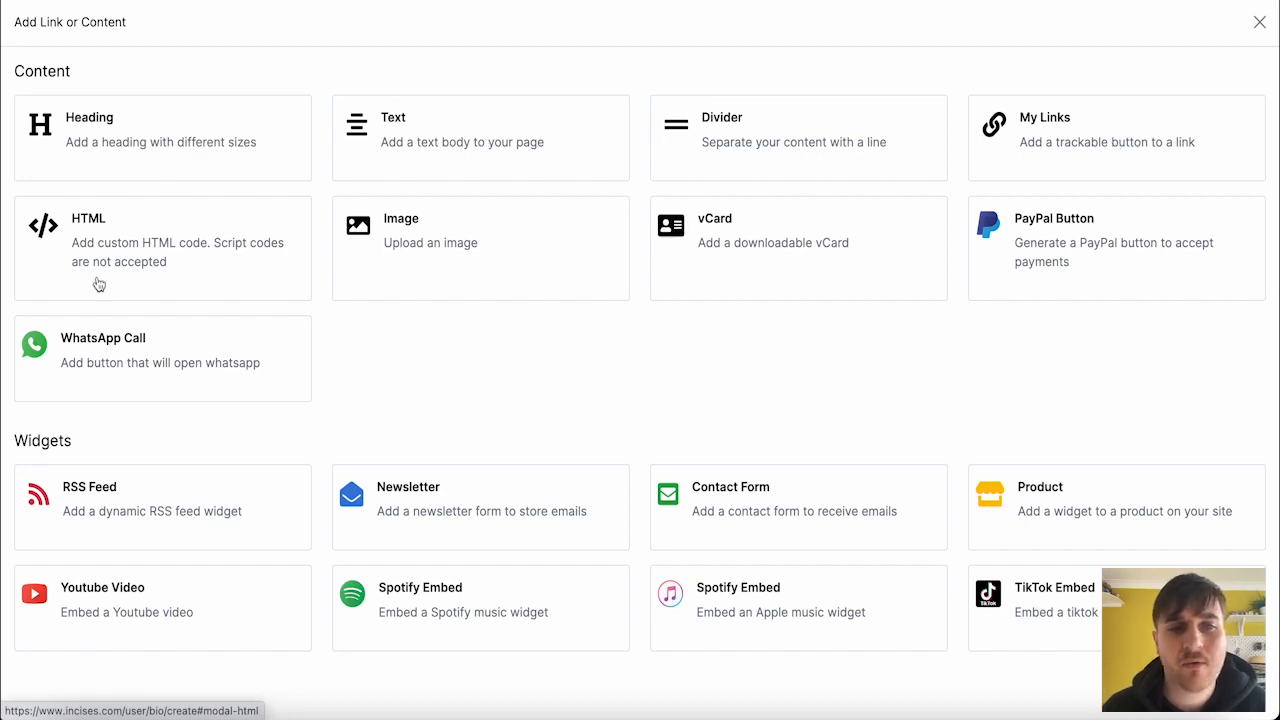
mouse_move(840, 212)
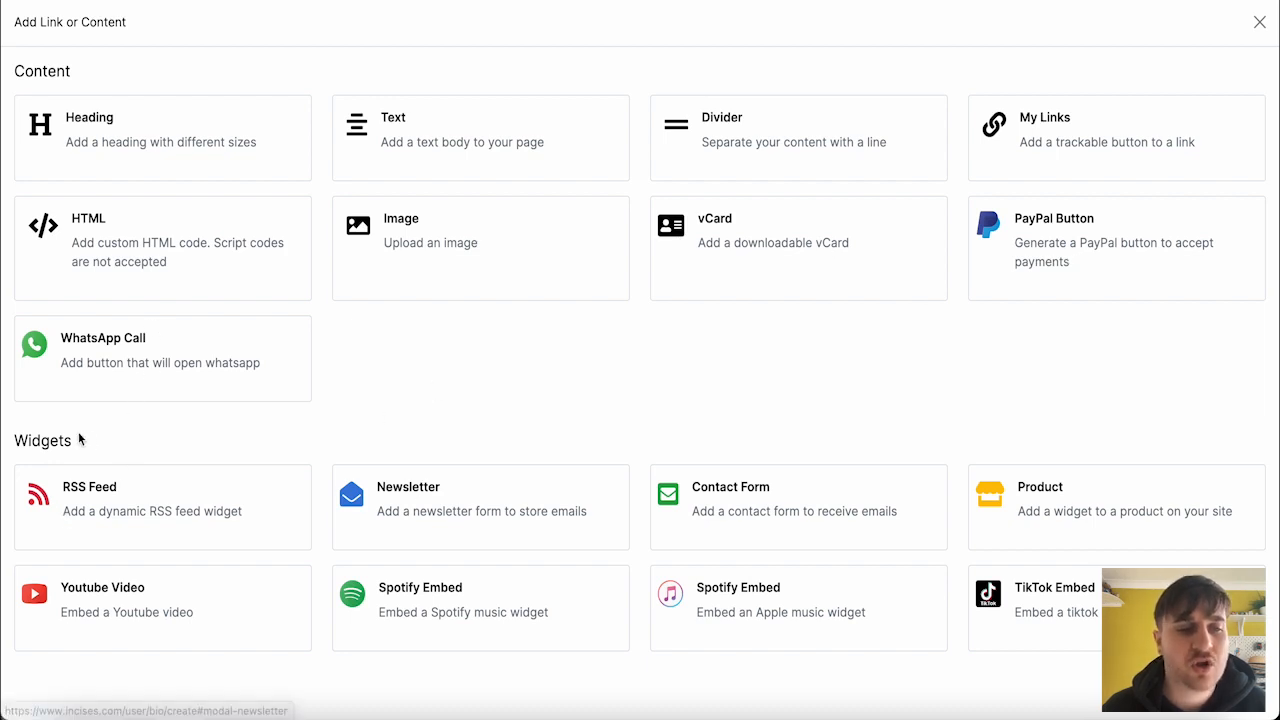
mouse_move(587, 447)
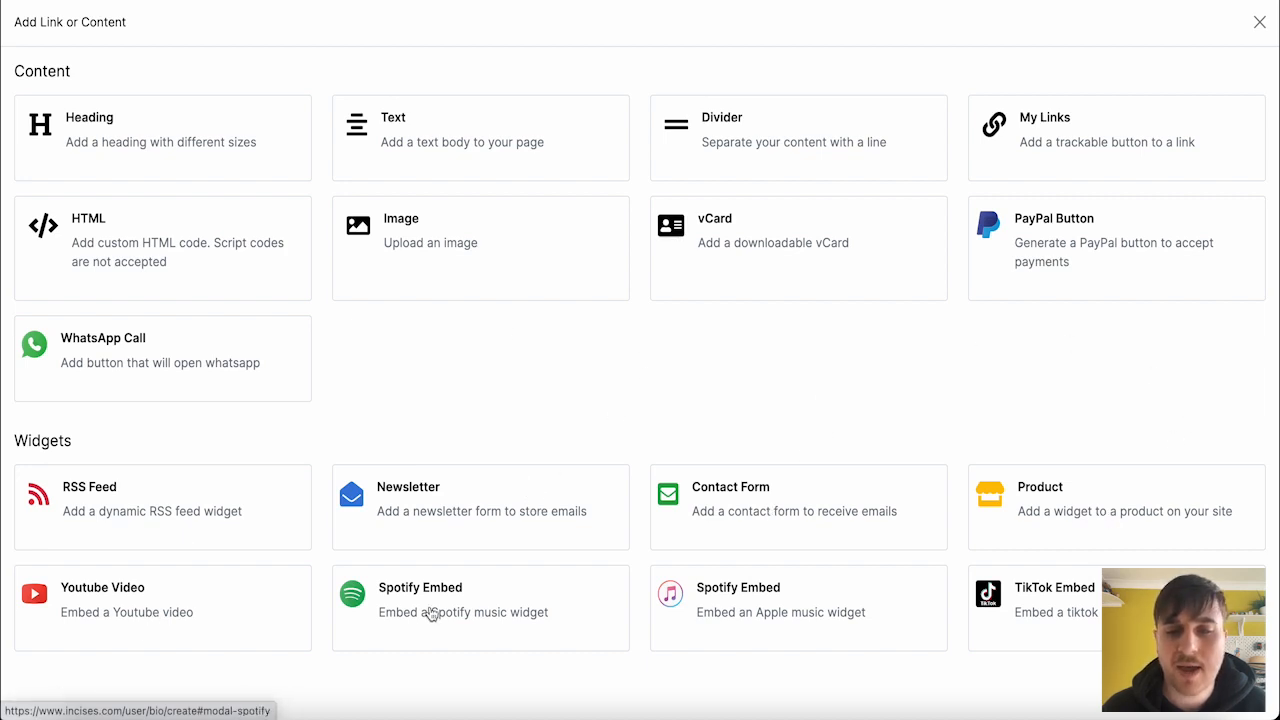
mouse_move(799, 617)
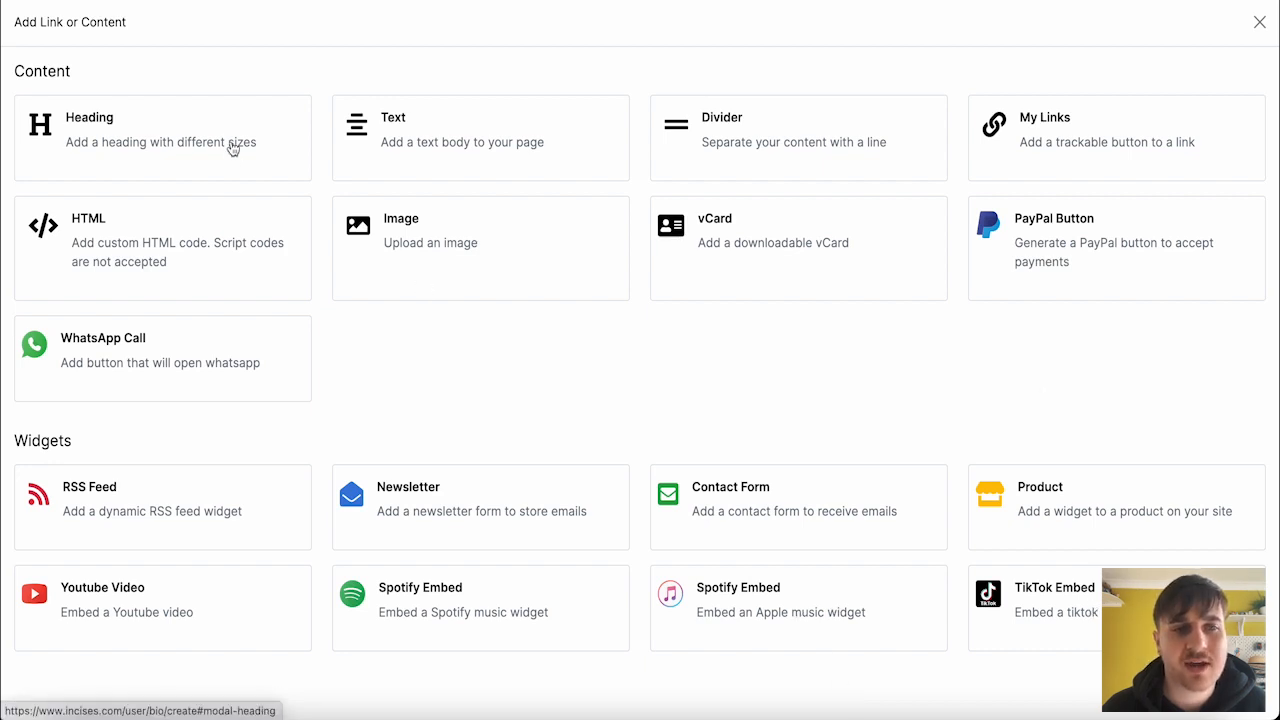
- Add a Heading block 'USEFUL LINKS' coloured blue
click(162, 138)
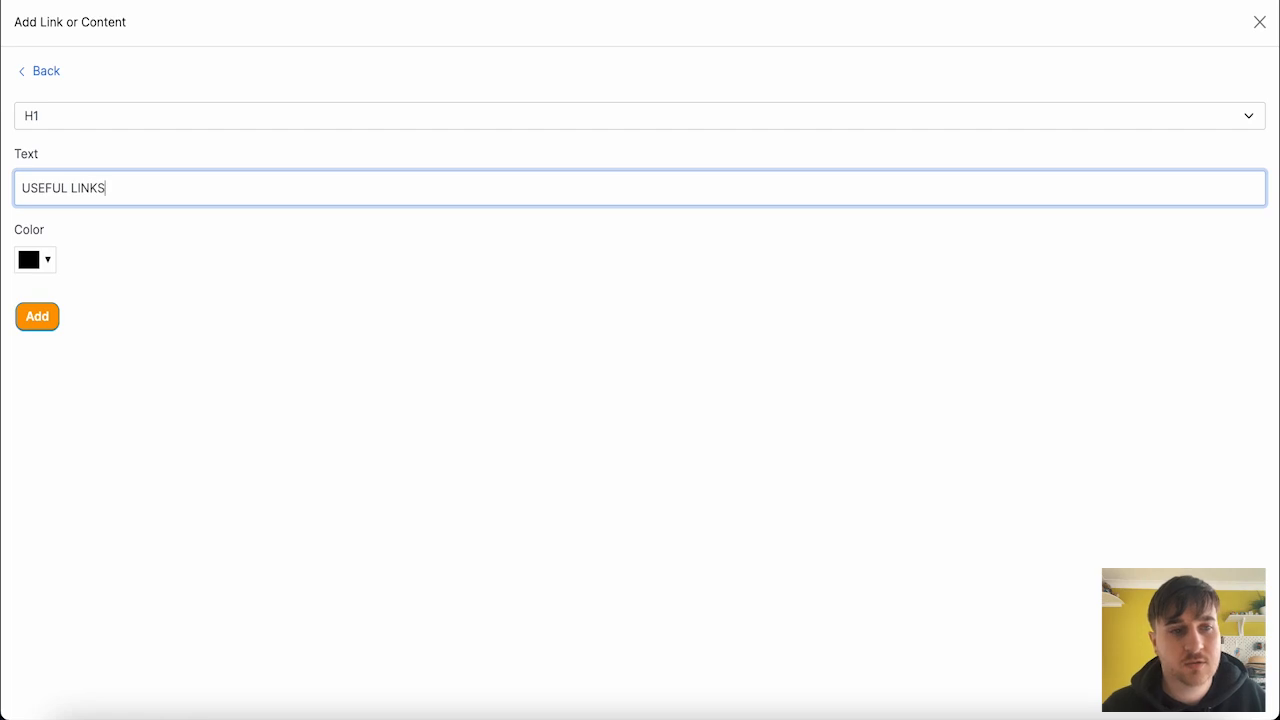
click(35, 260)
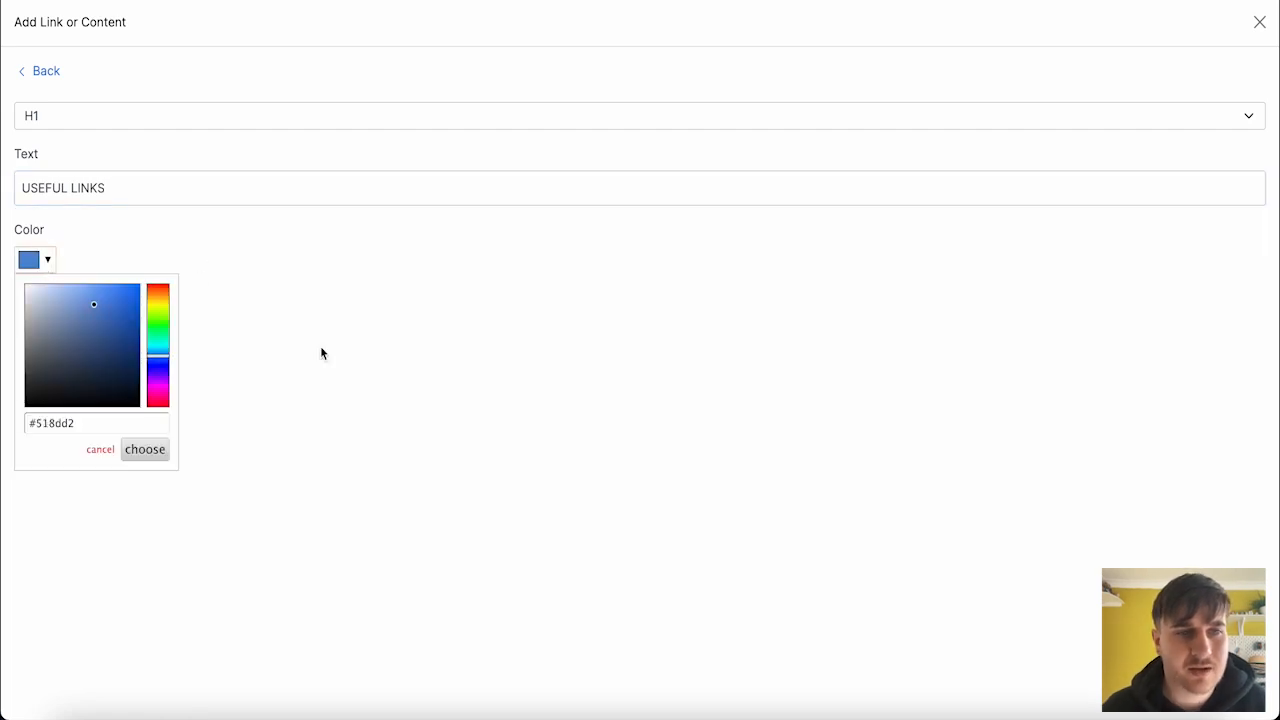
click(145, 449)
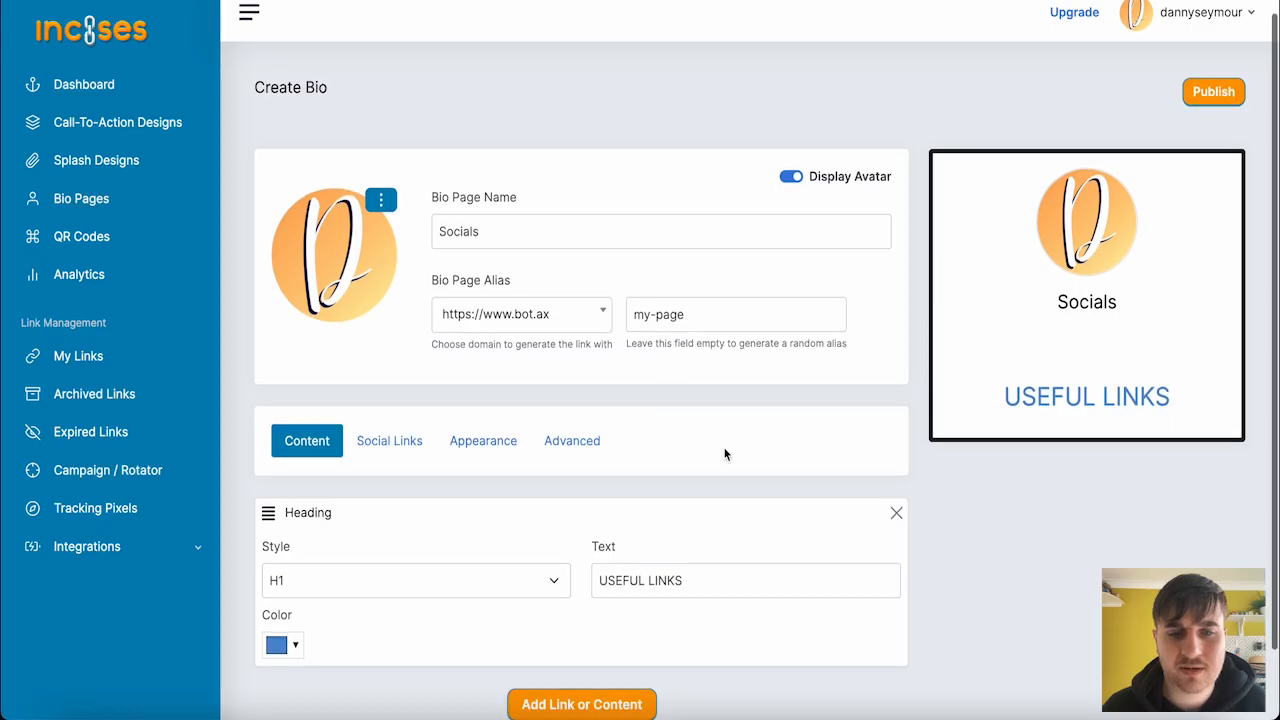
- Add the 'Exclusive Offer' scarf product block and a bold test-text block
scroll(down, 3)
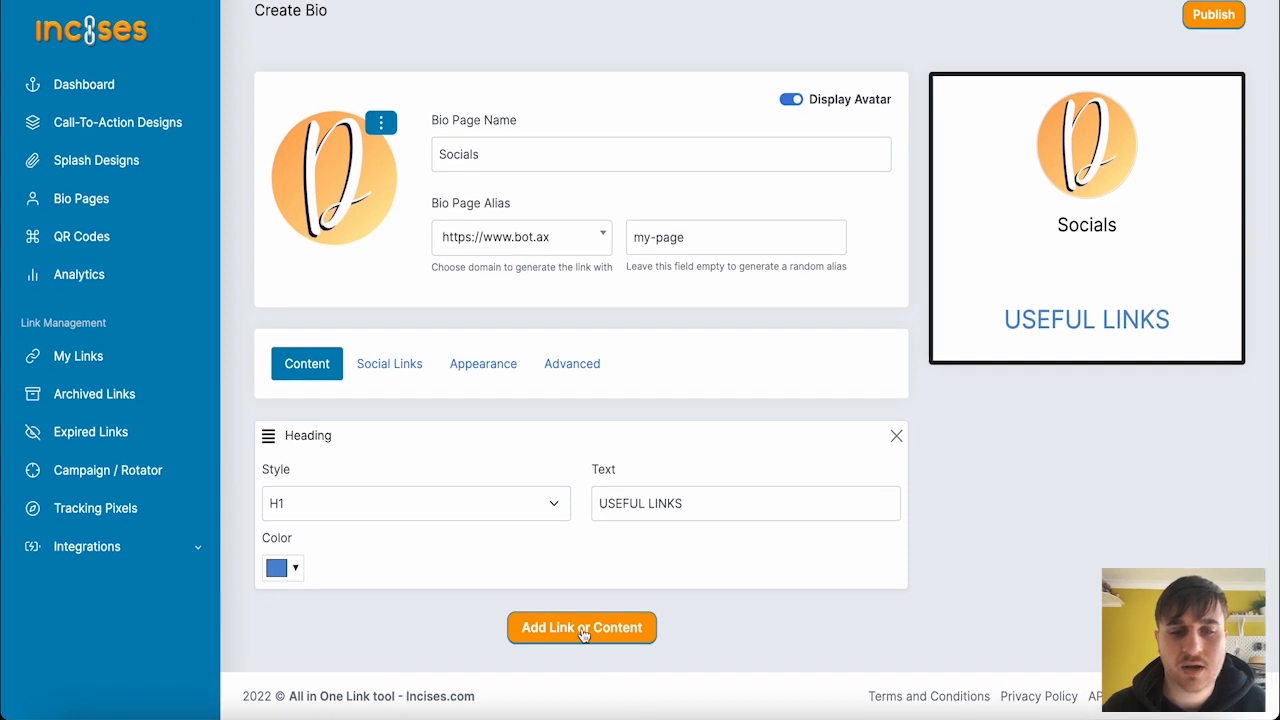
click(581, 627)
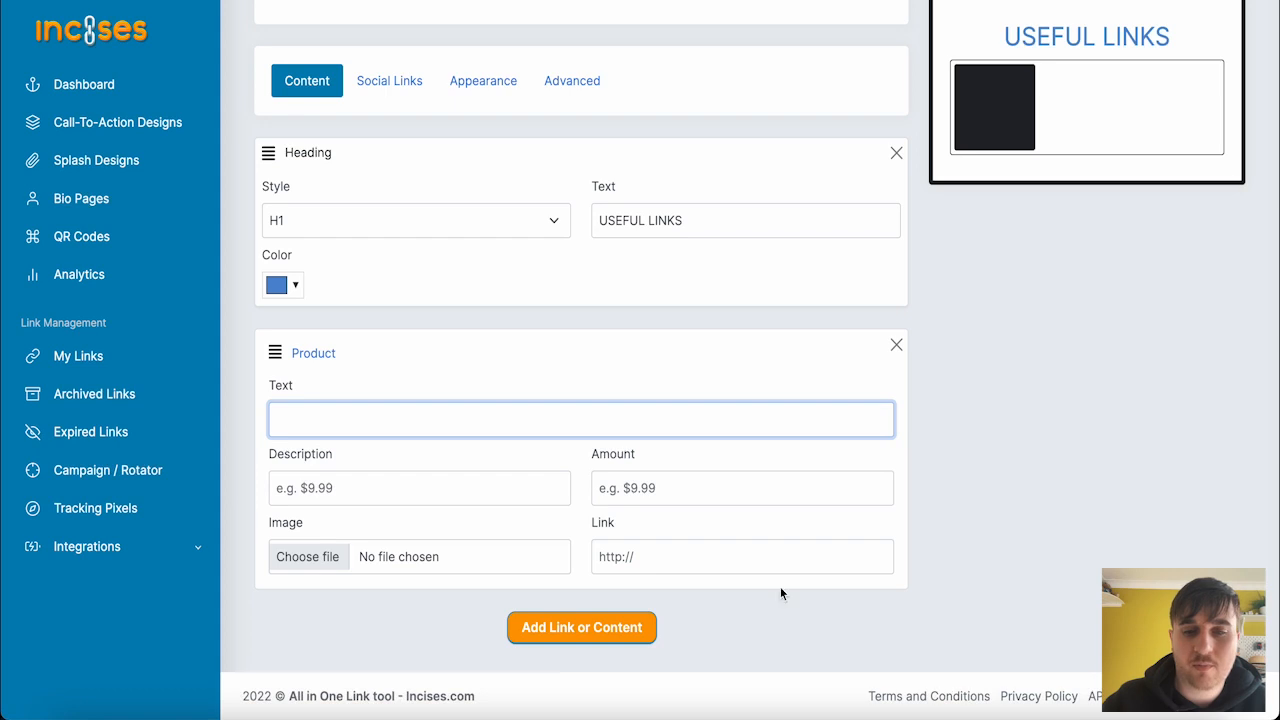
text(Exclusive Offer)
click(419, 488)
text(20% off this scarf)
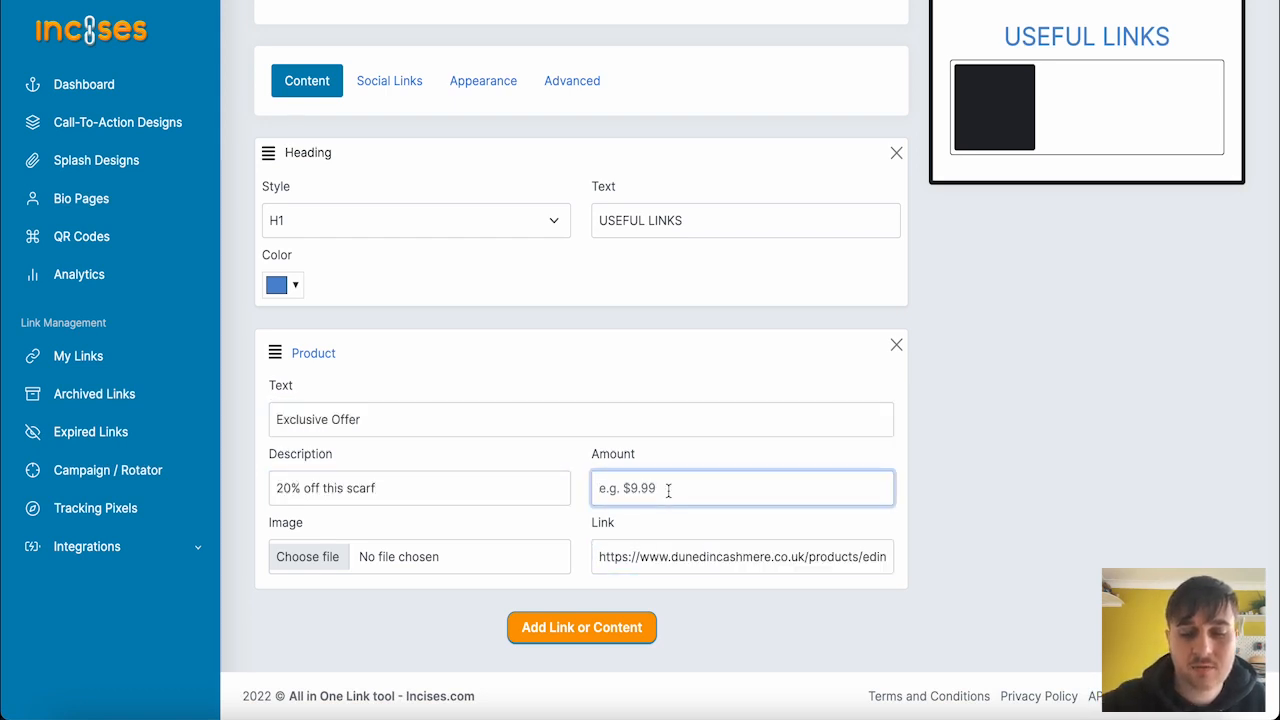
click(581, 627)
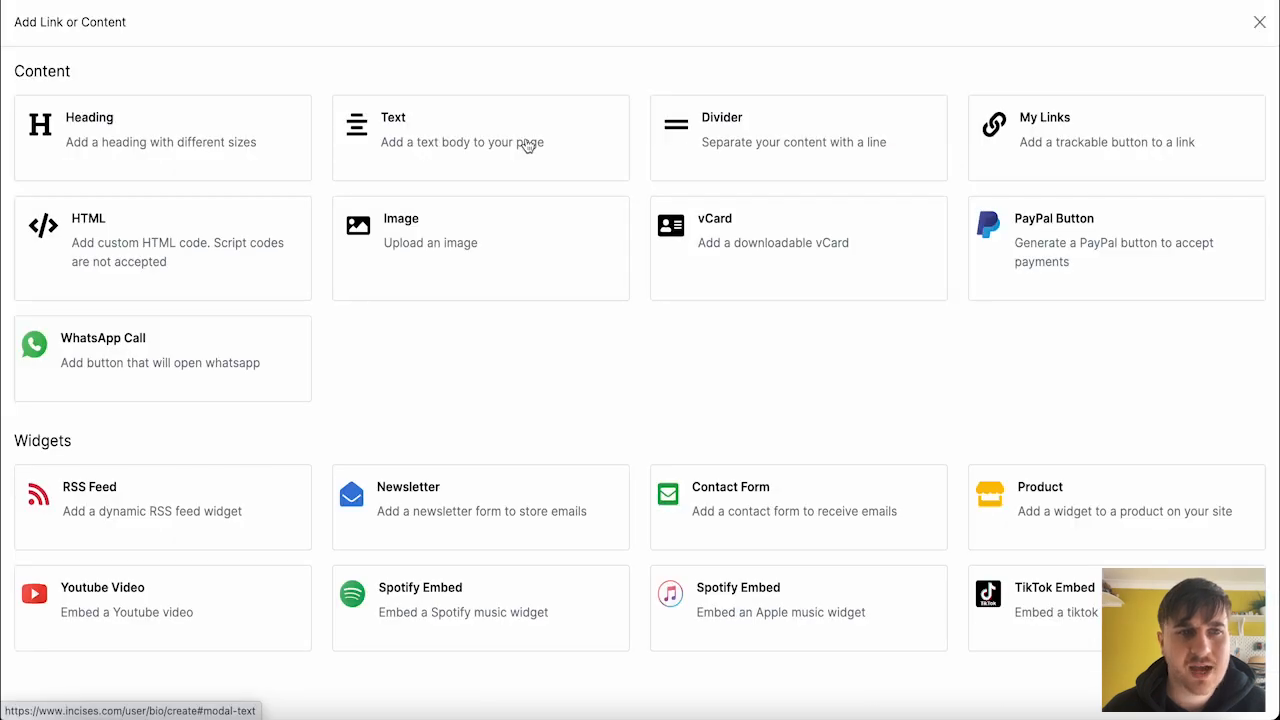
click(480, 130)
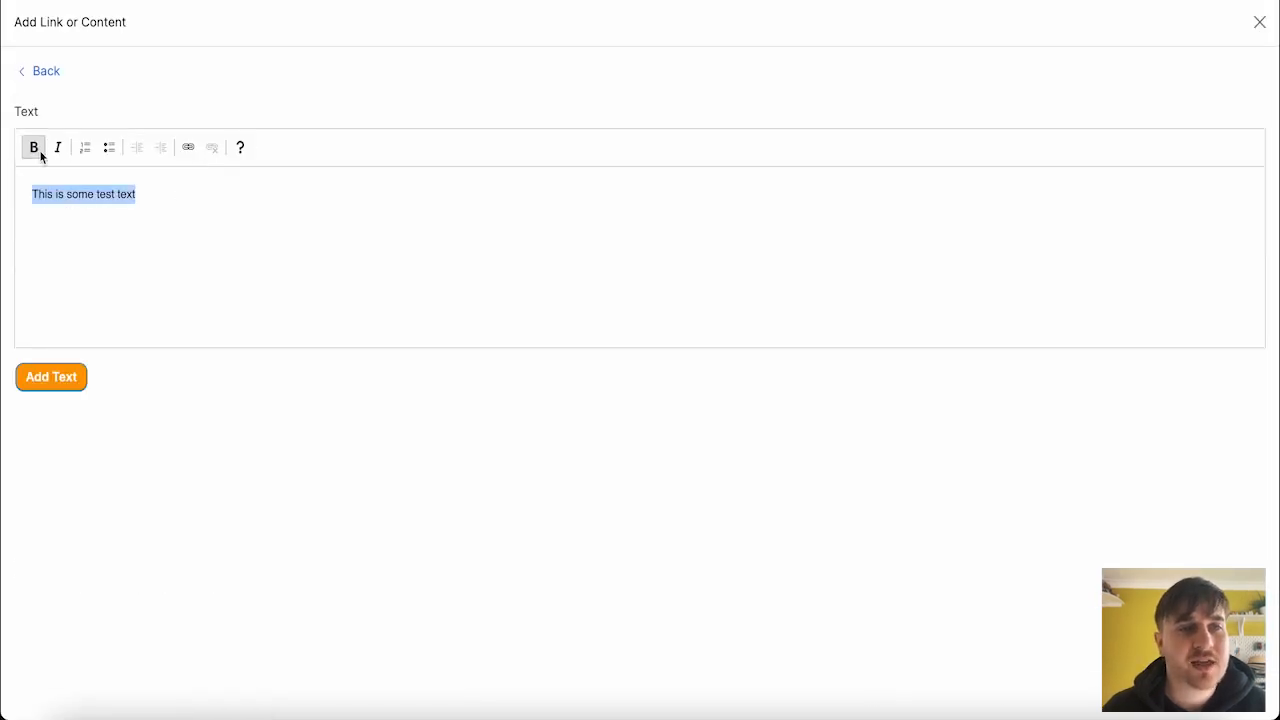
click(33, 147)
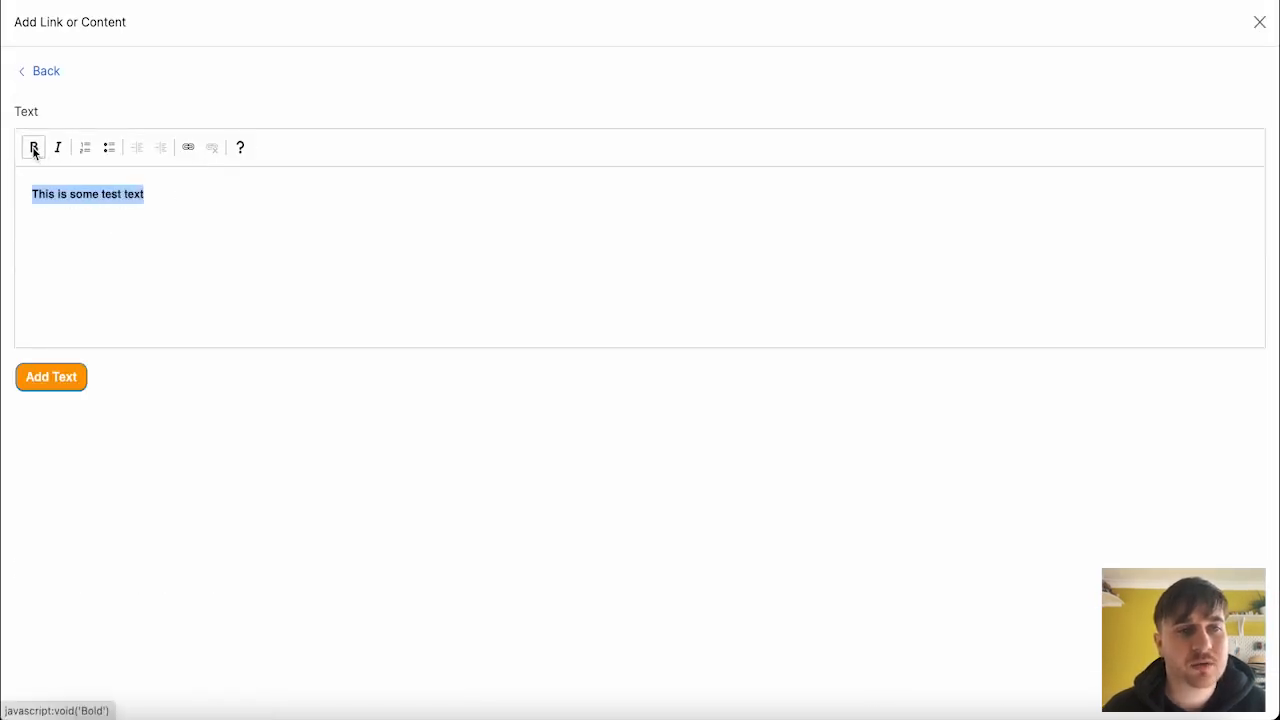
mouse_move(85, 147)
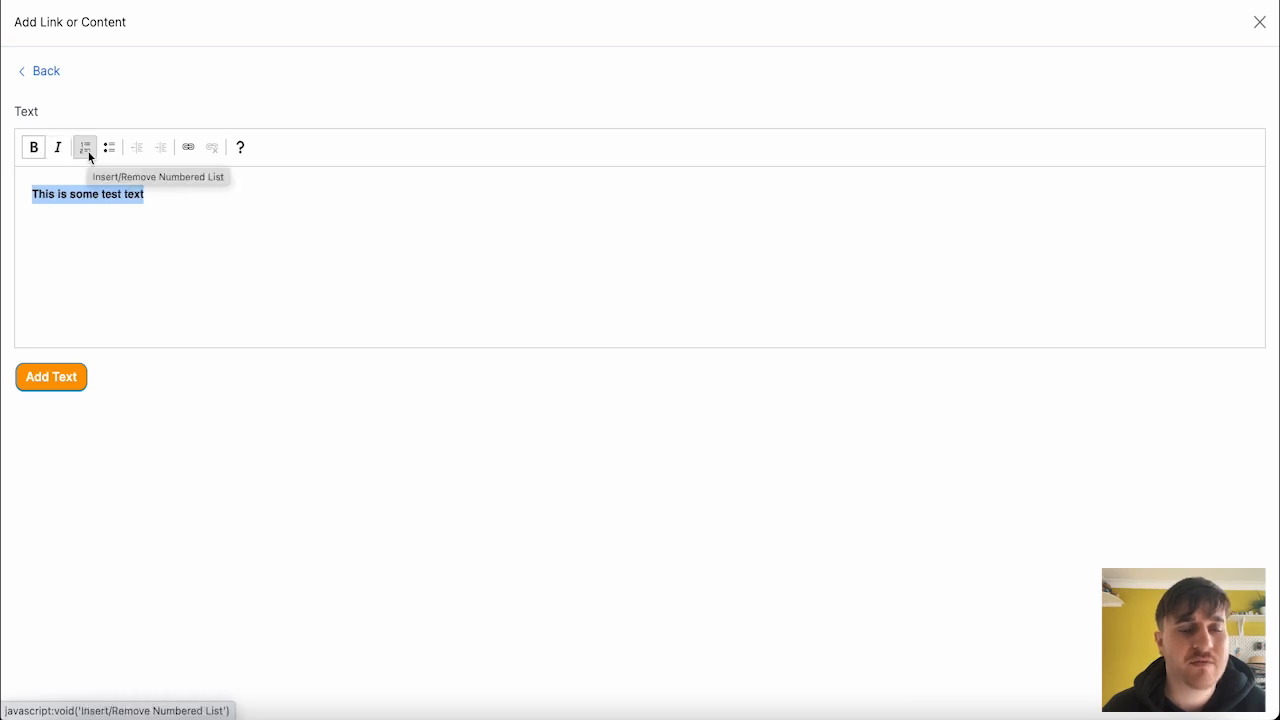
mouse_move(109, 147)
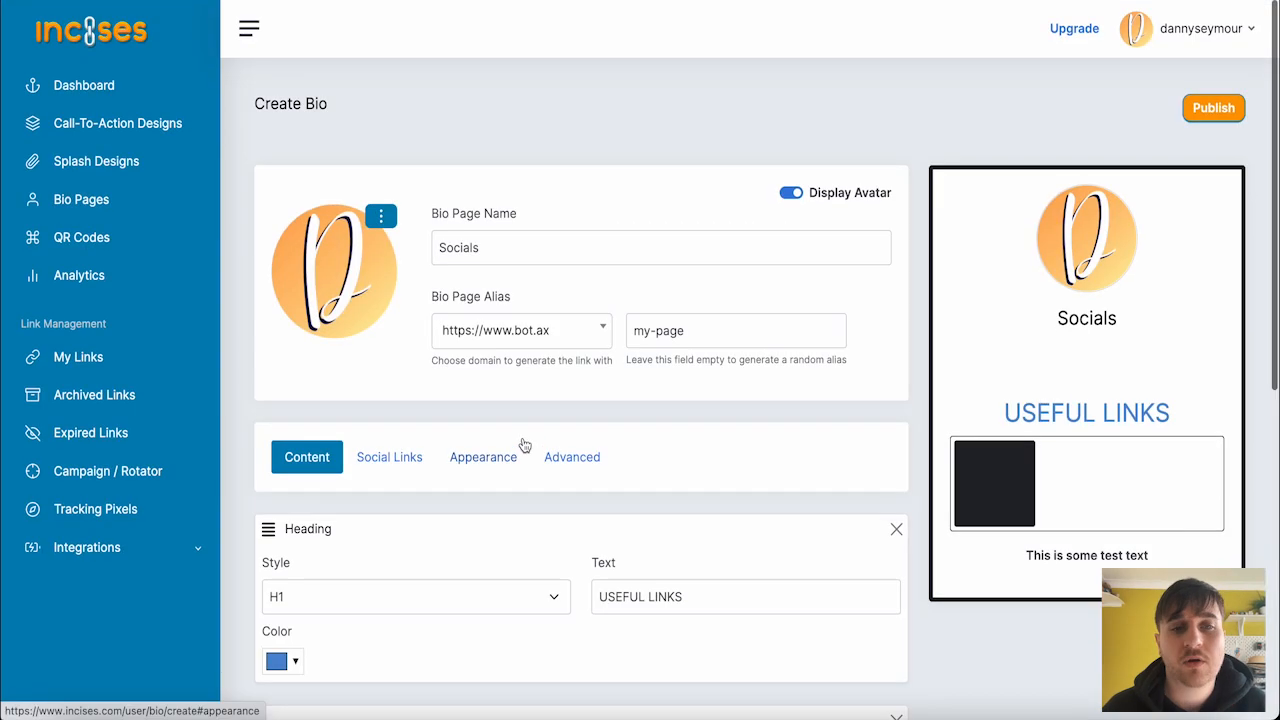
click(389, 457)
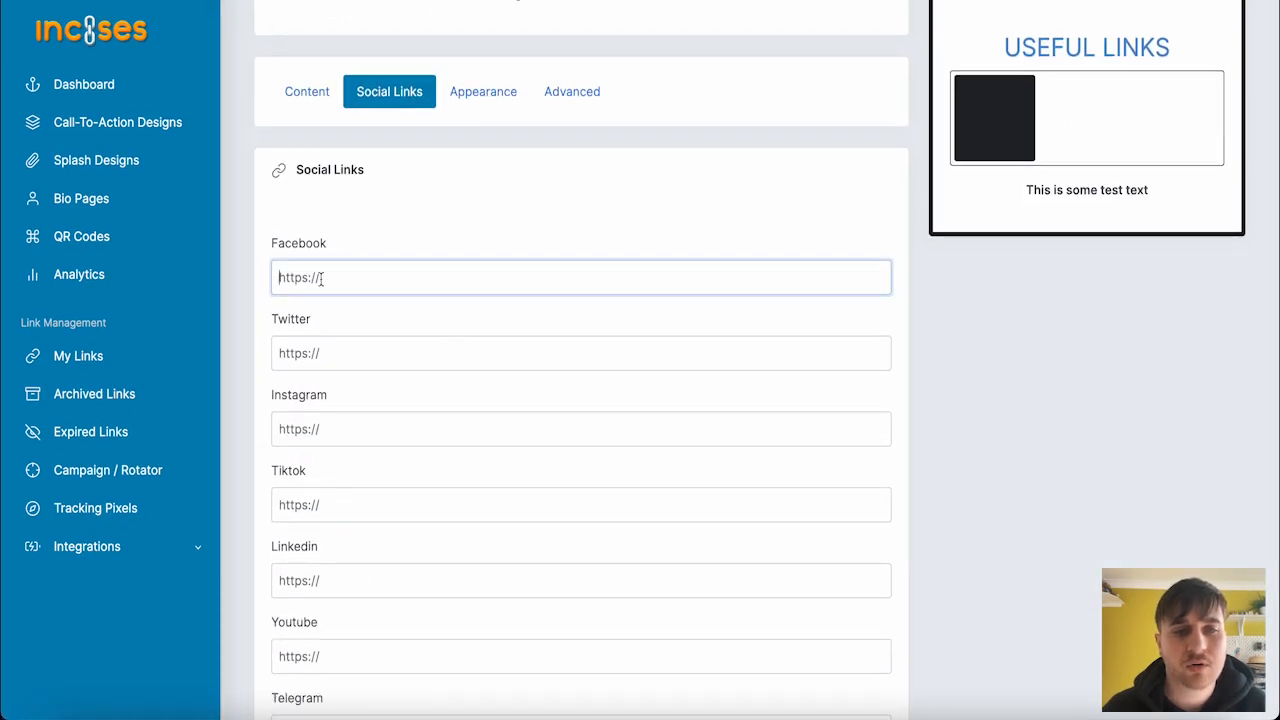
scroll(down, 3)
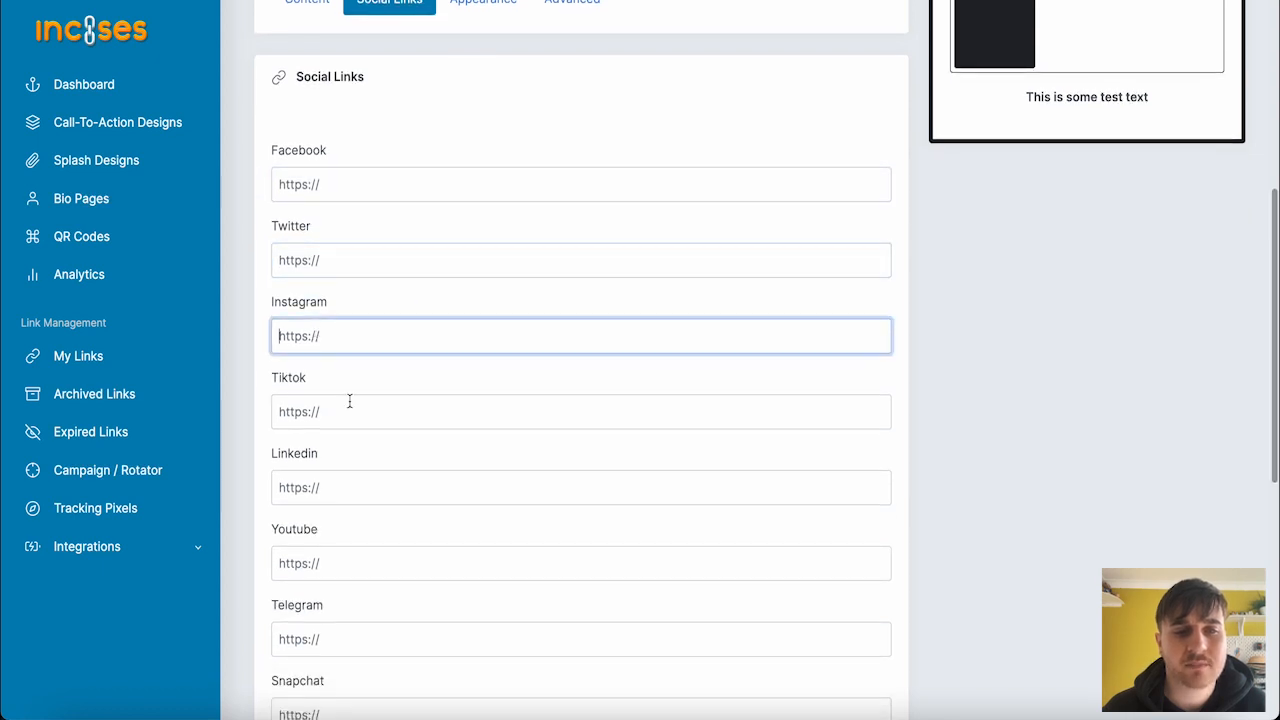
scroll(down, 3)
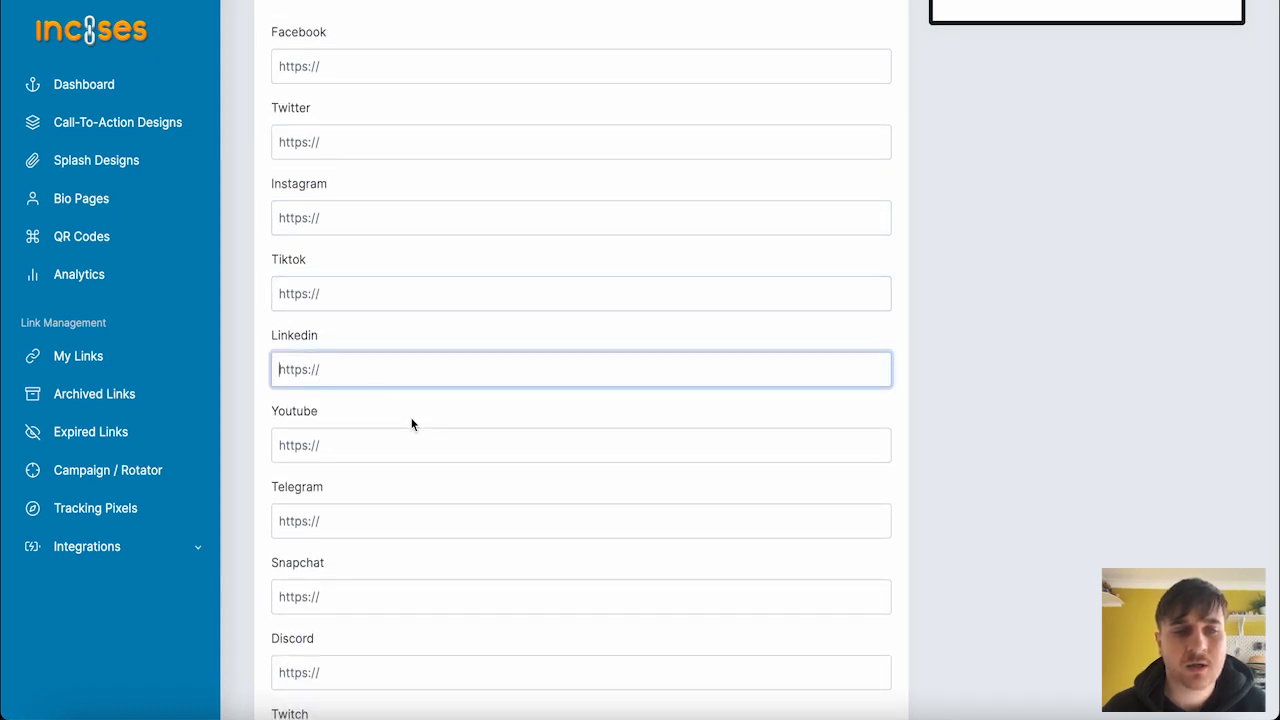
scroll(down, 3)
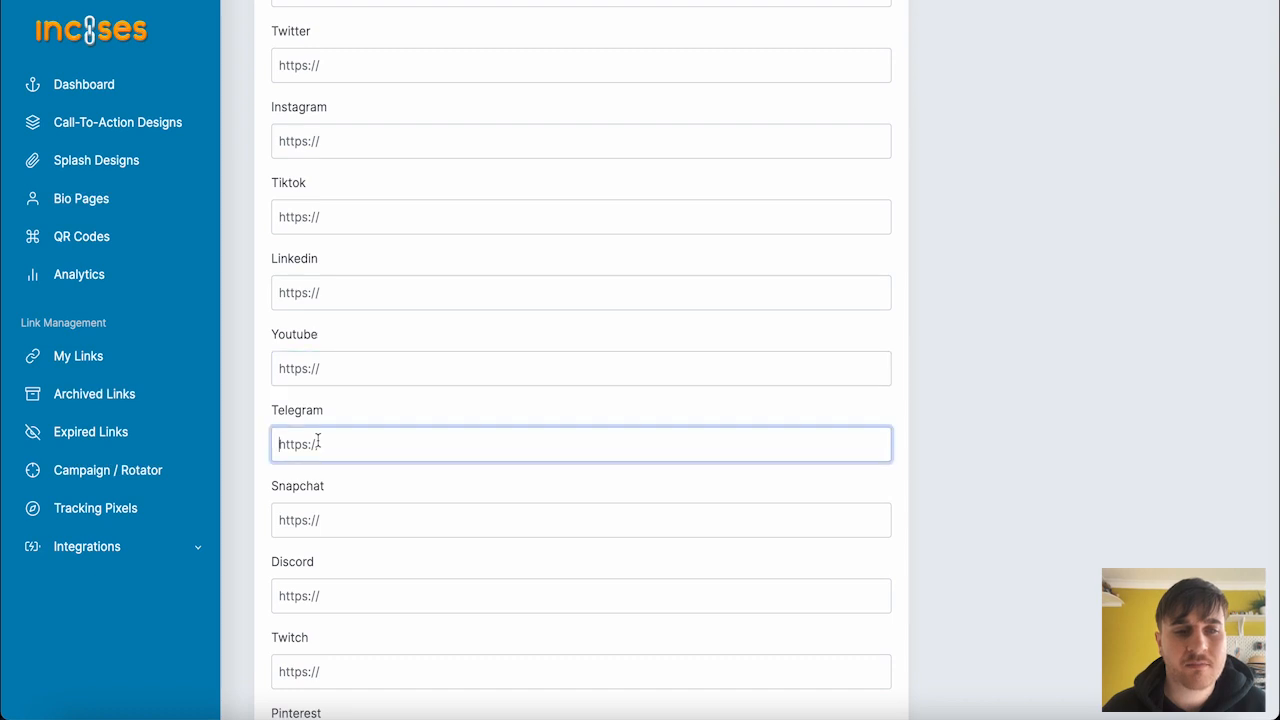
scroll(down, 3)
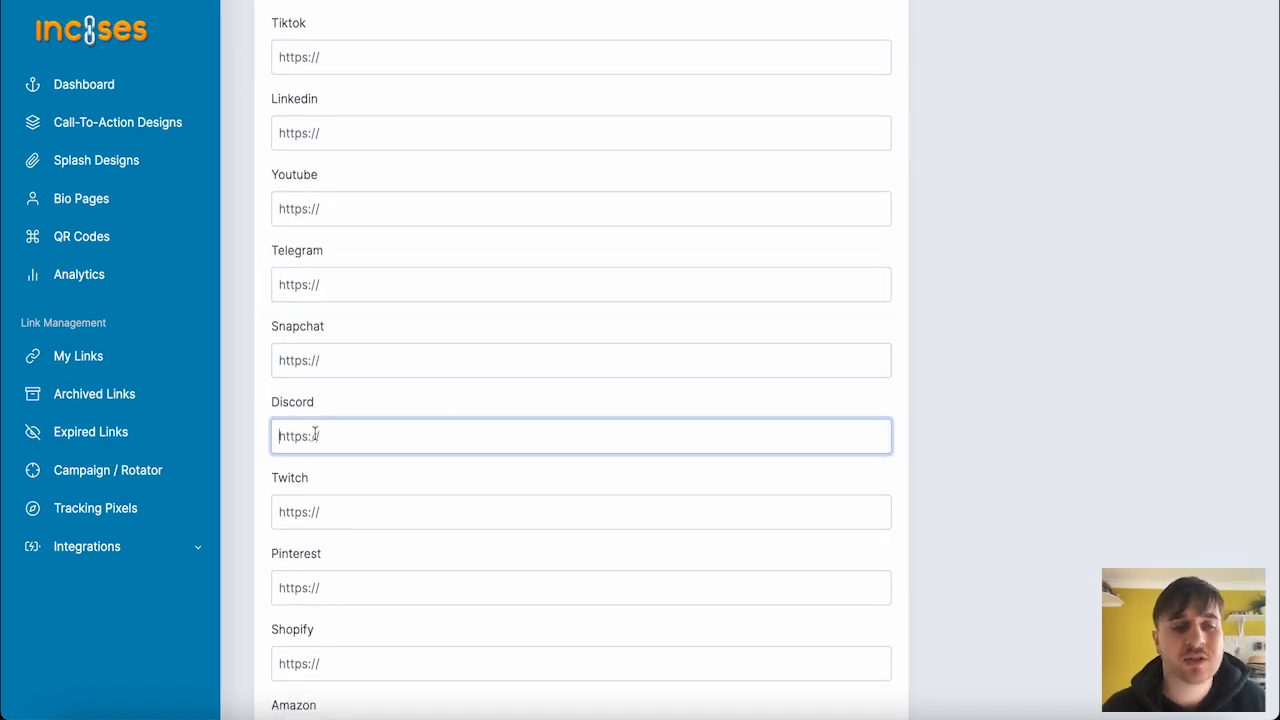
scroll(down, 3)
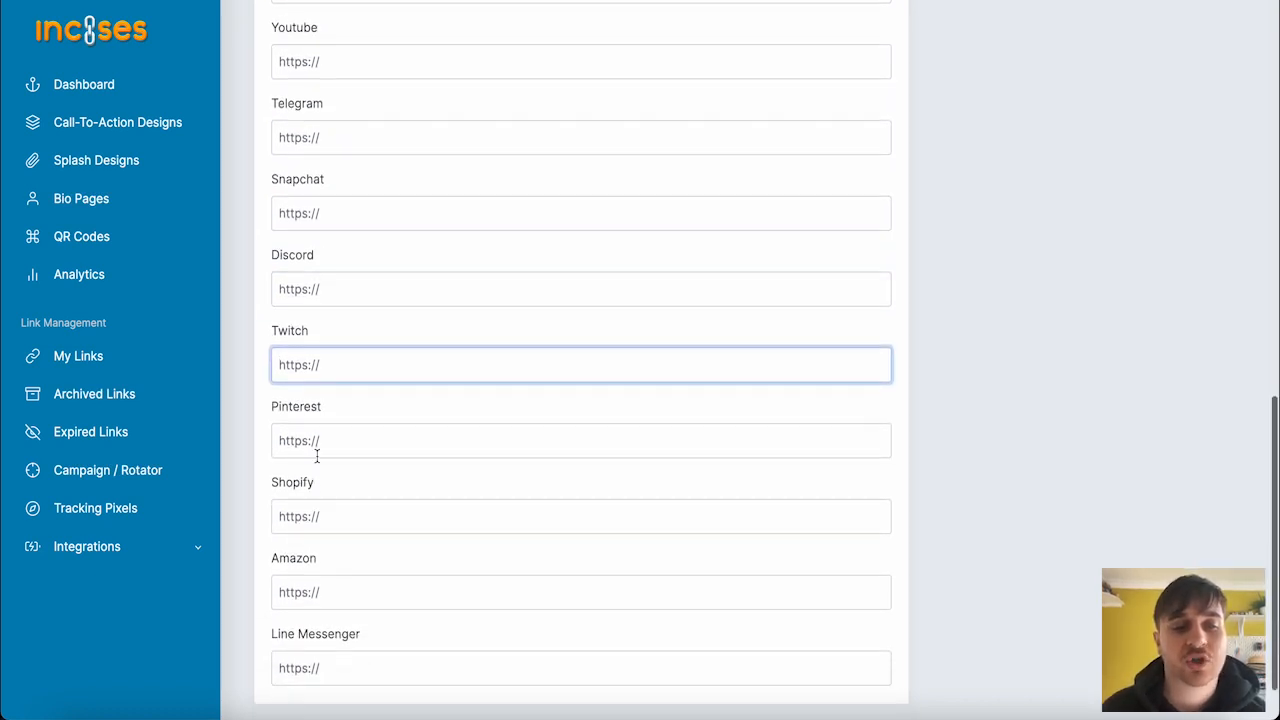
scroll(down, 3)
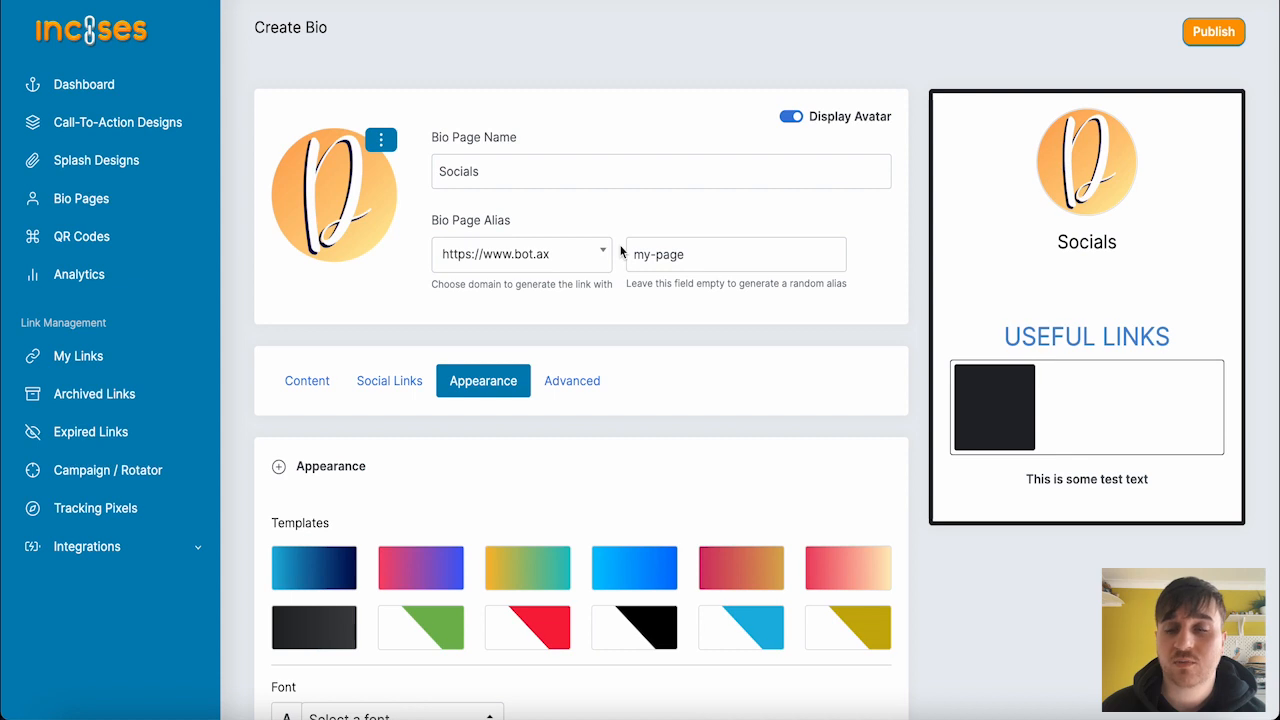
mouse_move(980, 265)
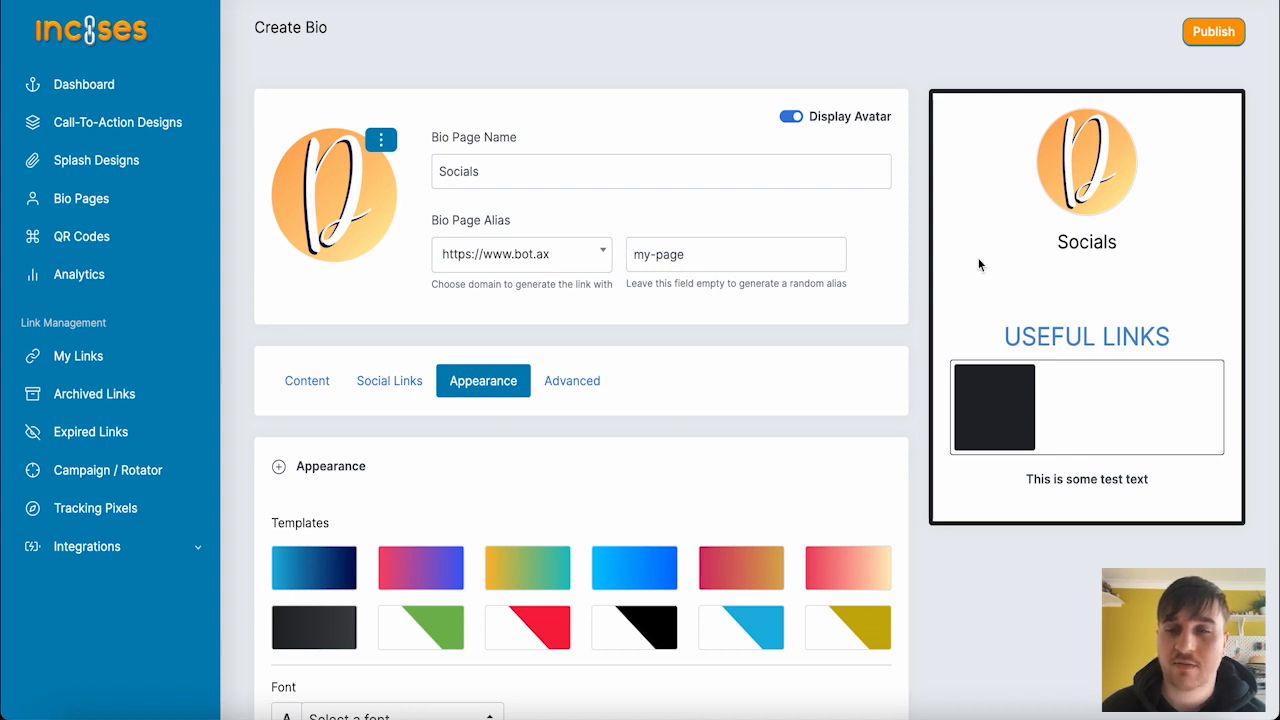
mouse_move(1225, 288)
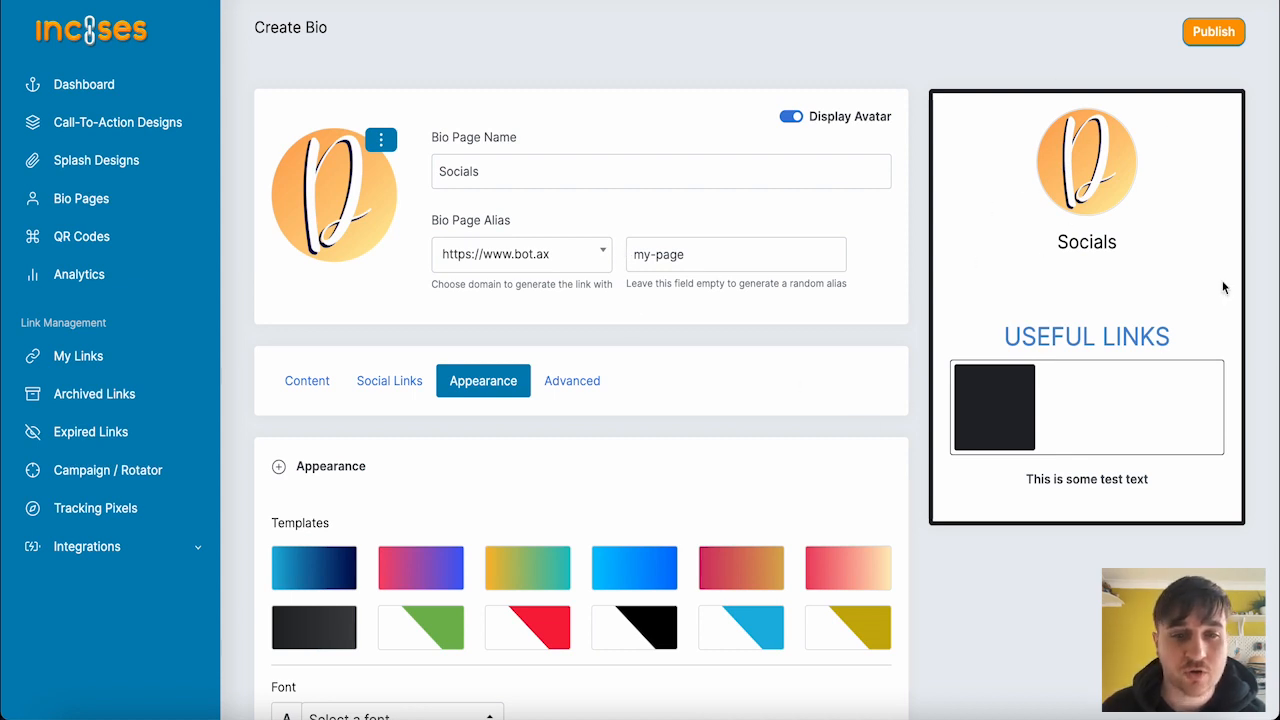
- Scroll the Appearance settings to view the purple-pink gradient template on the bio page
scroll(down, 3)
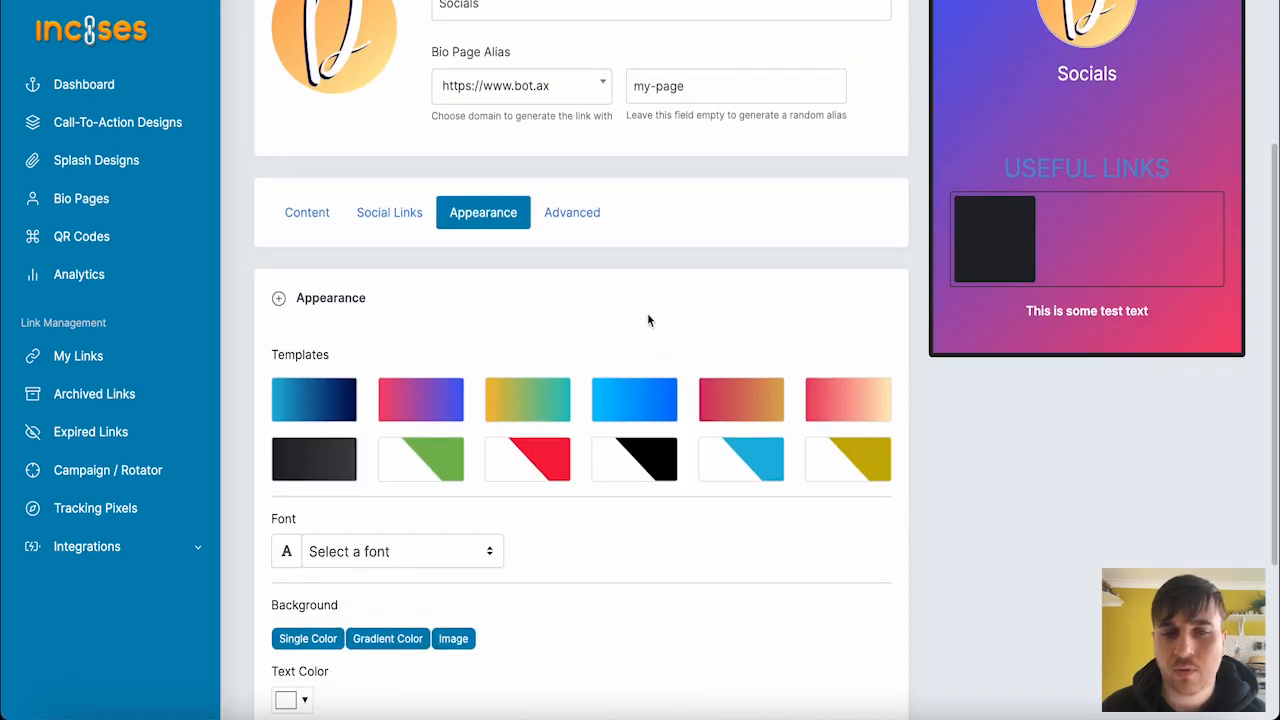
scroll(up, 3)
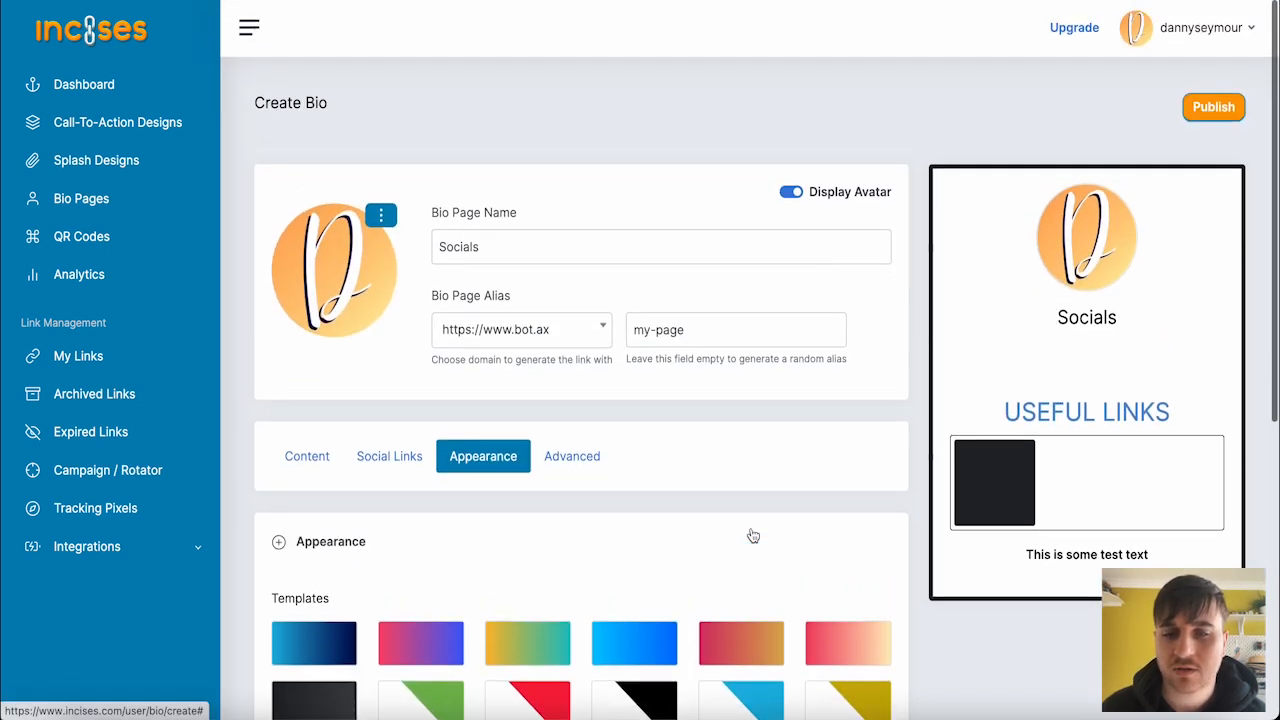
scroll(down, 3)
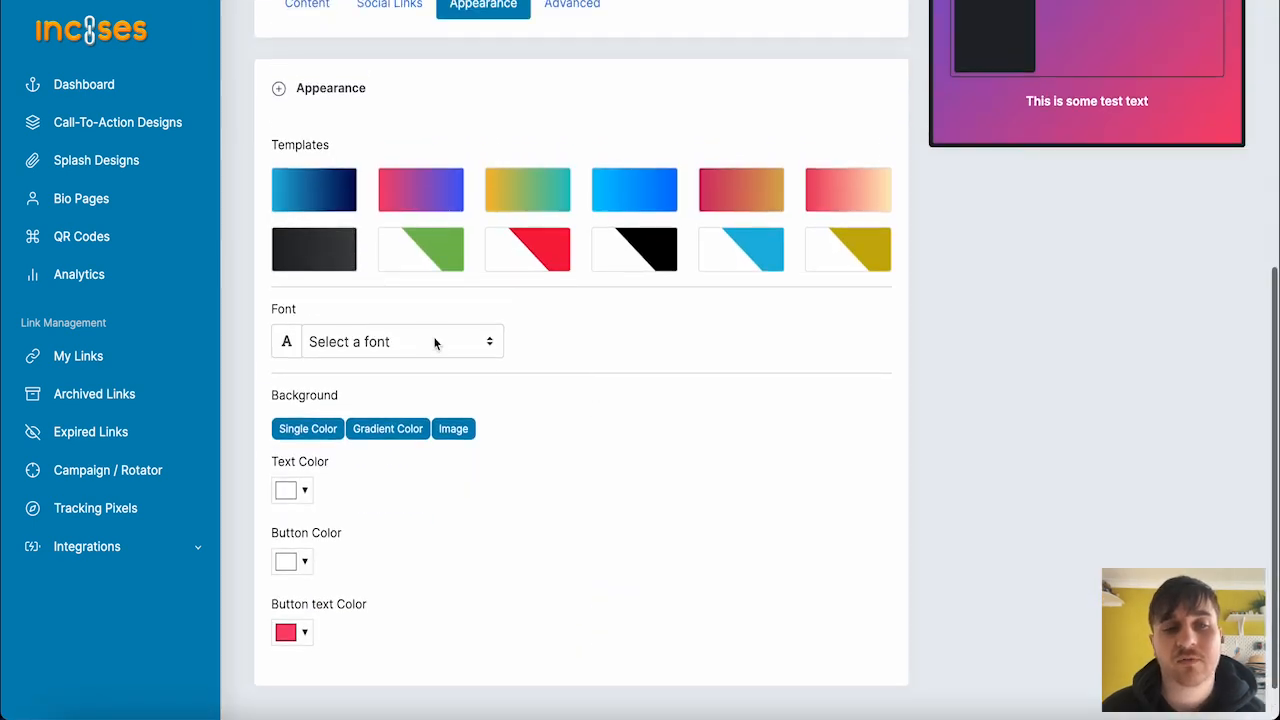
- Set the Socials bio page font to Almendra
click(400, 341)
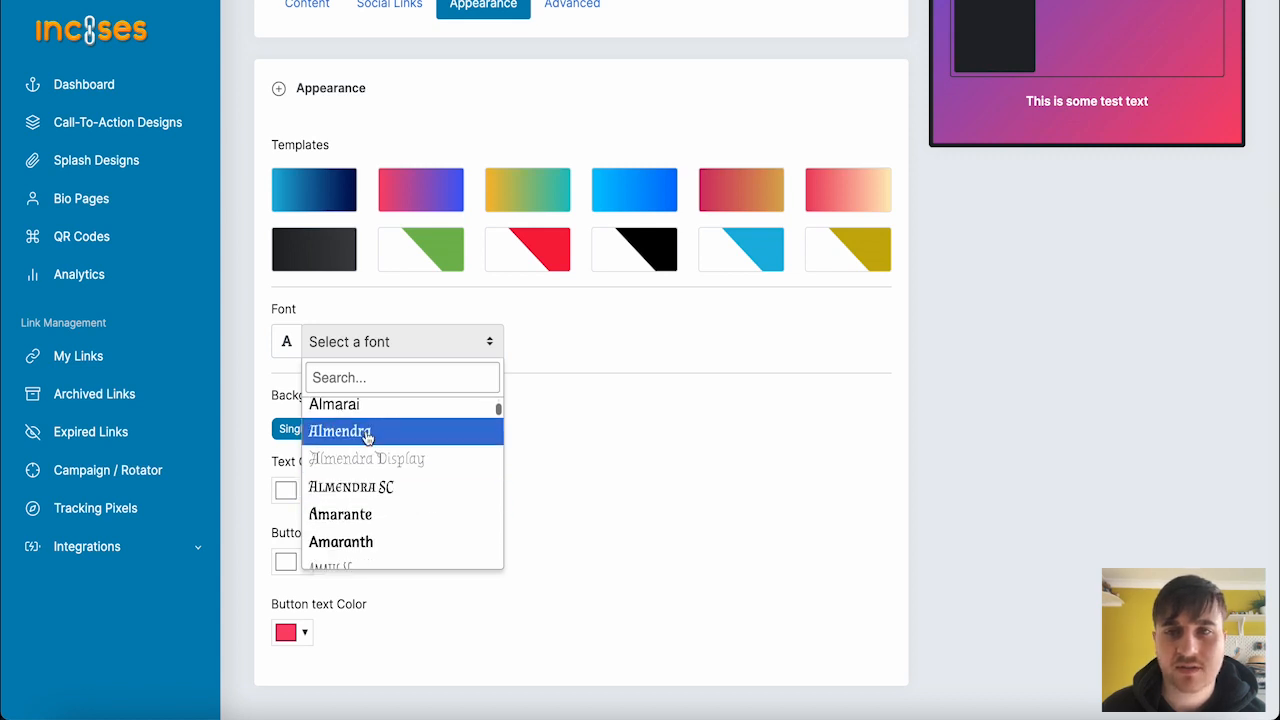
click(339, 431)
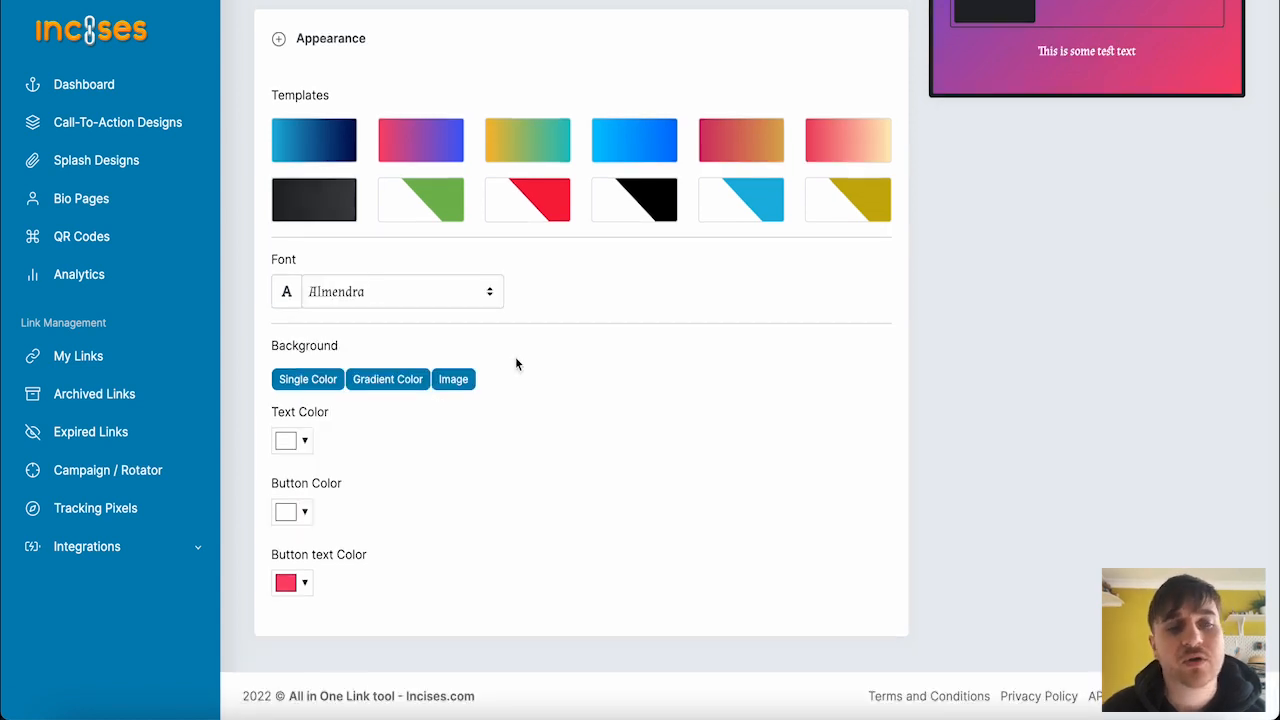
click(307, 379)
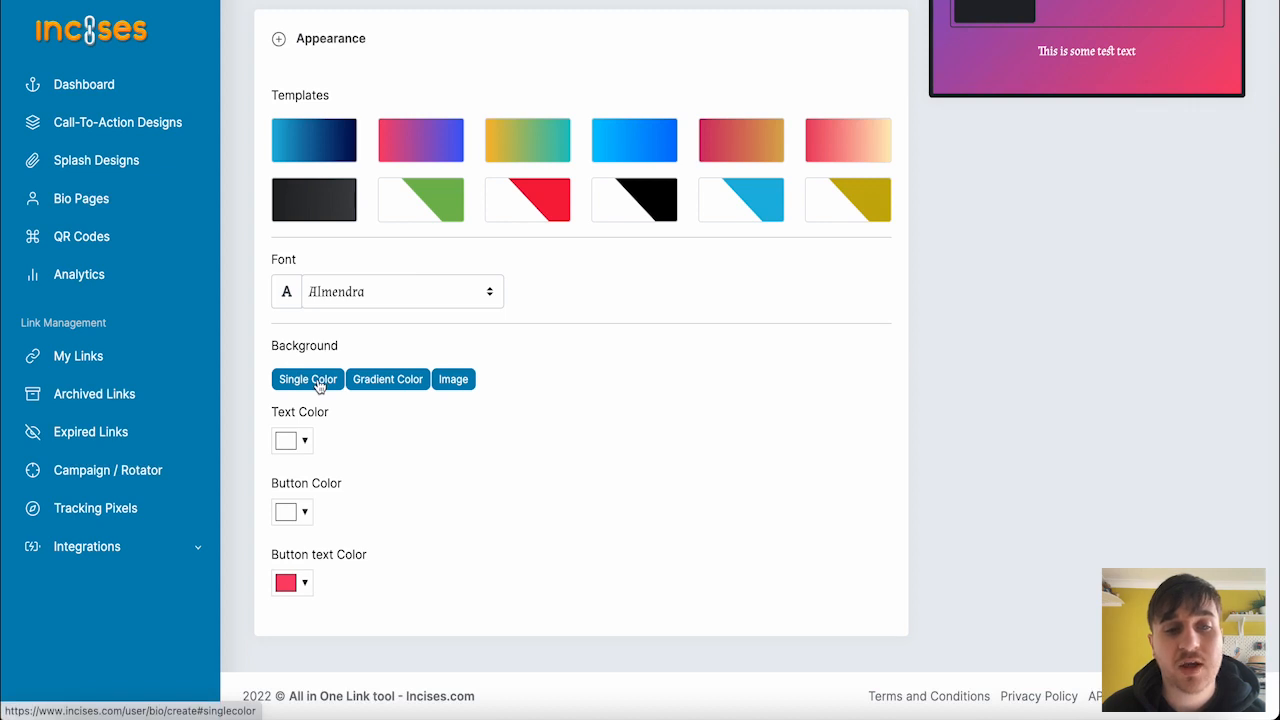
- Look over the background and colour options, then show the advanced settings
scroll(up, 3)
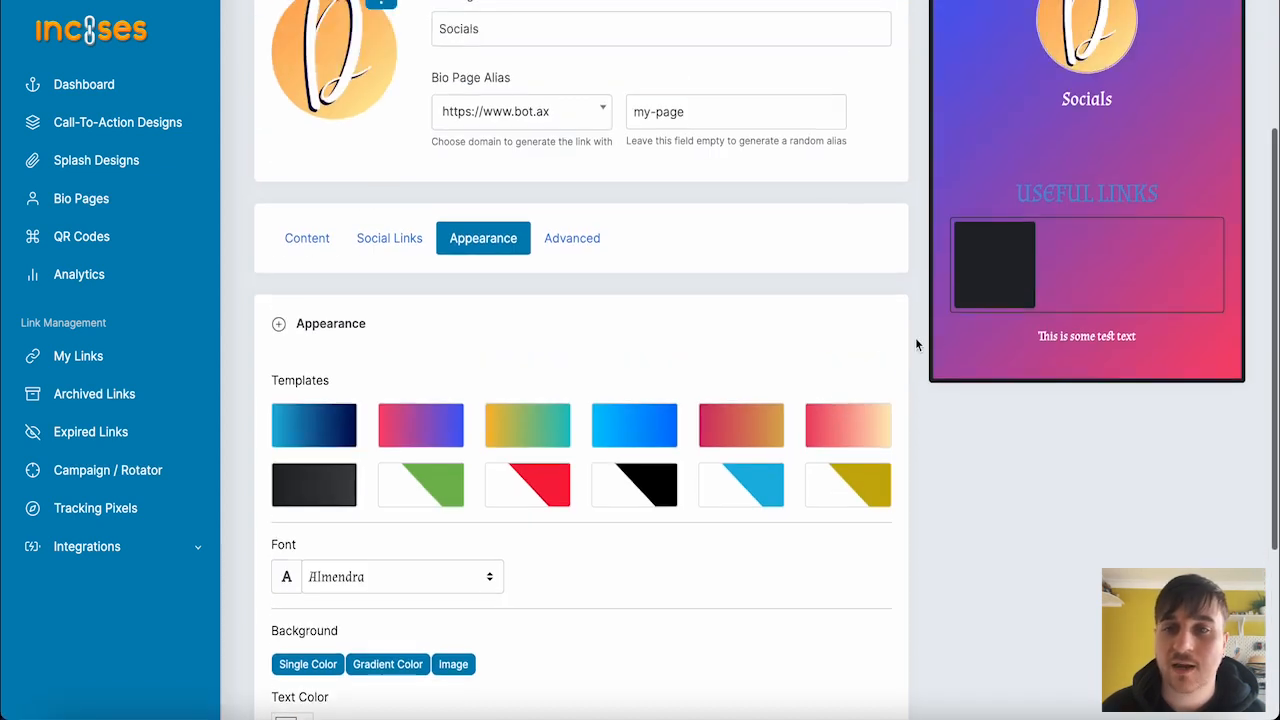
scroll(down, 3)
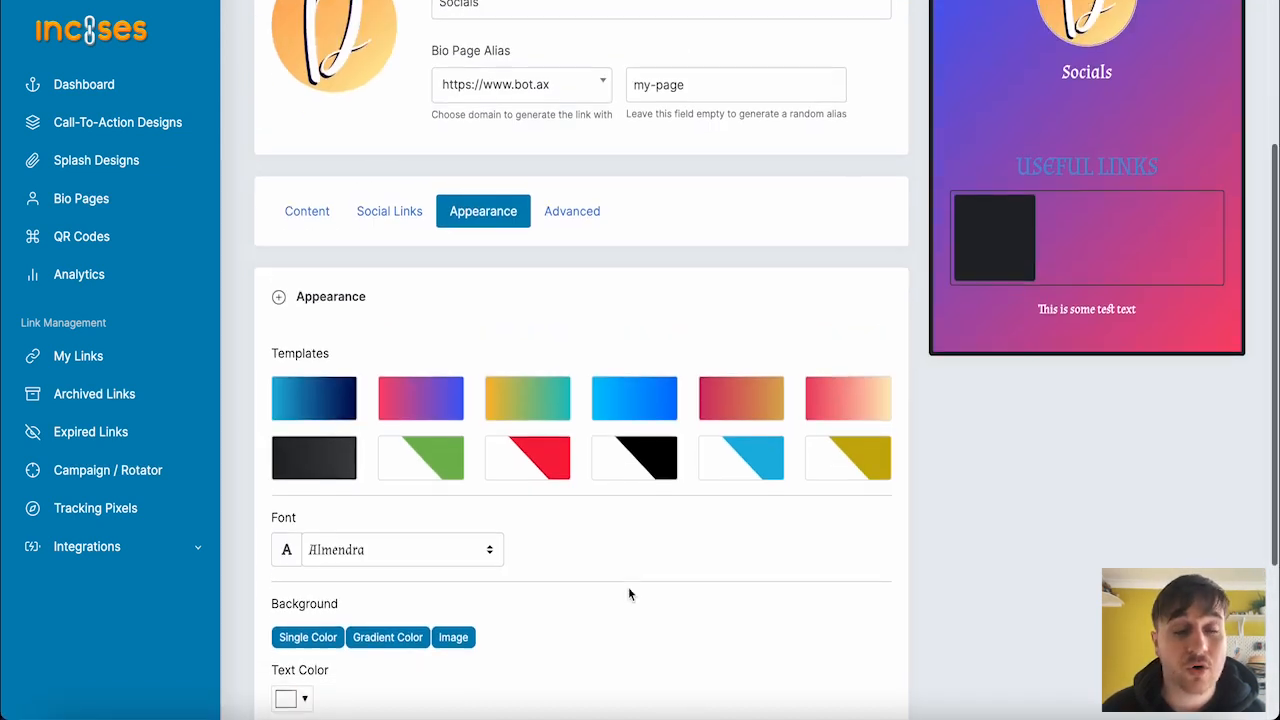
scroll(down, 3)
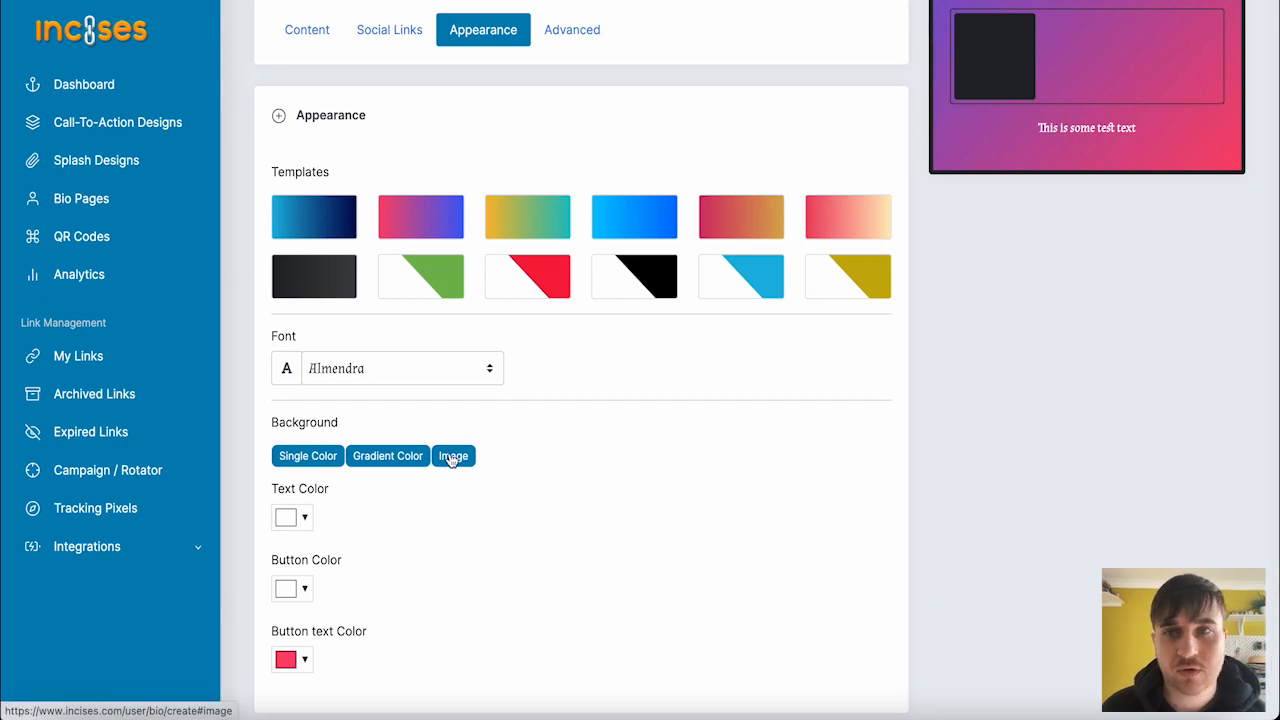
scroll(down, 3)
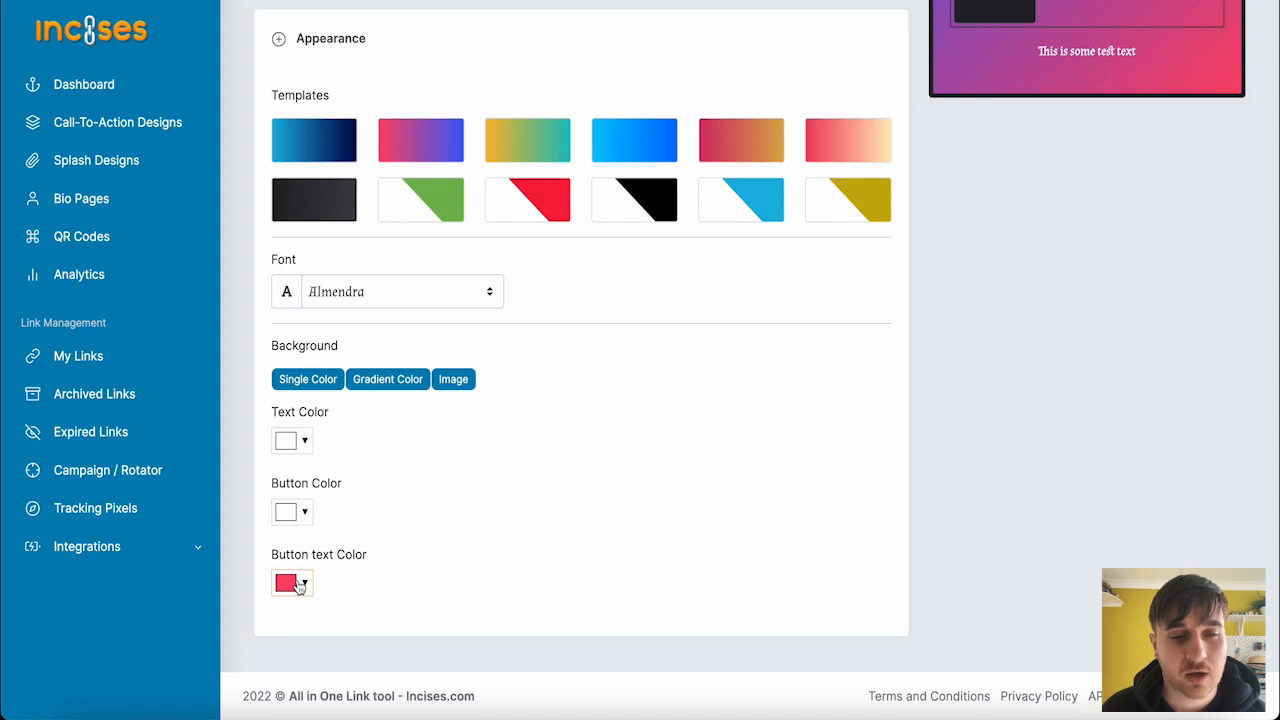
scroll(up, 3)
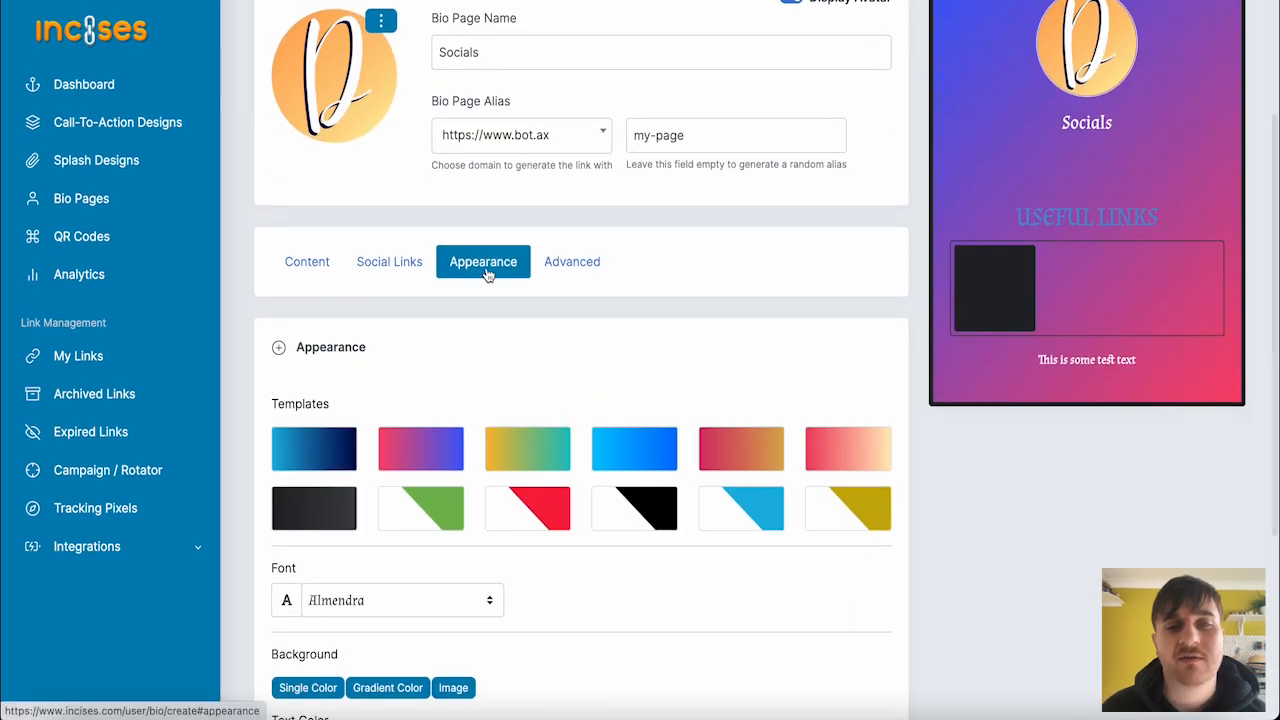
click(572, 261)
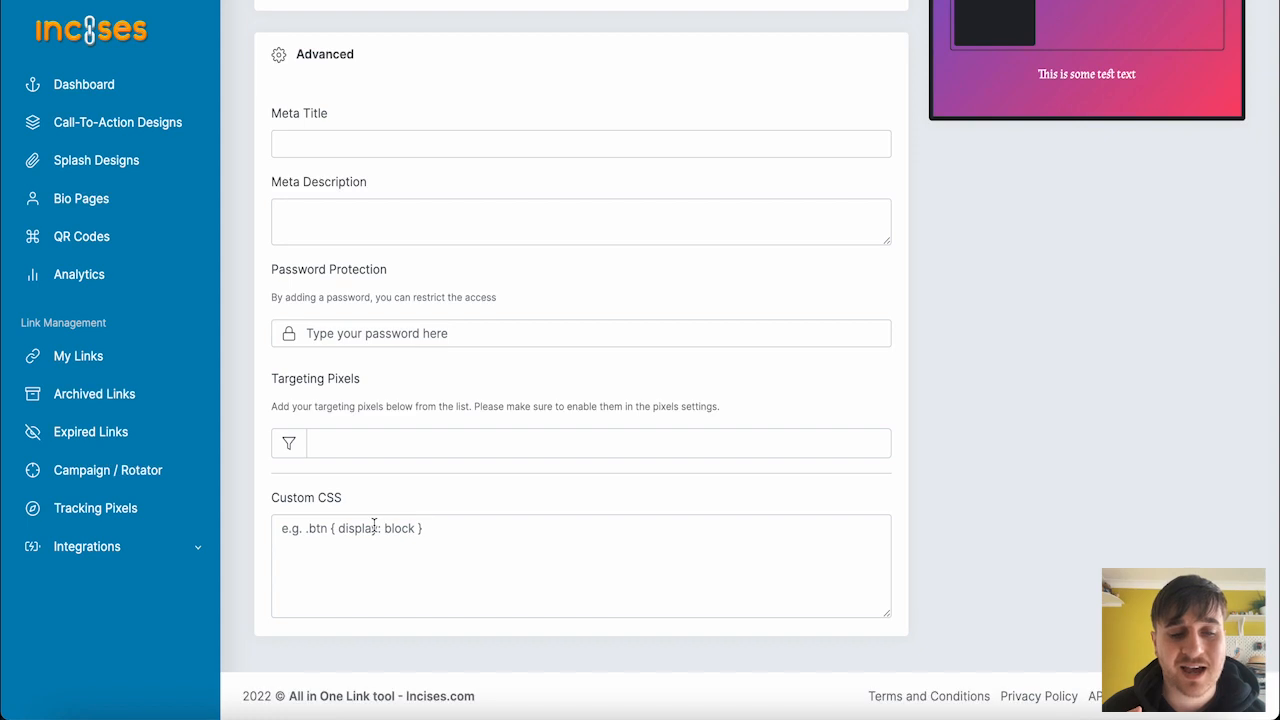
- Publish the gradient, Almendra-font Socials bio page
scroll(up, 3)
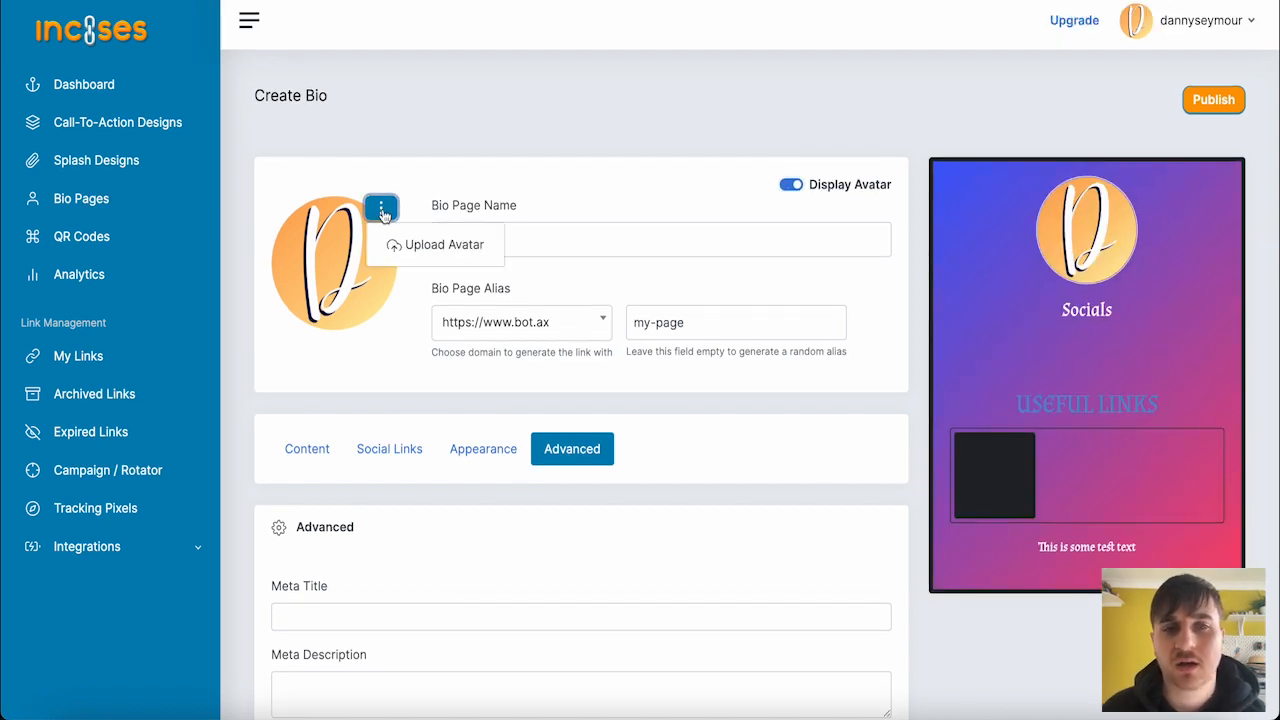
mouse_move(381, 211)
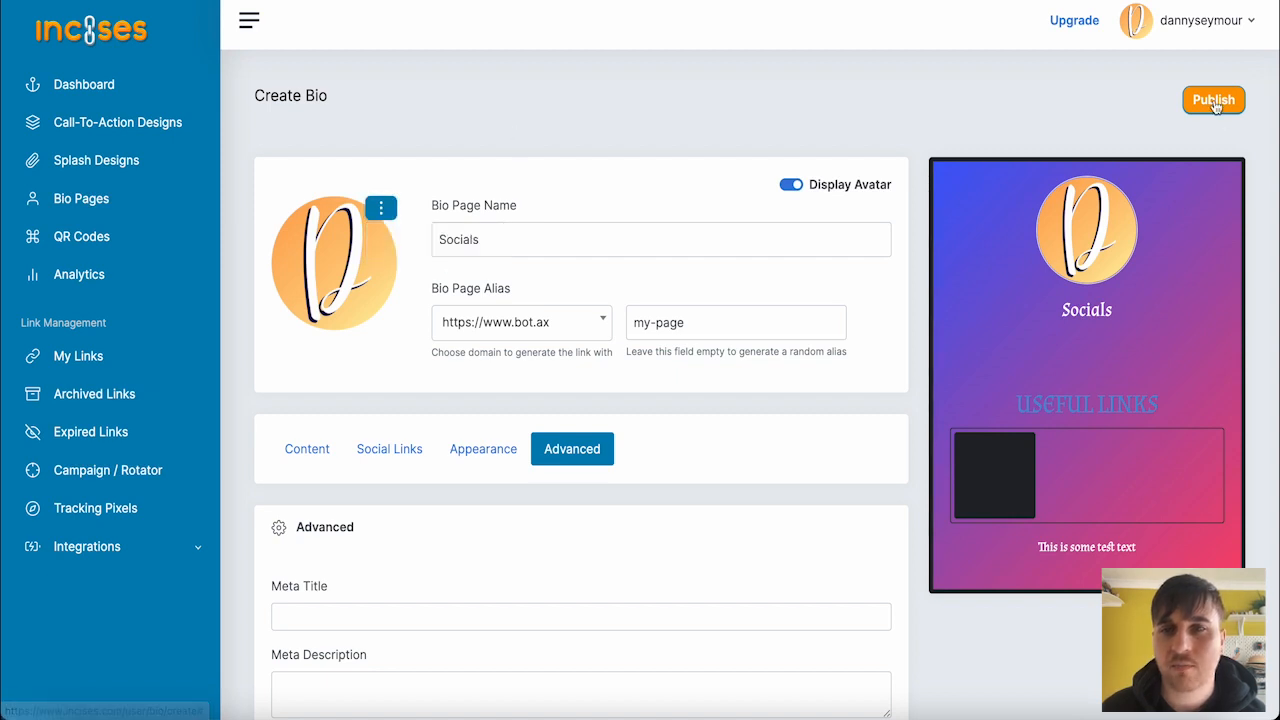
click(1213, 100)
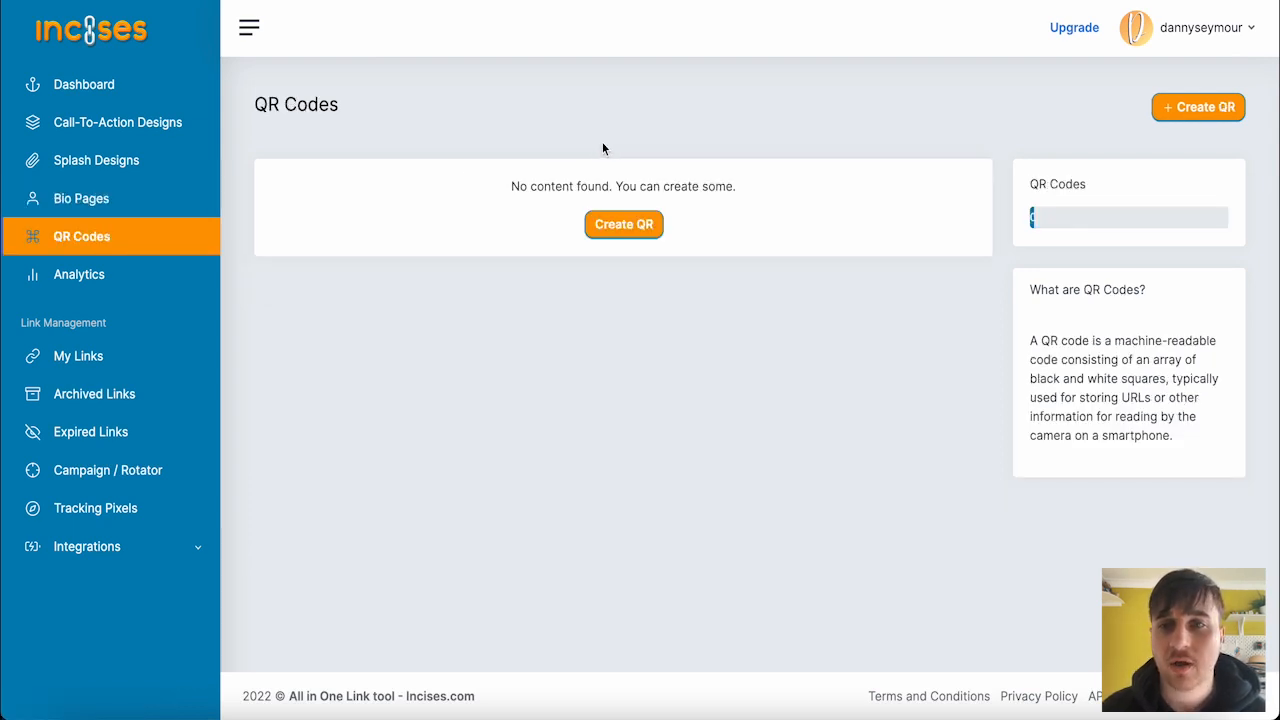
- Start a new QR code of the dynamic trackable Link type
click(623, 224)
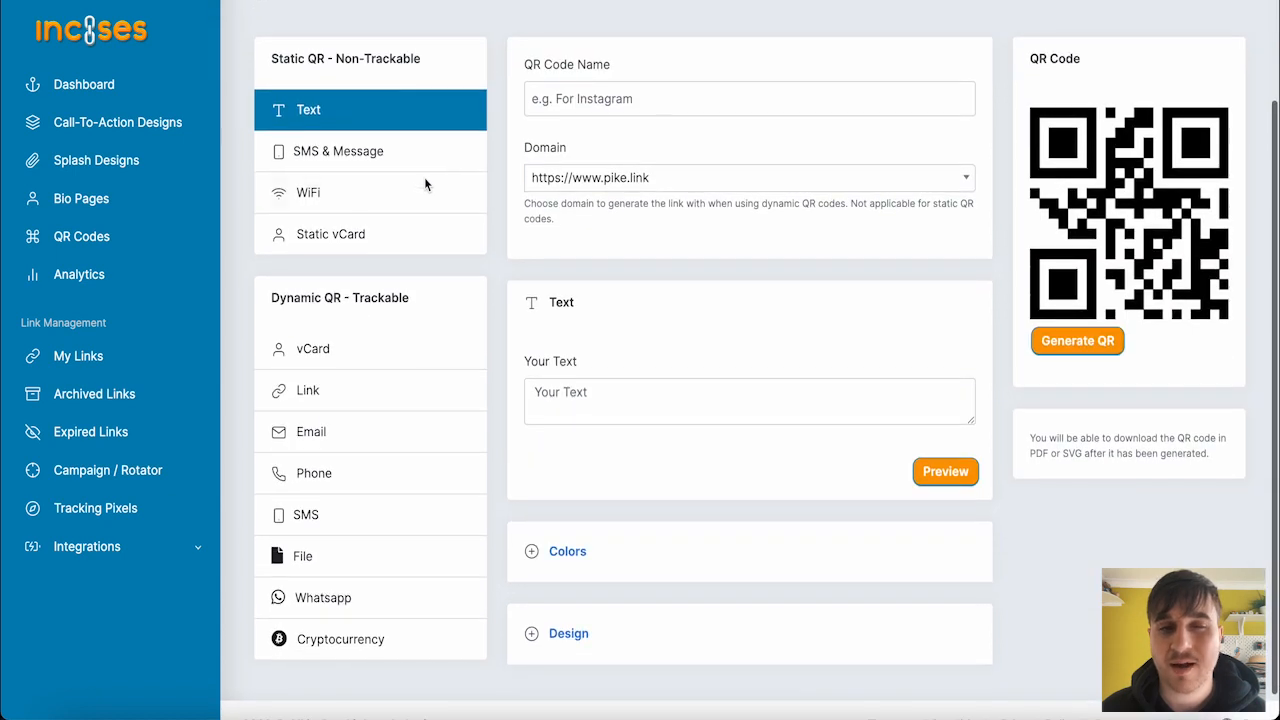
scroll(up, 3)
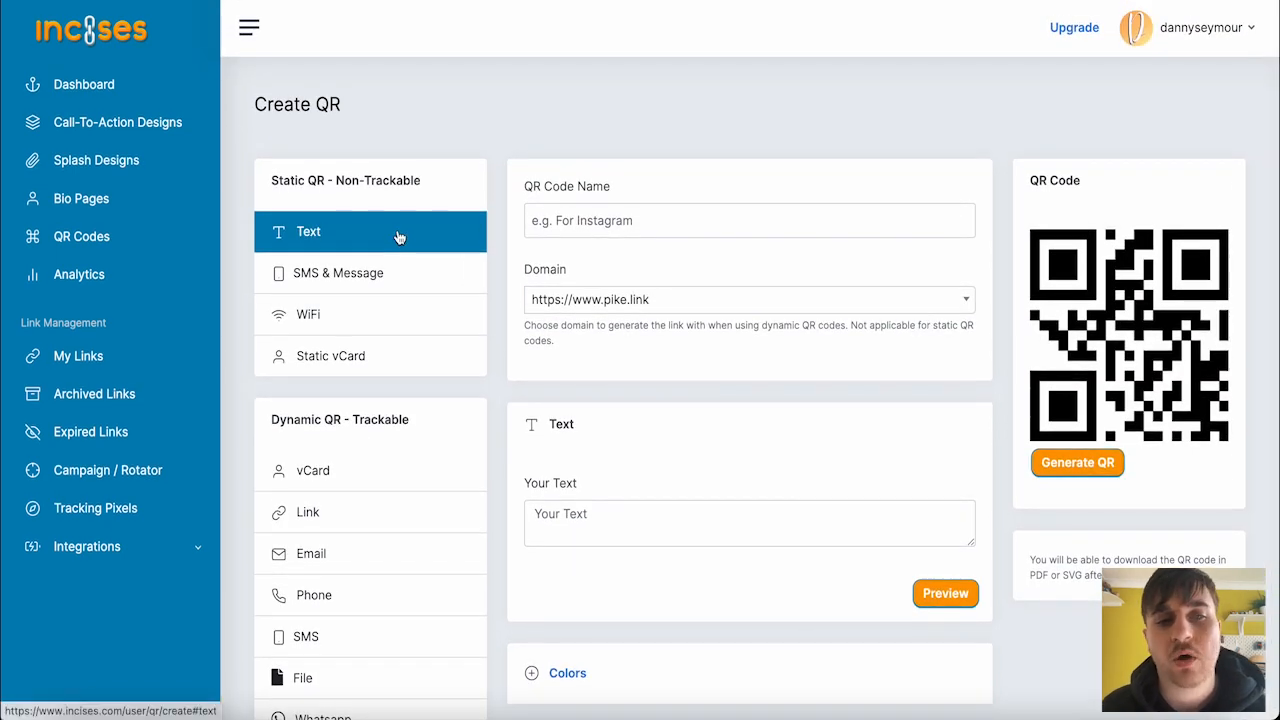
mouse_move(378, 273)
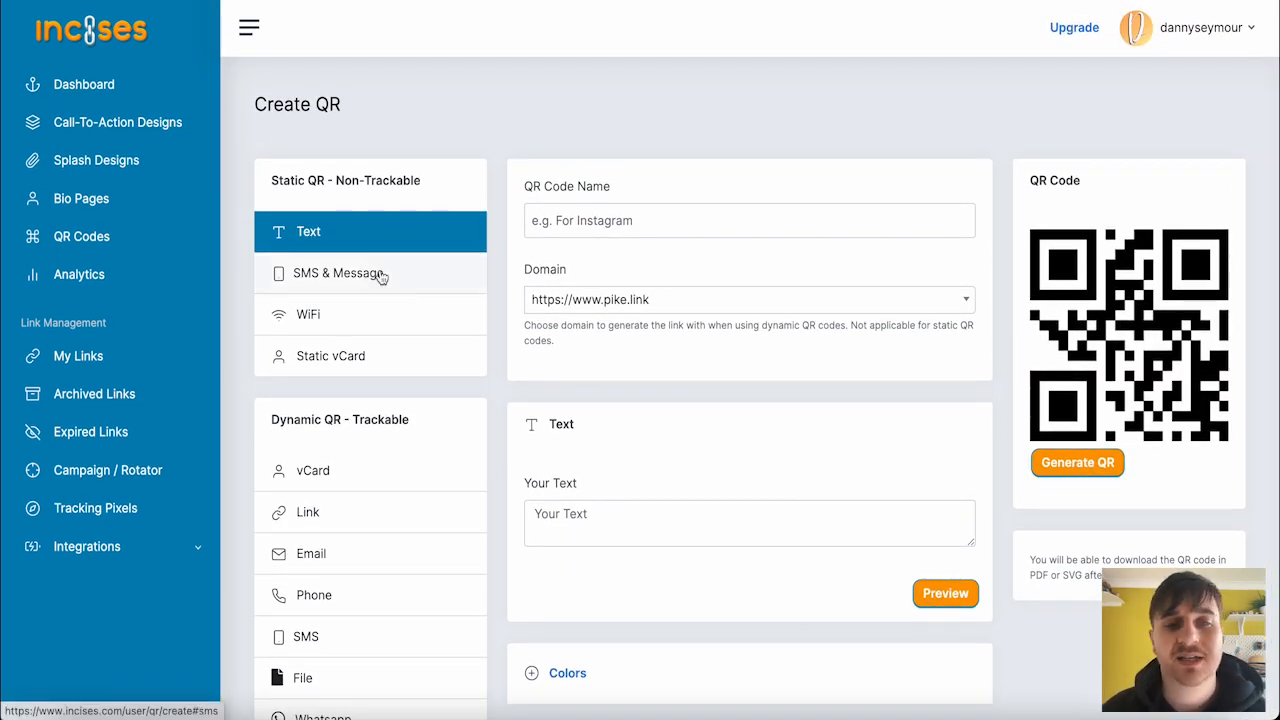
mouse_move(388, 320)
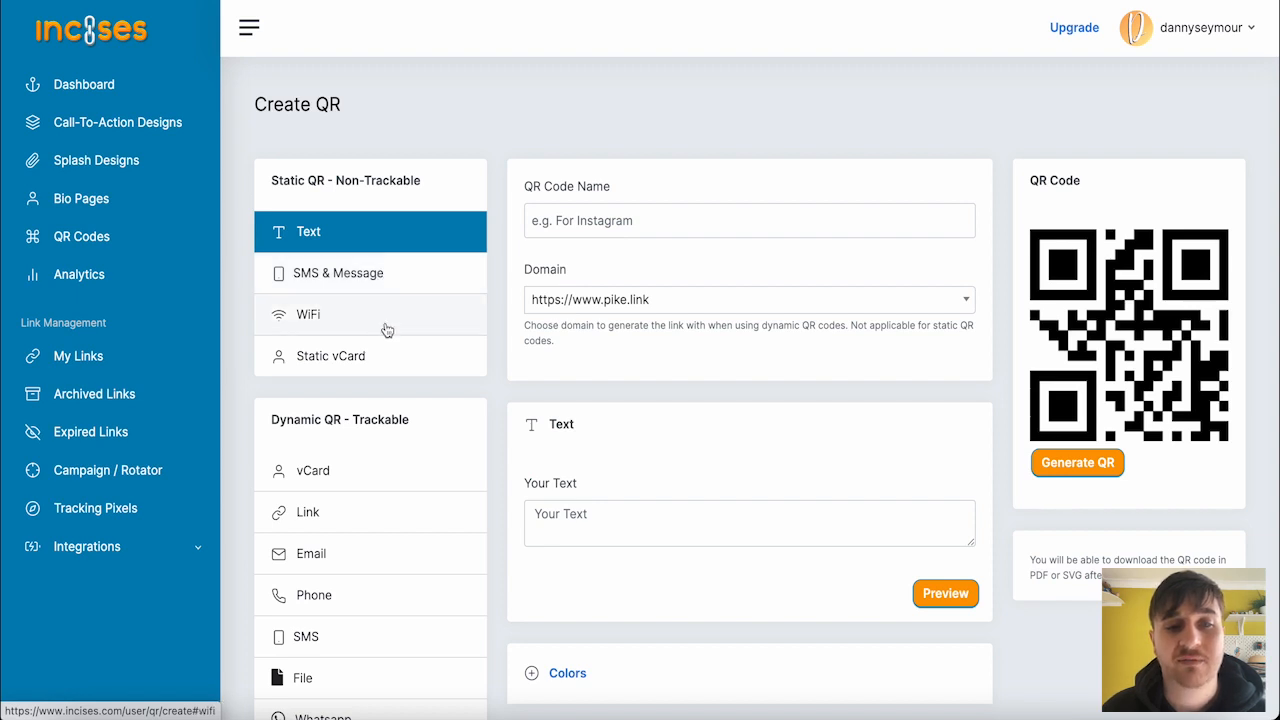
scroll(down, 3)
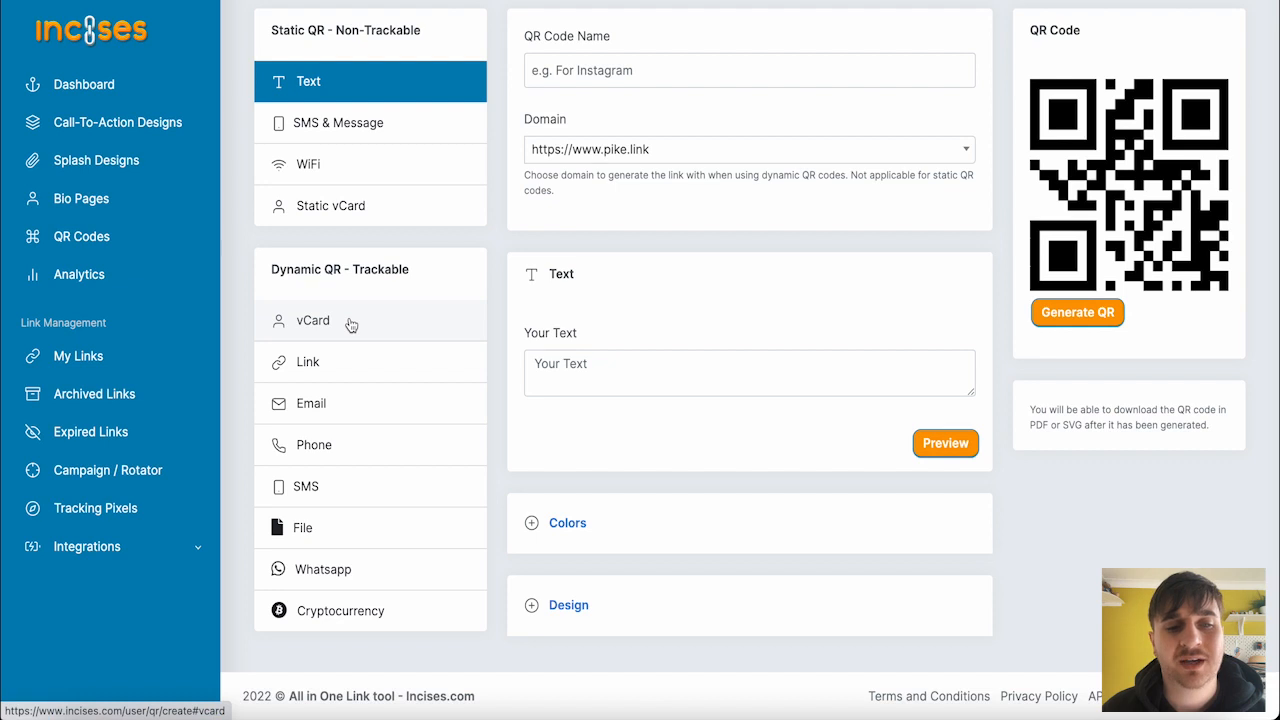
mouse_move(384, 445)
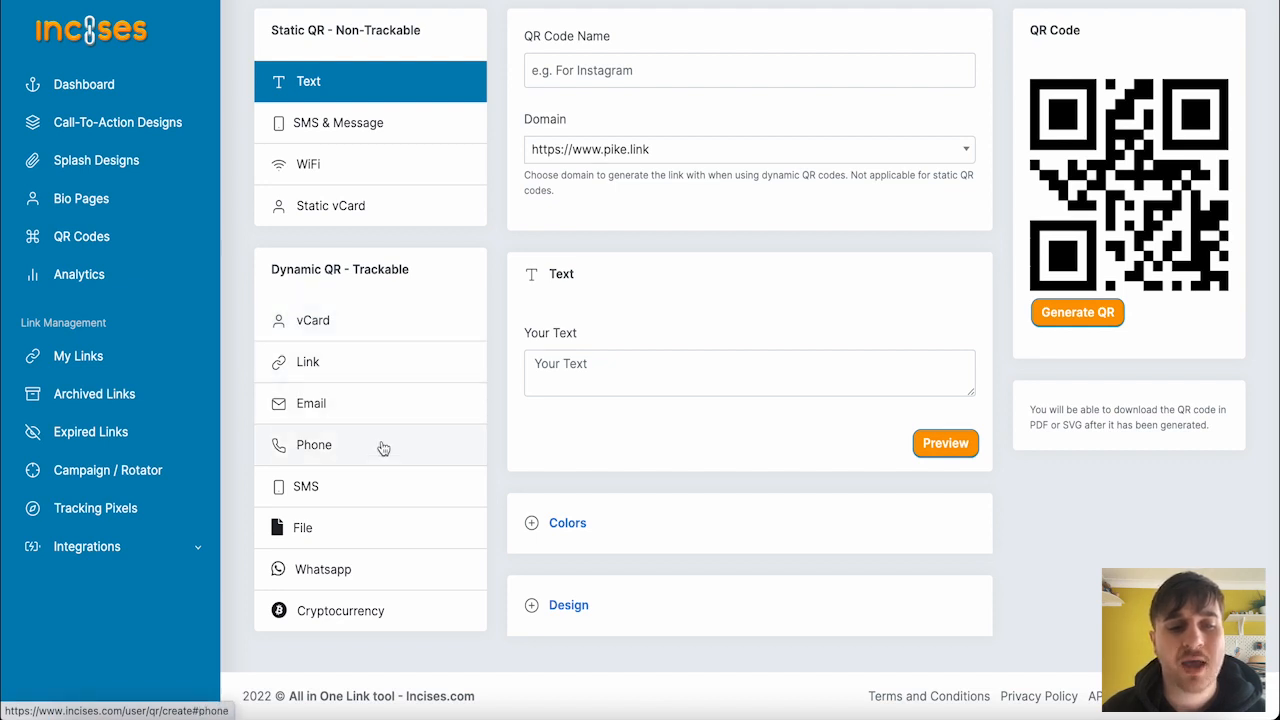
mouse_move(350, 541)
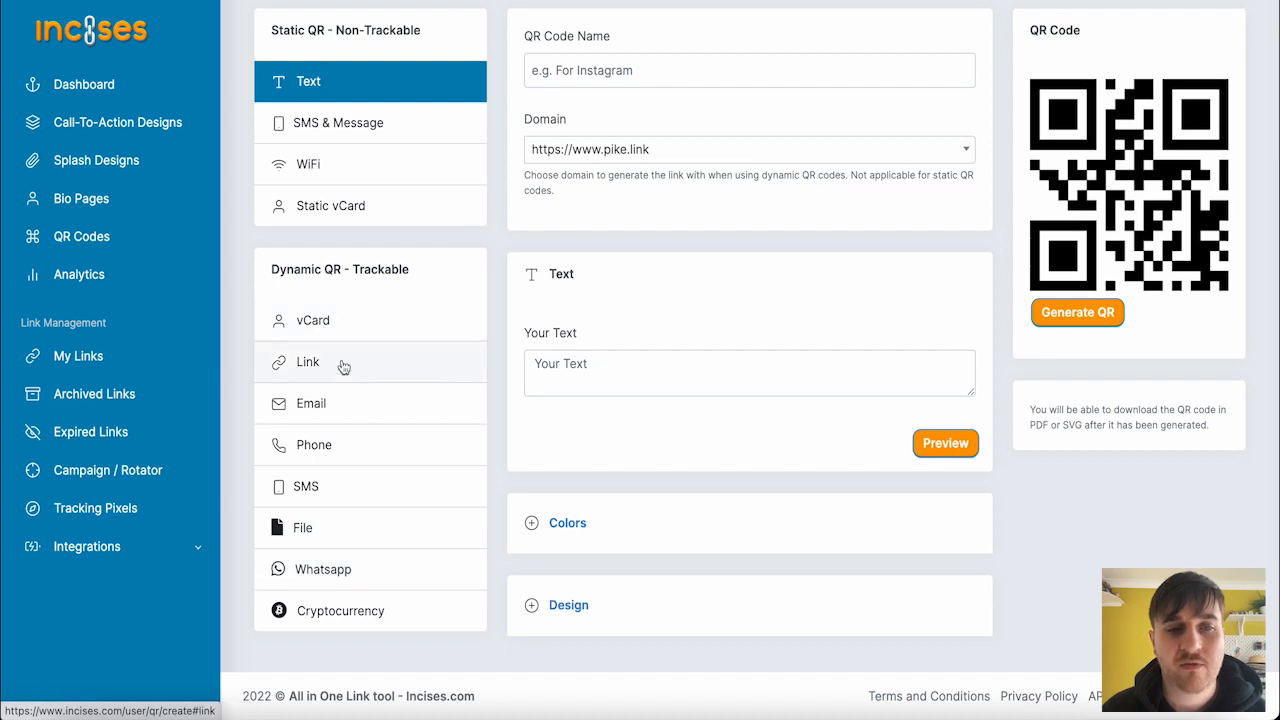
click(307, 361)
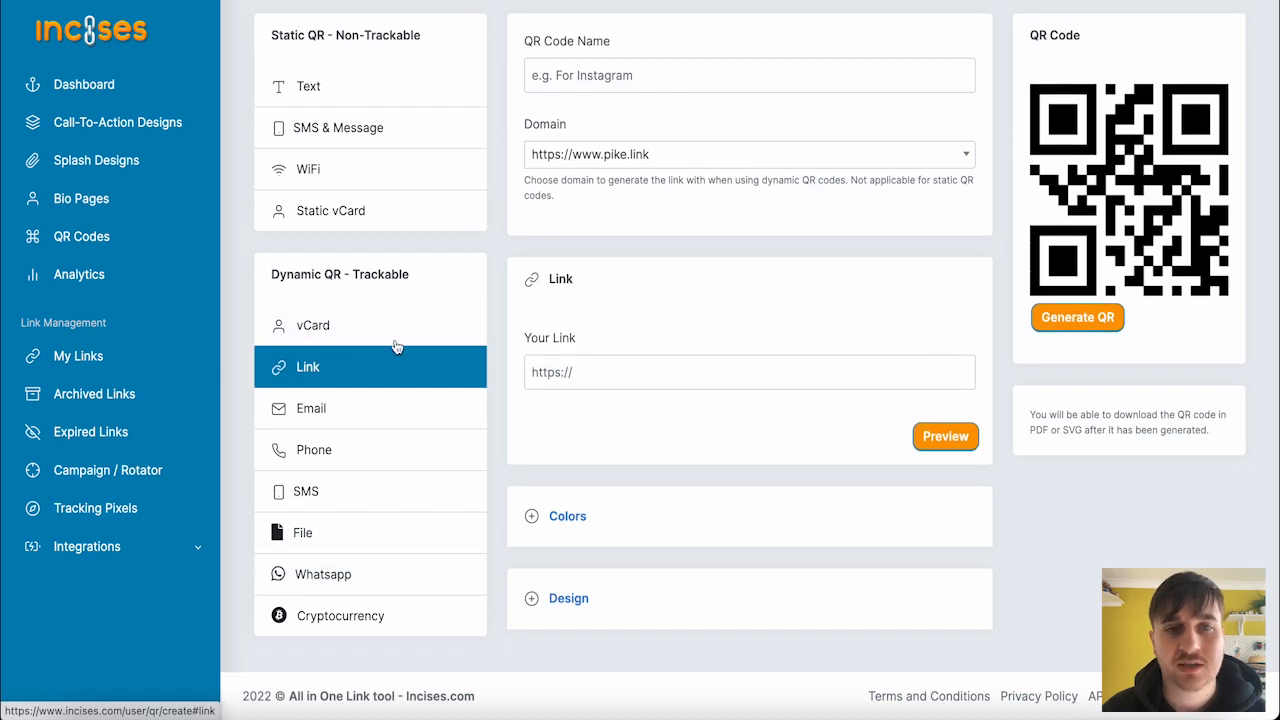
- Name the QR code 'QR Test' and expand its colour options
scroll(up, 3)
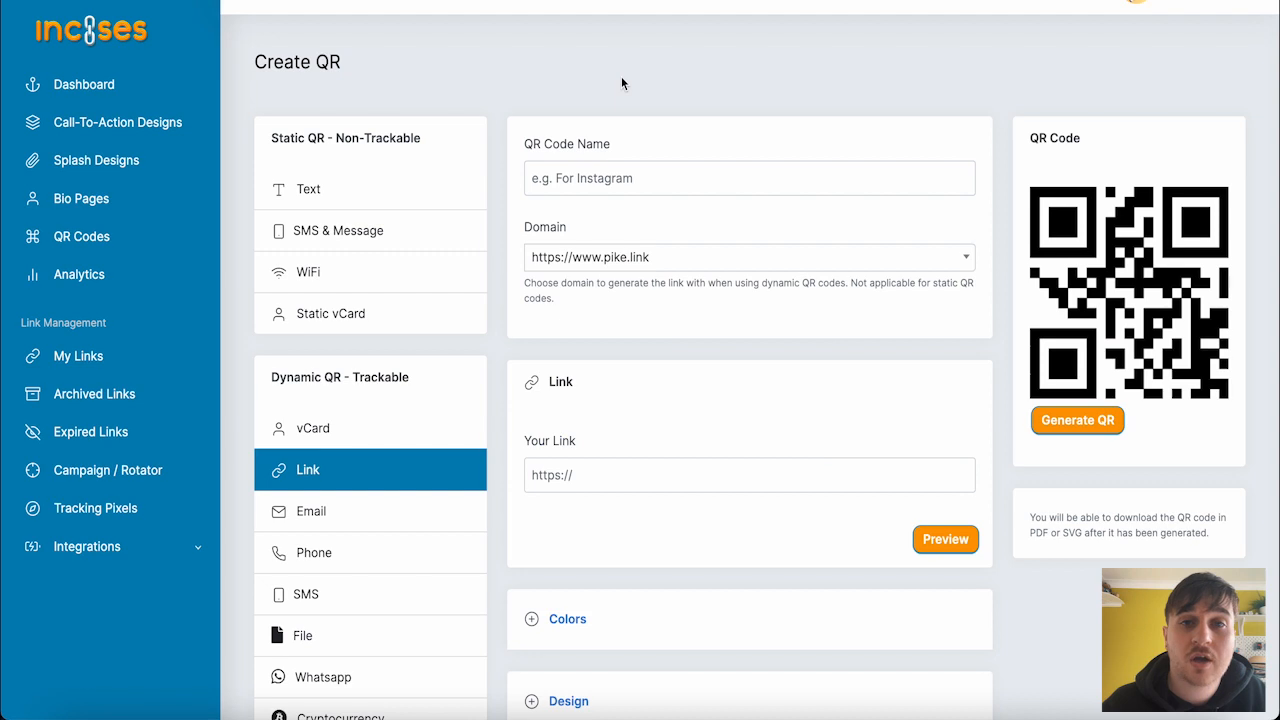
text(QR Test)
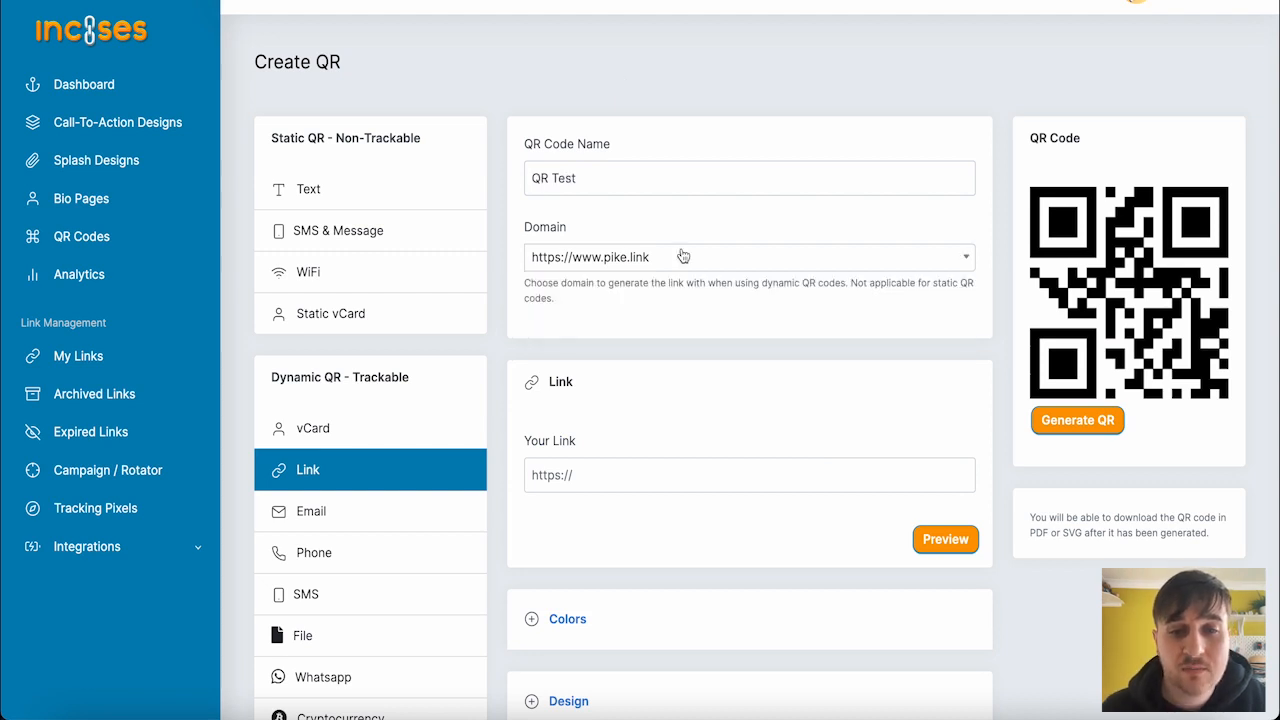
scroll(down, 3)
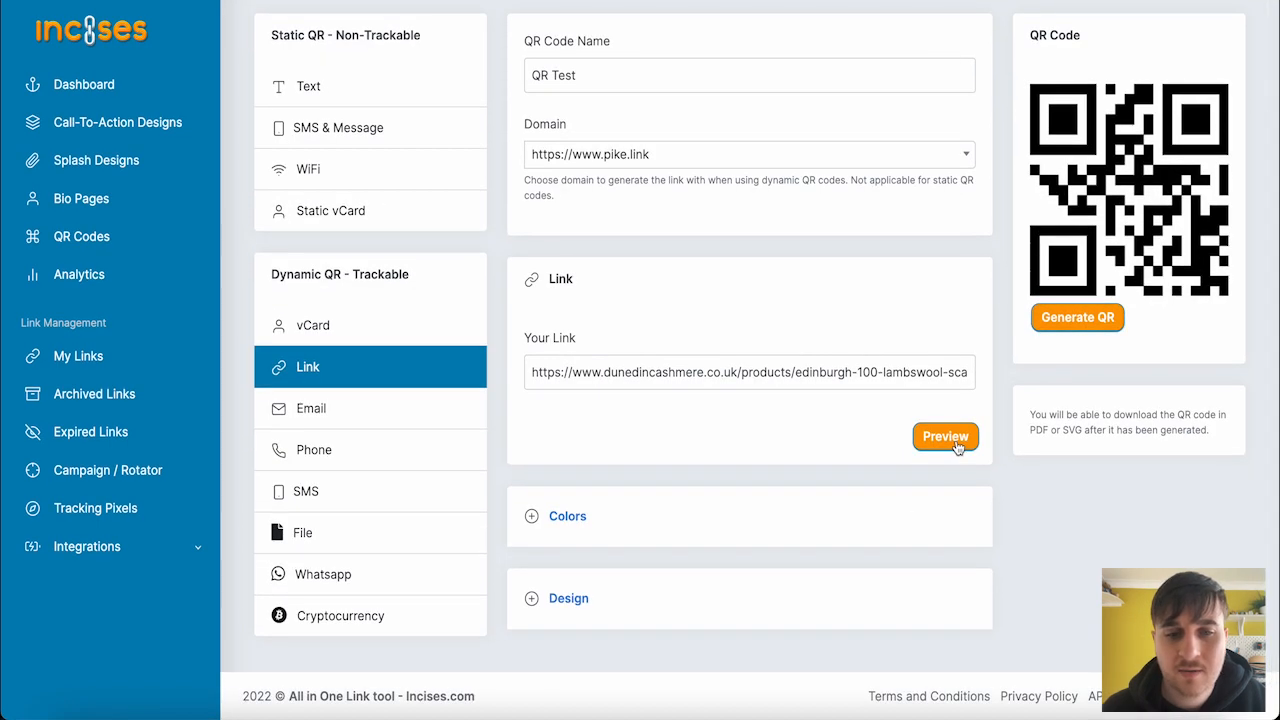
click(567, 516)
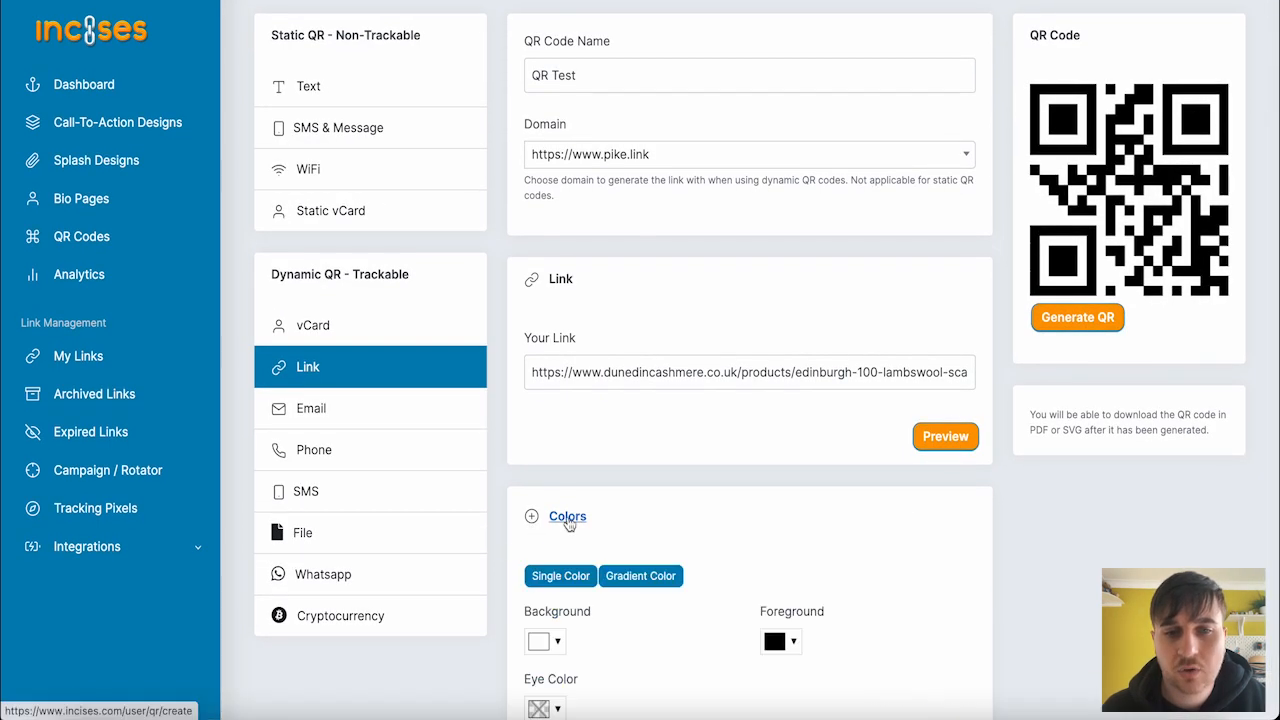
- Switch the QR colours to a vertical magenta-to-pink gradient
scroll(down, 3)
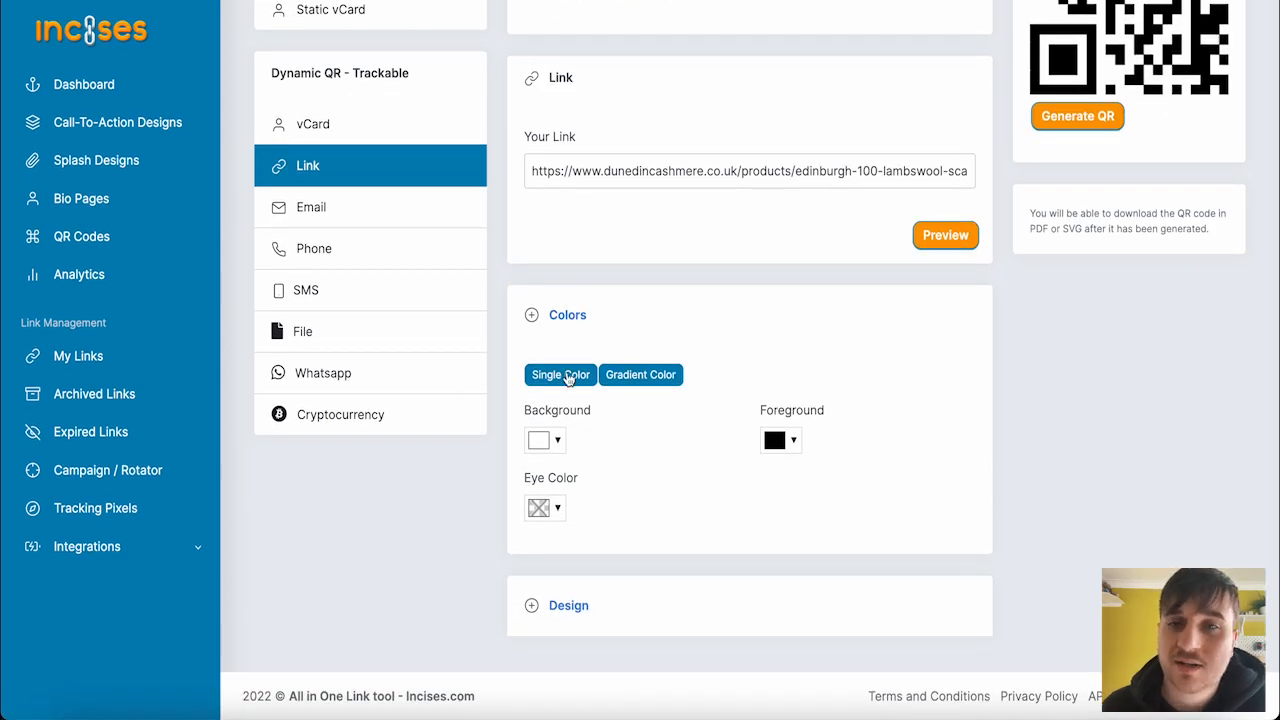
mouse_move(653, 395)
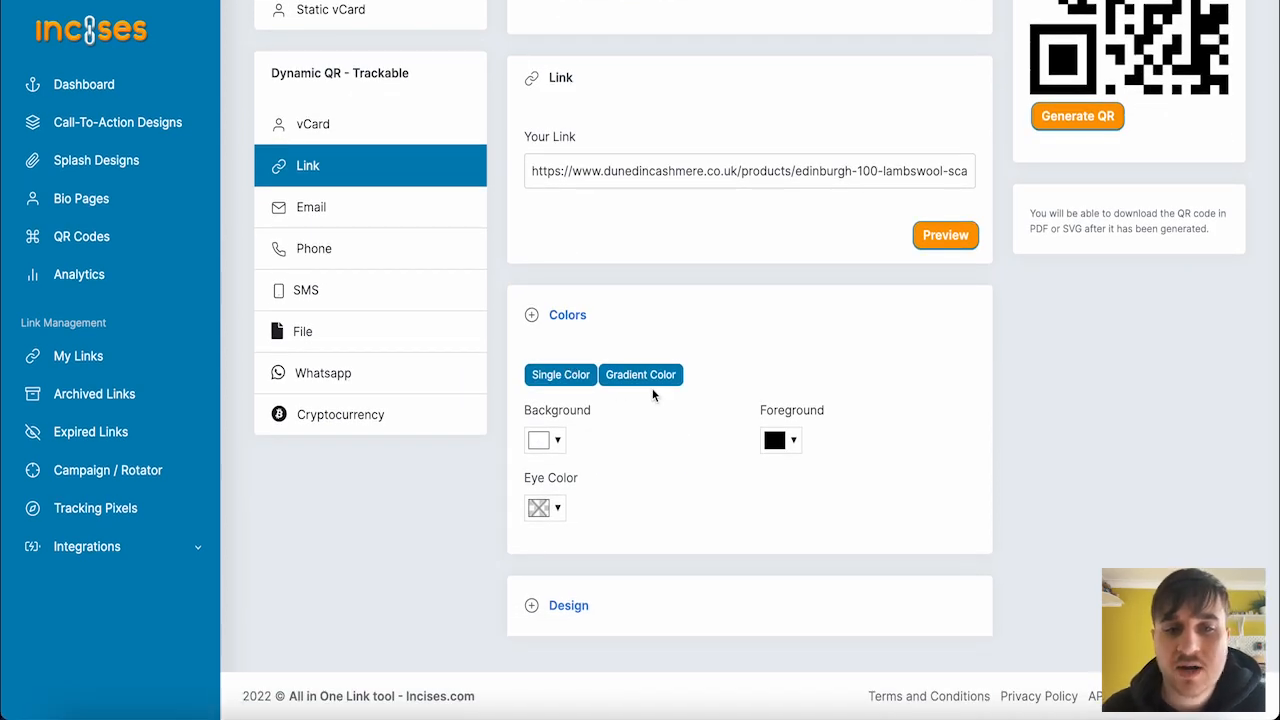
click(640, 374)
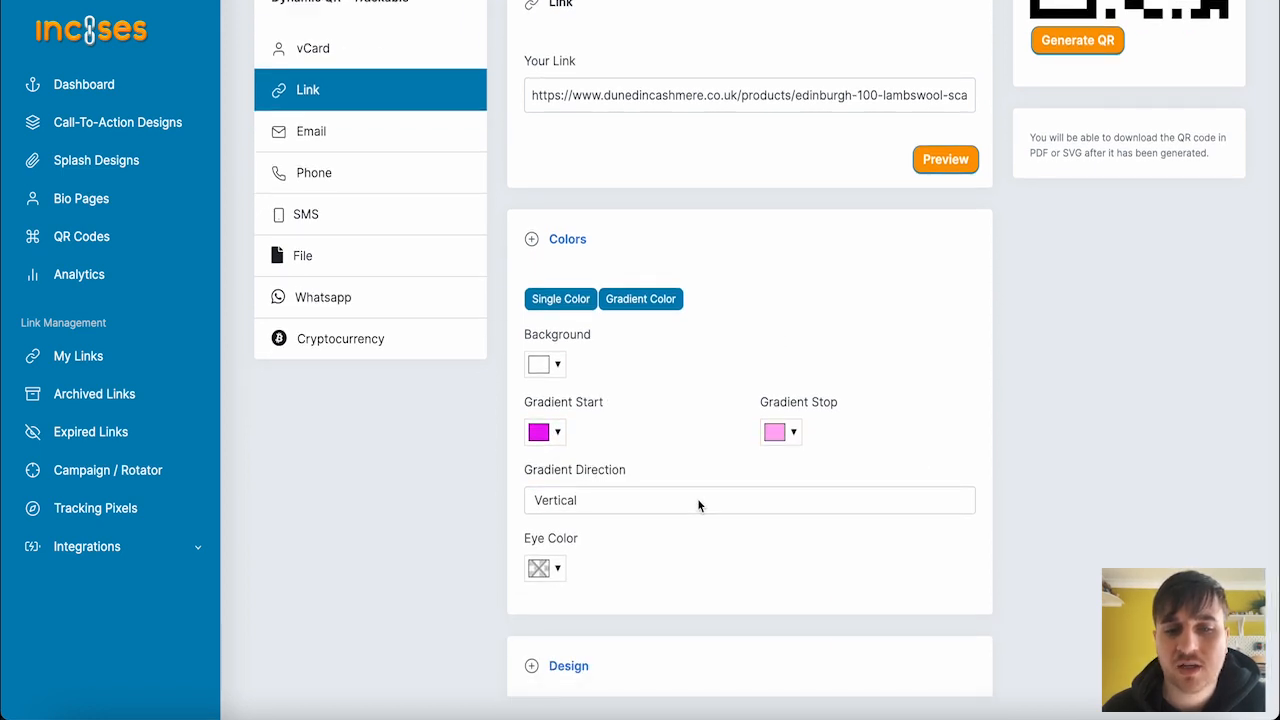
click(748, 500)
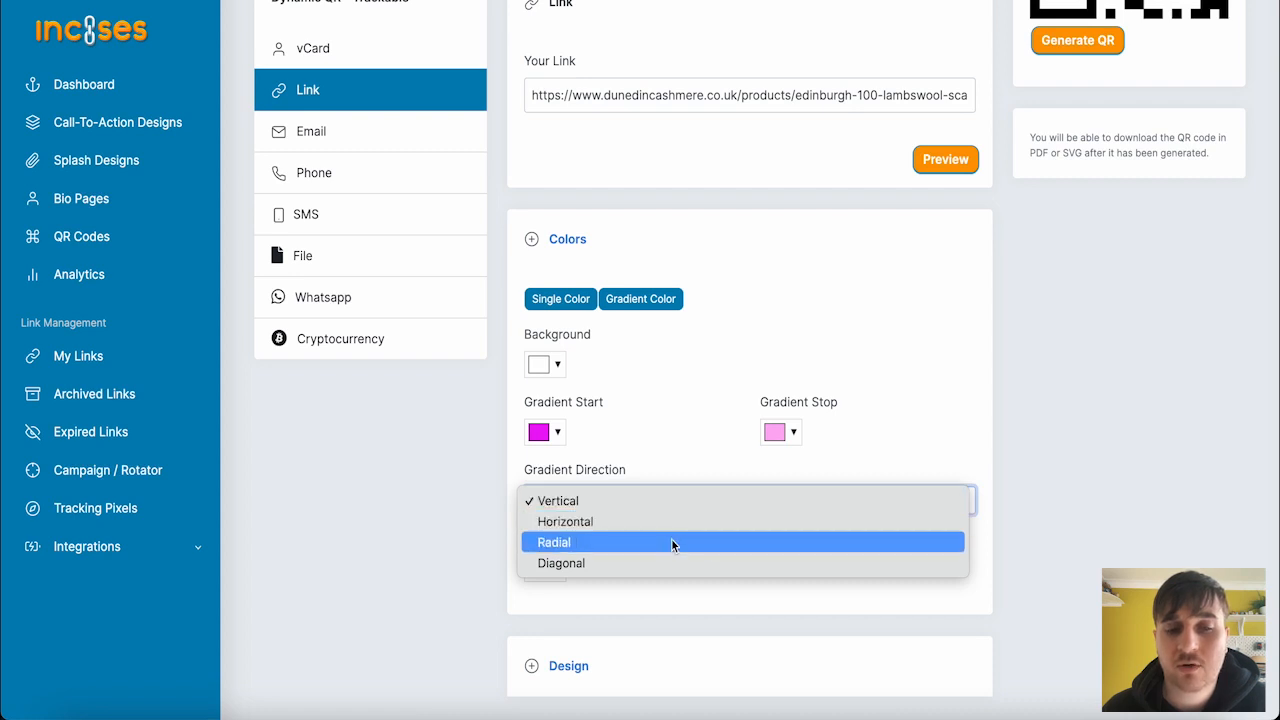
click(564, 500)
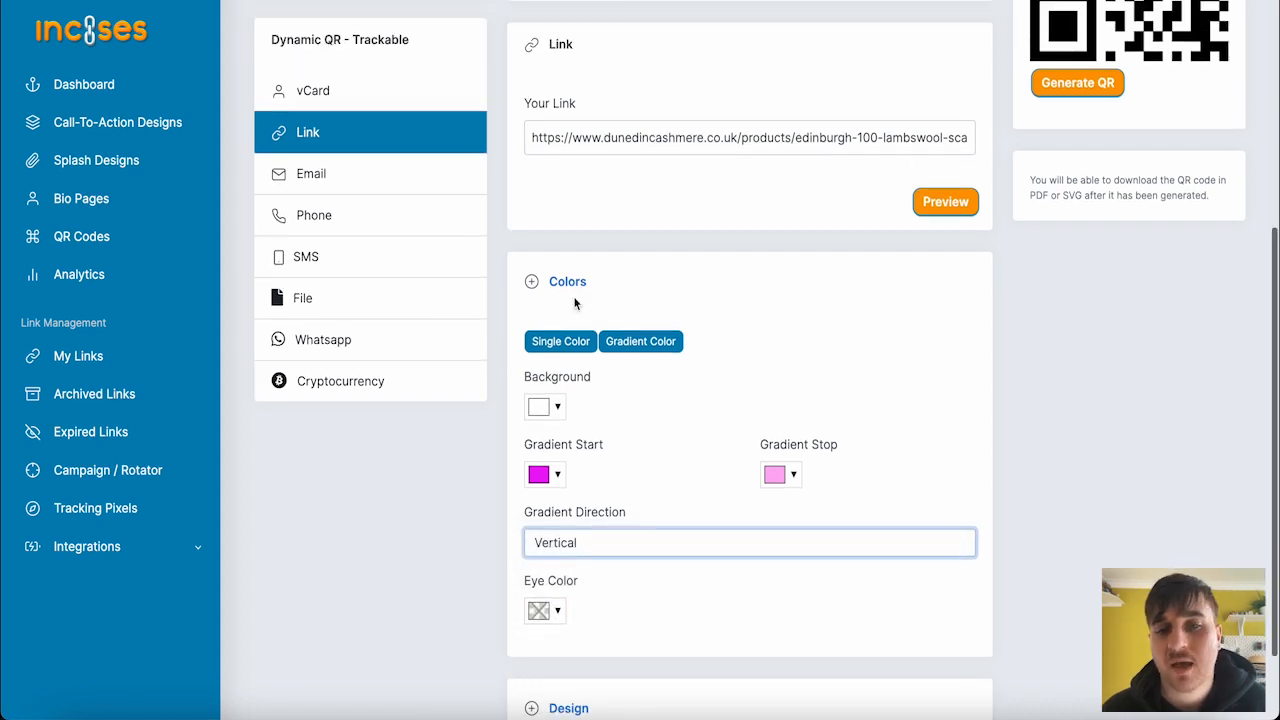
scroll(up, 3)
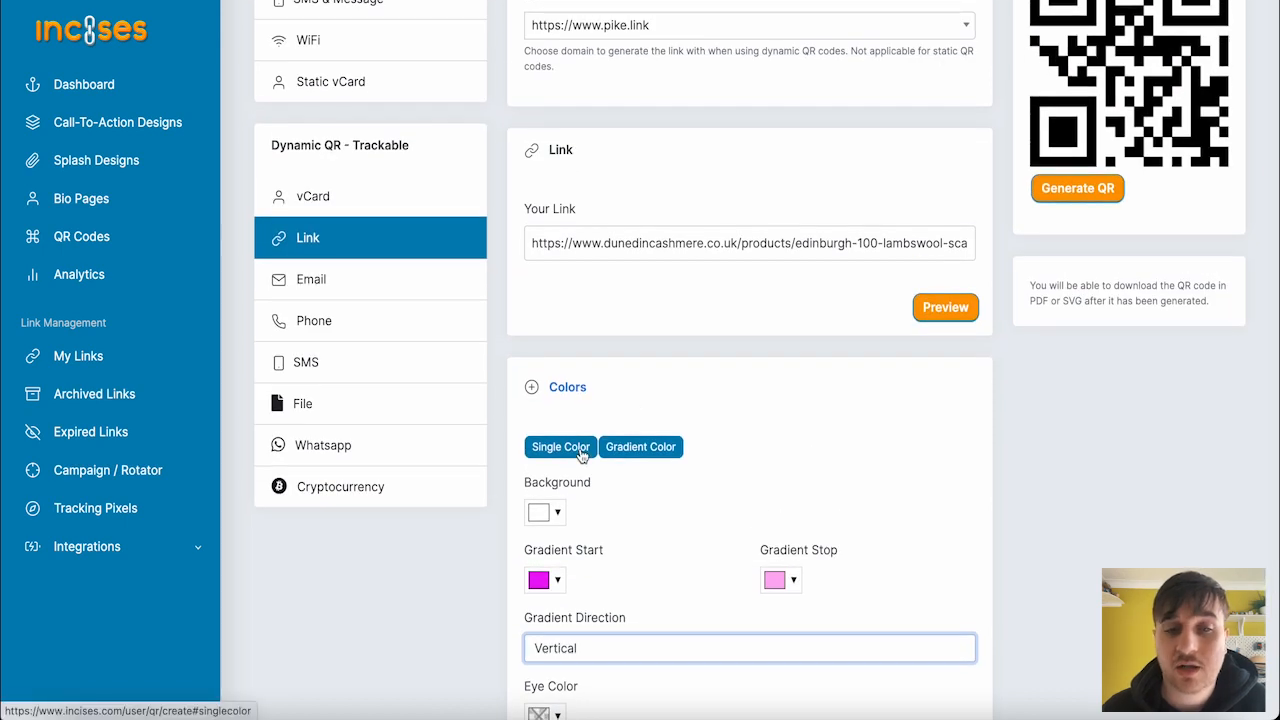
scroll(up, 3)
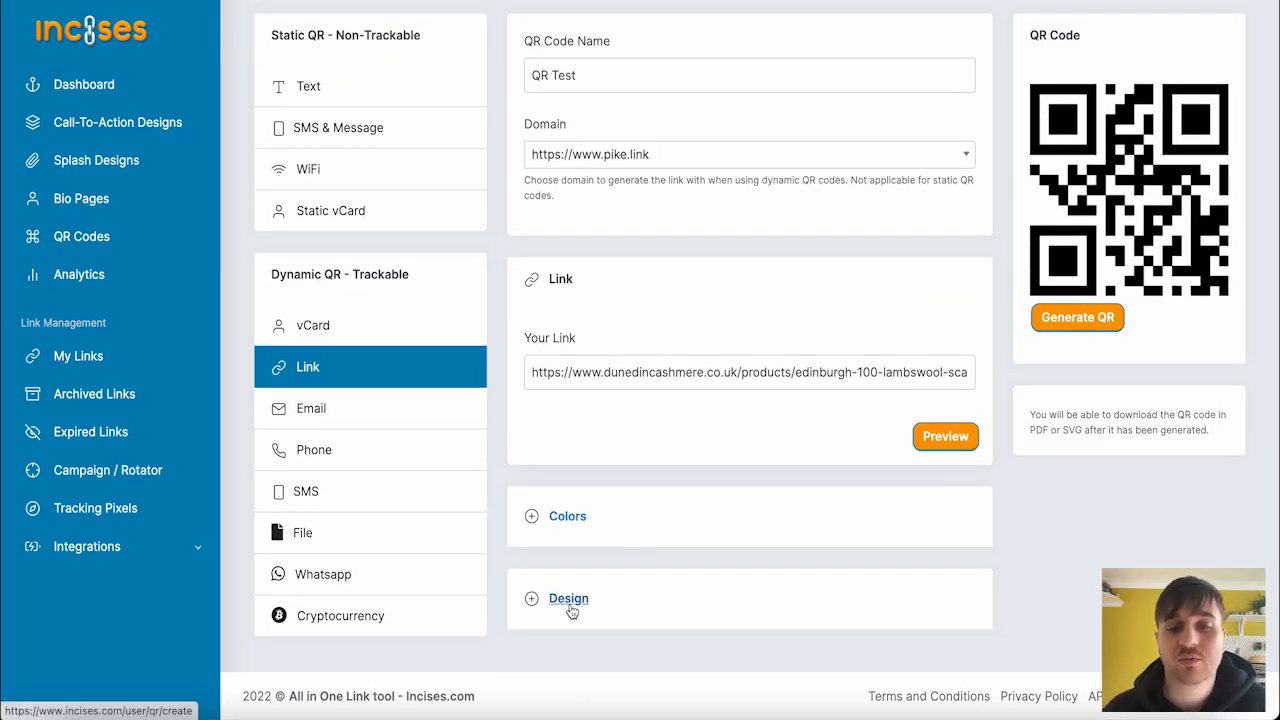
- Give the QR code the YouTube logo, rounded matrix style and square eyes
click(568, 598)
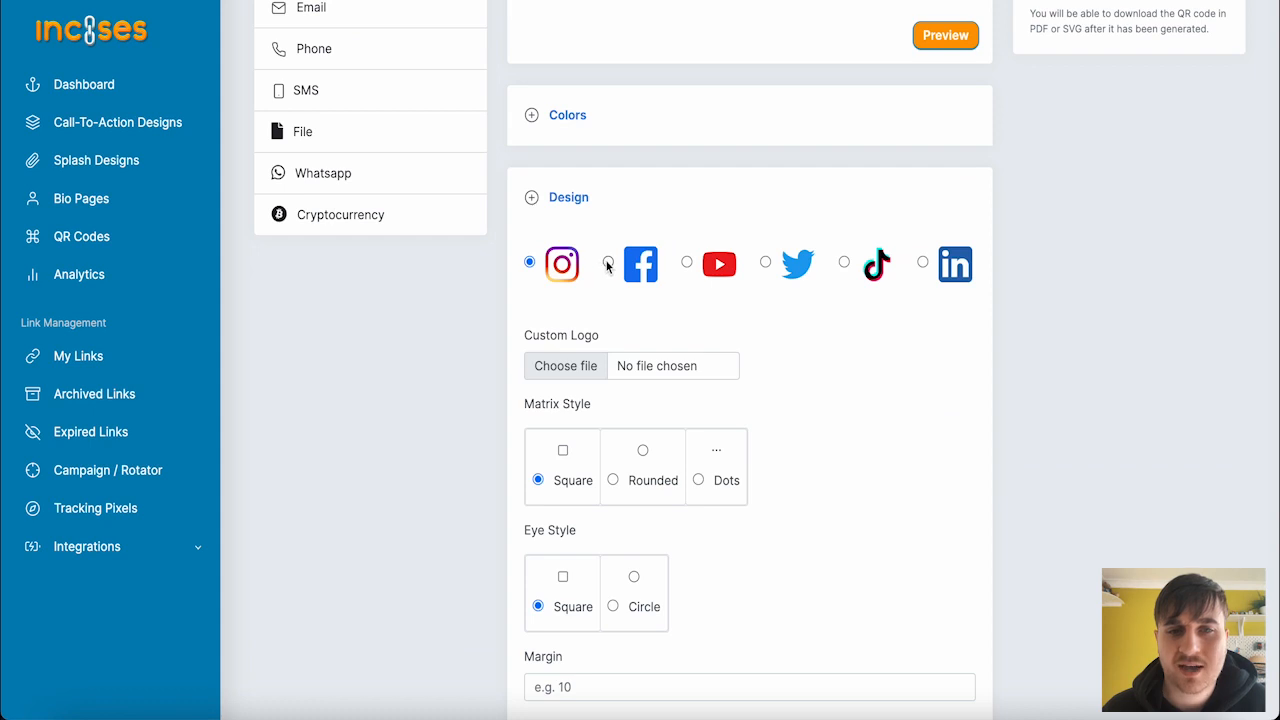
mouse_move(687, 262)
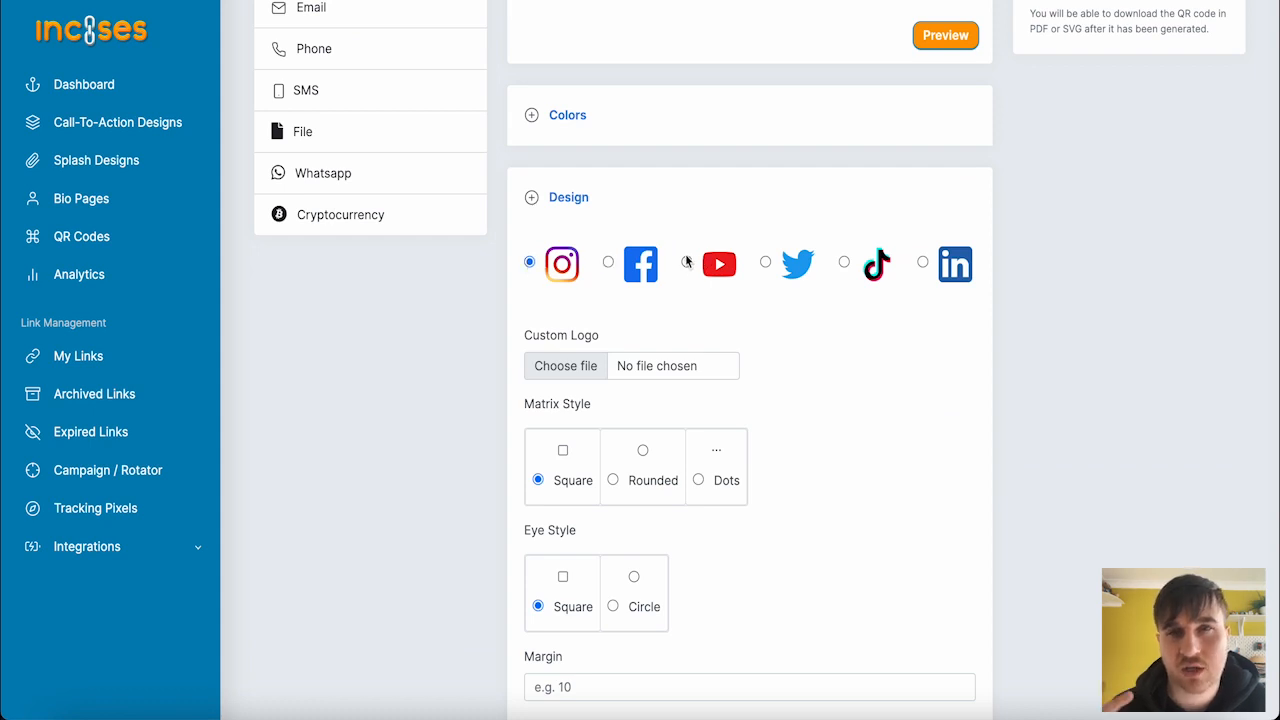
click(686, 262)
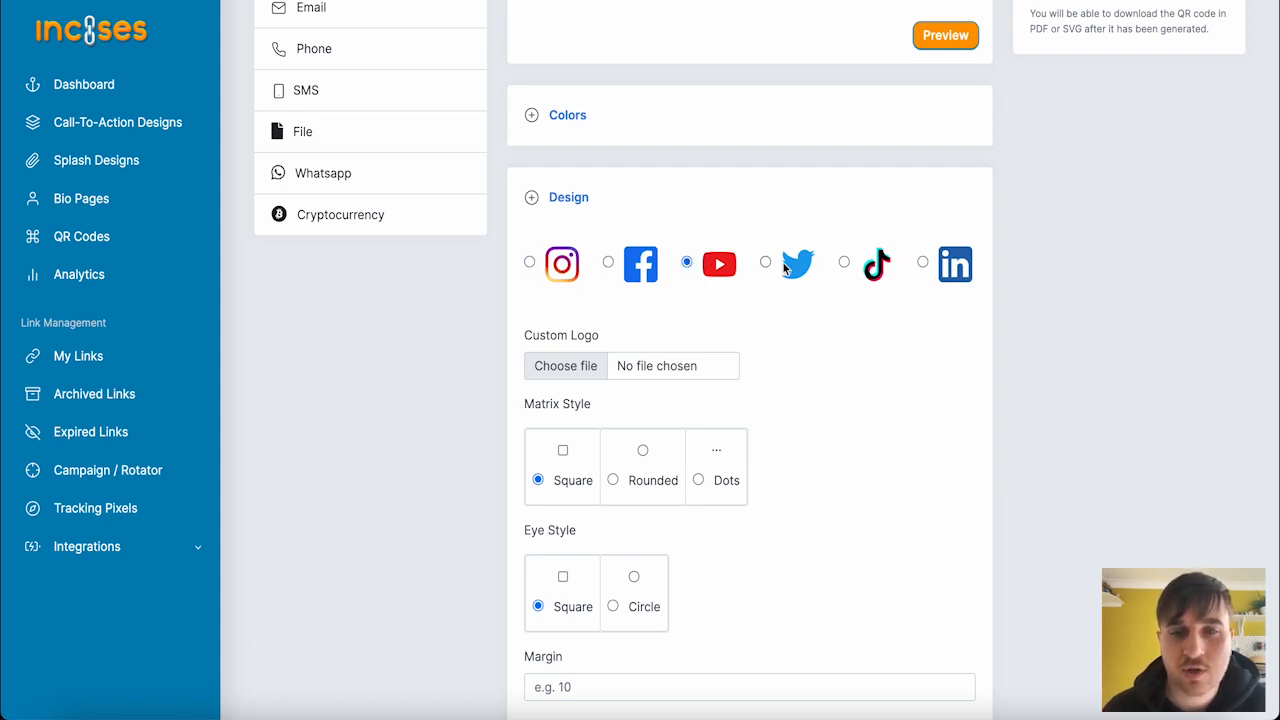
scroll(down, 3)
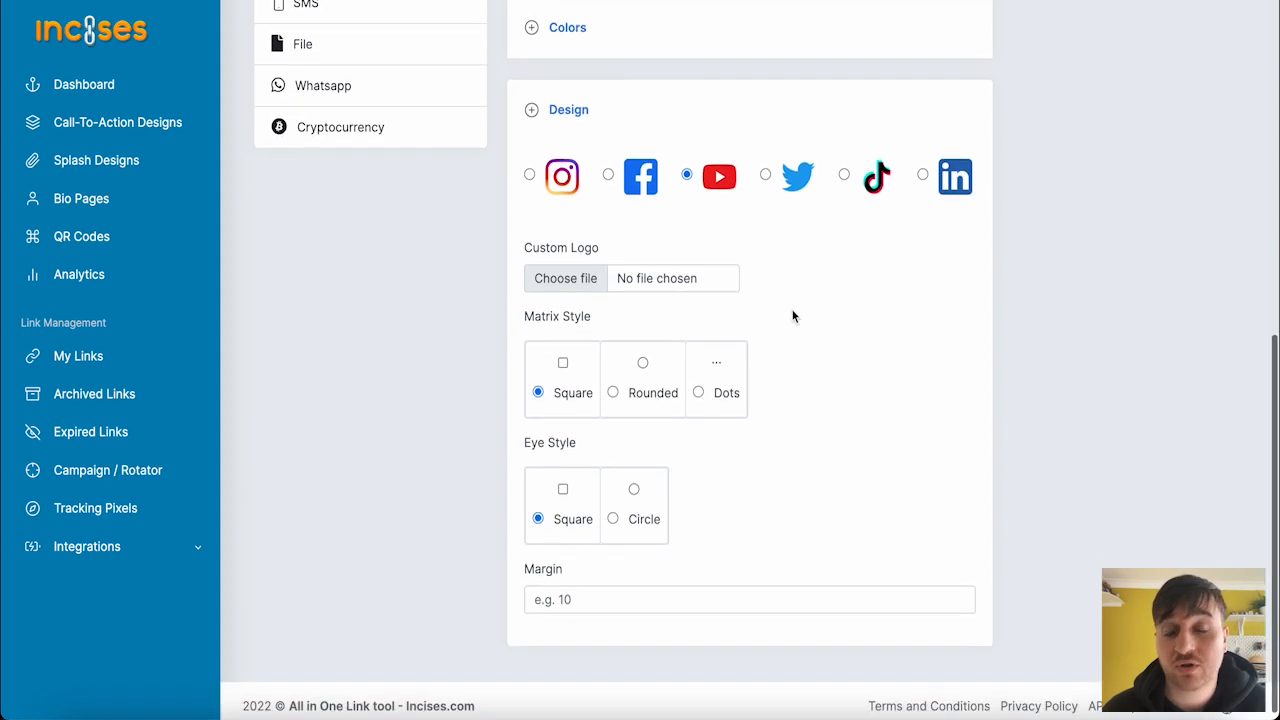
scroll(down, 3)
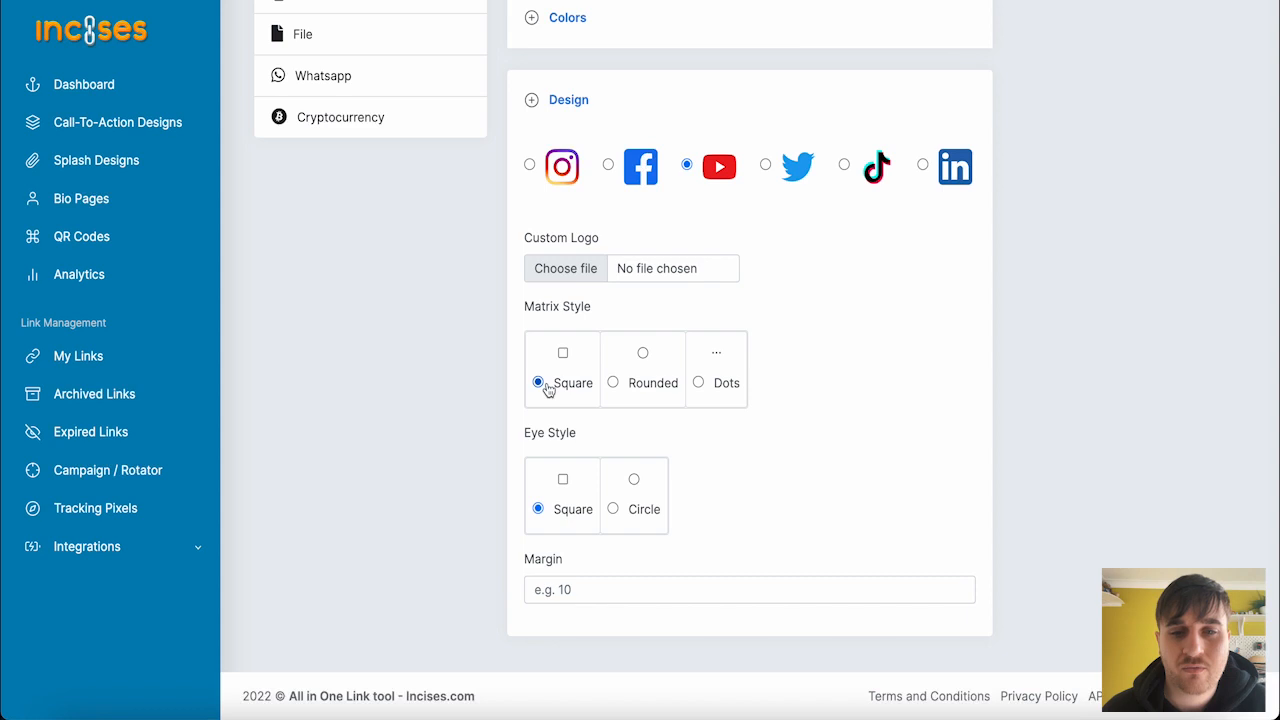
click(698, 382)
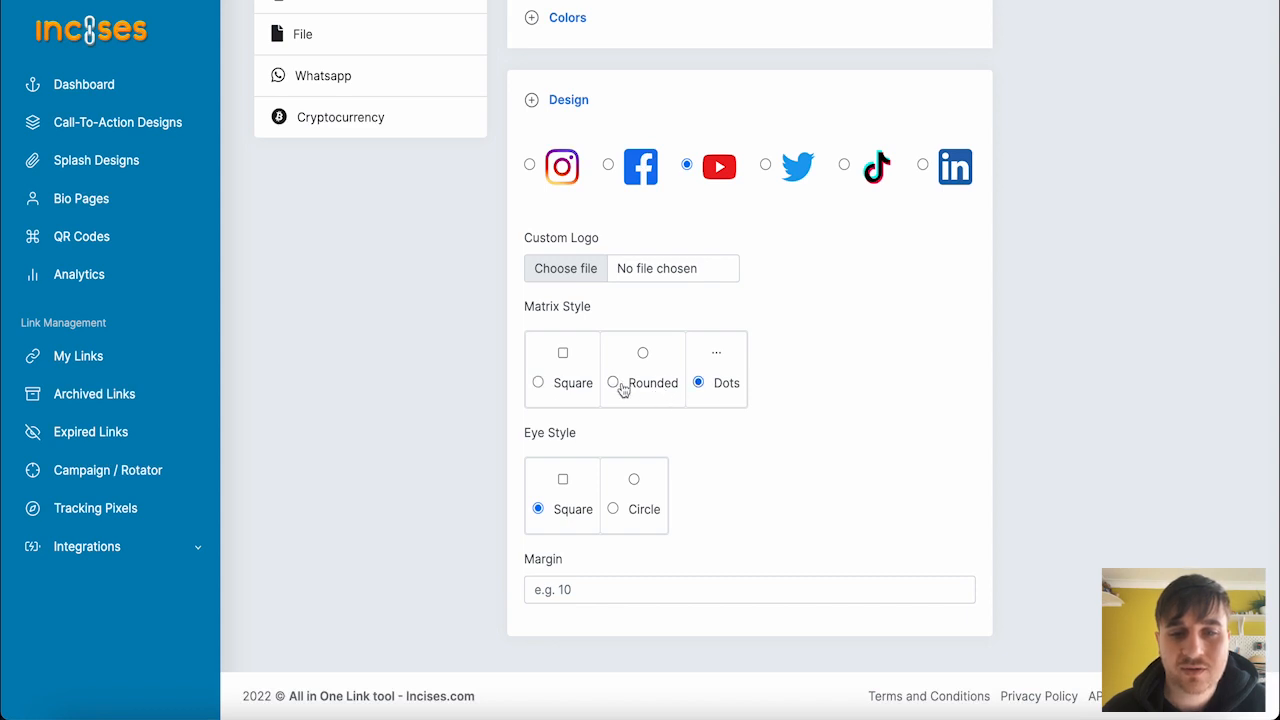
click(613, 382)
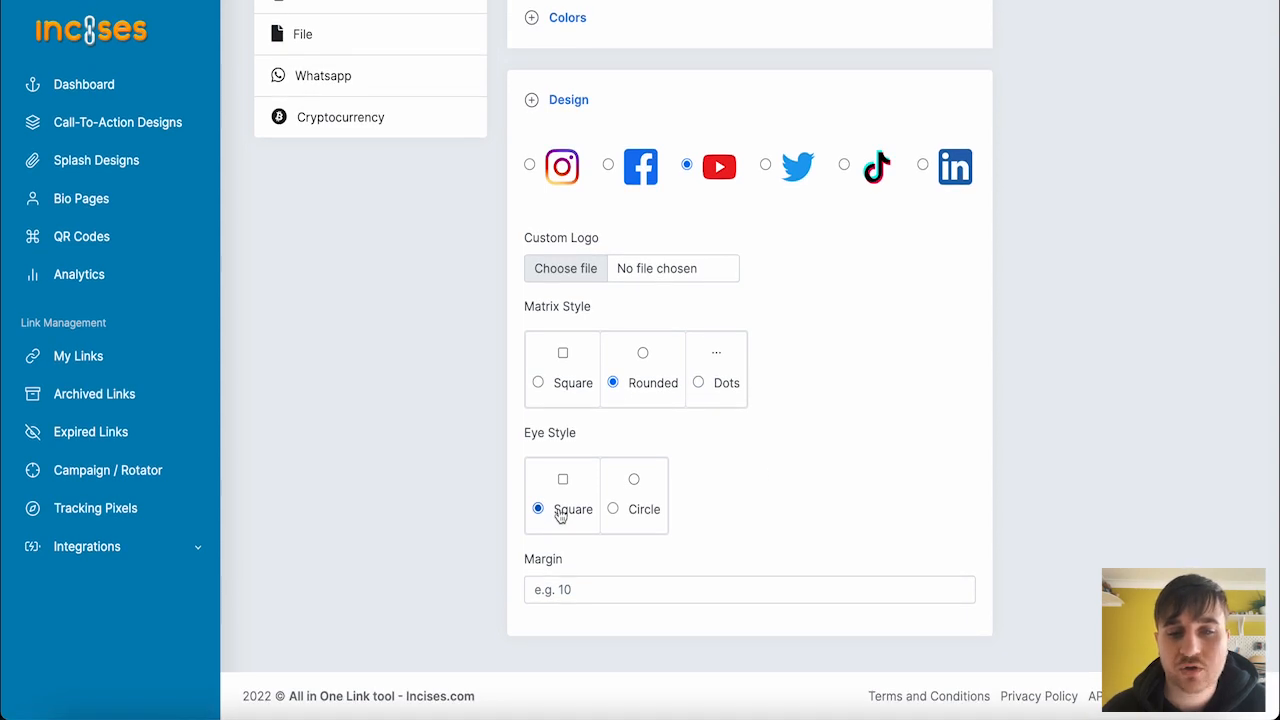
click(613, 509)
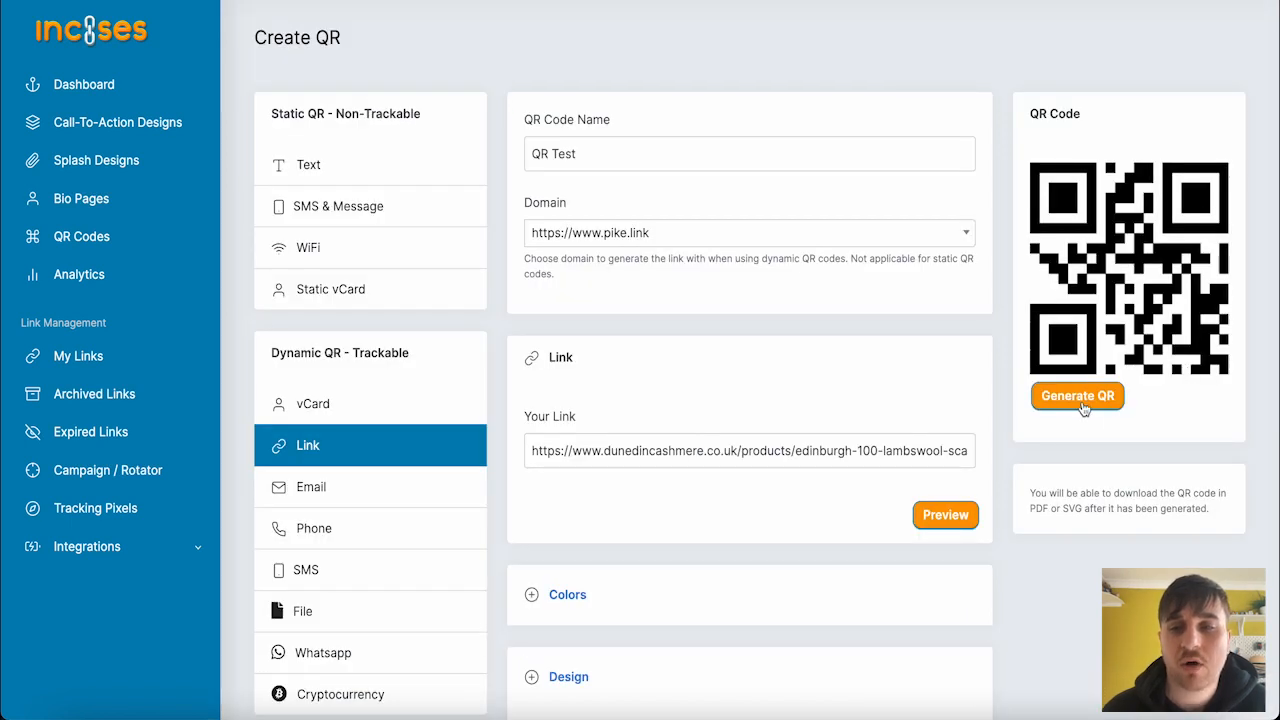
- Generate the 'QR Test' code and dismiss its card options menu
click(1077, 396)
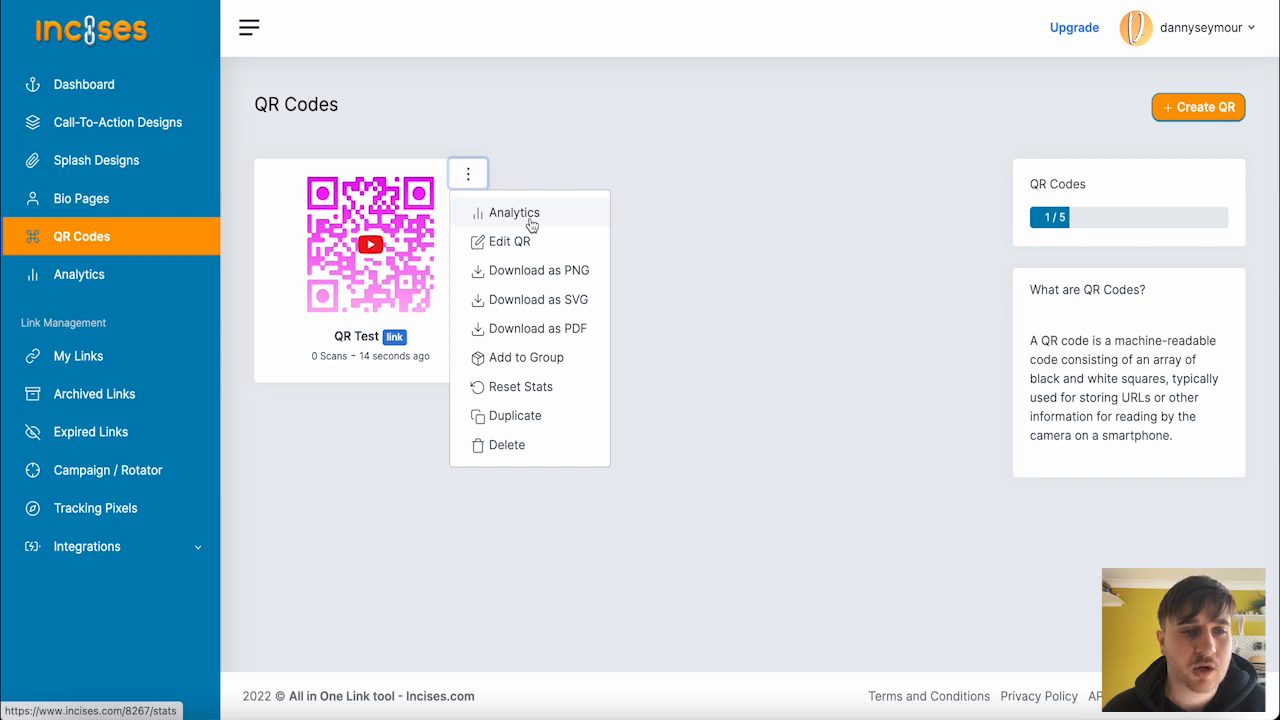
mouse_move(546, 237)
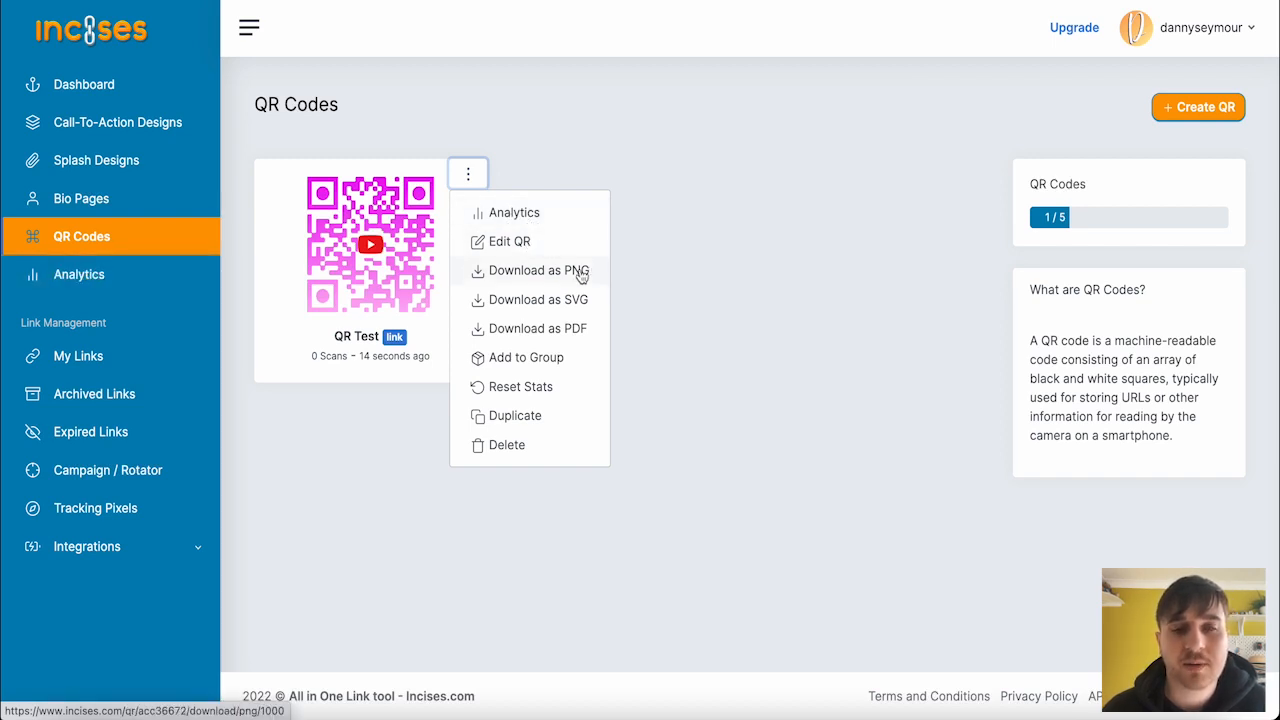
mouse_move(584, 305)
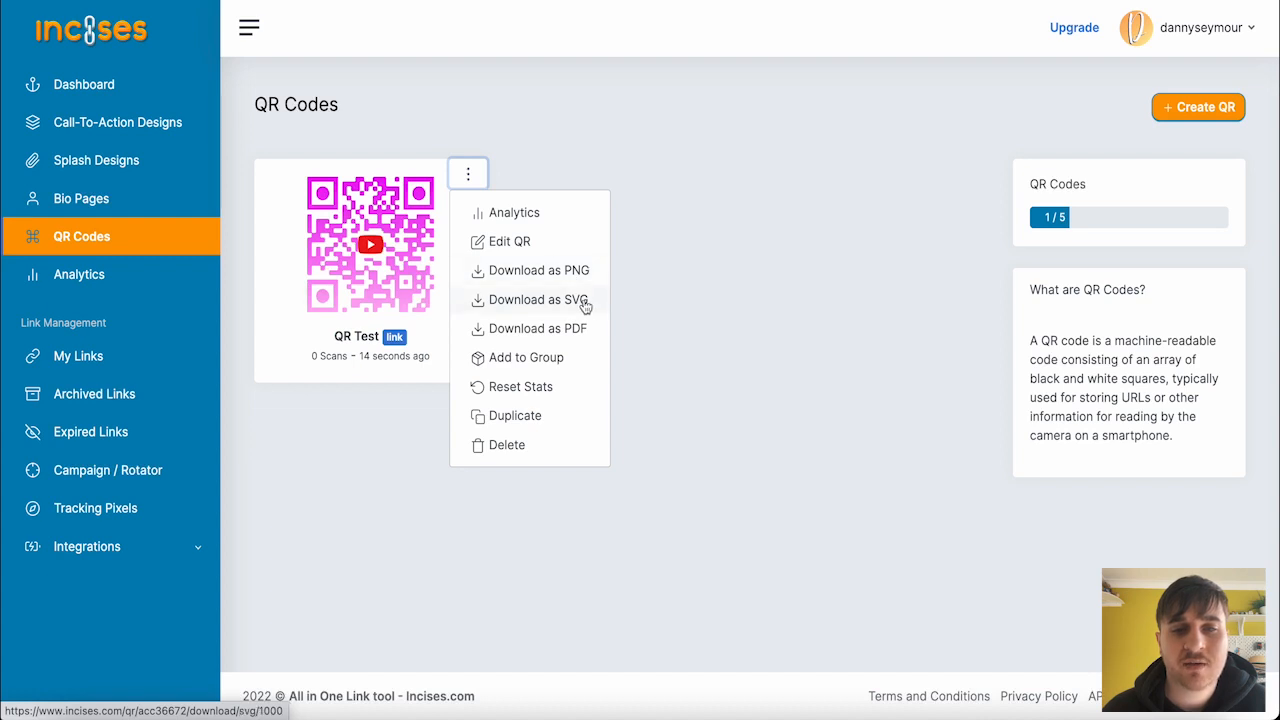
mouse_move(565, 365)
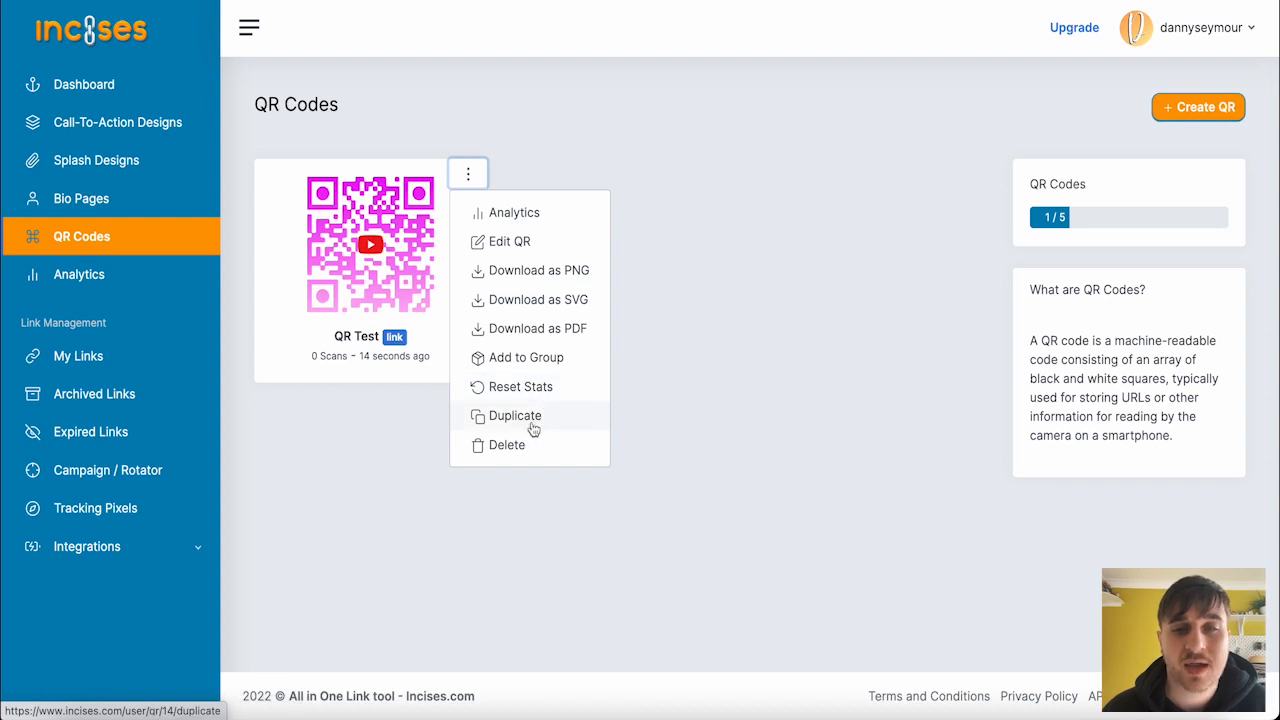
click(225, 369)
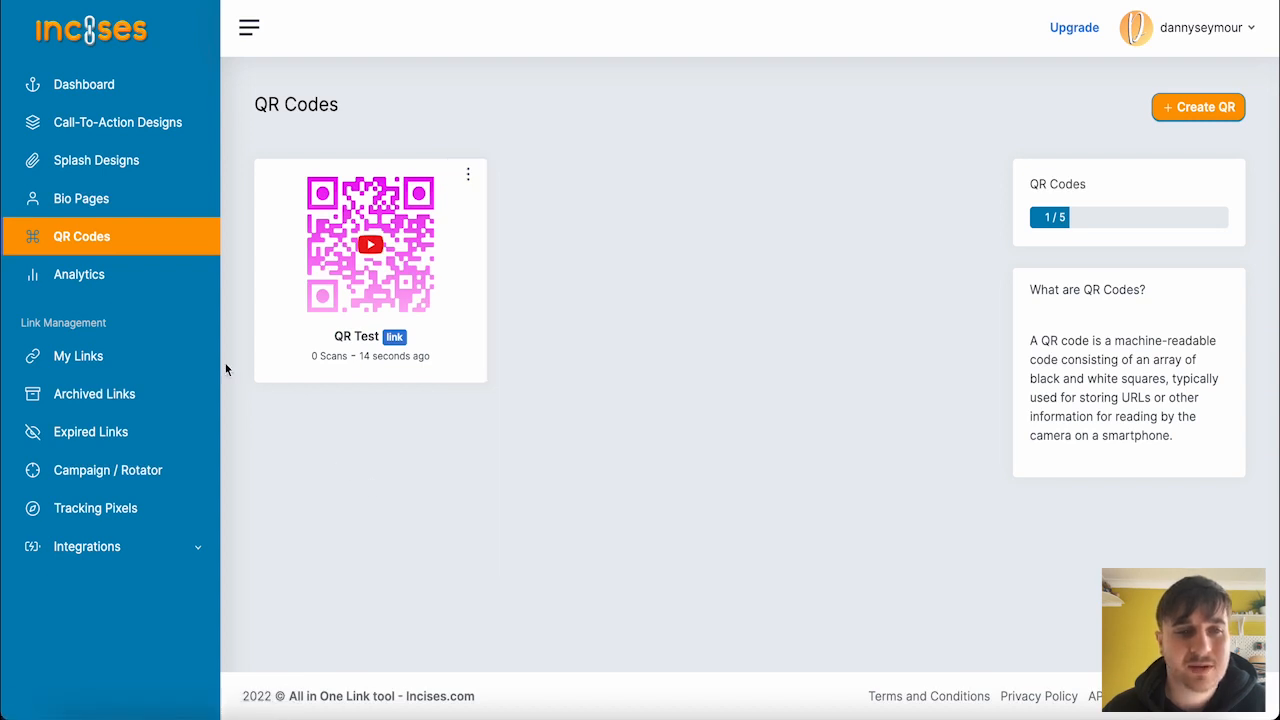
mouse_move(80, 274)
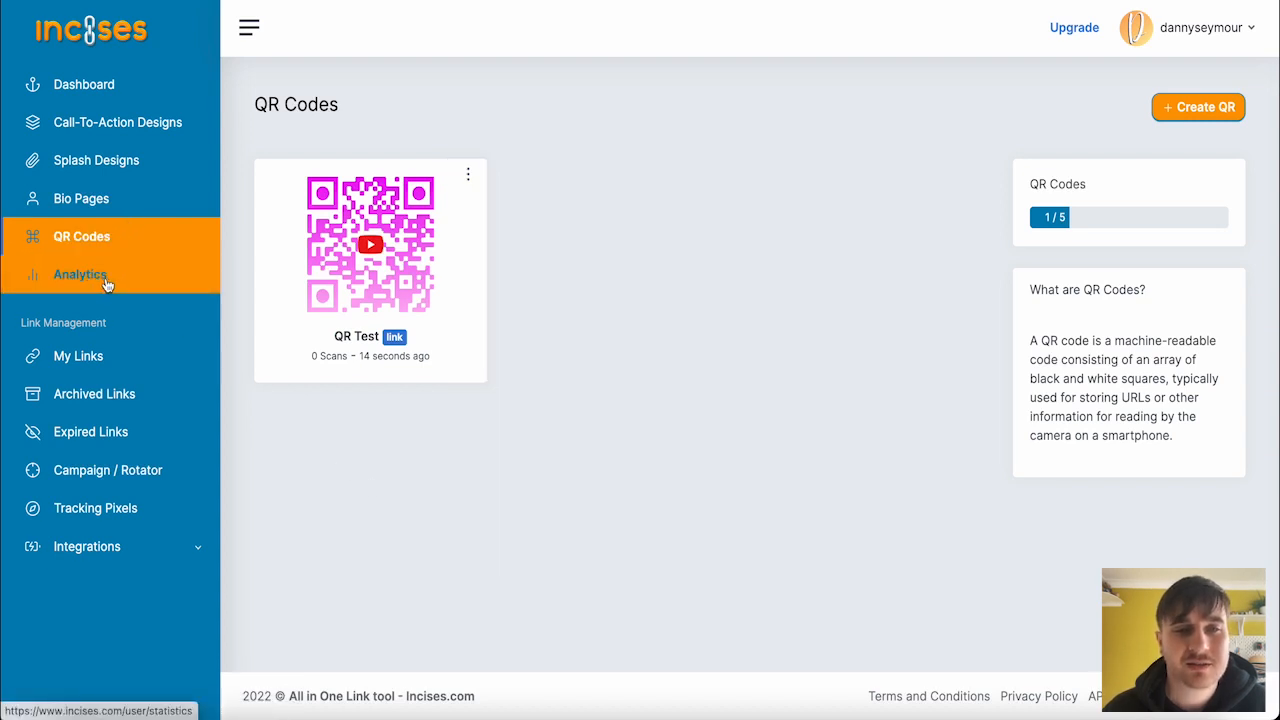
click(80, 274)
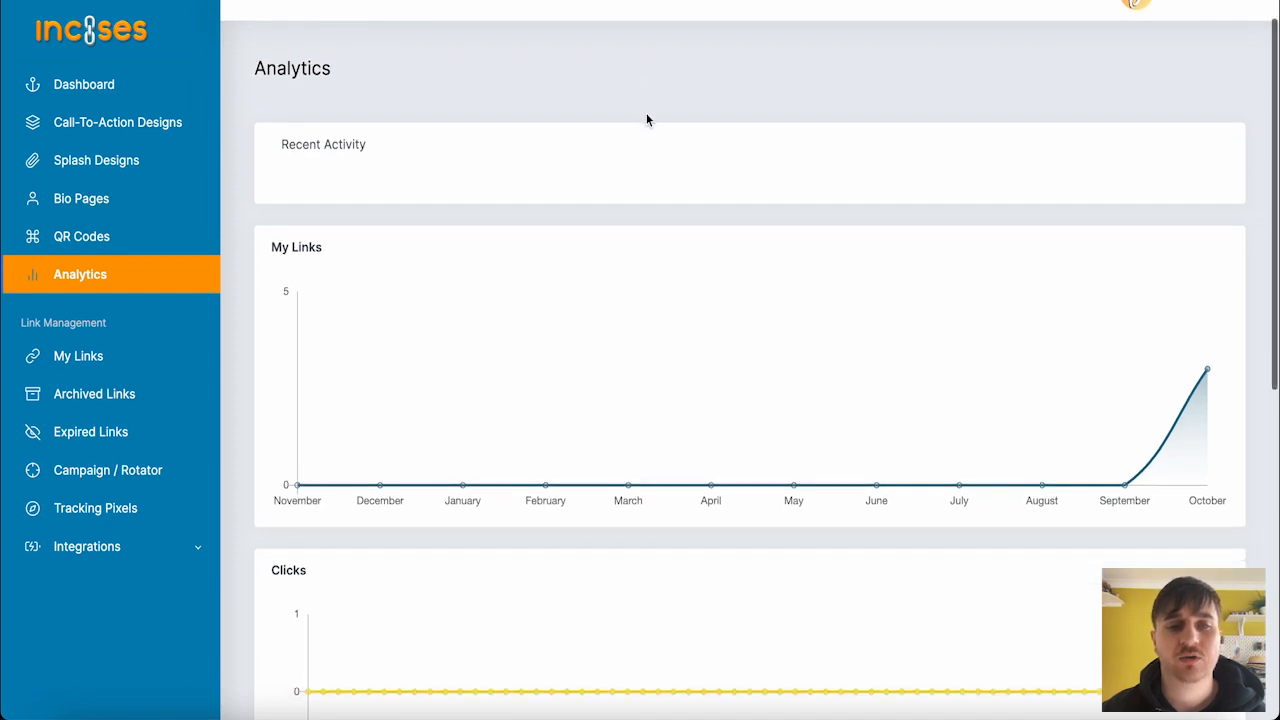
scroll(down, 3)
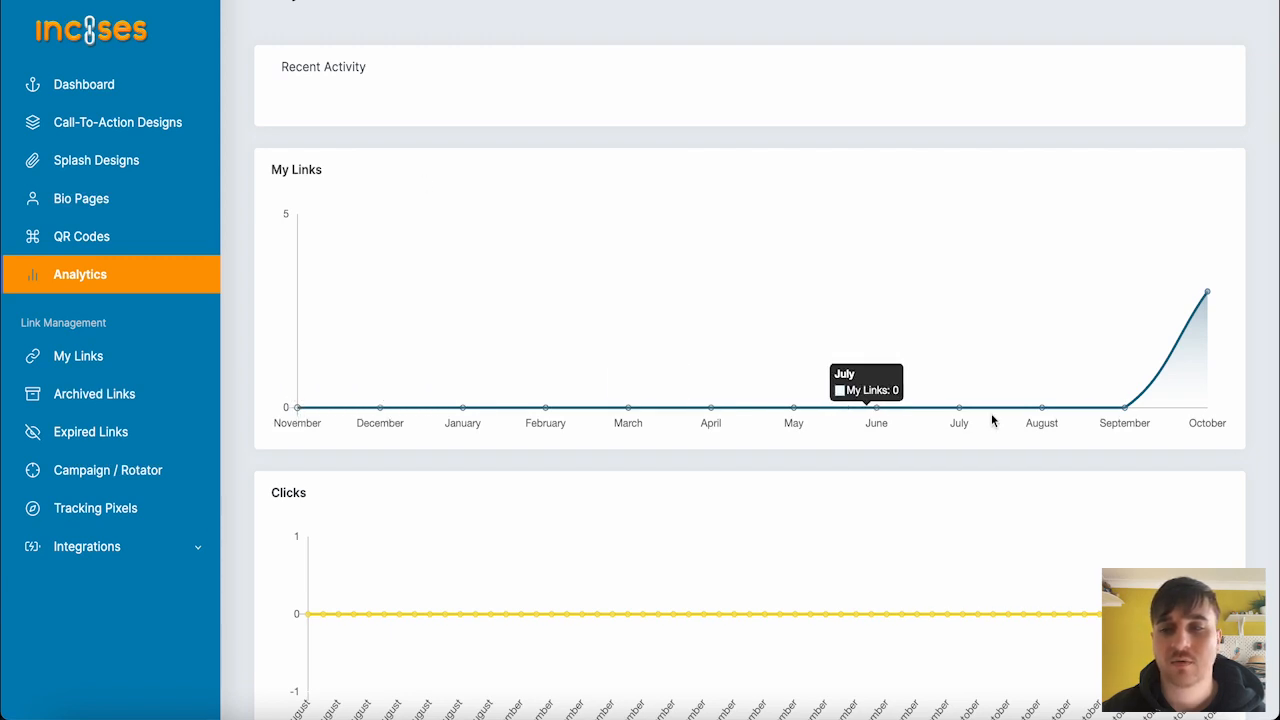
mouse_move(1124, 407)
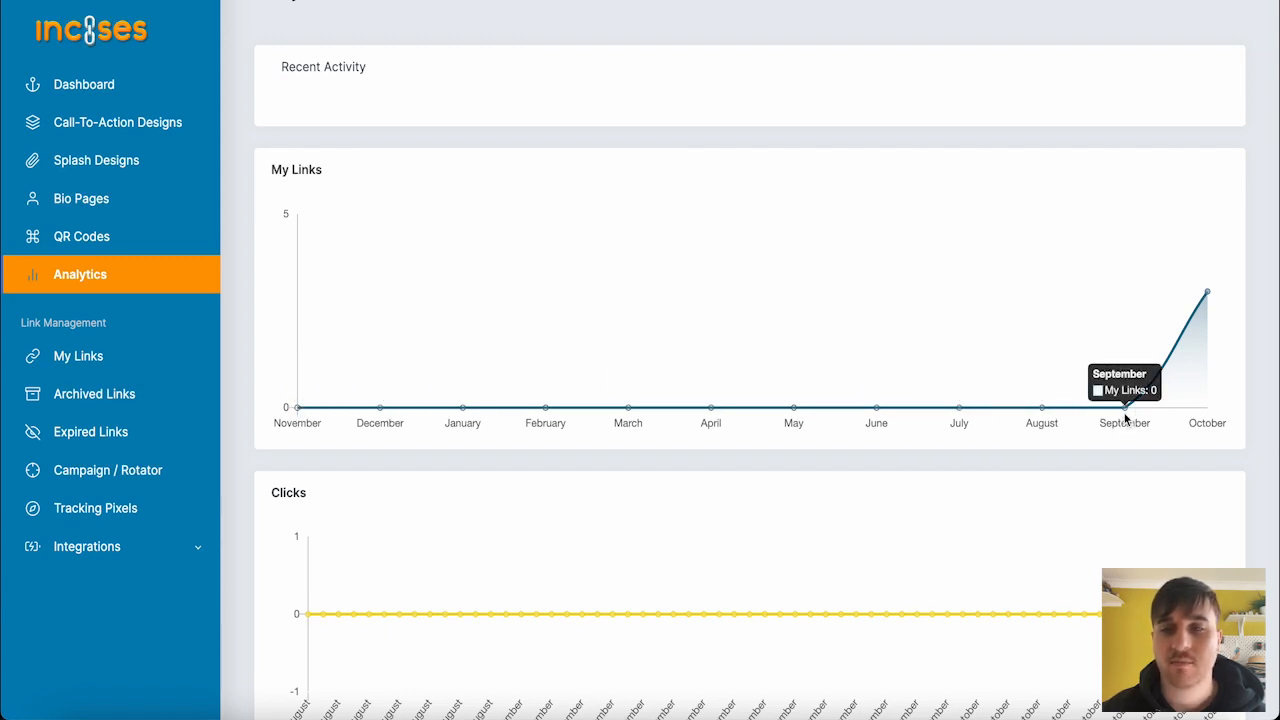
mouse_move(1207, 292)
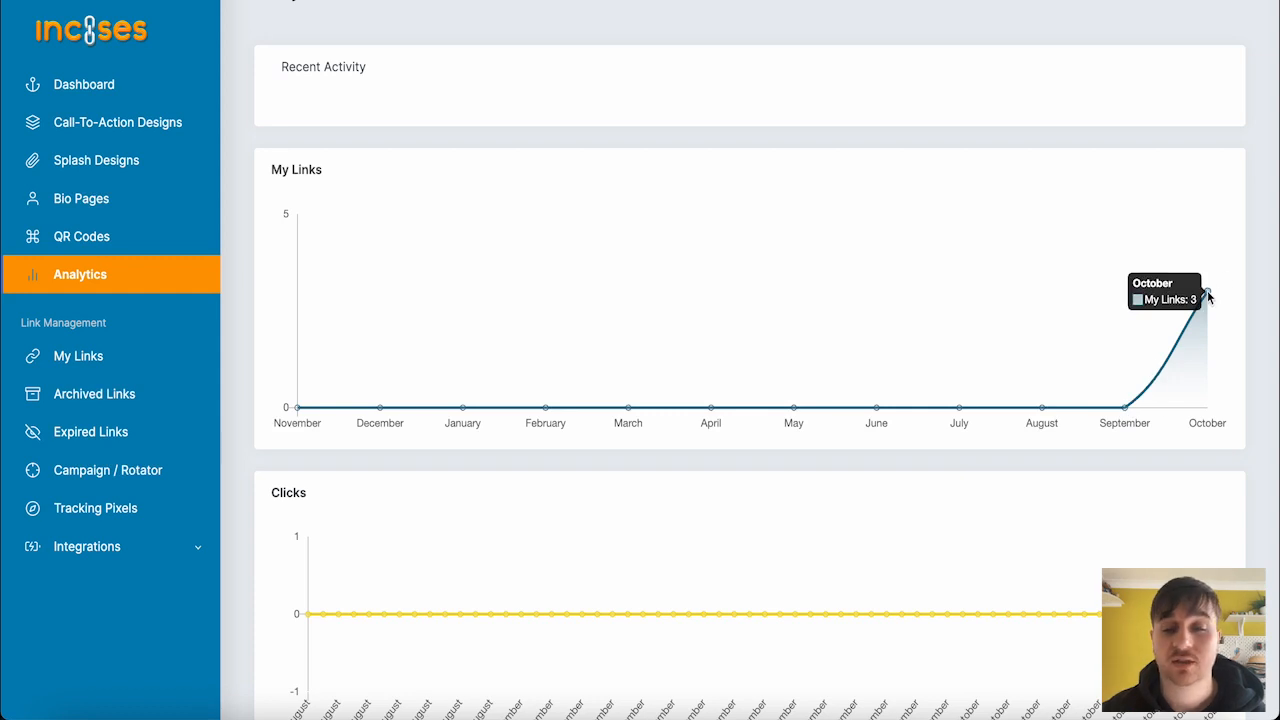
scroll(down, 3)
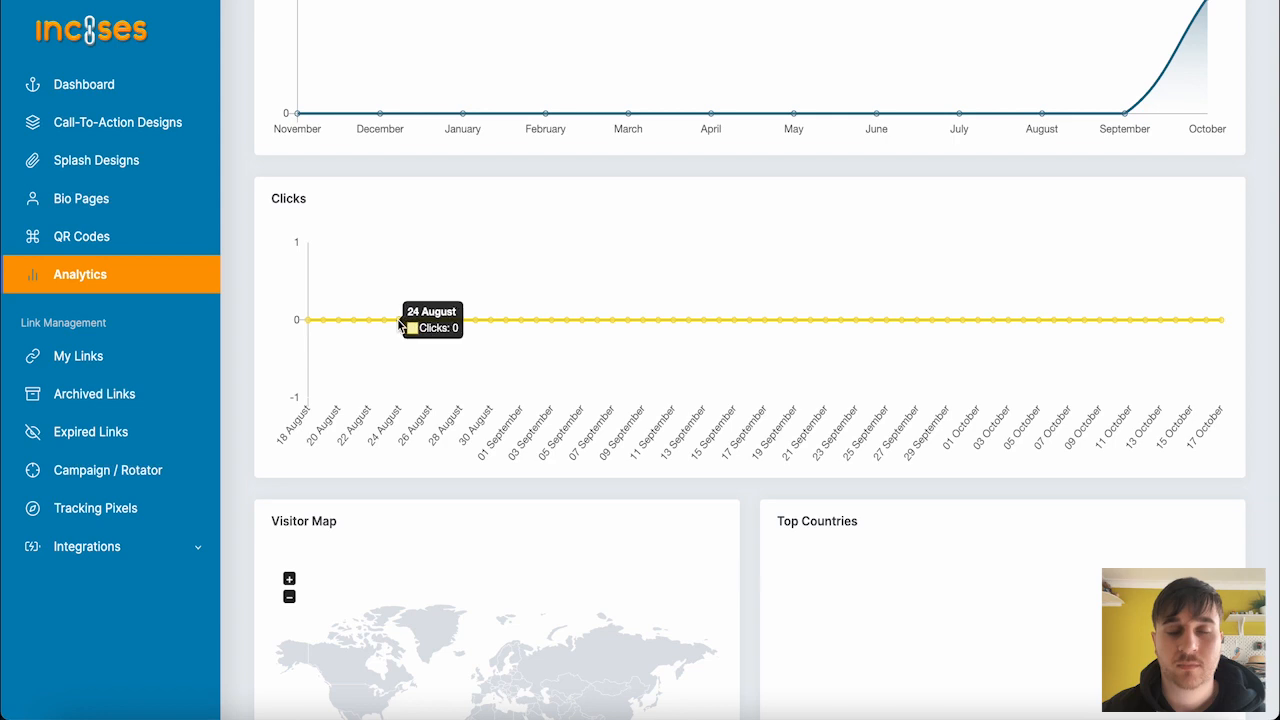
mouse_move(723, 323)
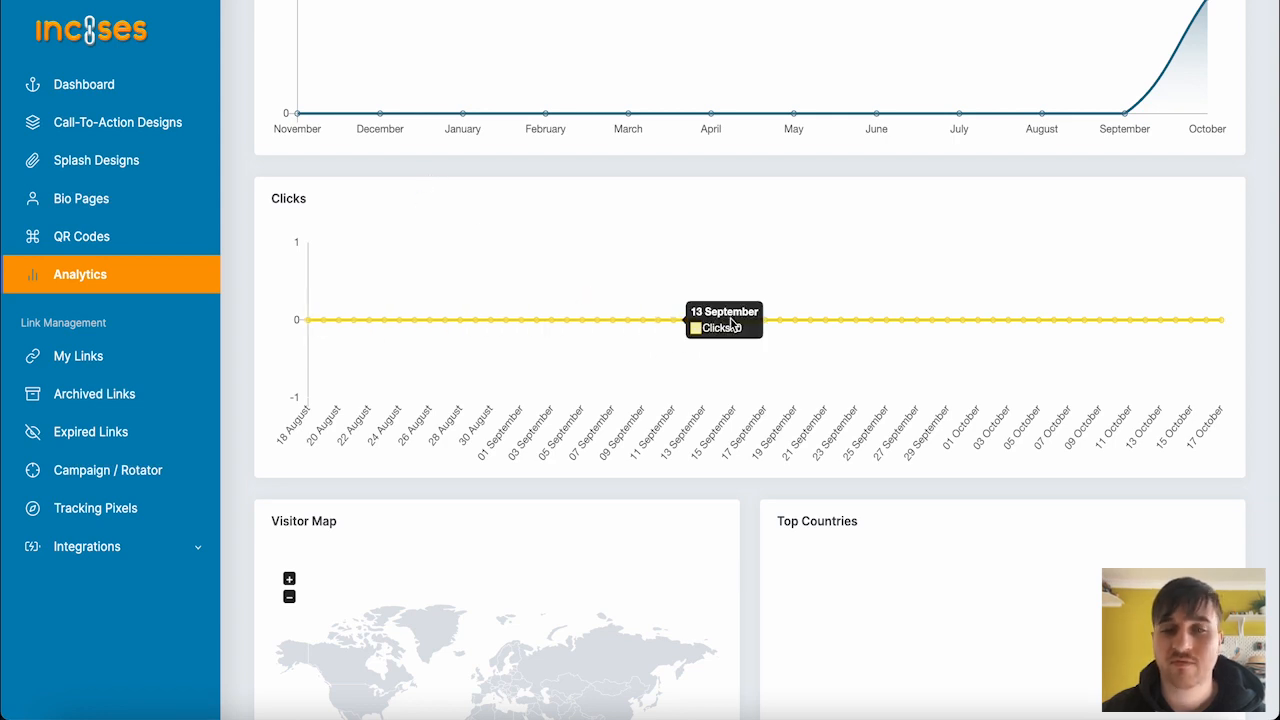
mouse_move(1050, 330)
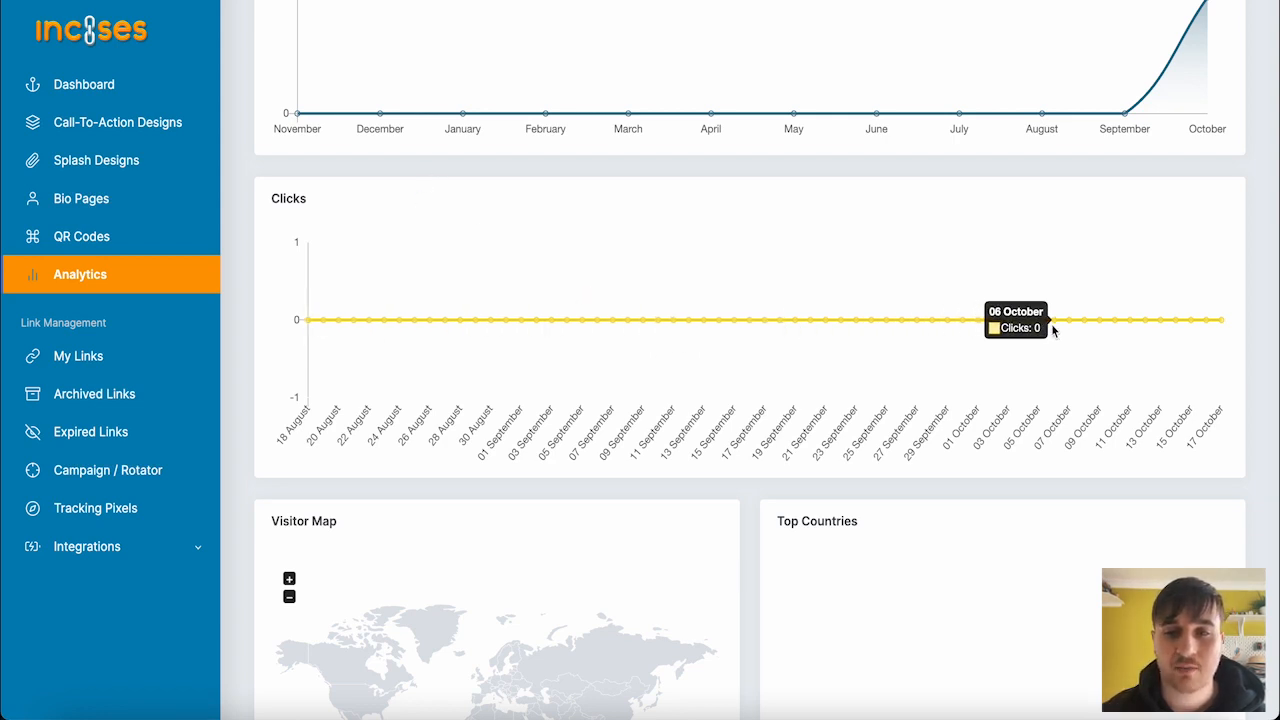
mouse_move(755, 335)
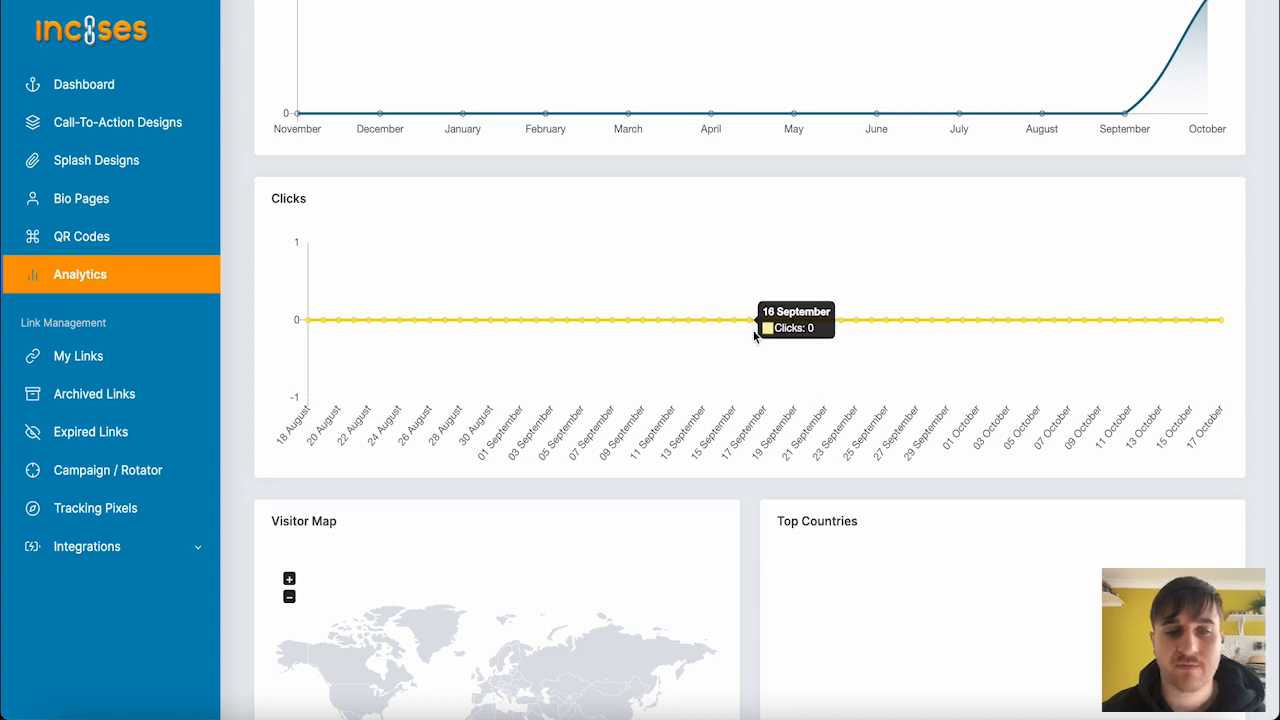
scroll(down, 3)
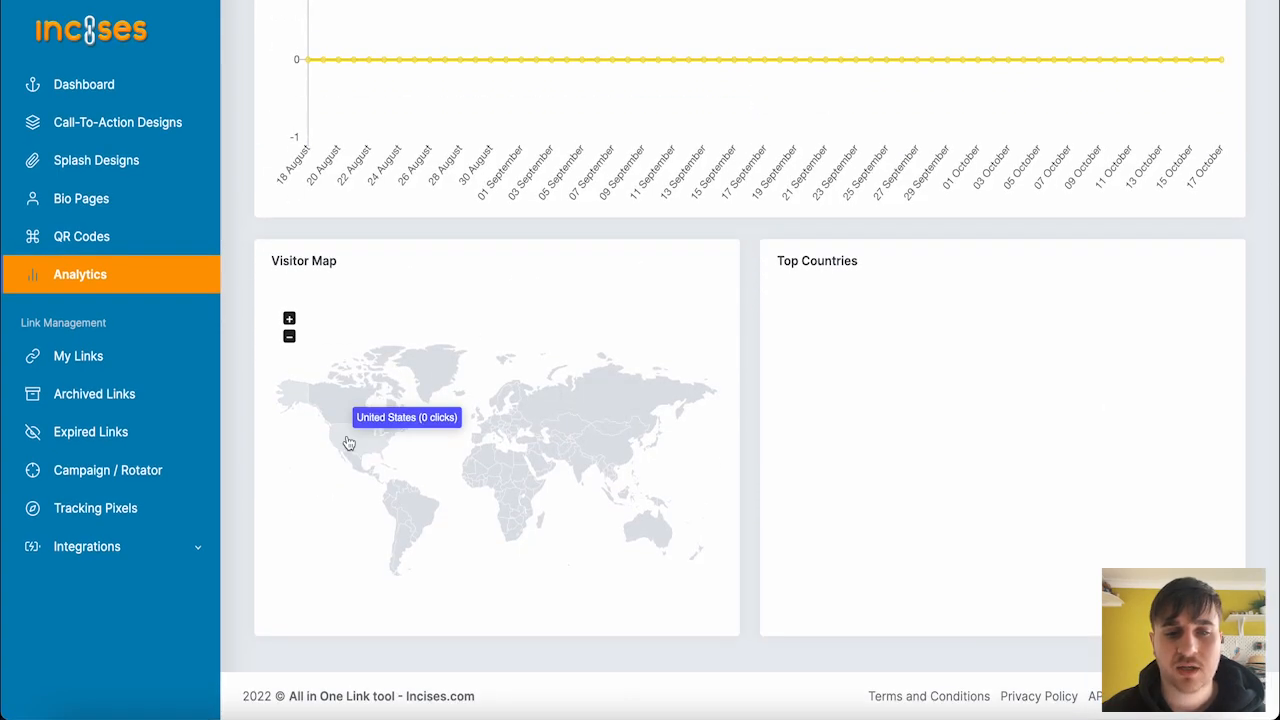
mouse_move(483, 471)
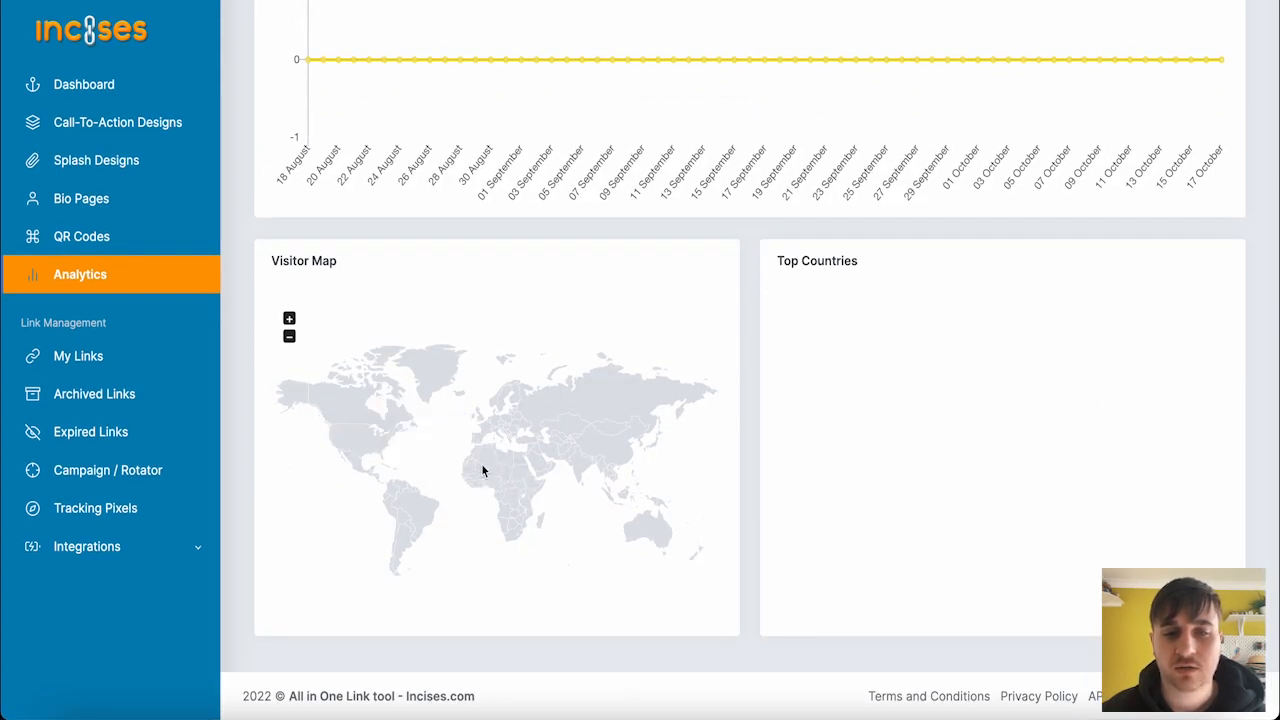
mouse_move(442, 377)
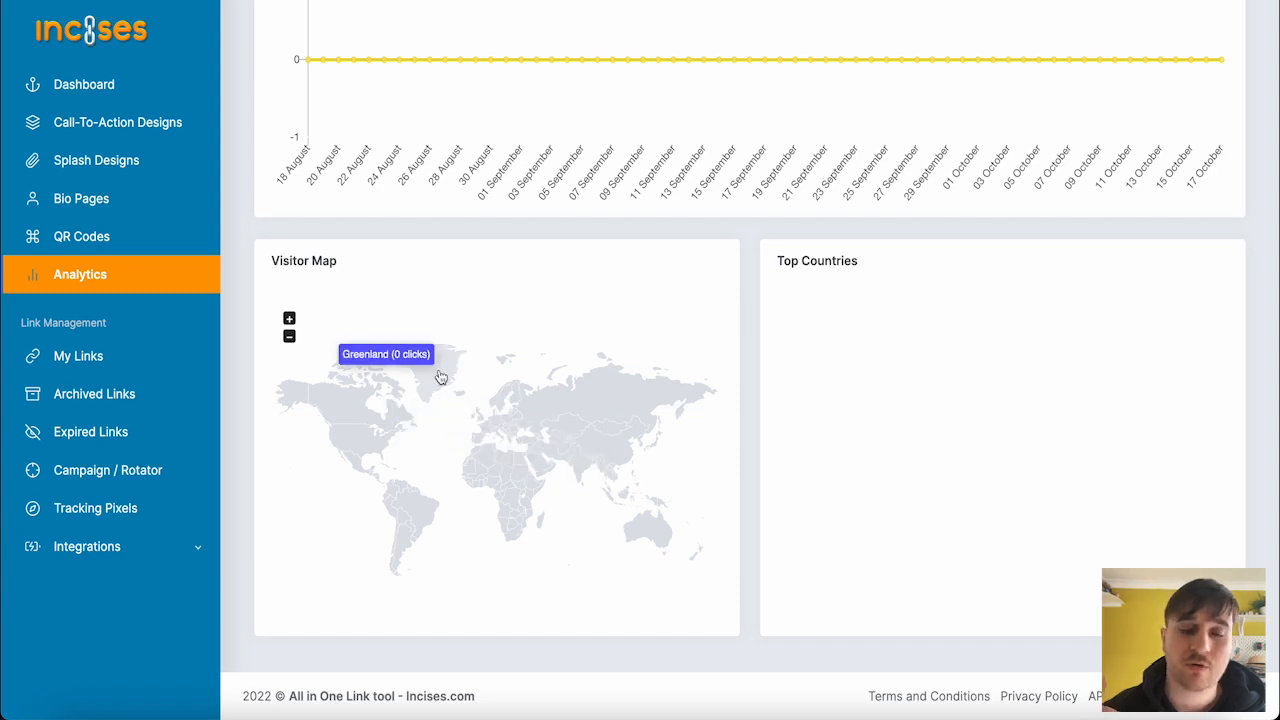
mouse_move(933, 347)
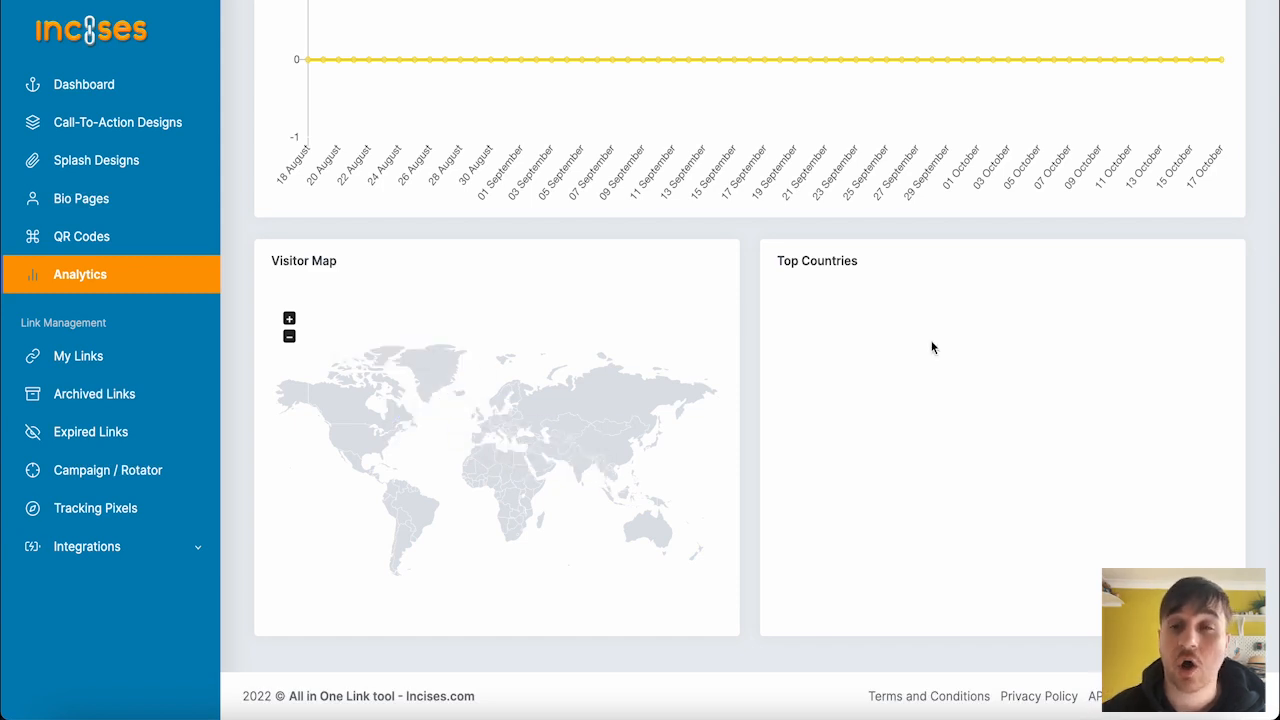
scroll(up, 3)
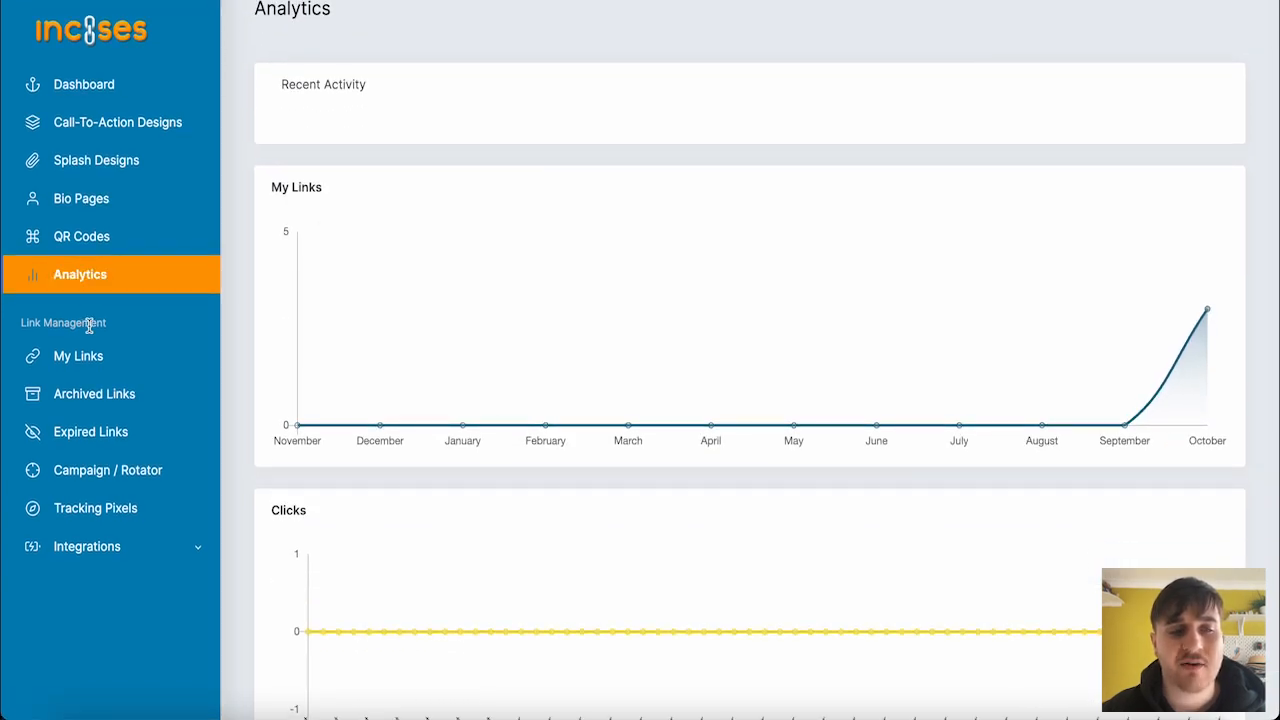
- Review My Links and Archived Links, then go to Campaign / Rotator
click(78, 355)
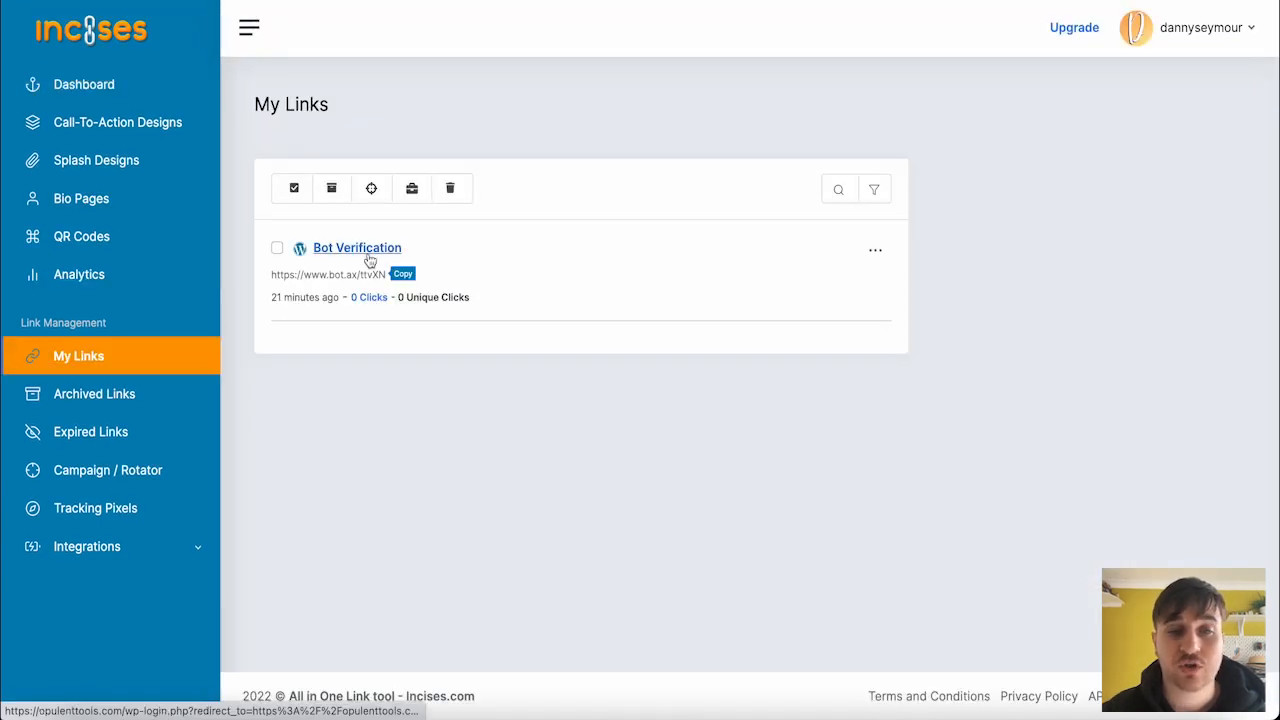
mouse_move(440, 330)
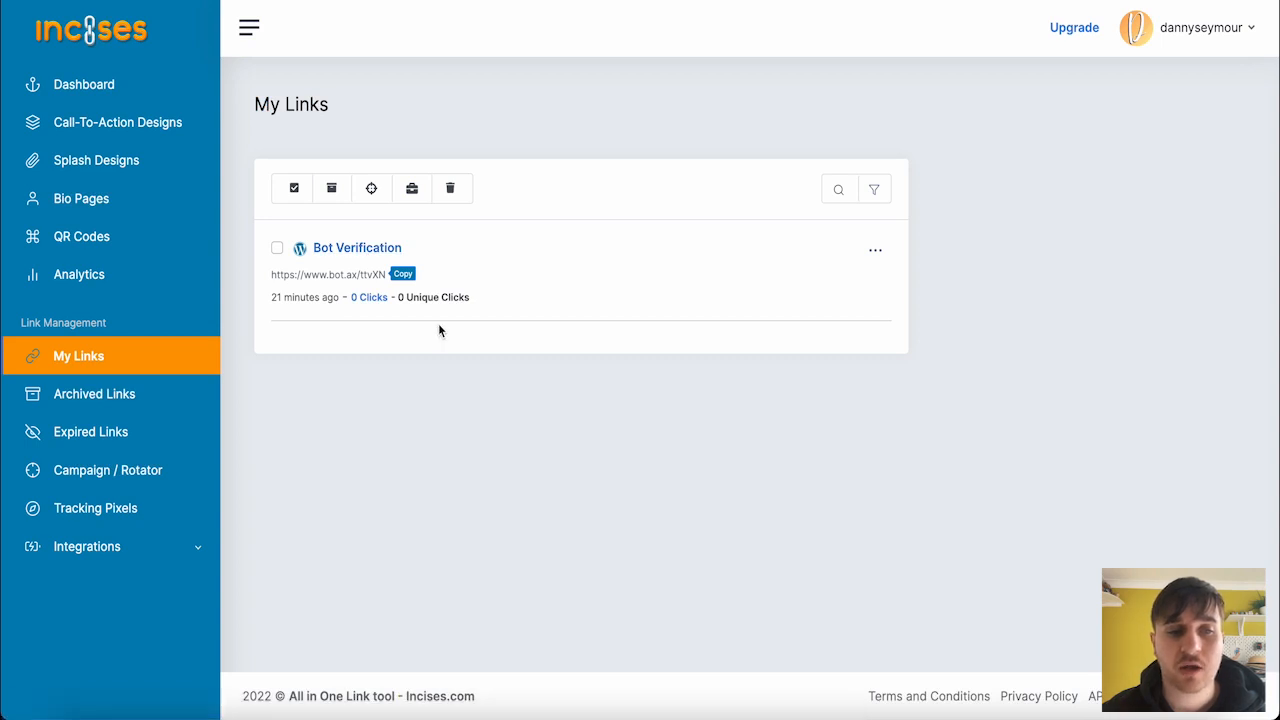
click(95, 393)
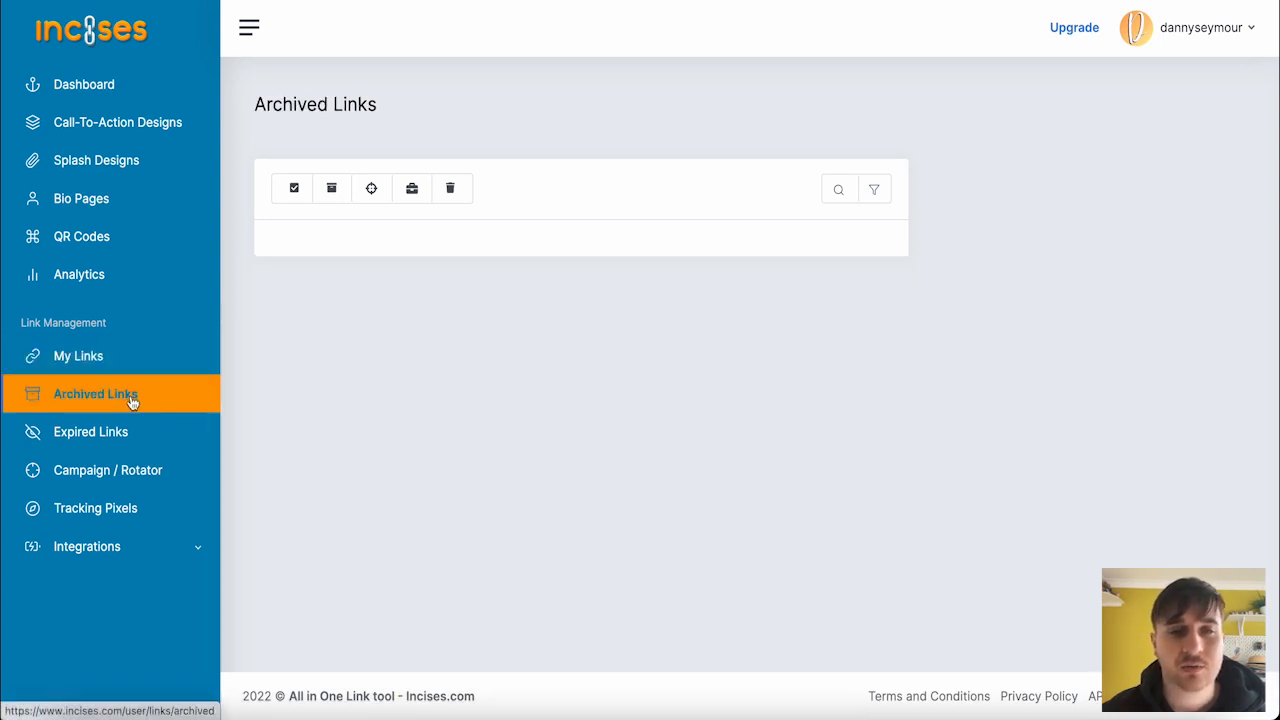
mouse_move(346, 309)
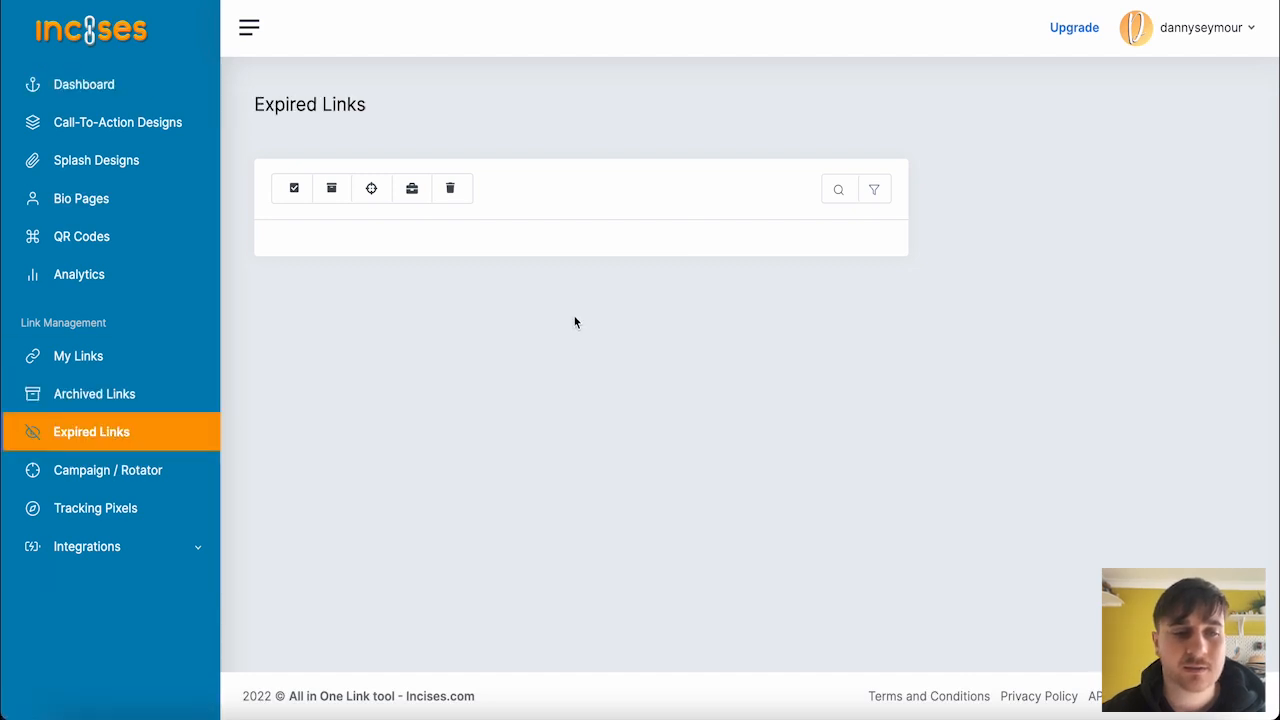
click(108, 470)
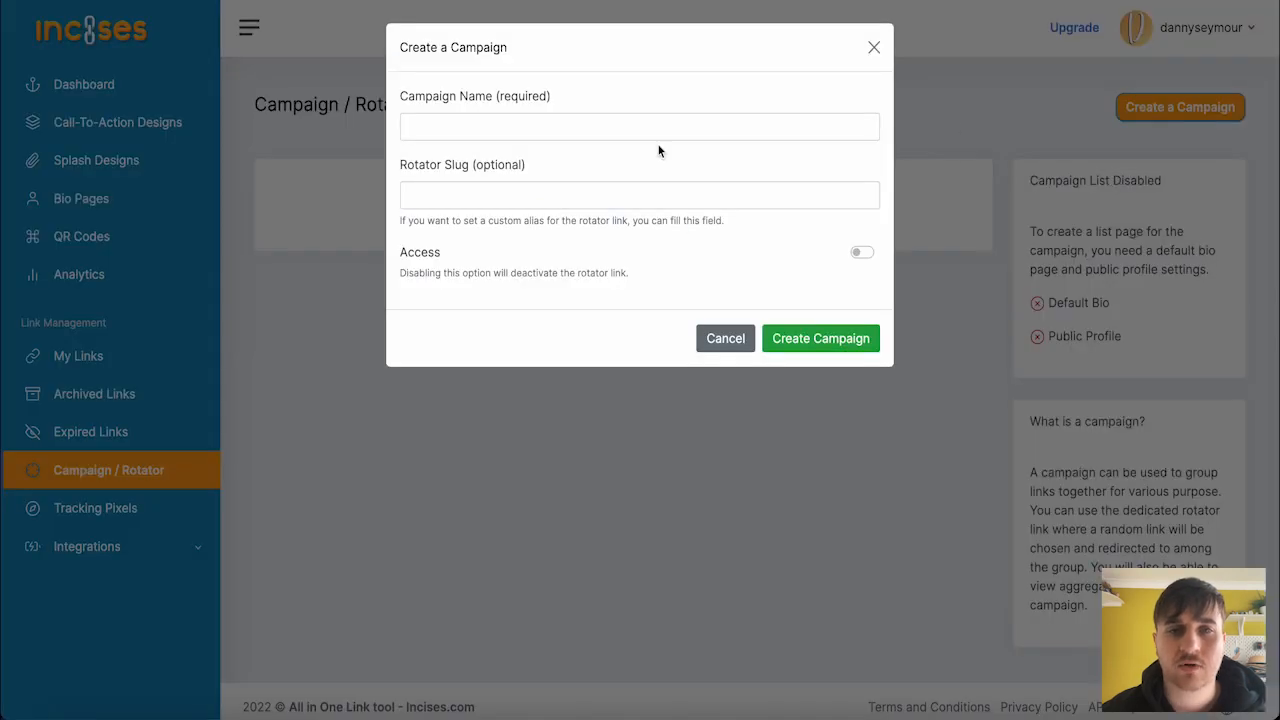
- Create an active campaign named 'Test' with rotator slug my-lead-magnett
click(639, 126)
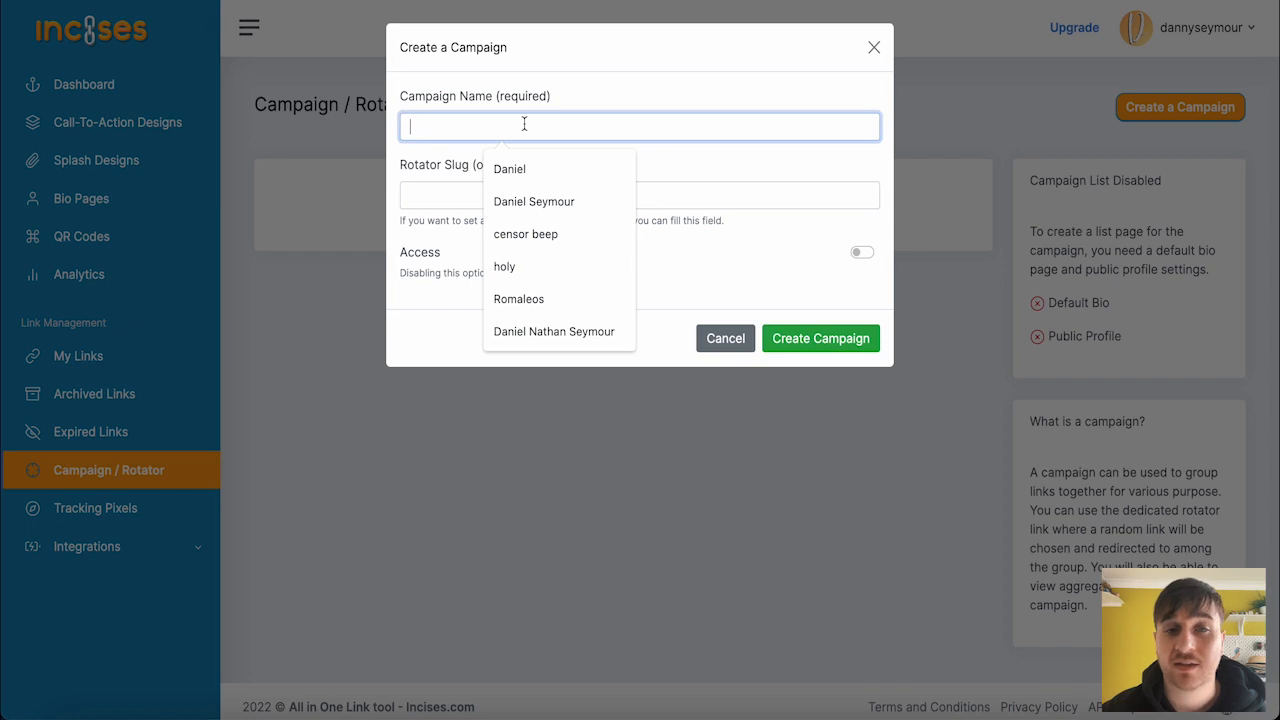
text(Test)
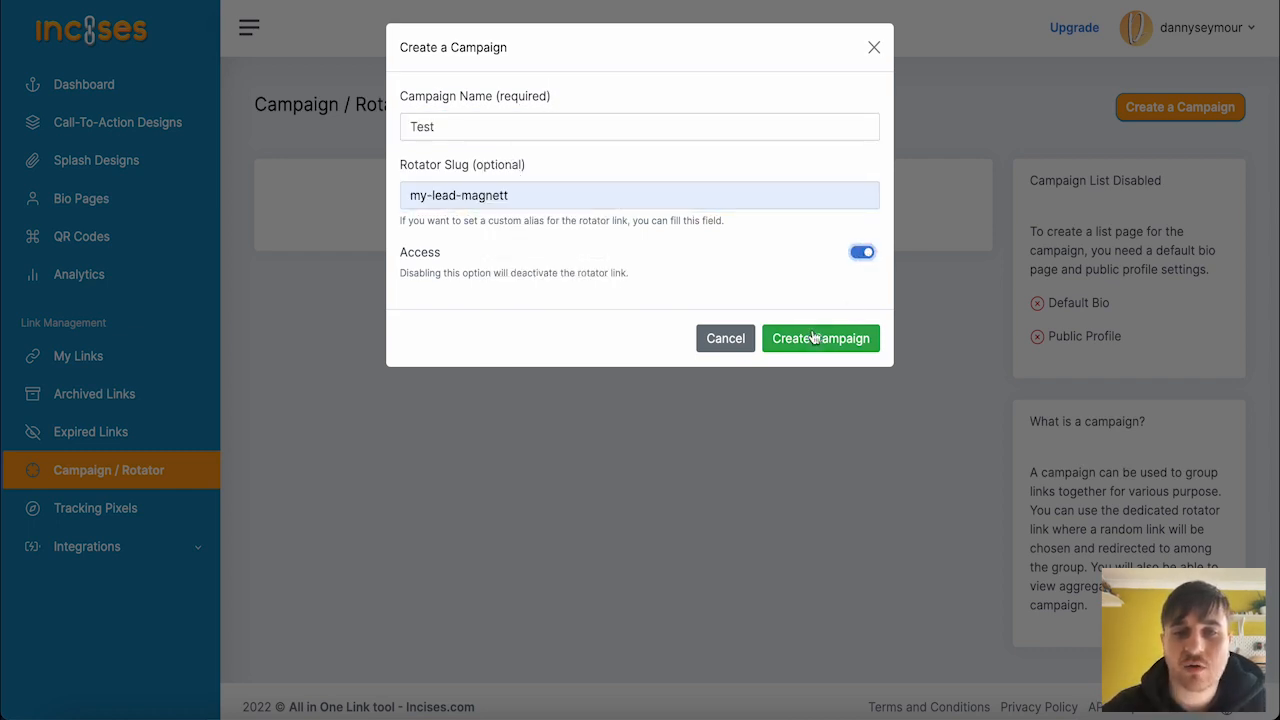
click(820, 338)
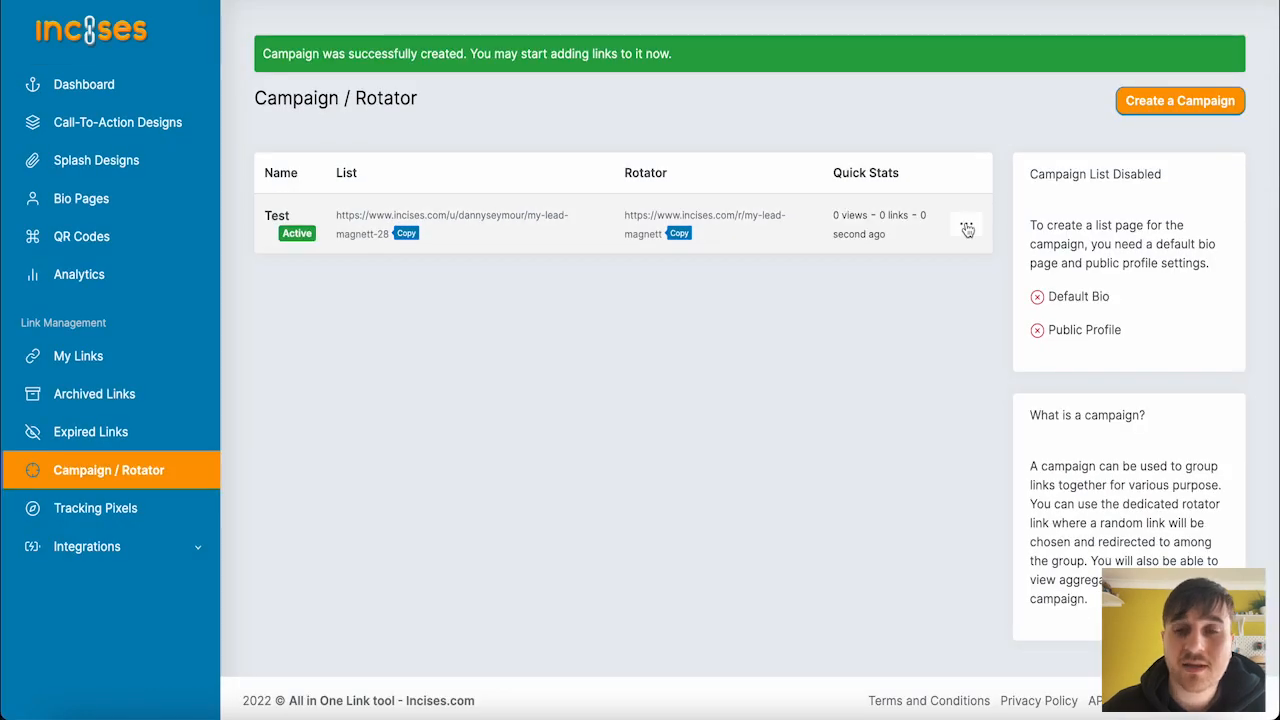
click(966, 223)
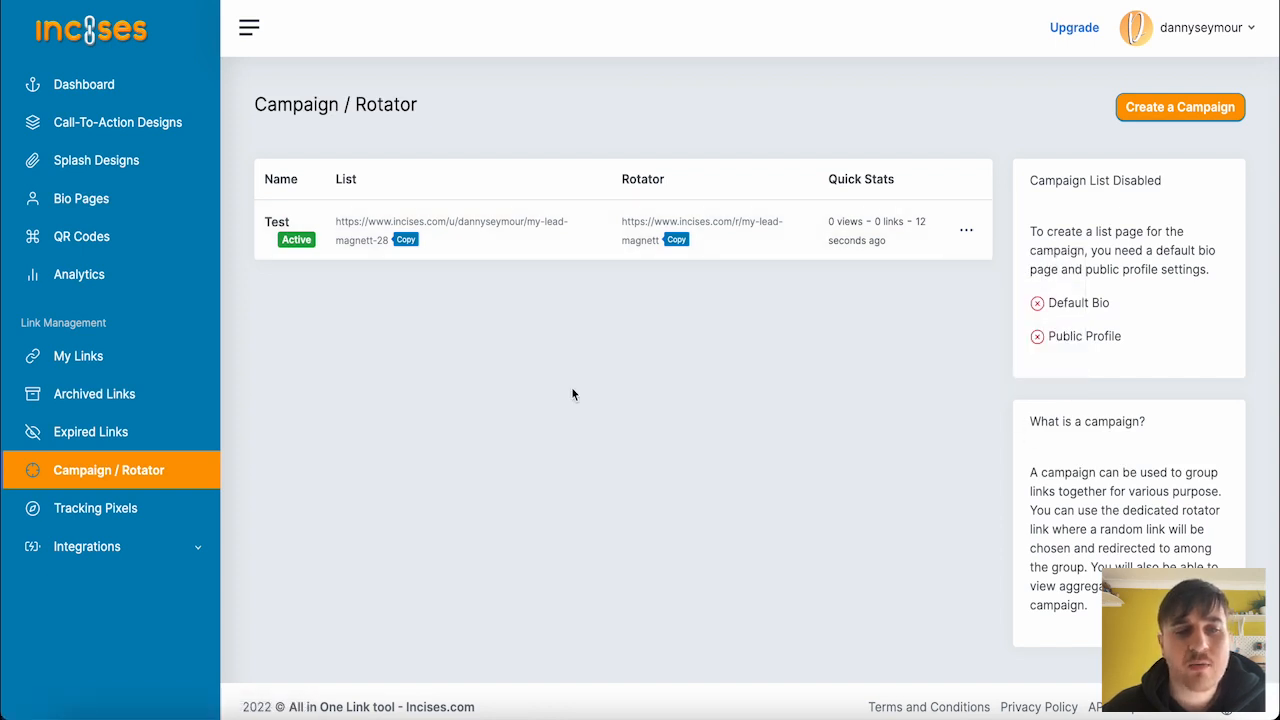
- Open the Add Pixel form with Google Tag Manager as provider, then the Pixel Name and Tag fields
click(96, 508)
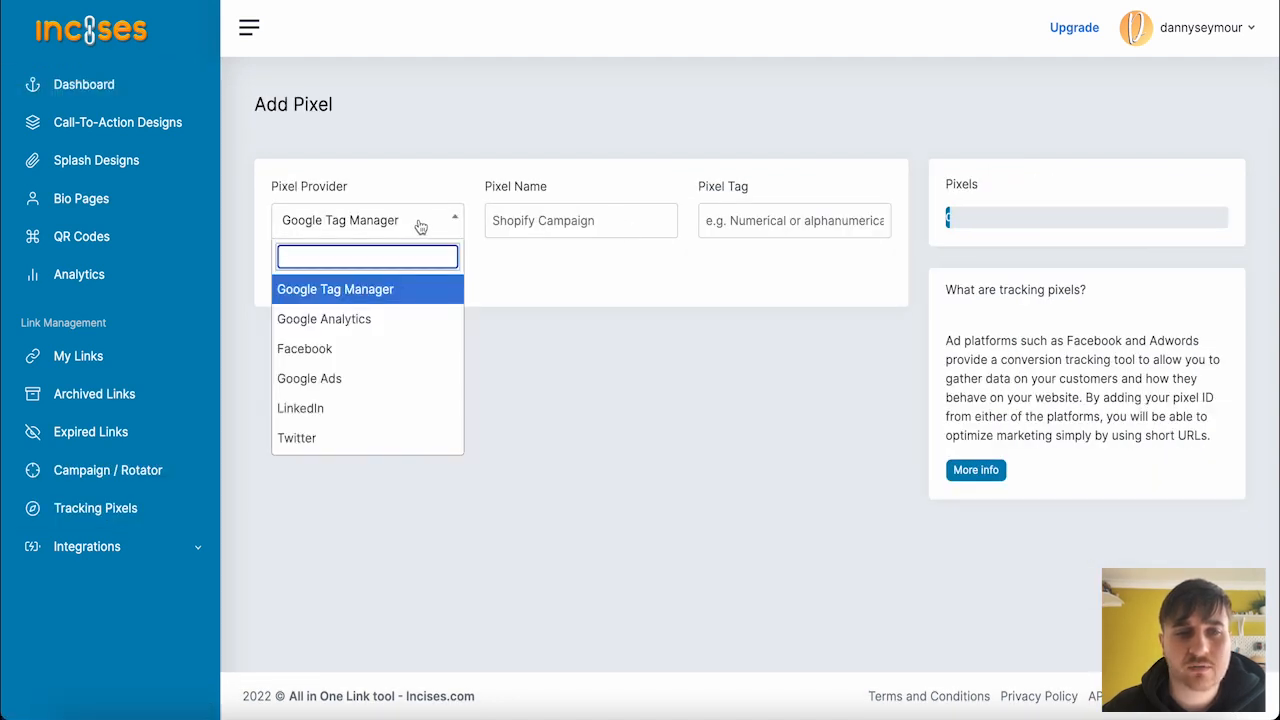
mouse_move(370, 331)
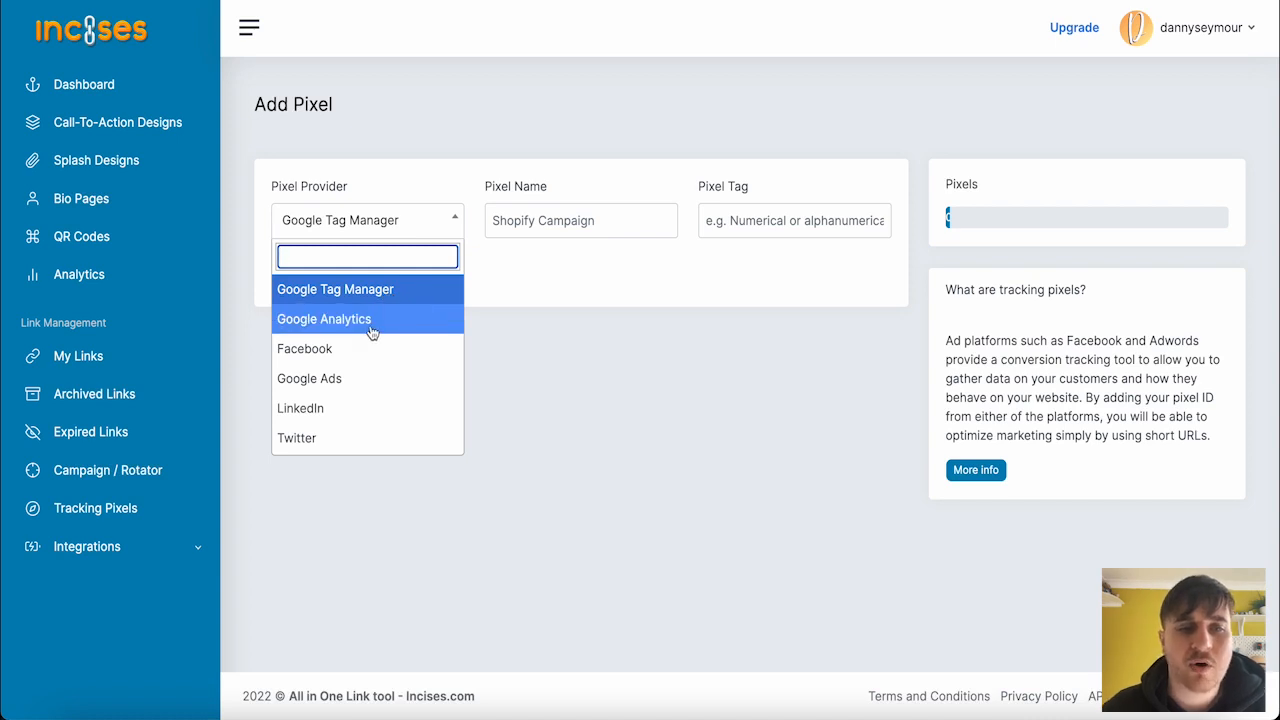
mouse_move(360, 378)
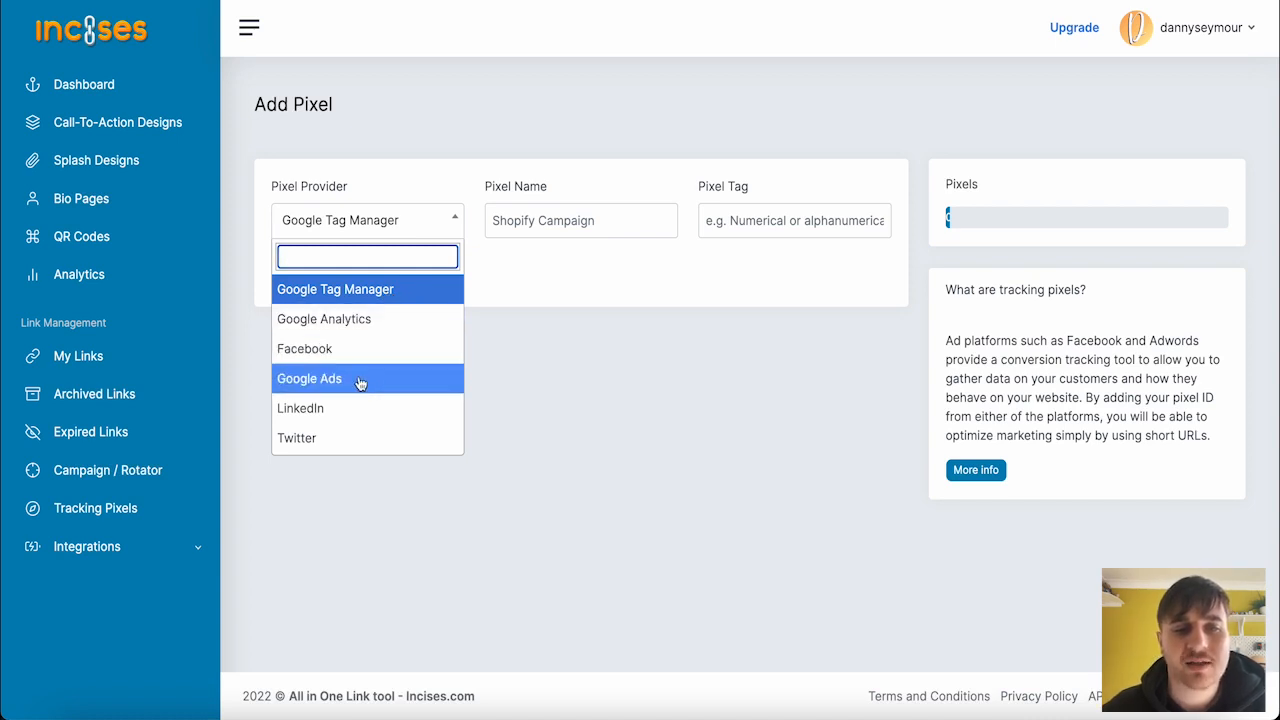
scroll(down, 3)
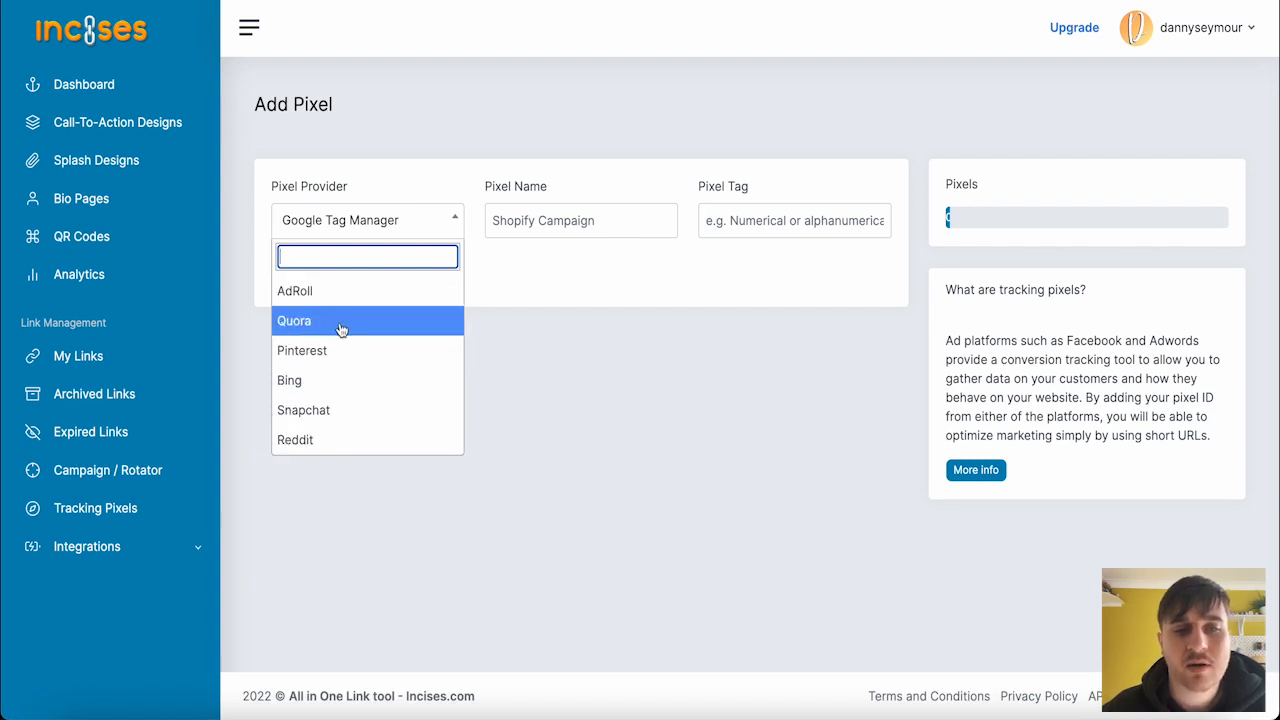
mouse_move(323, 386)
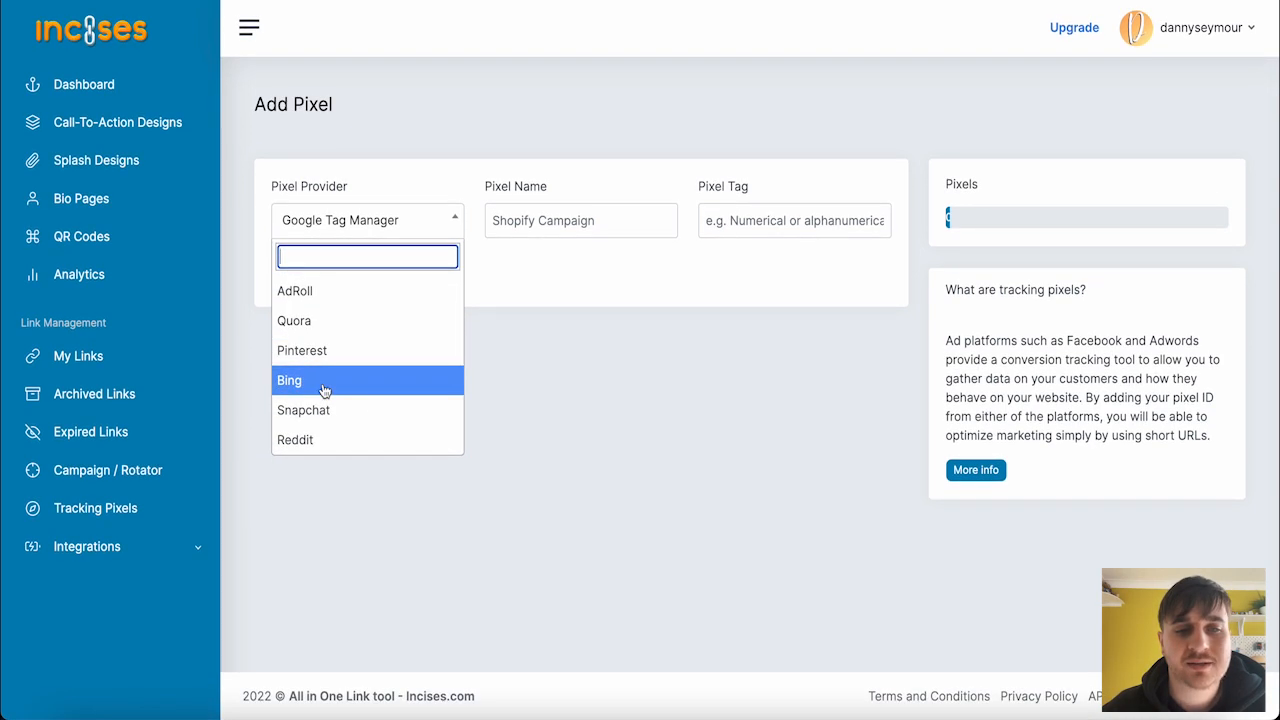
click(581, 220)
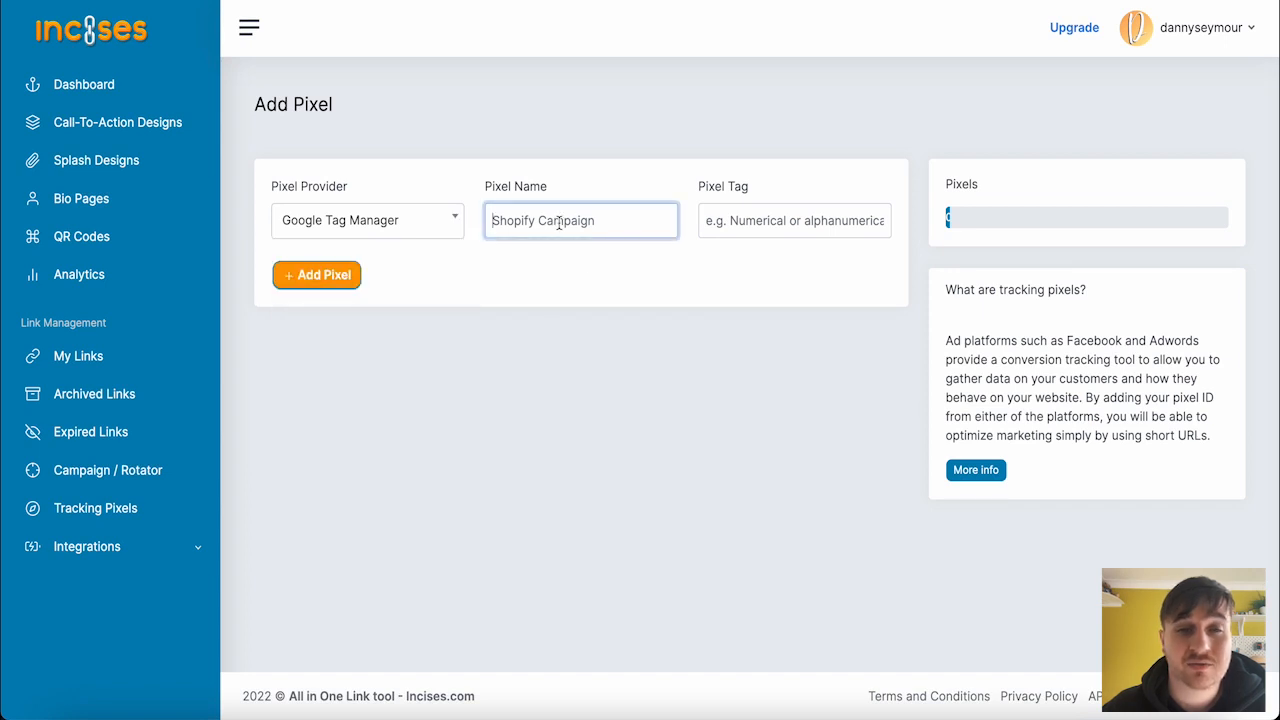
click(794, 220)
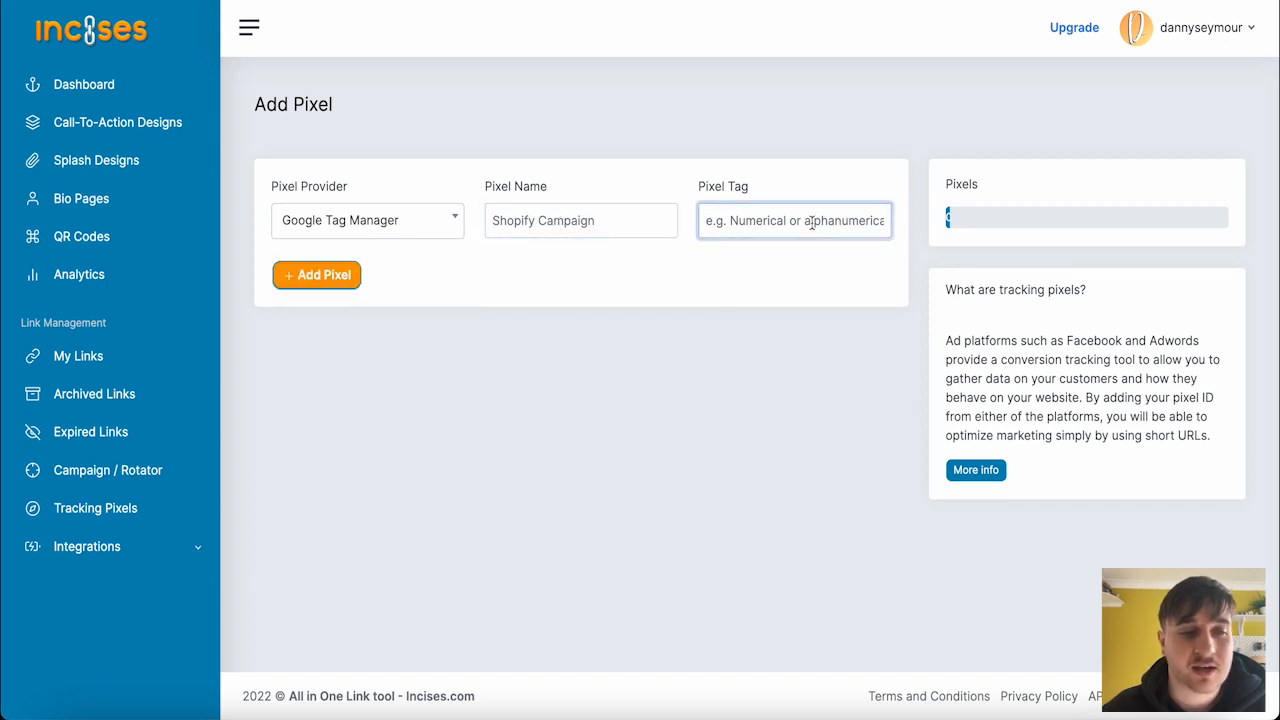
mouse_move(125, 546)
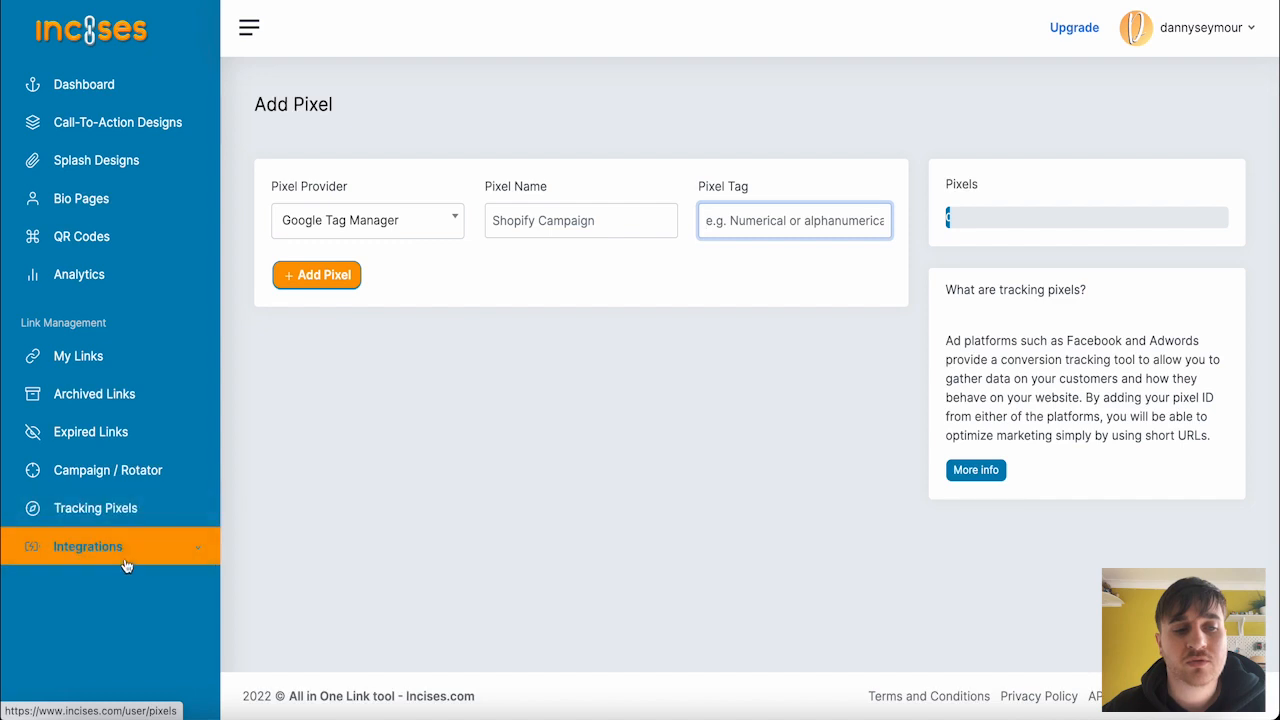
- View the Zapier webhook page, then browse the Tools page's Full-Page Script code
click(87, 546)
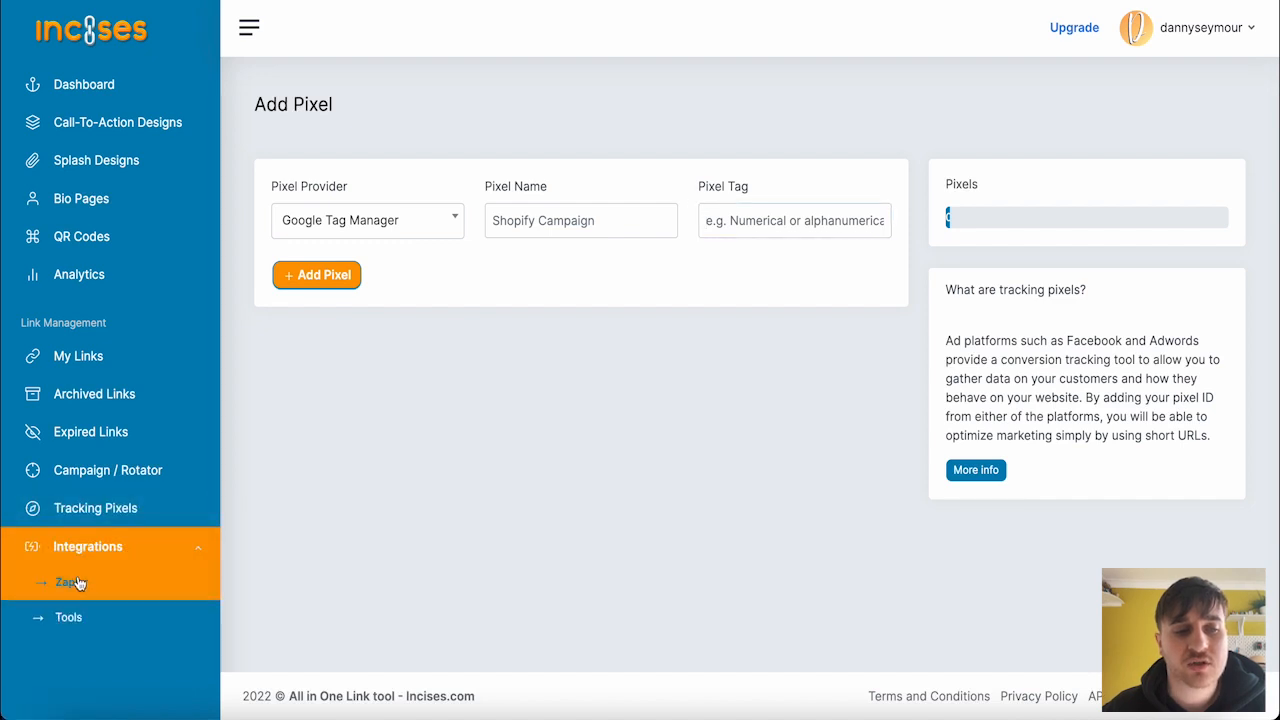
click(71, 582)
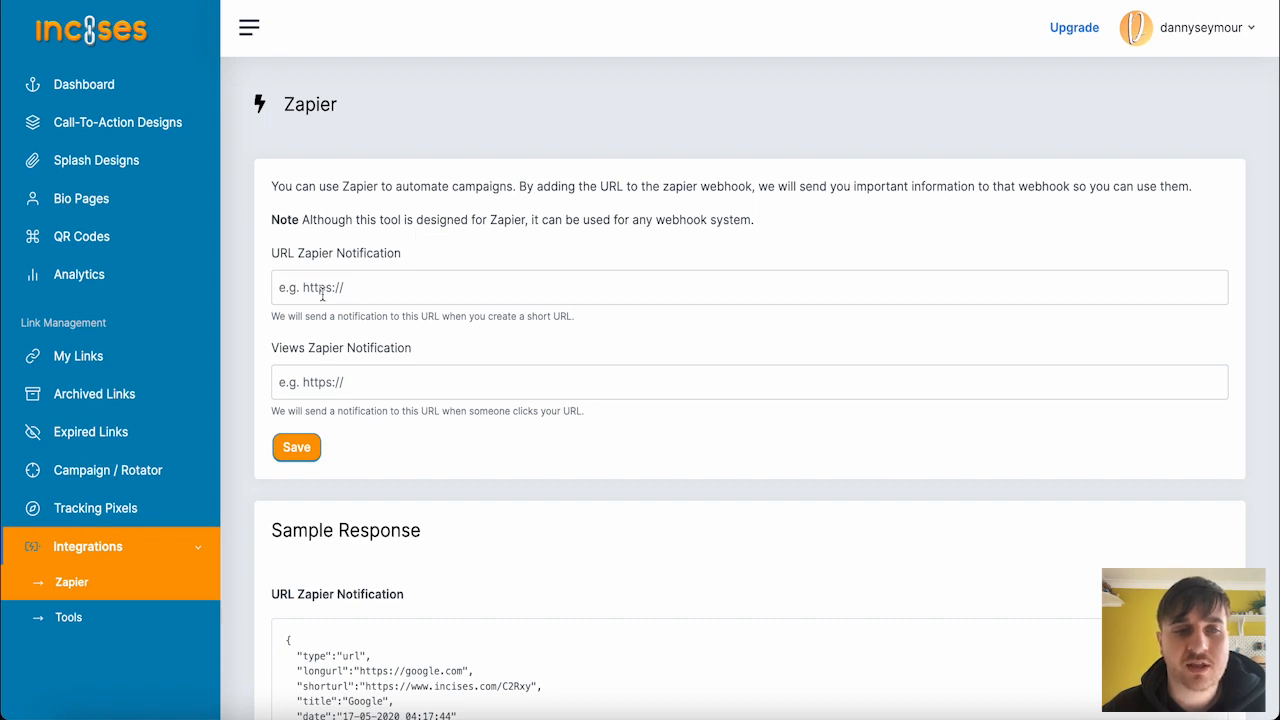
click(749, 287)
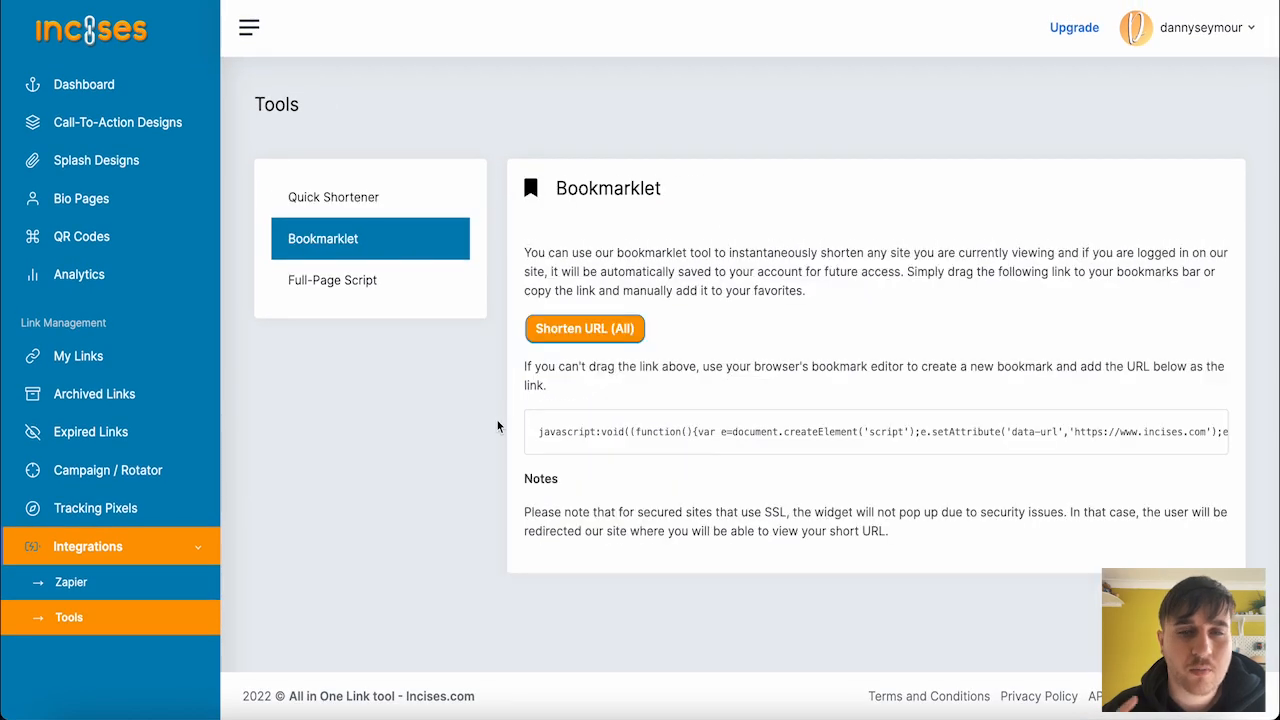
scroll(down, 3)
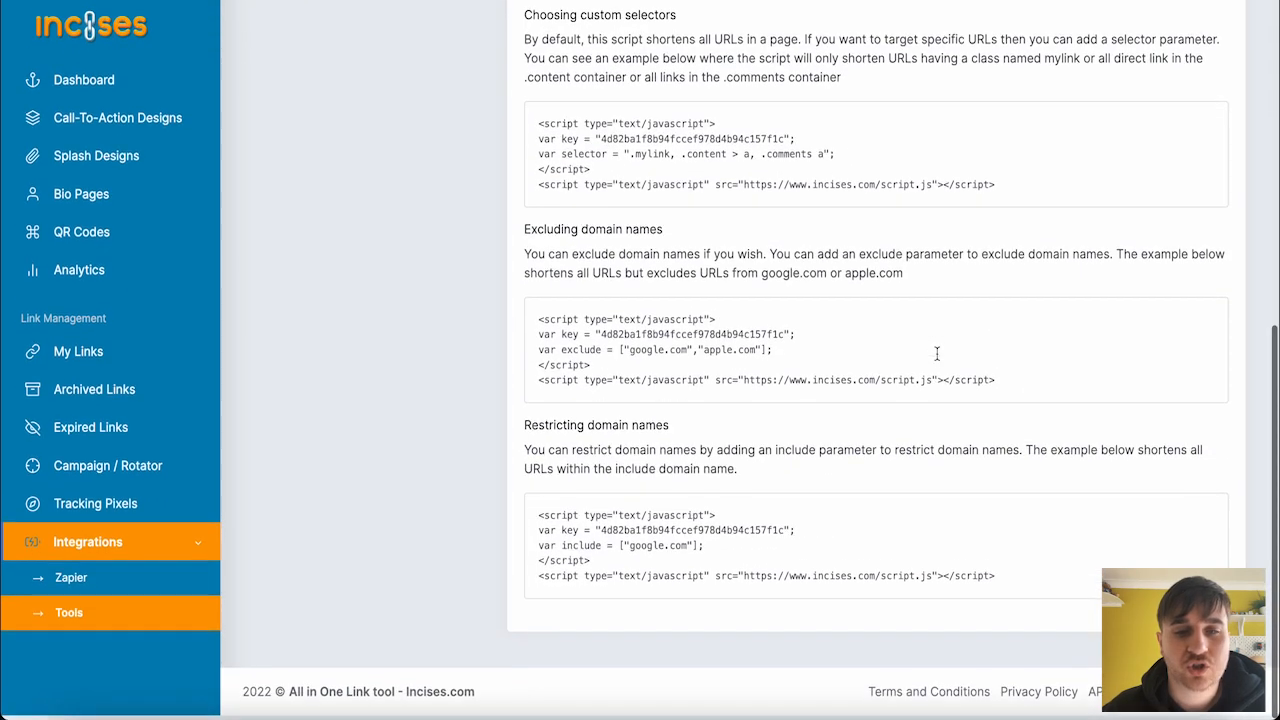
scroll(up, 3)
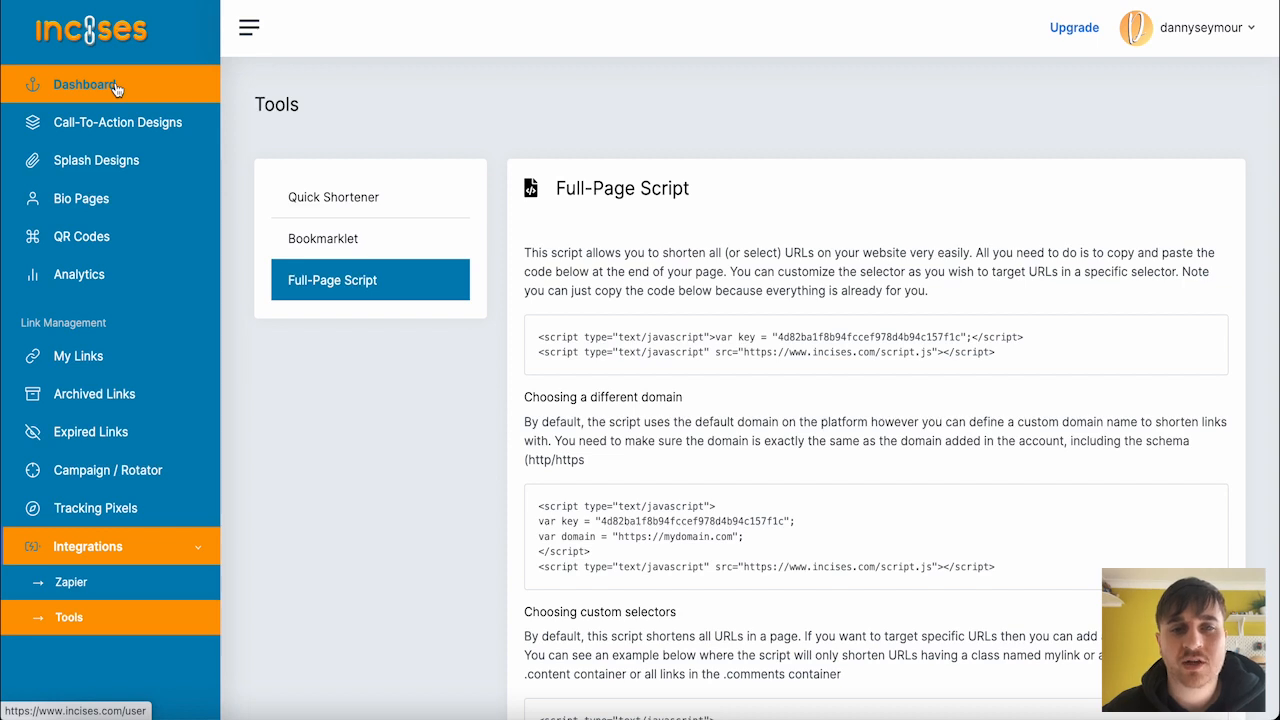
- Return to the Dashboard showing the 3 links, 1 CTA, bio and QR code
click(84, 84)
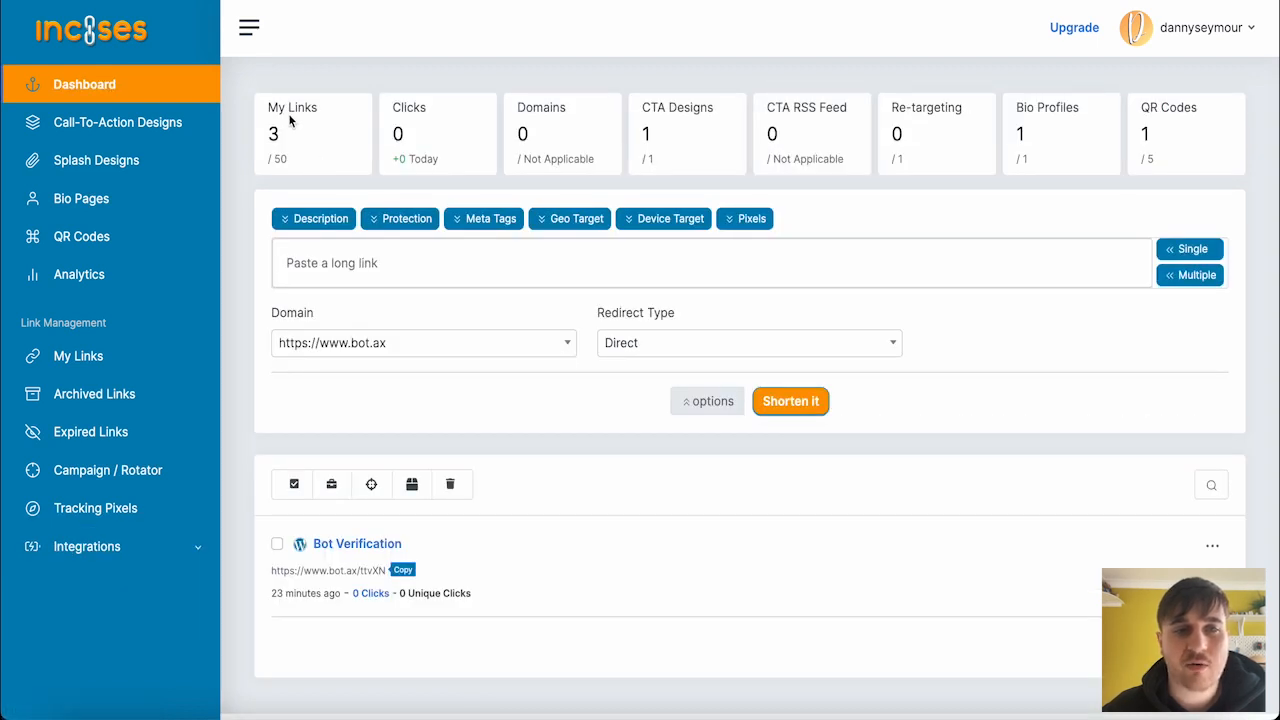
mouse_move(752, 148)
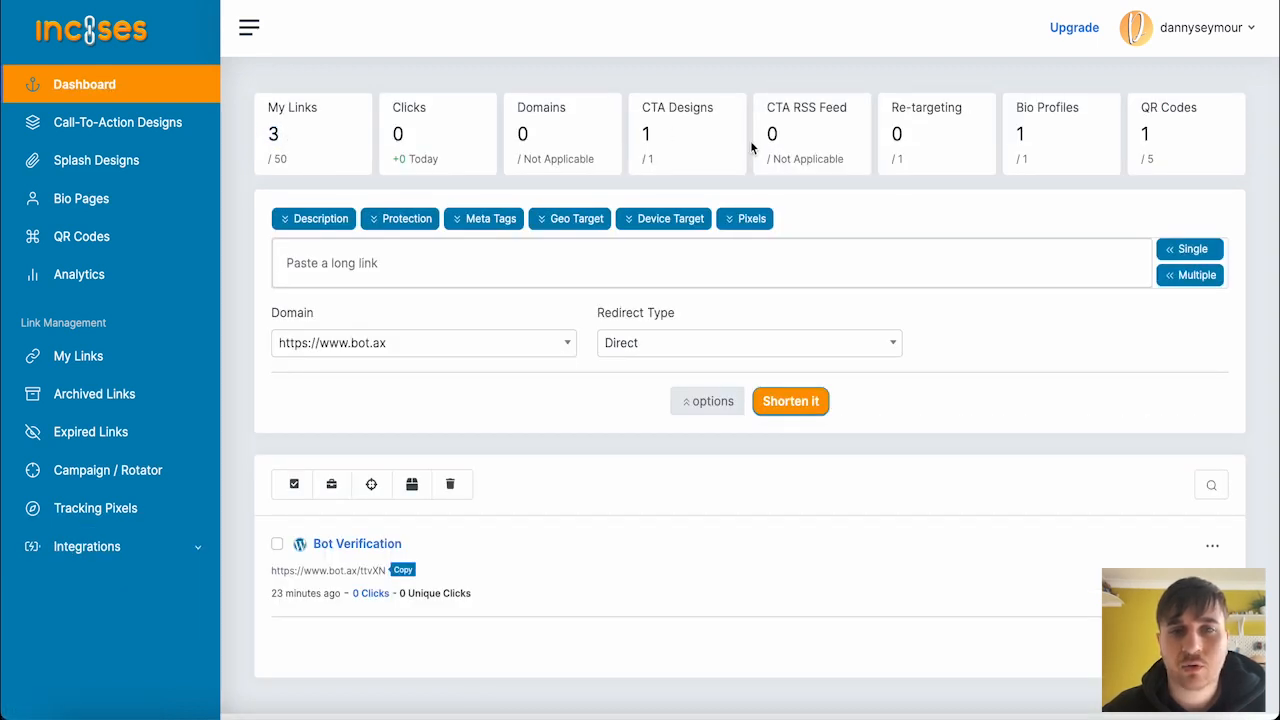
mouse_move(1076, 153)
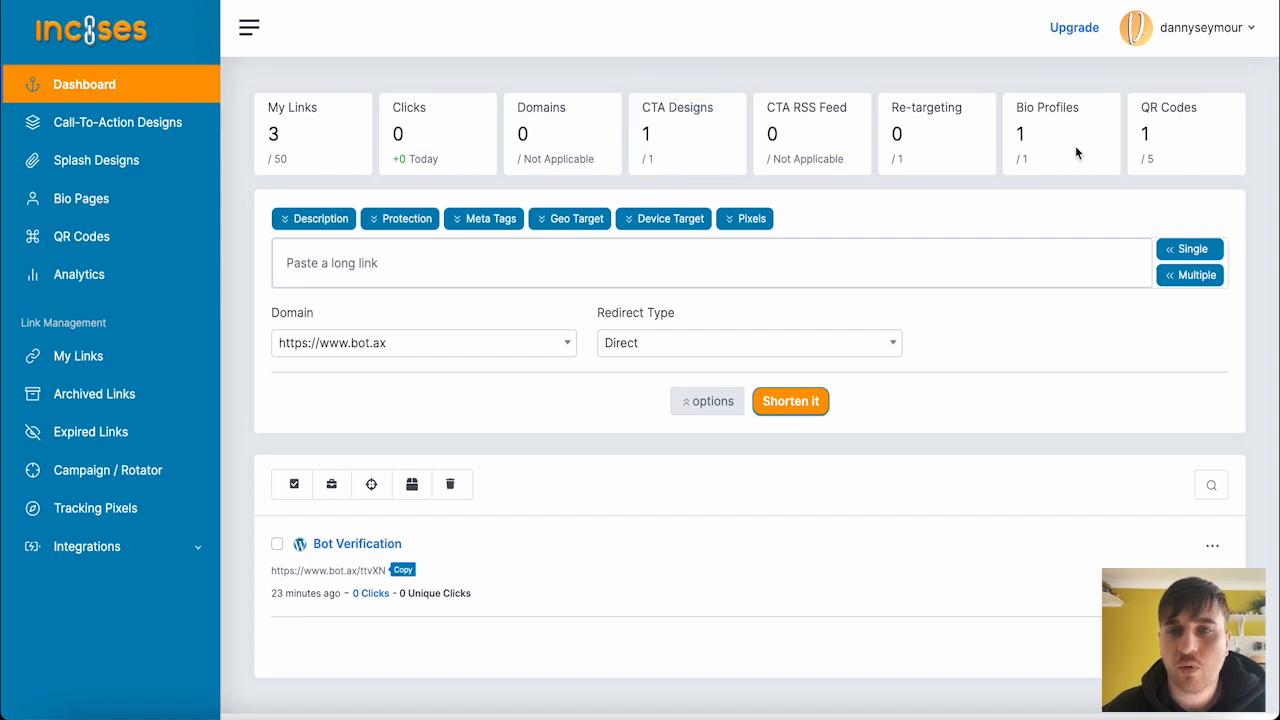